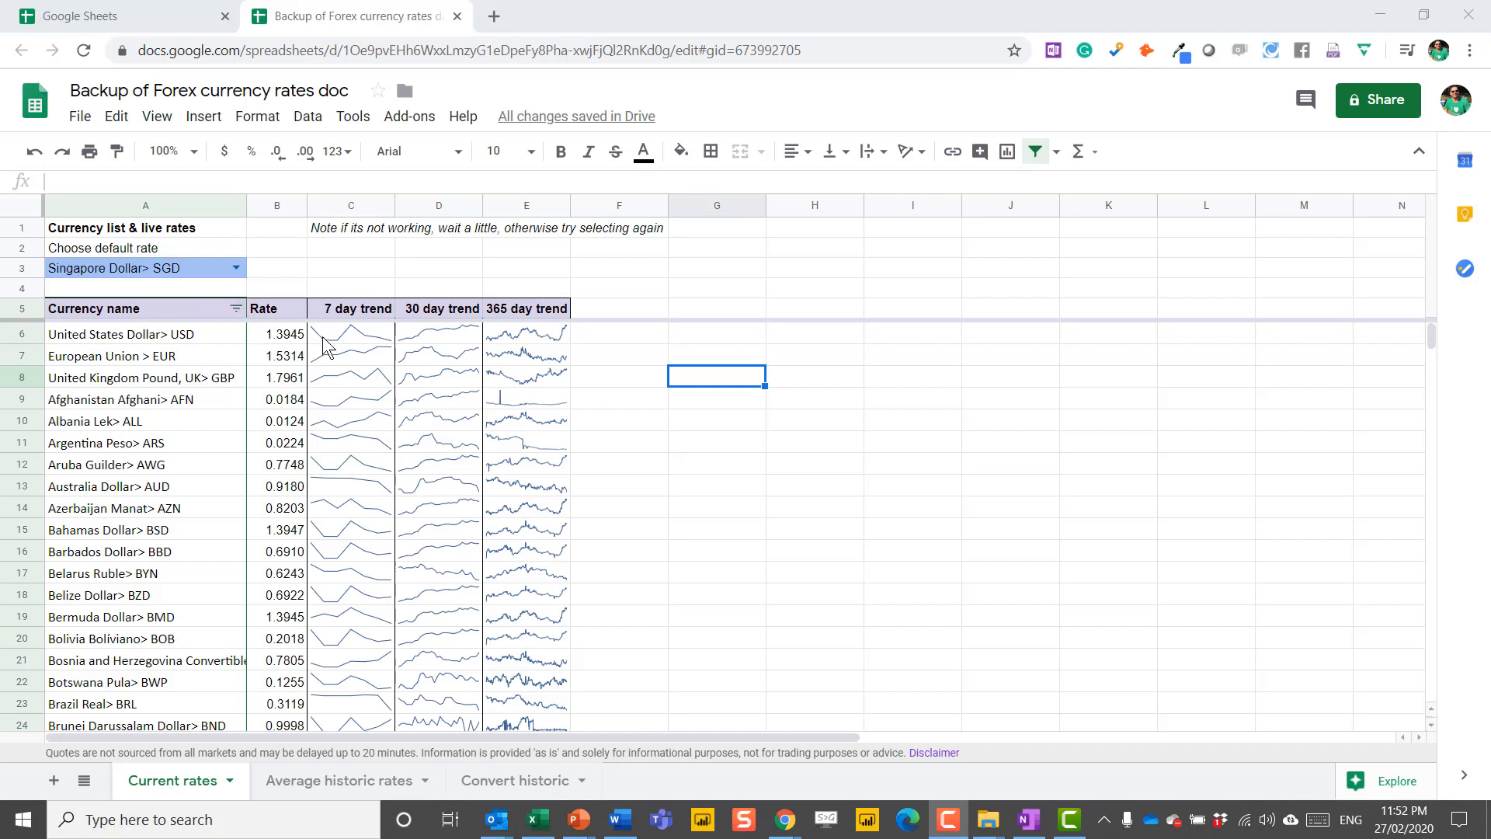
Step: Insert a new blank sheet, Sheet10, and return to the Average historic rates sheet
{"action": "left_click", "coordinate": [618, 333]}
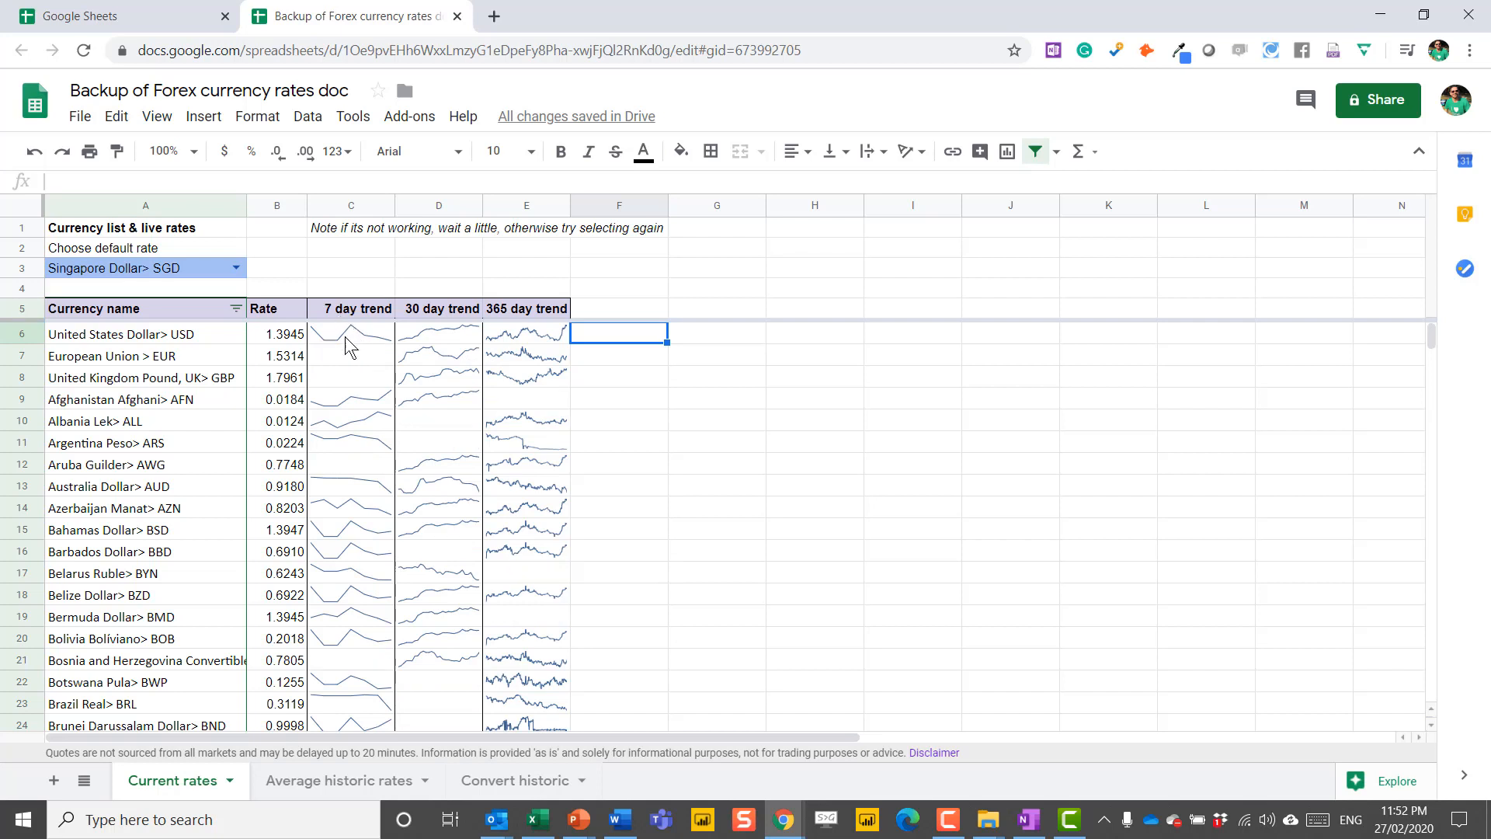
{"action": "mouse_move", "coordinate": [498, 338]}
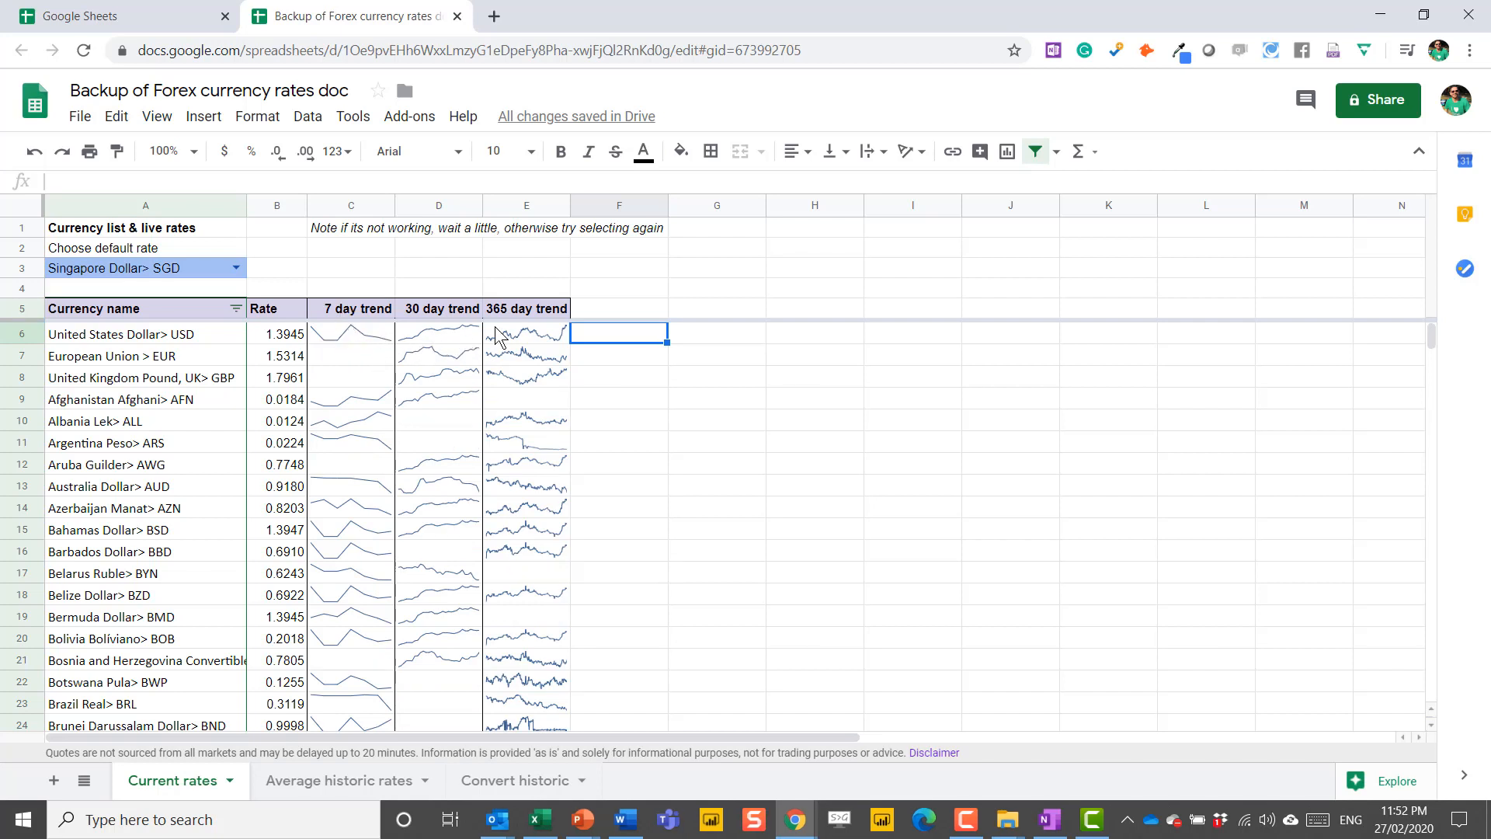
{"action": "mouse_move", "coordinate": [360, 780]}
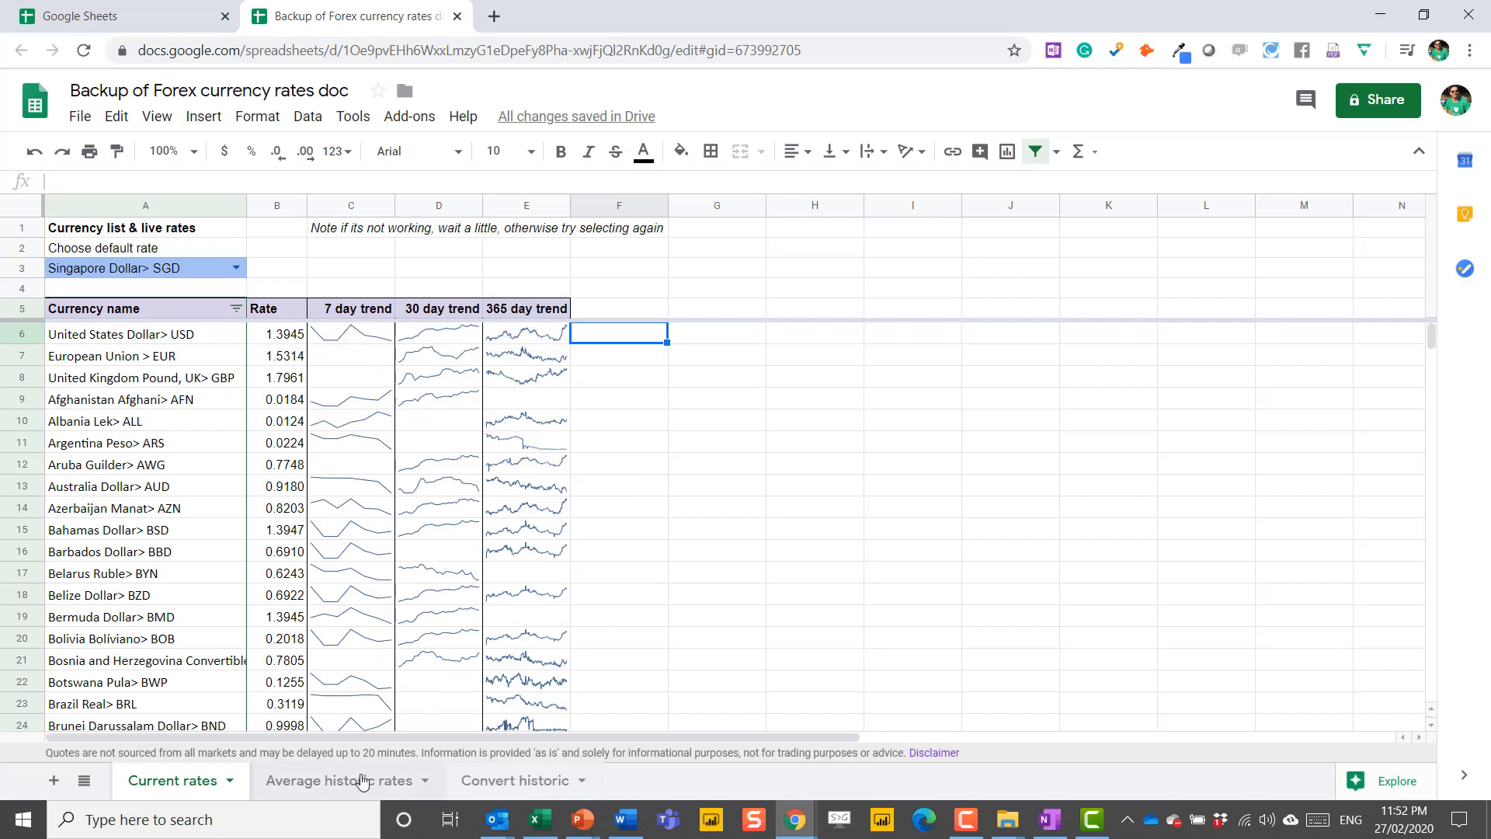
{"action": "mouse_move", "coordinate": [247, 780]}
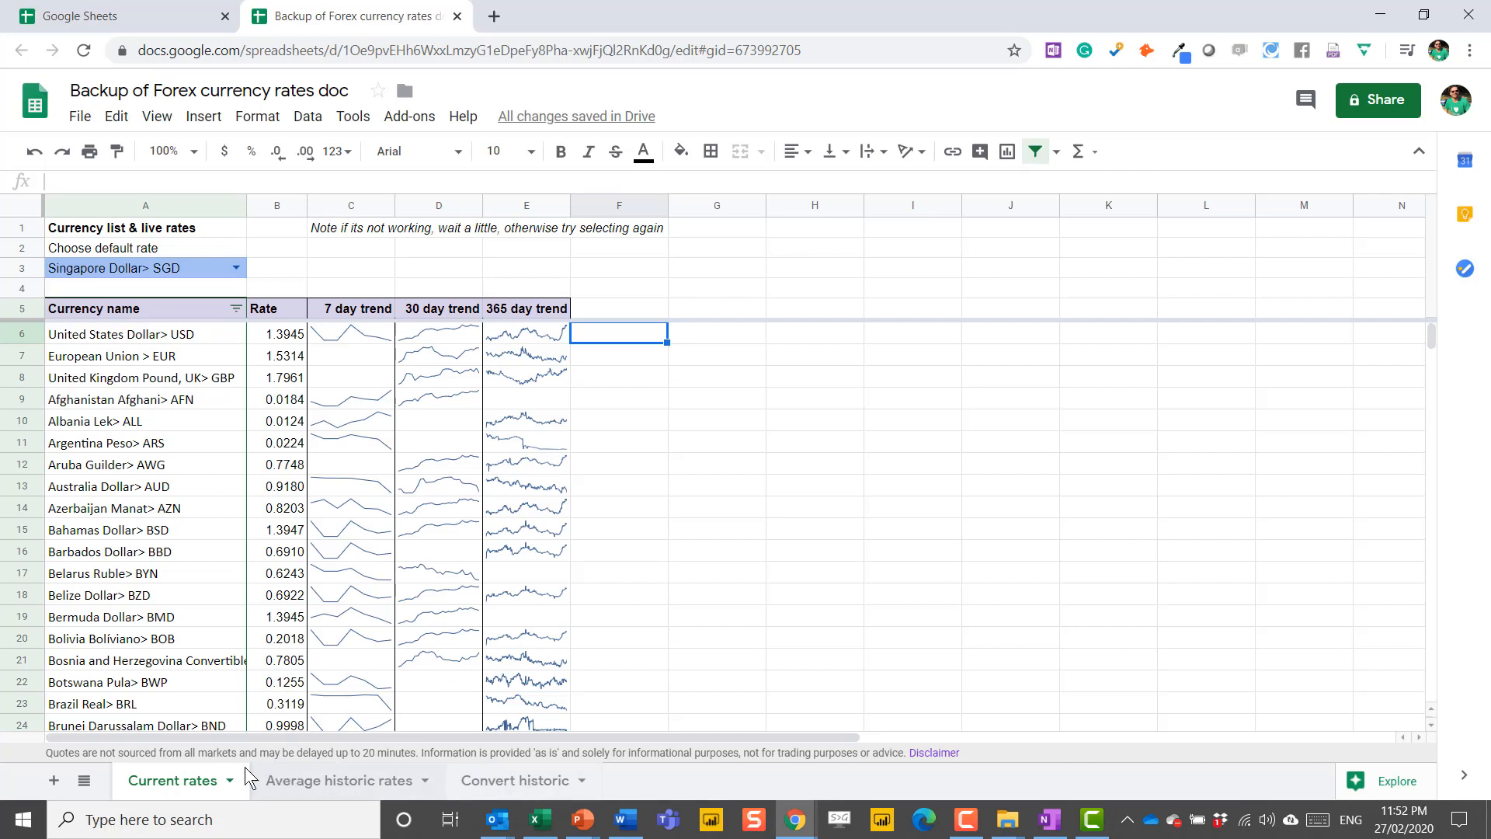
{"action": "left_click", "coordinate": [53, 779]}
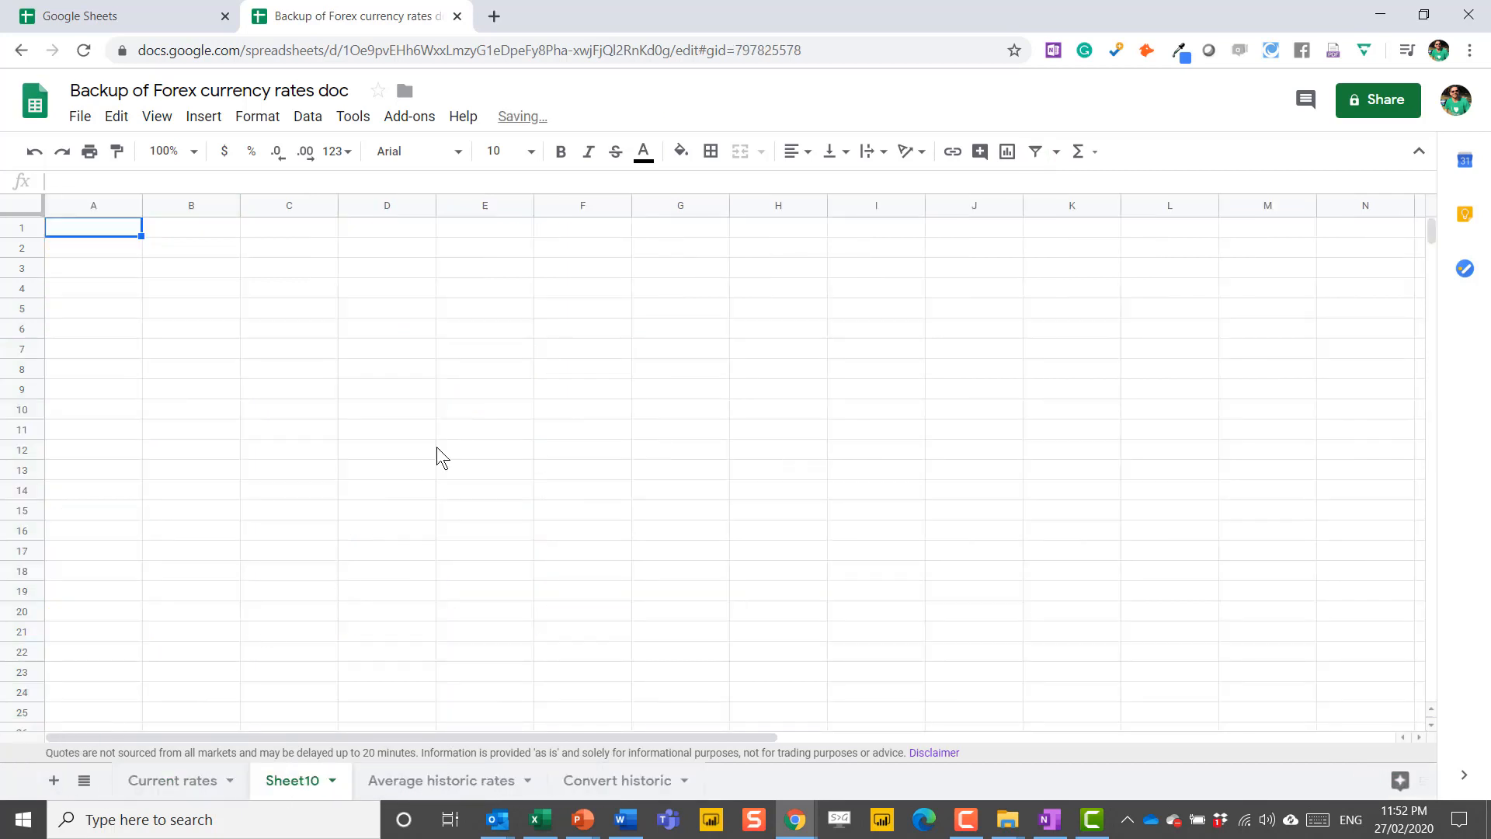
{"action": "left_click", "coordinate": [386, 287]}
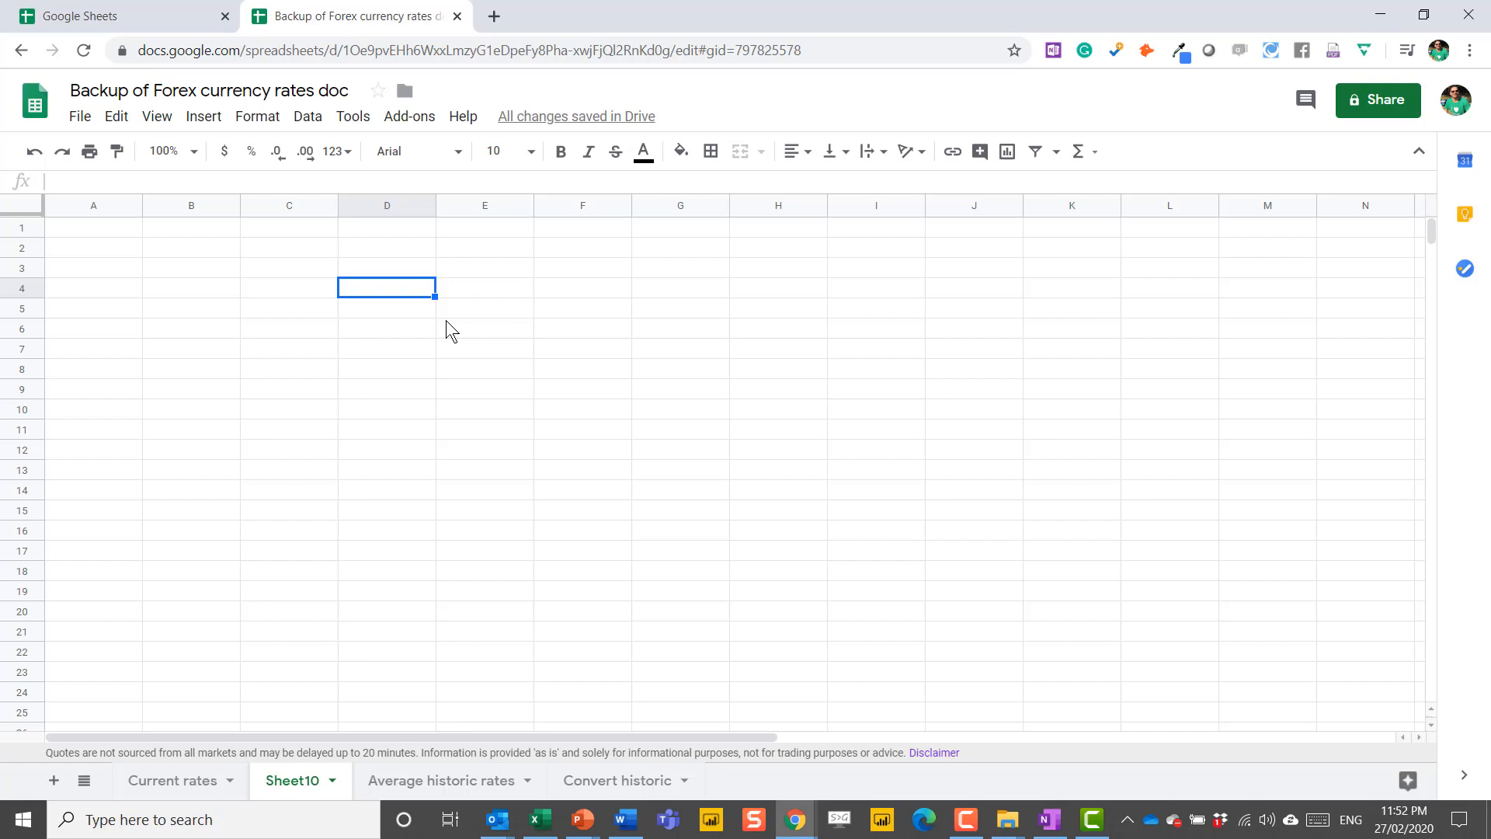
{"action": "left_click", "coordinate": [439, 779]}
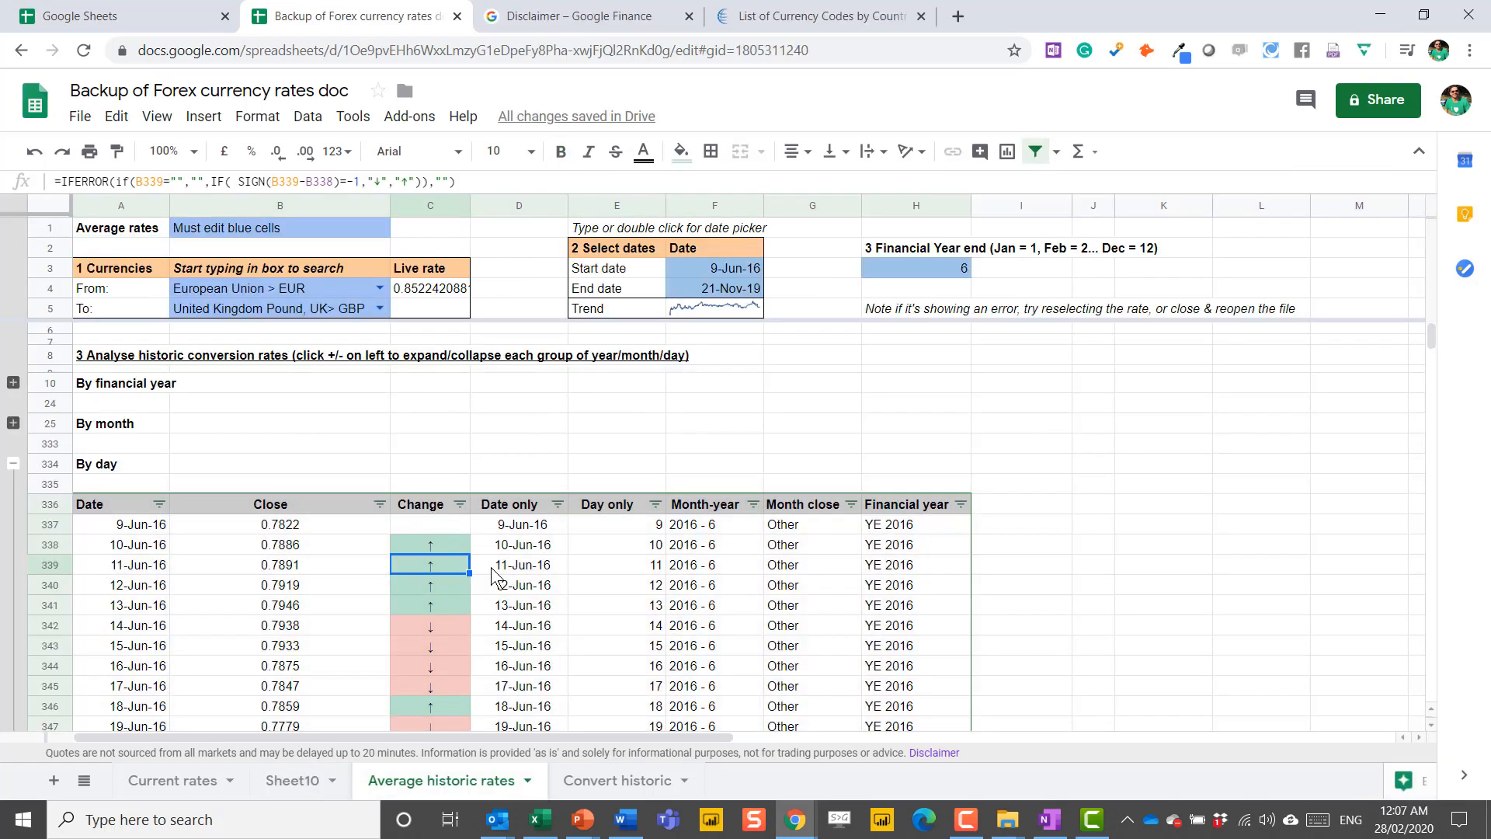
{"action": "left_click", "coordinate": [279, 564]}
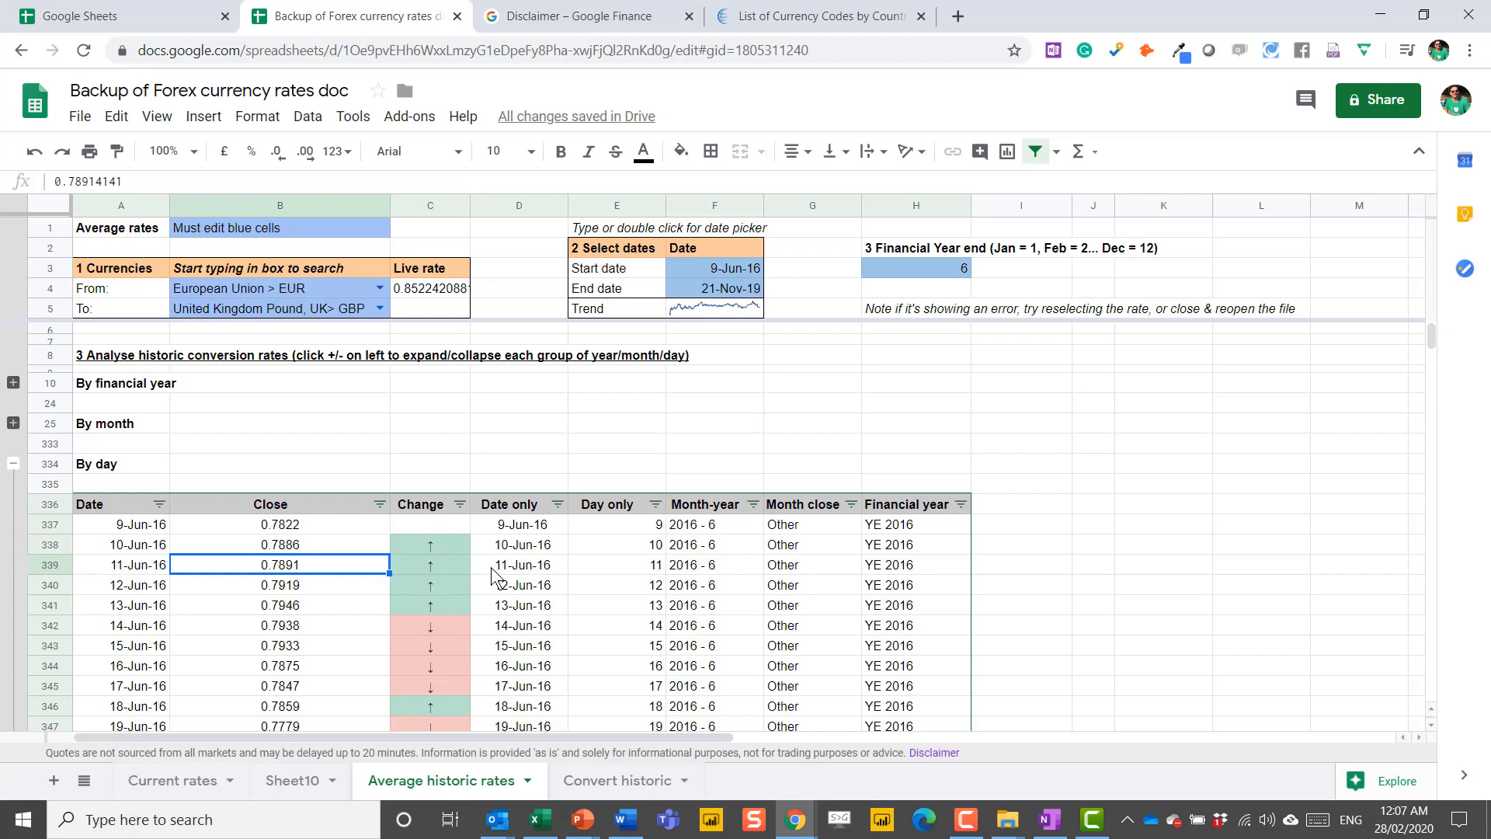
{"action": "left_click", "coordinate": [428, 544]}
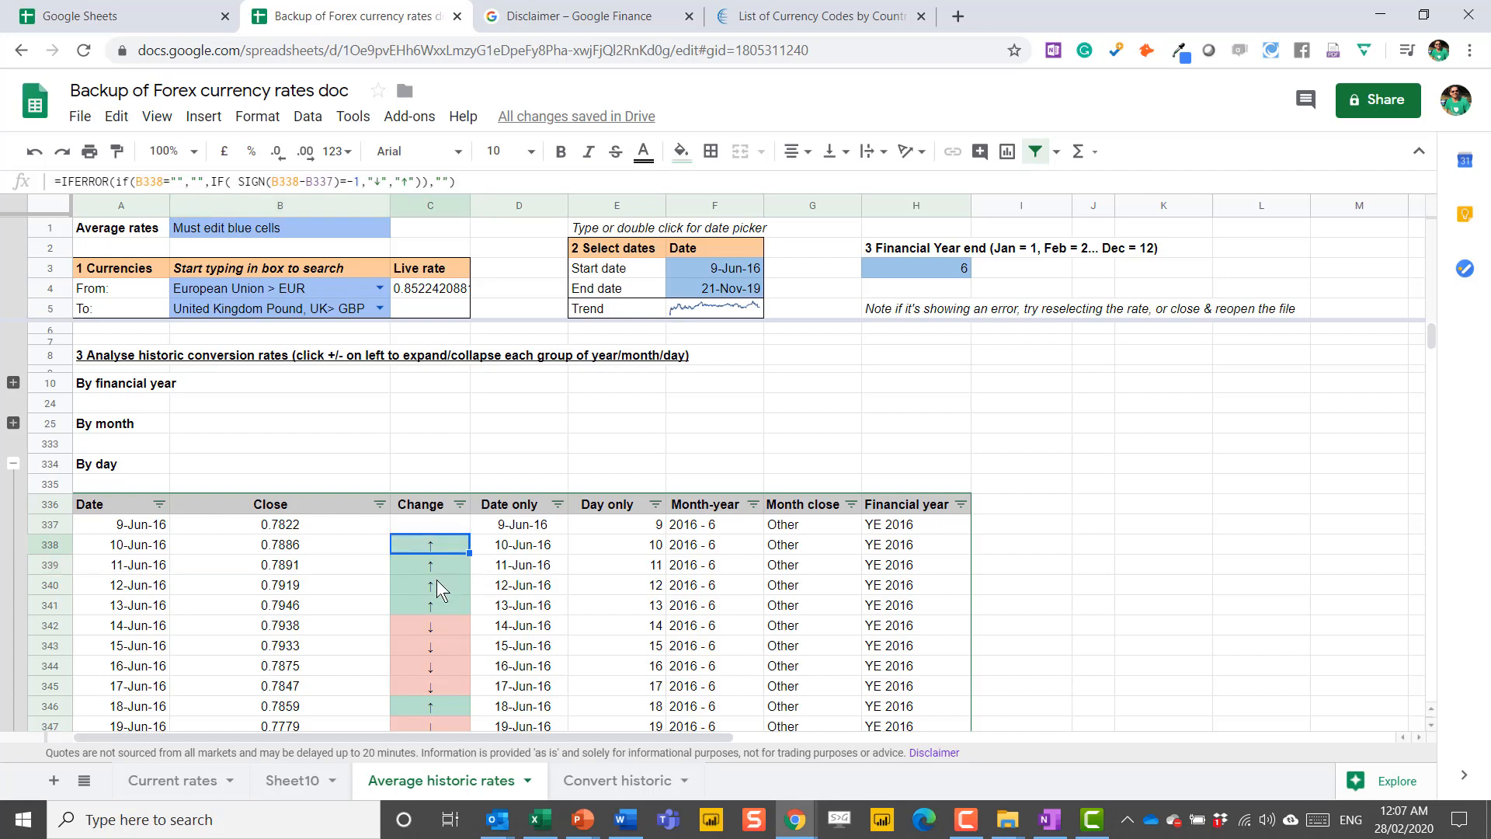
{"action": "left_click", "coordinate": [519, 524]}
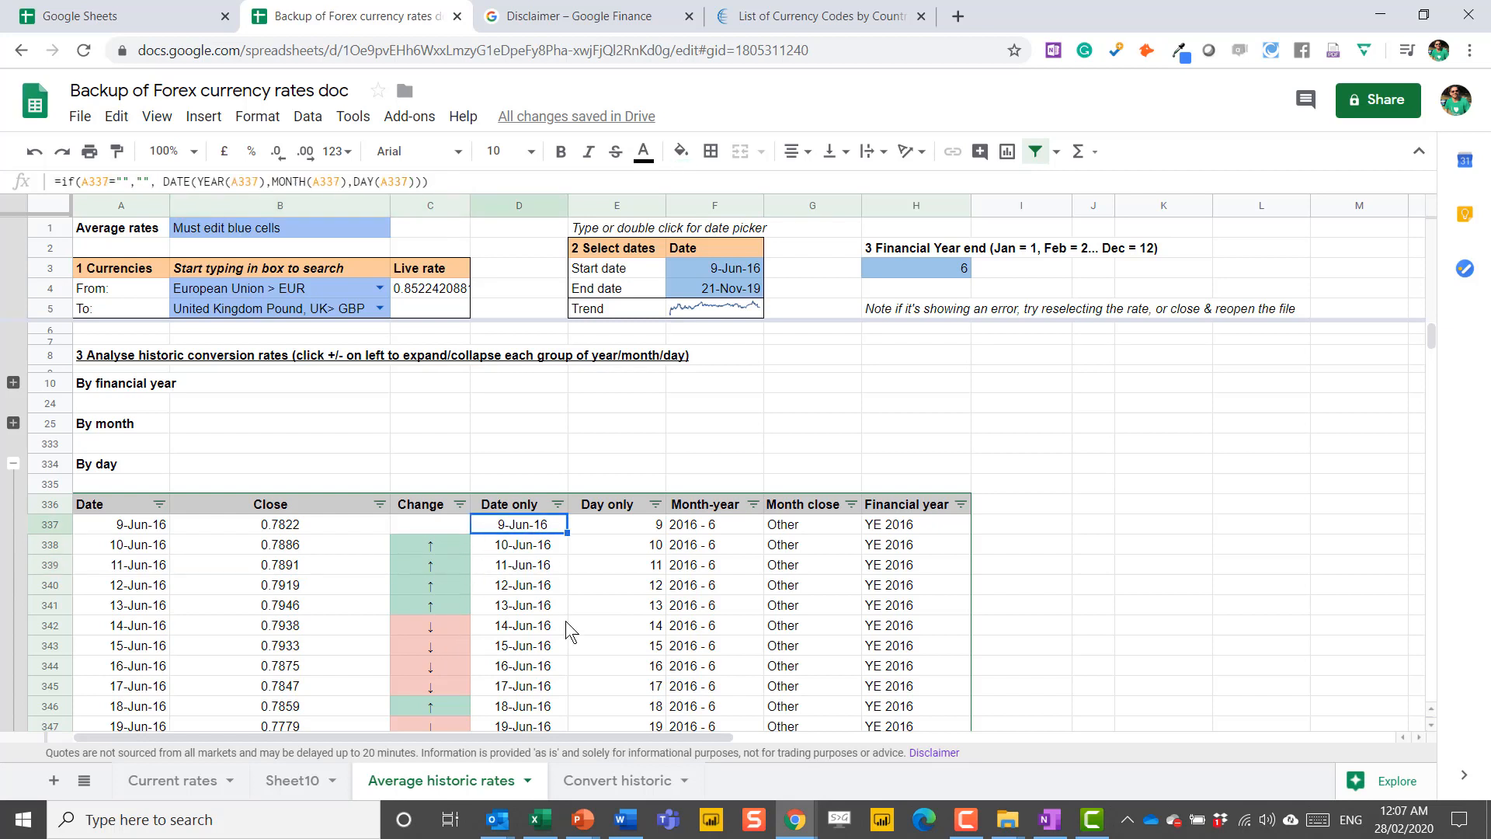
{"action": "left_click", "coordinate": [811, 544]}
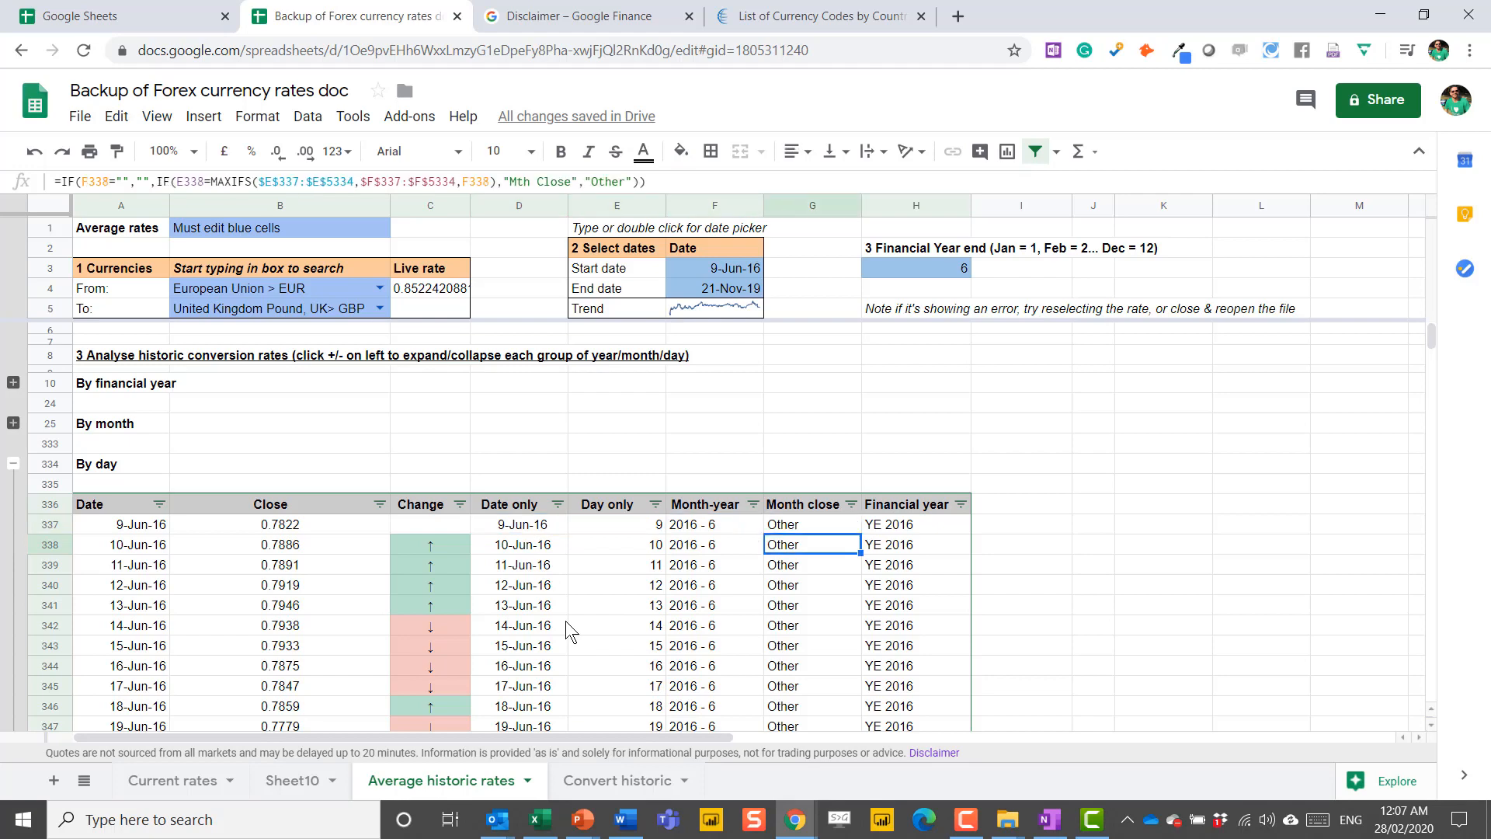
{"action": "scroll", "scroll_direction": "down", "scroll_amount": 3}
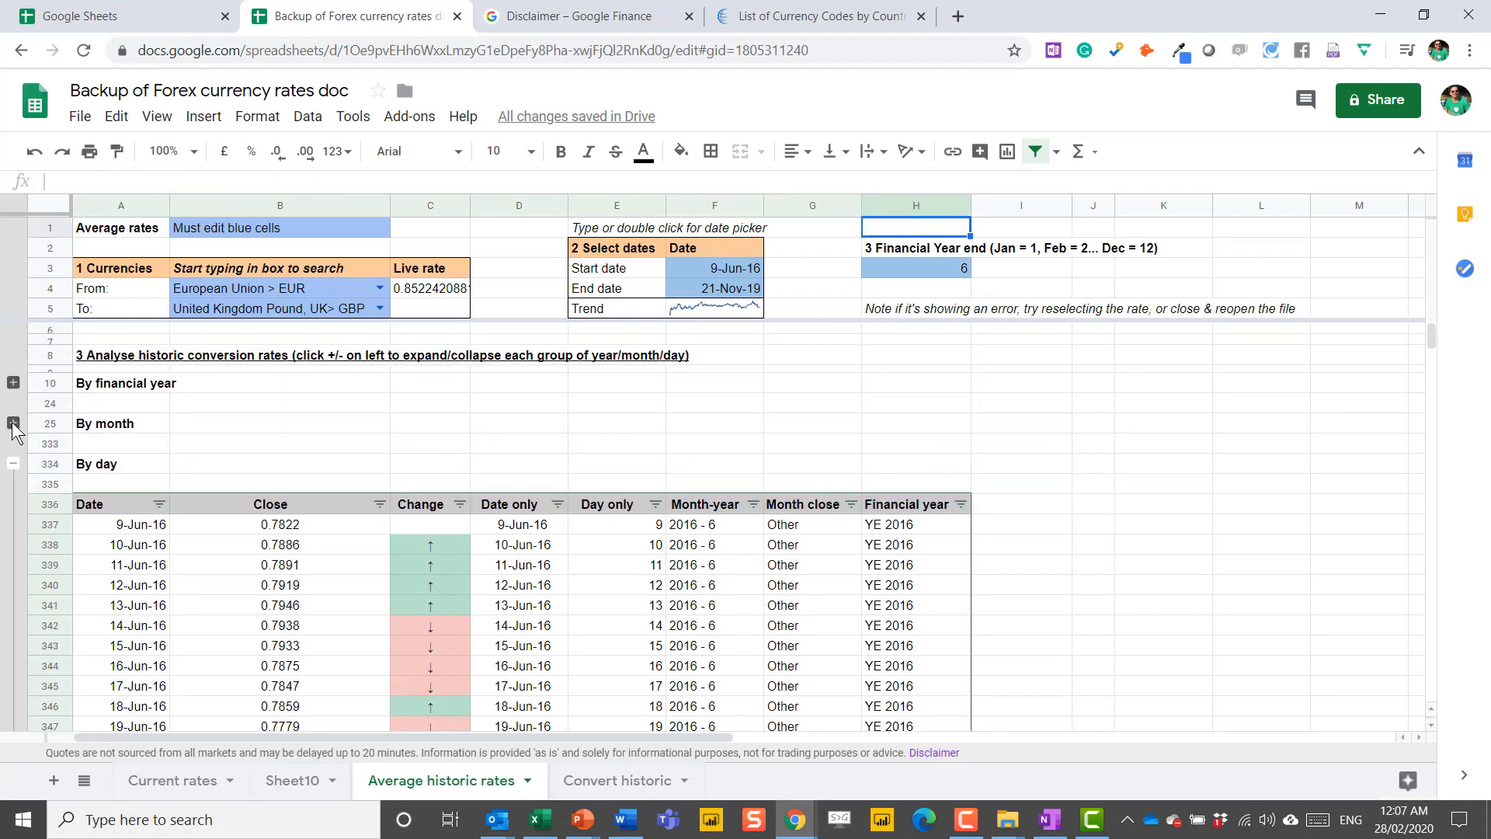
Step: Expand the By month summary and check the entries count for 2016-Jul
{"action": "left_click", "coordinate": [14, 423]}
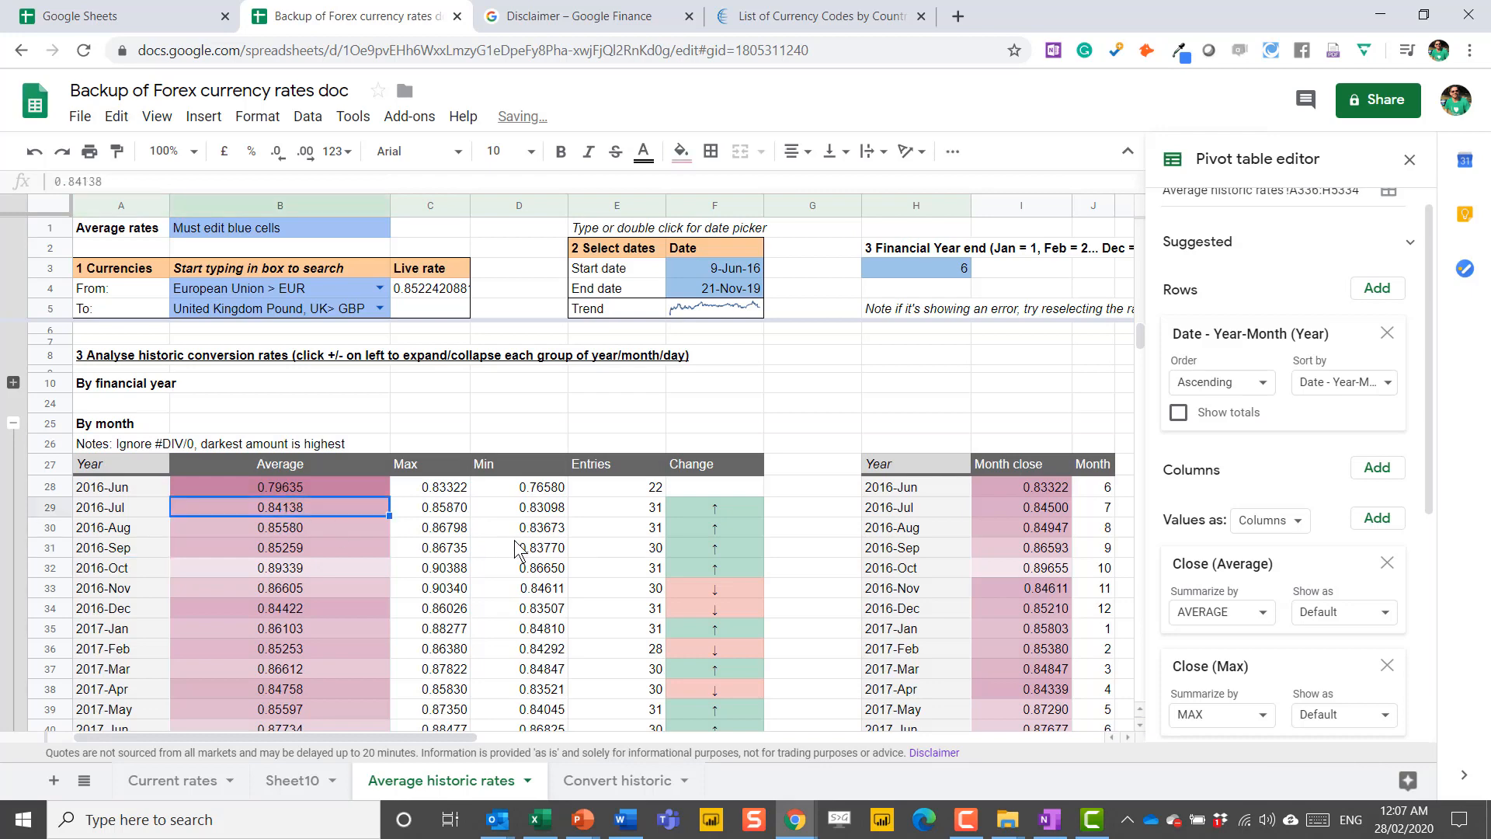
{"action": "left_click", "coordinate": [616, 507]}
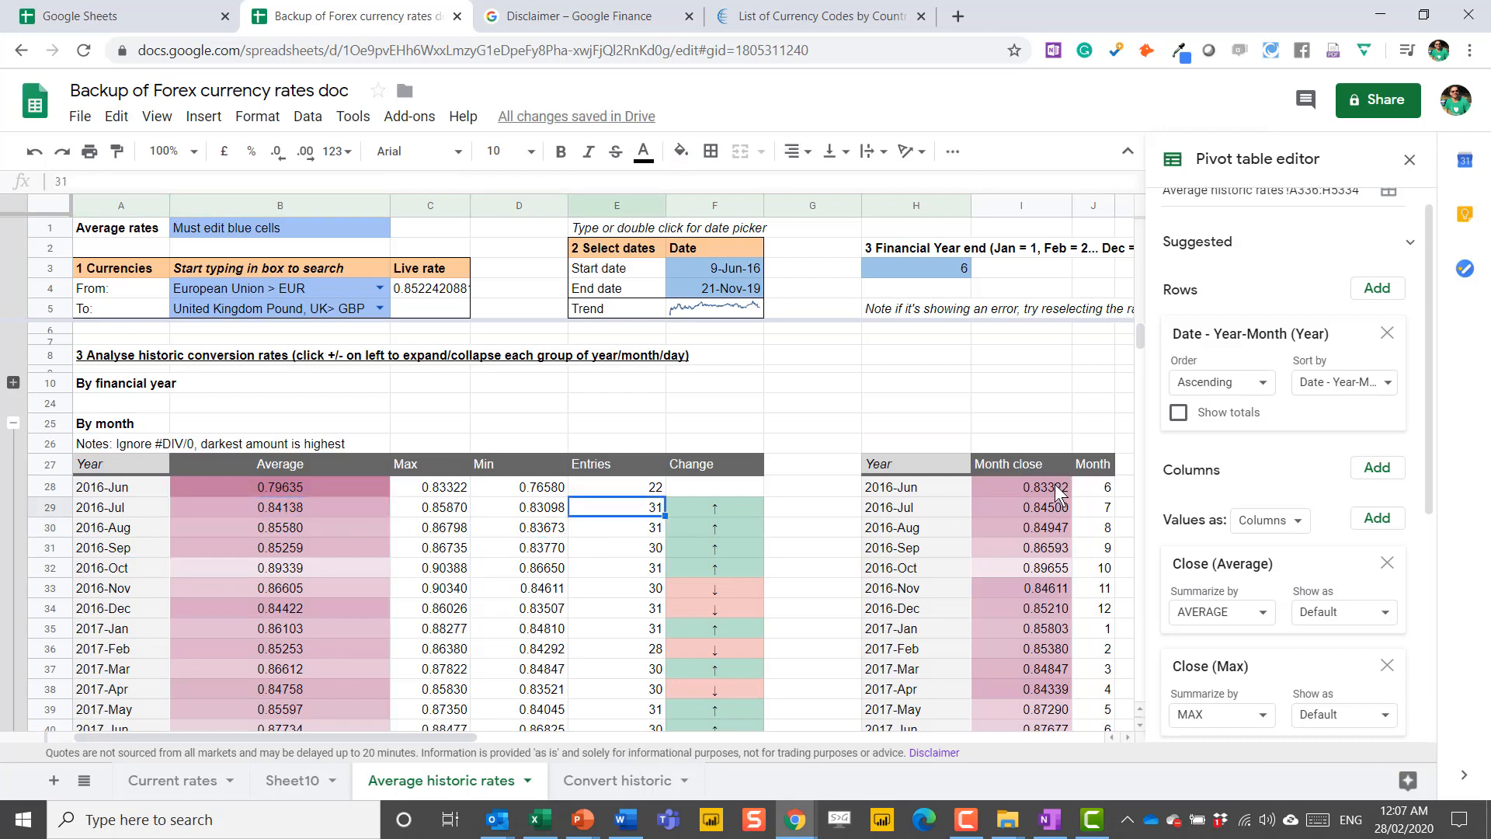
{"action": "left_click", "coordinate": [1408, 159]}
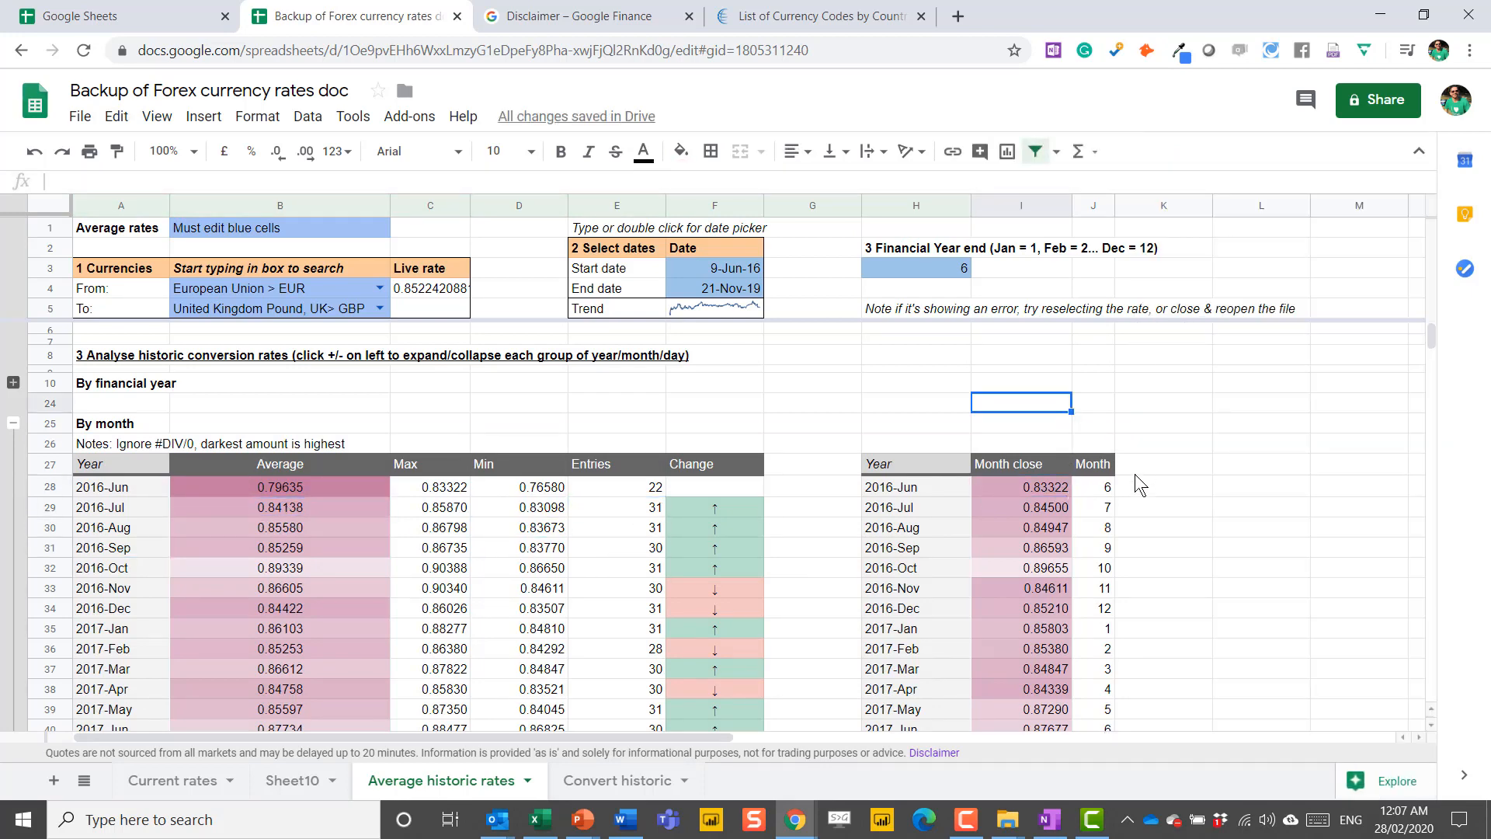
{"action": "mouse_move", "coordinate": [1085, 493]}
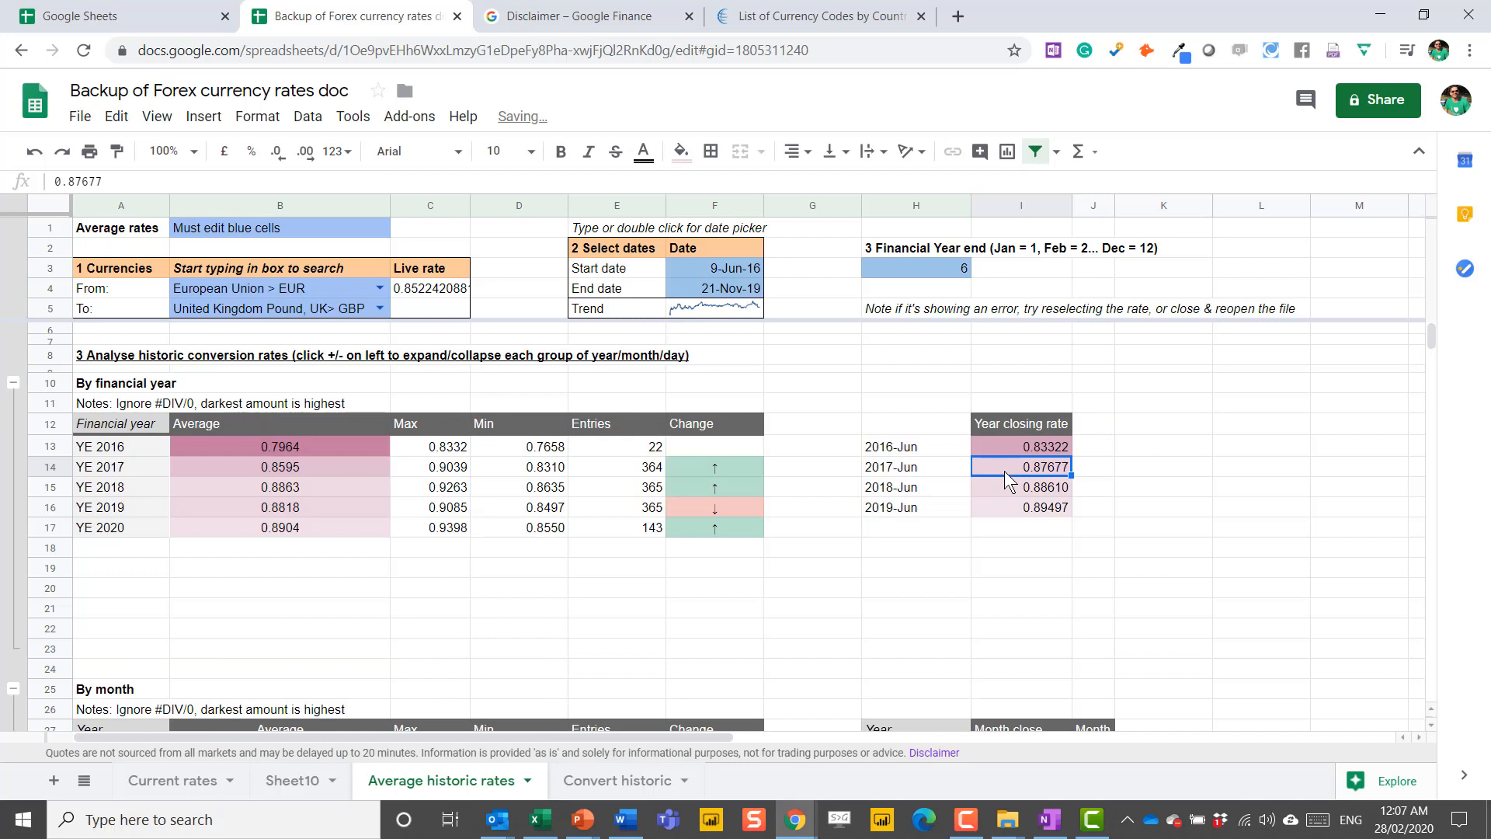
{"action": "mouse_move", "coordinate": [676, 433]}
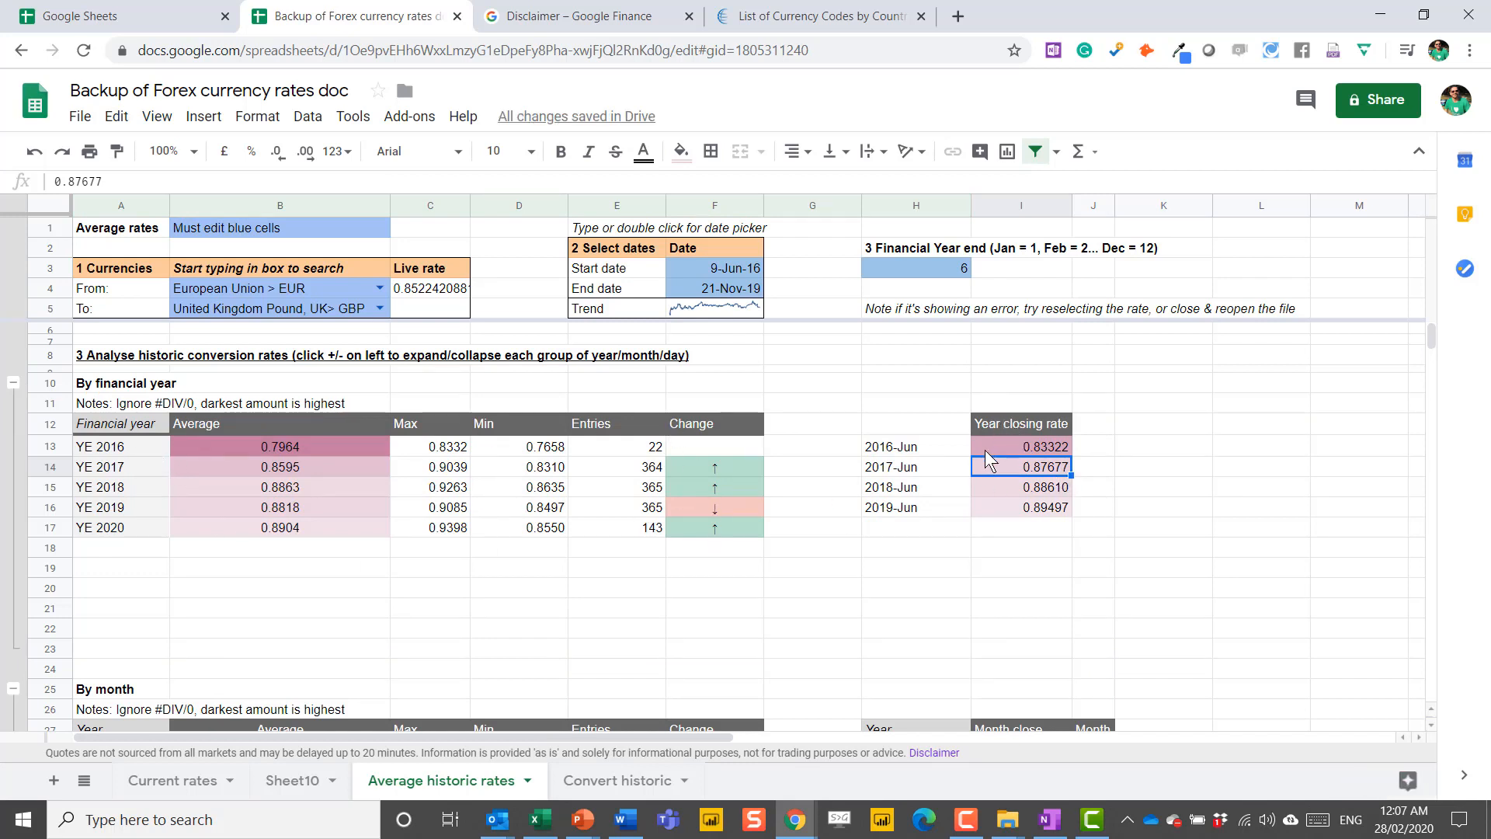
Step: Inspect the 2019-Jun closing rate, From currency and yearly change-arrow formula
{"action": "left_click", "coordinate": [1021, 507]}
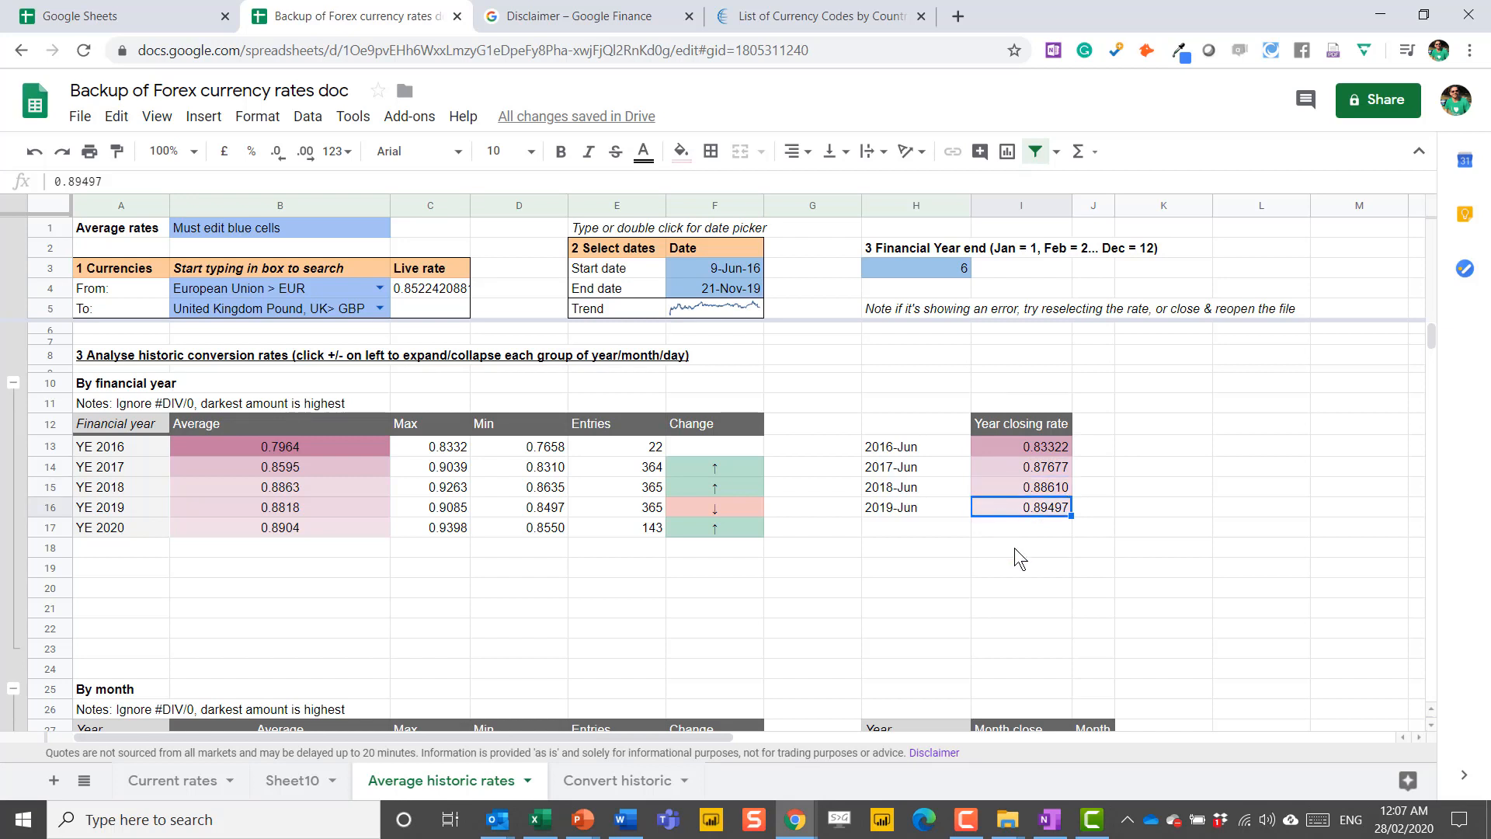
{"action": "mouse_move", "coordinate": [333, 295]}
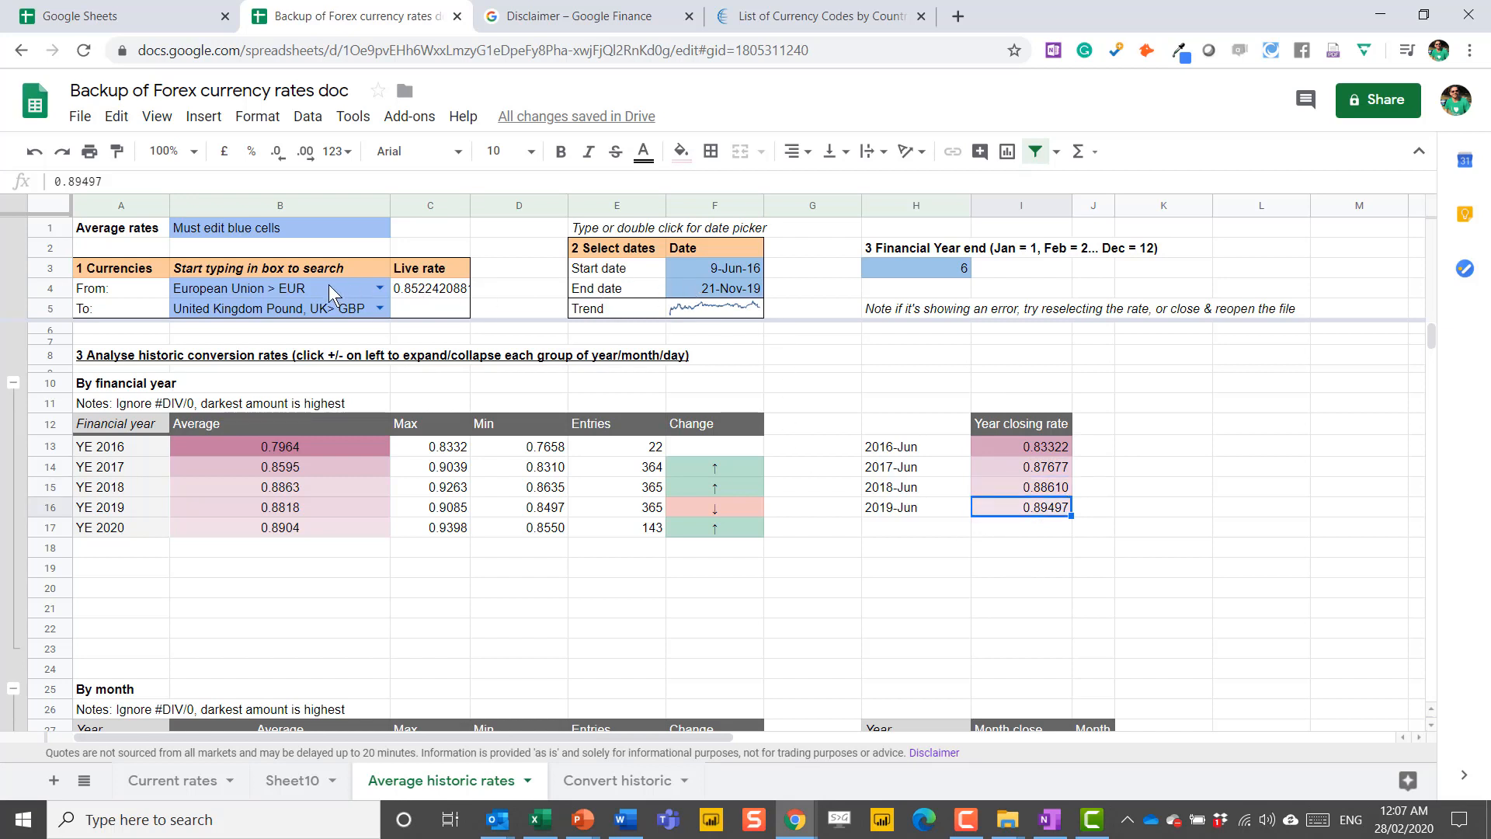
{"action": "left_click", "coordinate": [278, 289]}
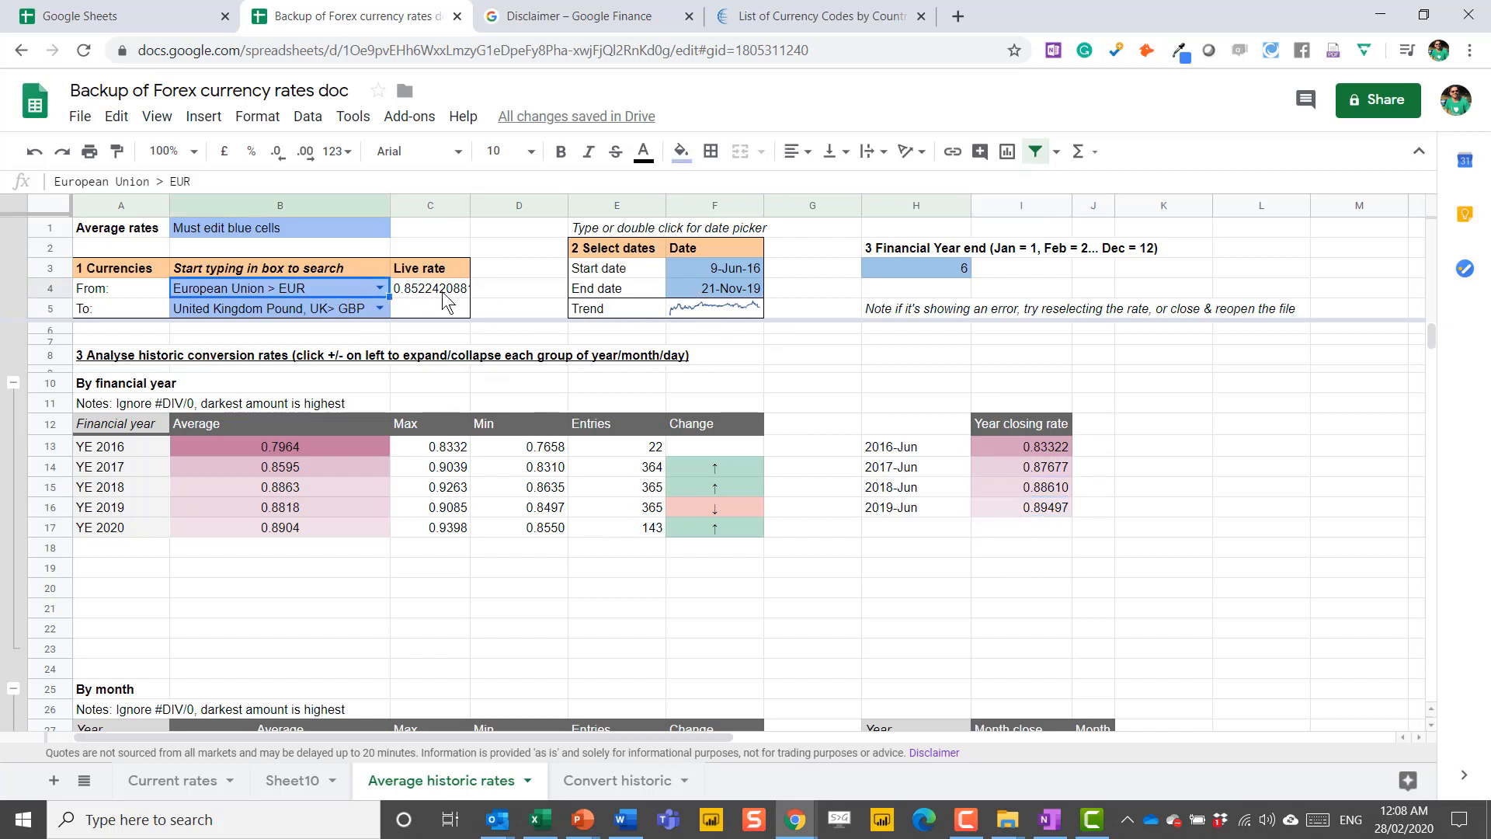
{"action": "mouse_move", "coordinate": [640, 526]}
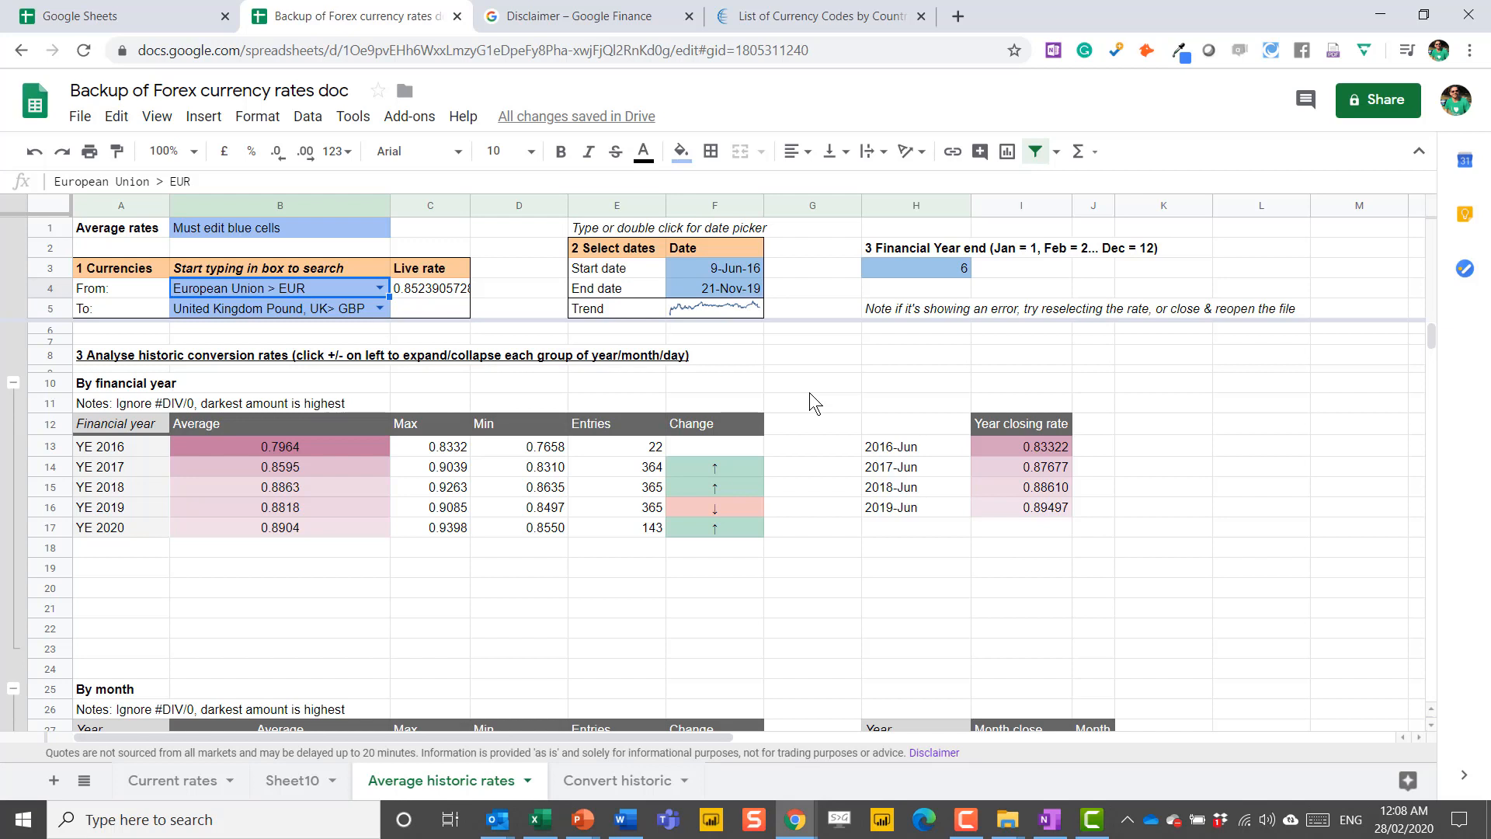
{"action": "left_click", "coordinate": [811, 446]}
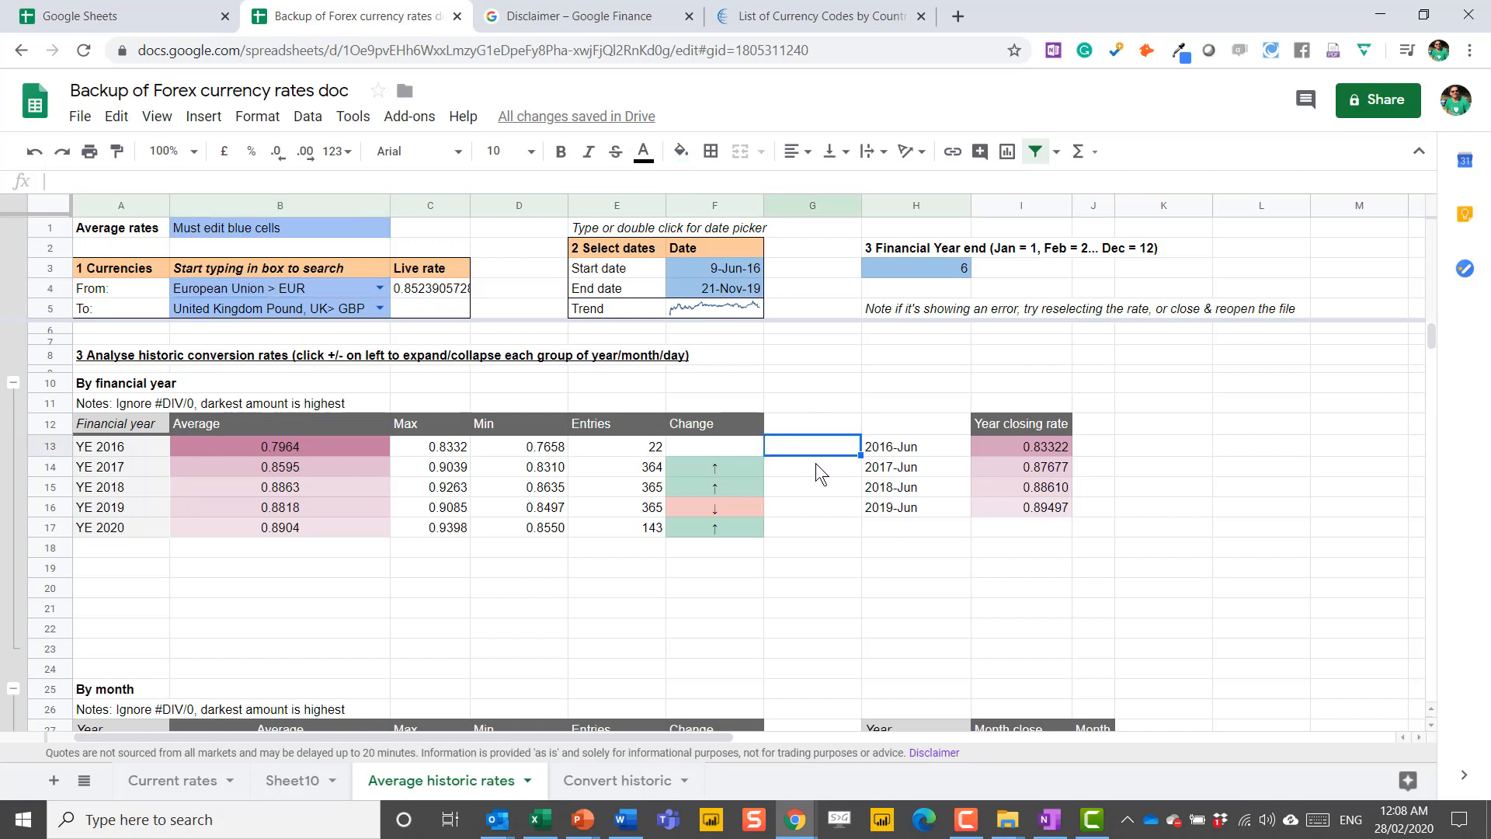
{"action": "left_click", "coordinate": [714, 466]}
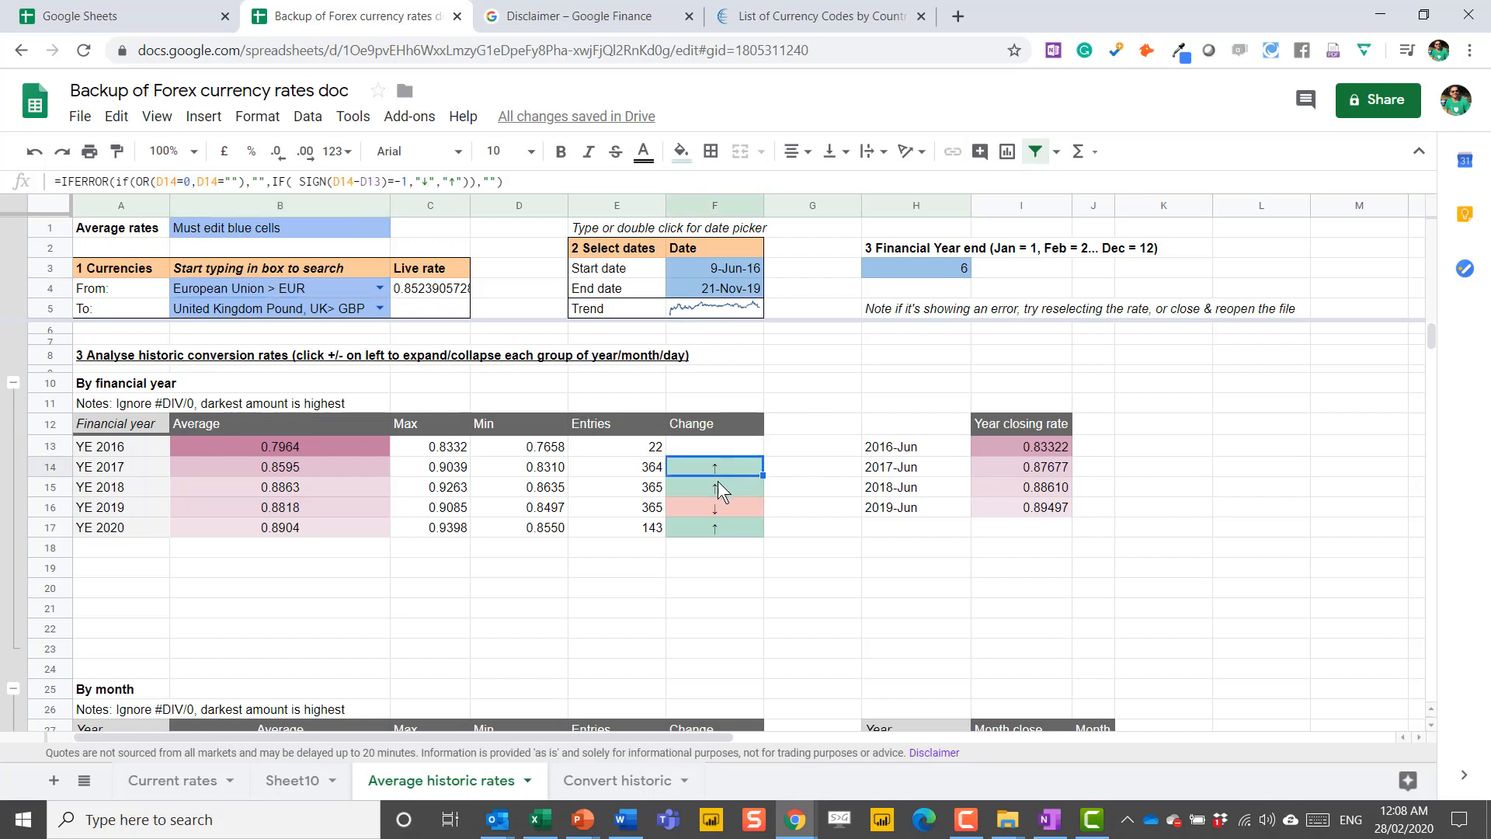
{"action": "mouse_move", "coordinate": [732, 510]}
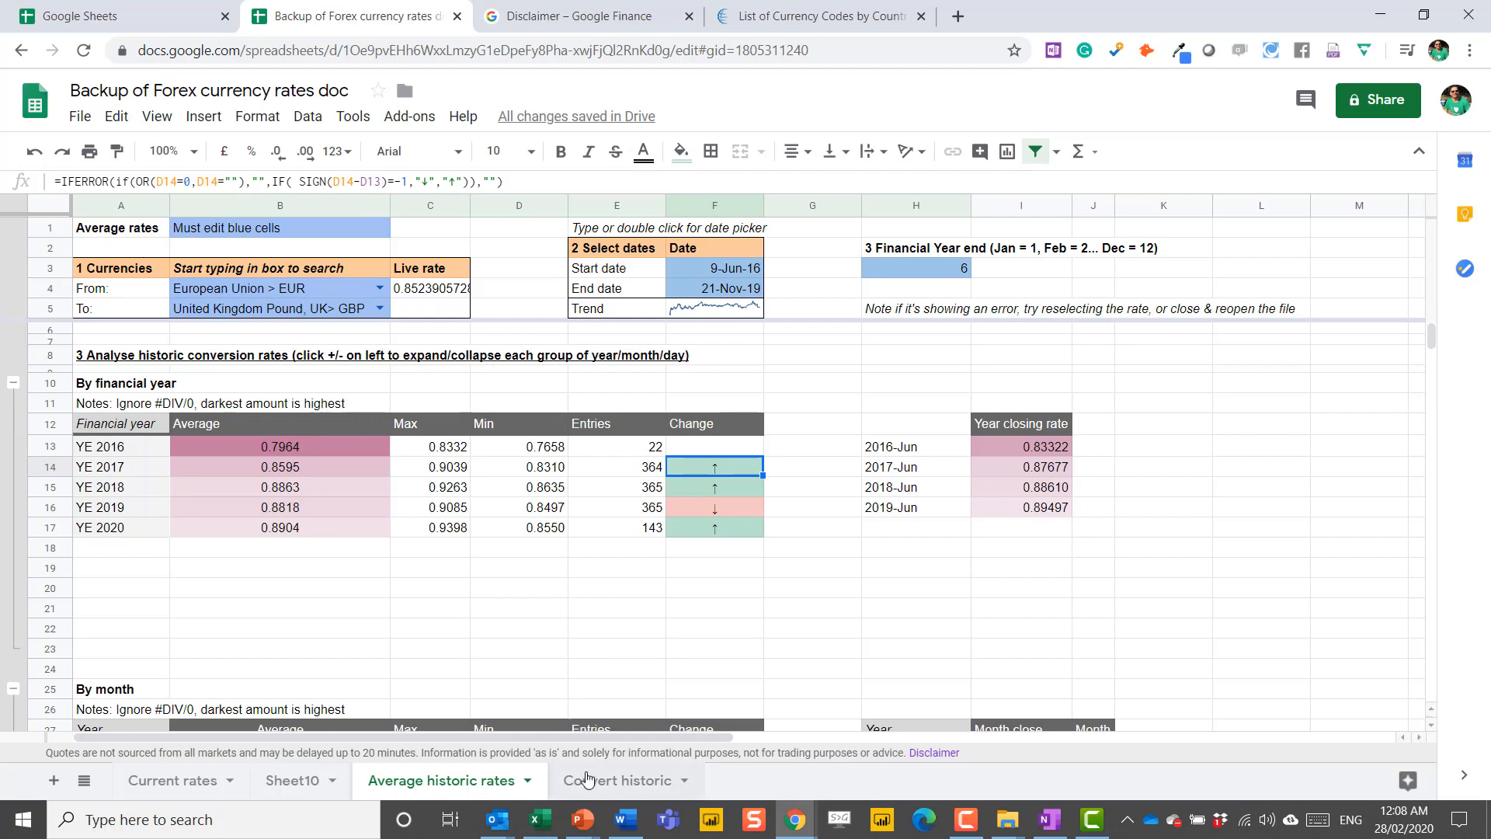
Step: Review the Convert historic sheet's date validation and GBP conversion formula, then return to Sheet10
{"action": "left_click", "coordinate": [618, 780]}
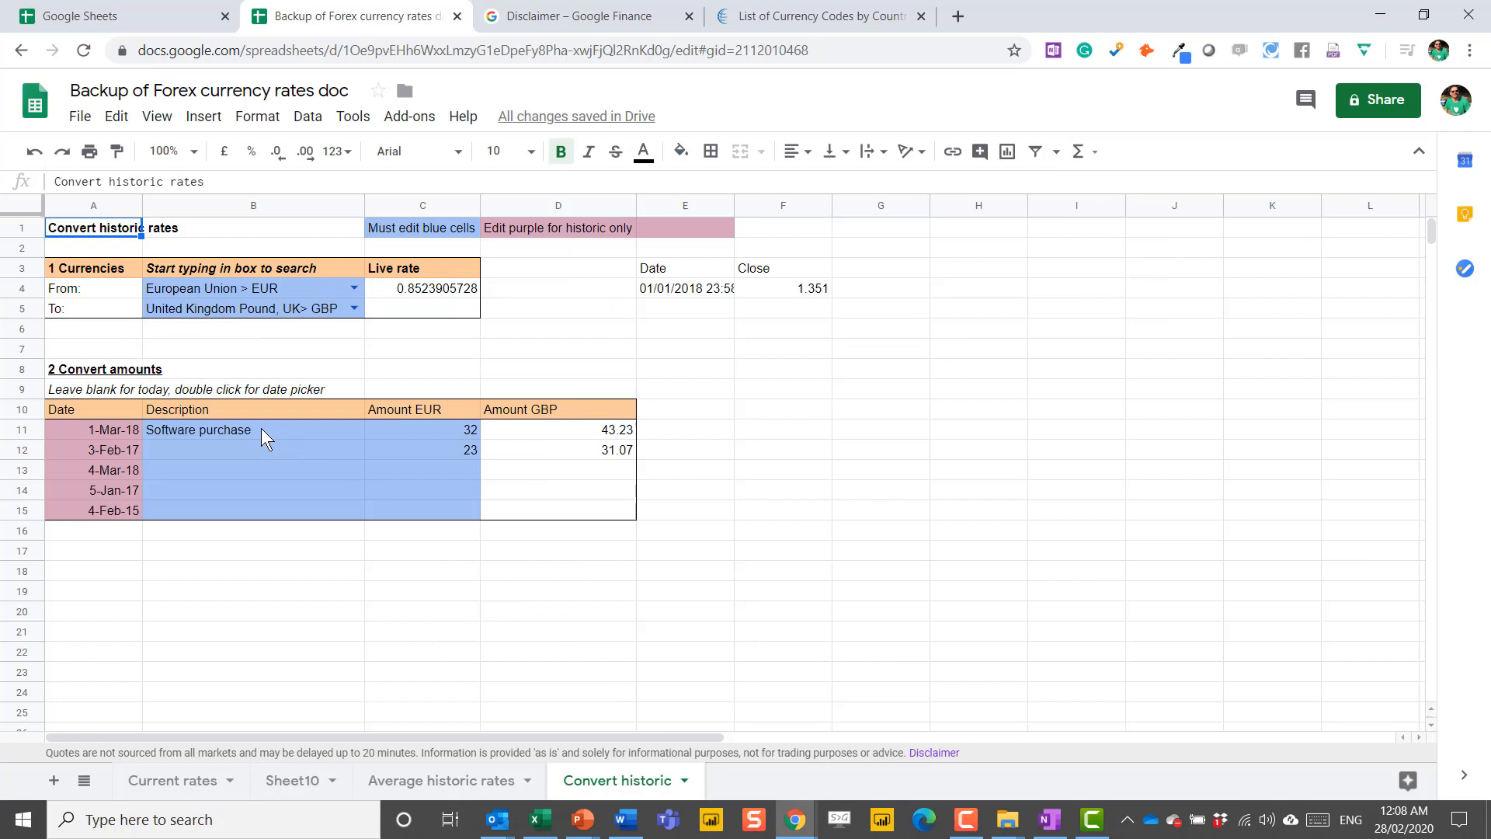
{"action": "left_click", "coordinate": [93, 429]}
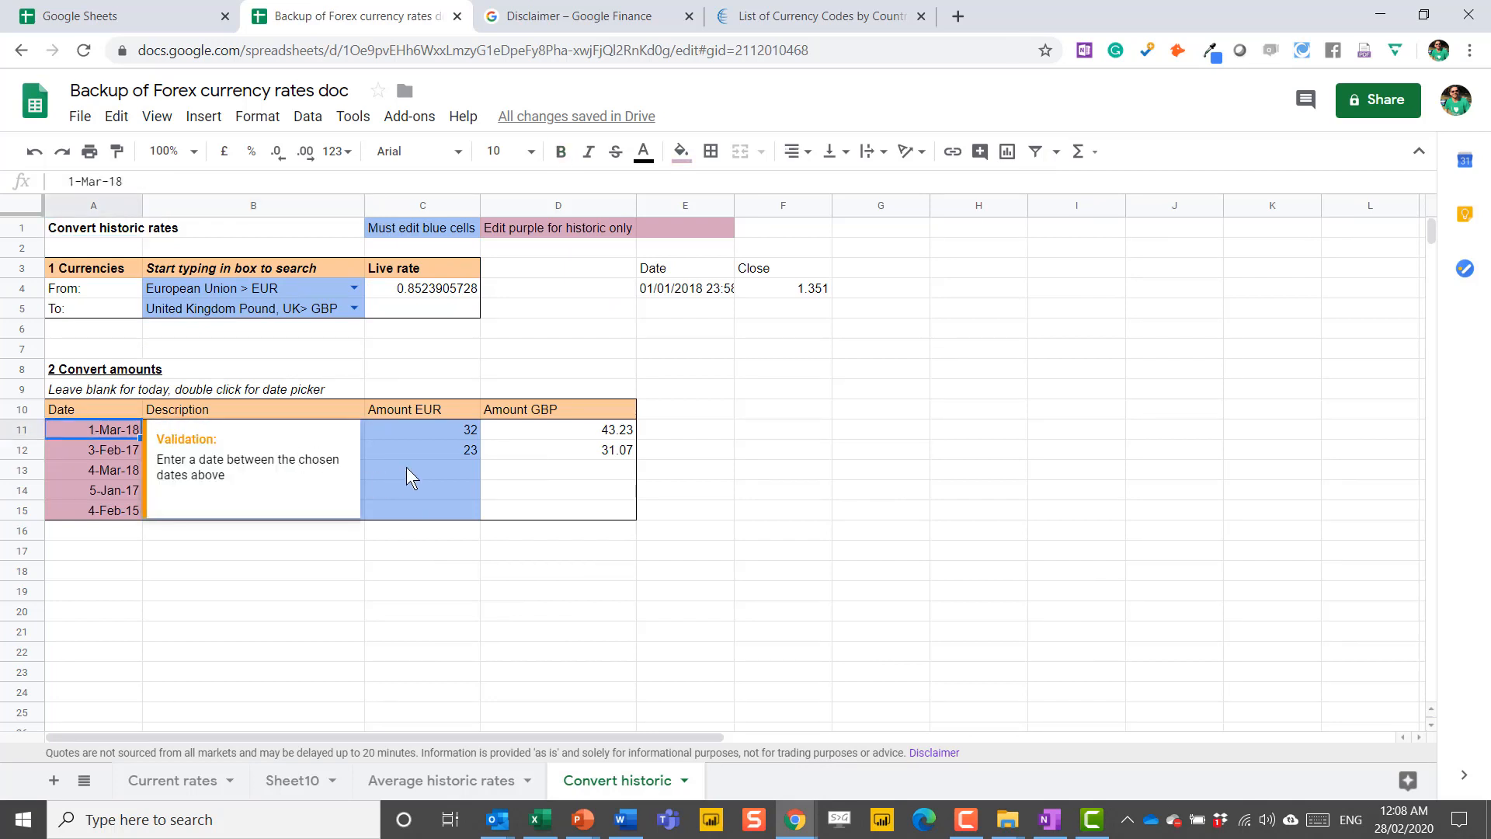
{"action": "left_click", "coordinate": [557, 429]}
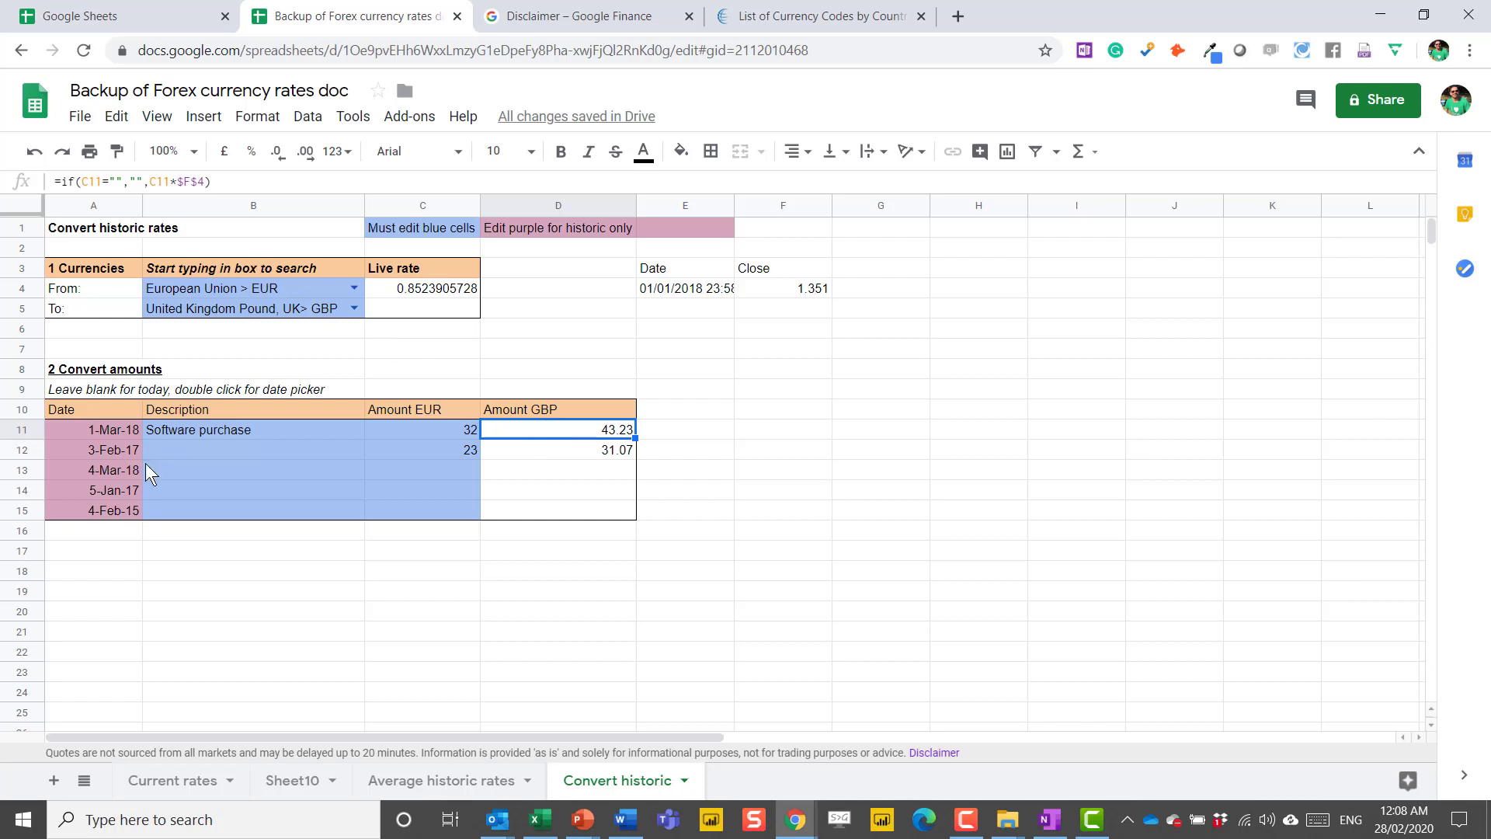
{"action": "left_click", "coordinate": [292, 779]}
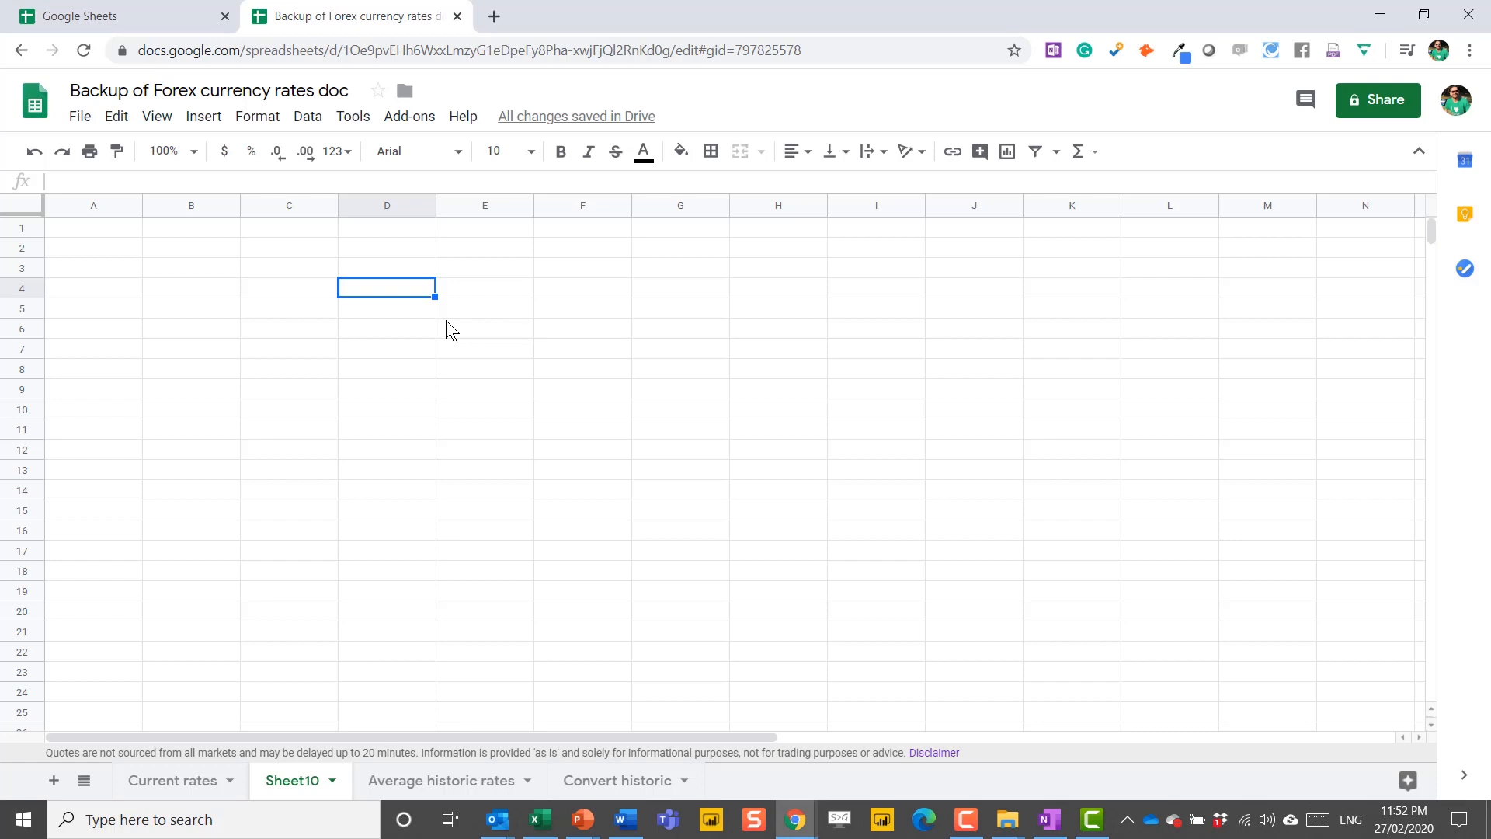
Step: Enter =GOOGLEFINANCE("currency:eurusd") in D4 to fetch the live EUR-to-USD rate
{"action": "type", "text": "=goo"}
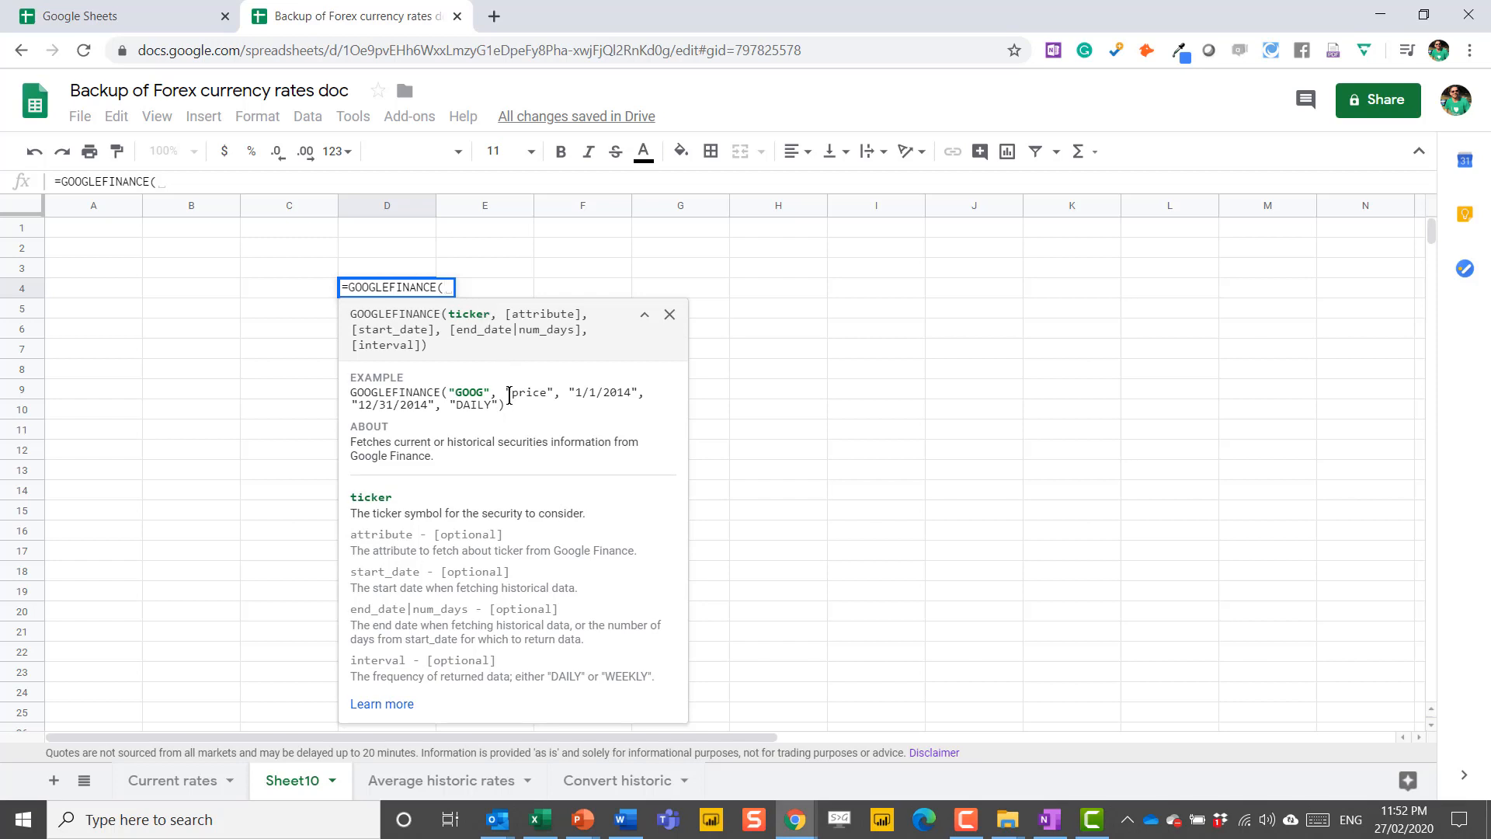
{"action": "type", "text": "\""}
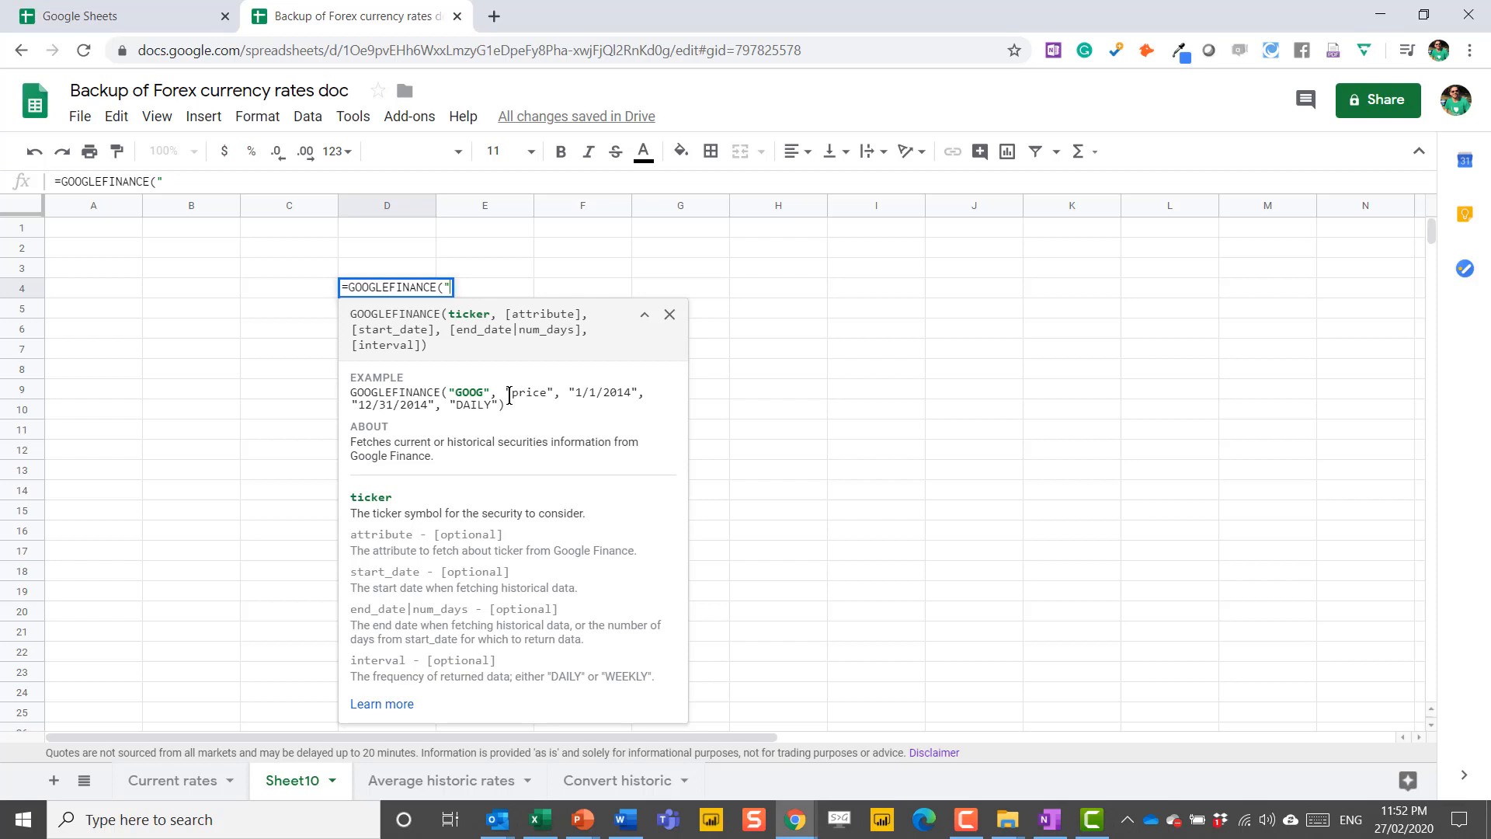
{"action": "type", "text": "currency"}
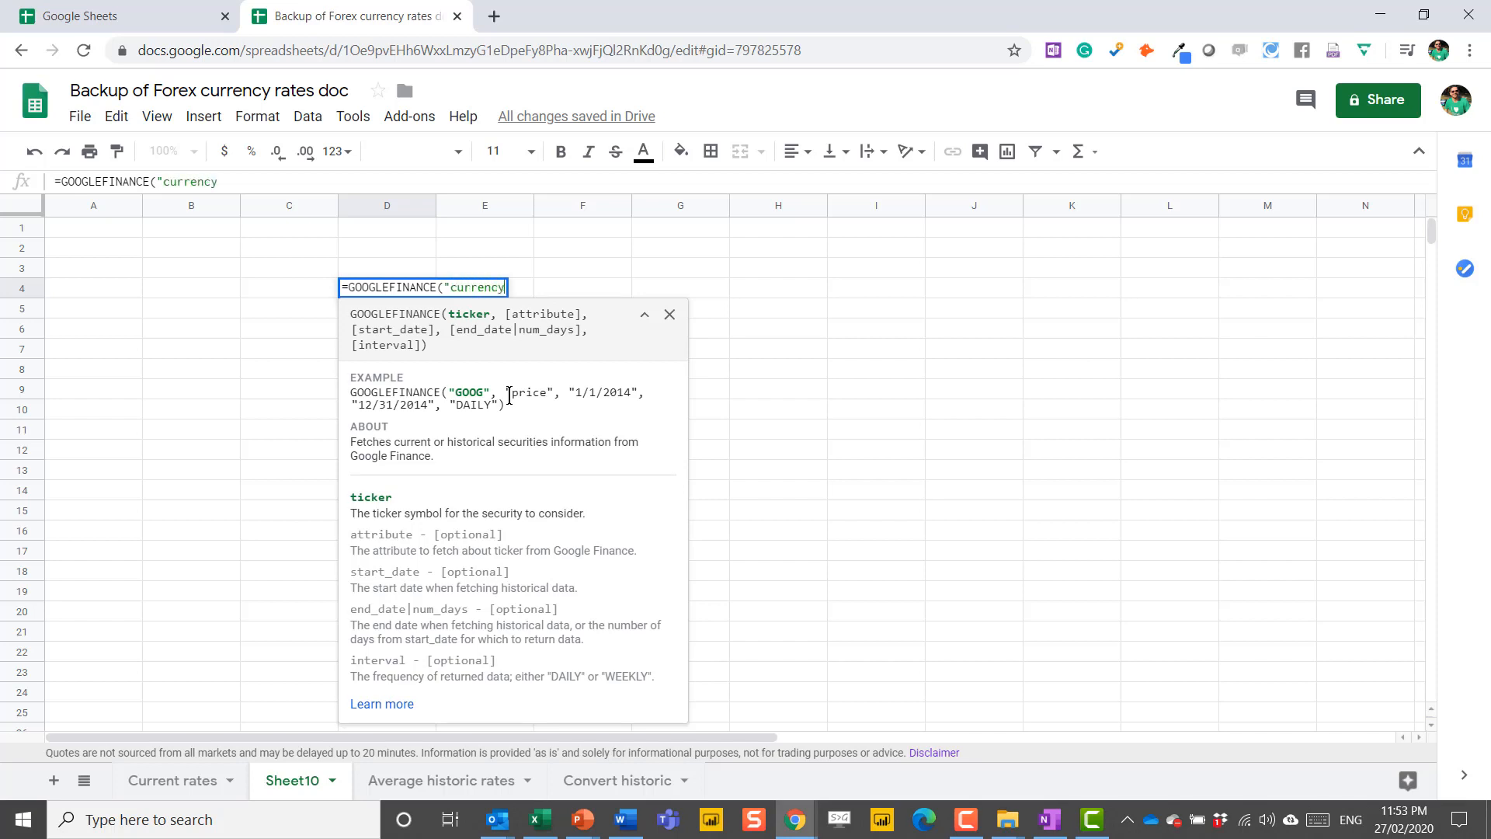
{"action": "type", "text": ":"}
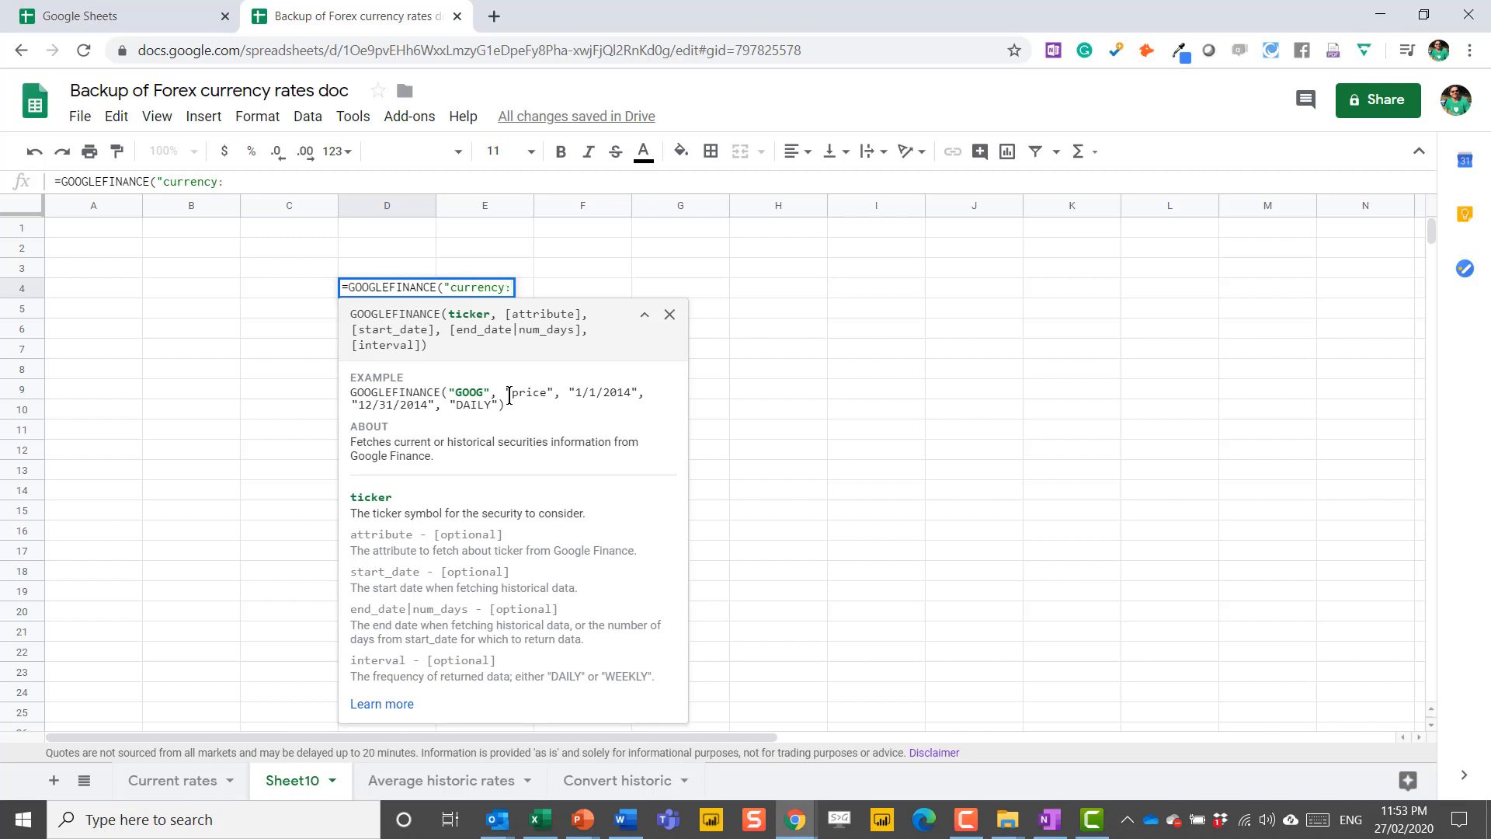
{"action": "type", "text": "eur"}
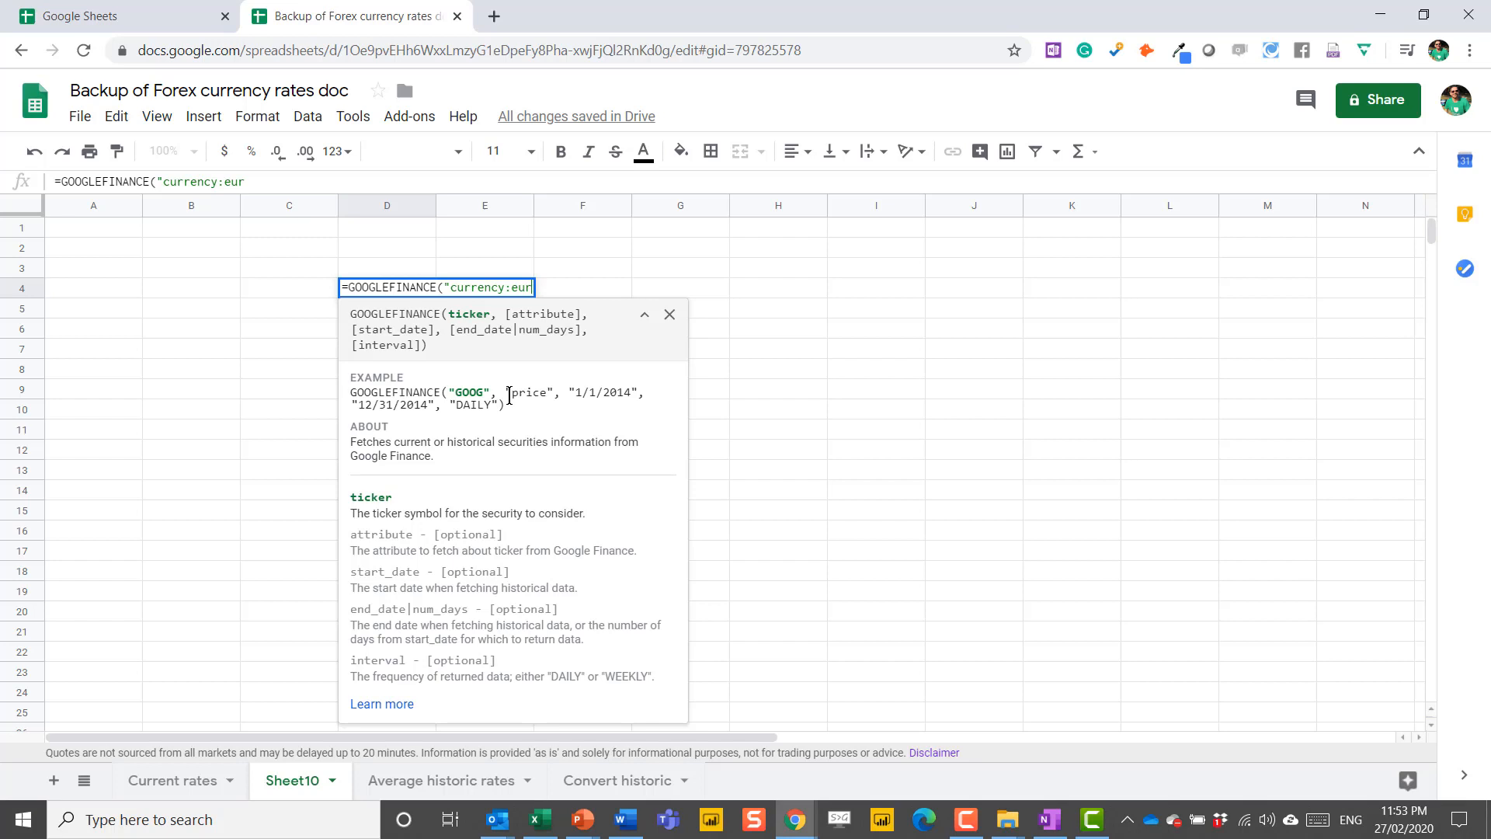
{"action": "type", "text": "usd"}
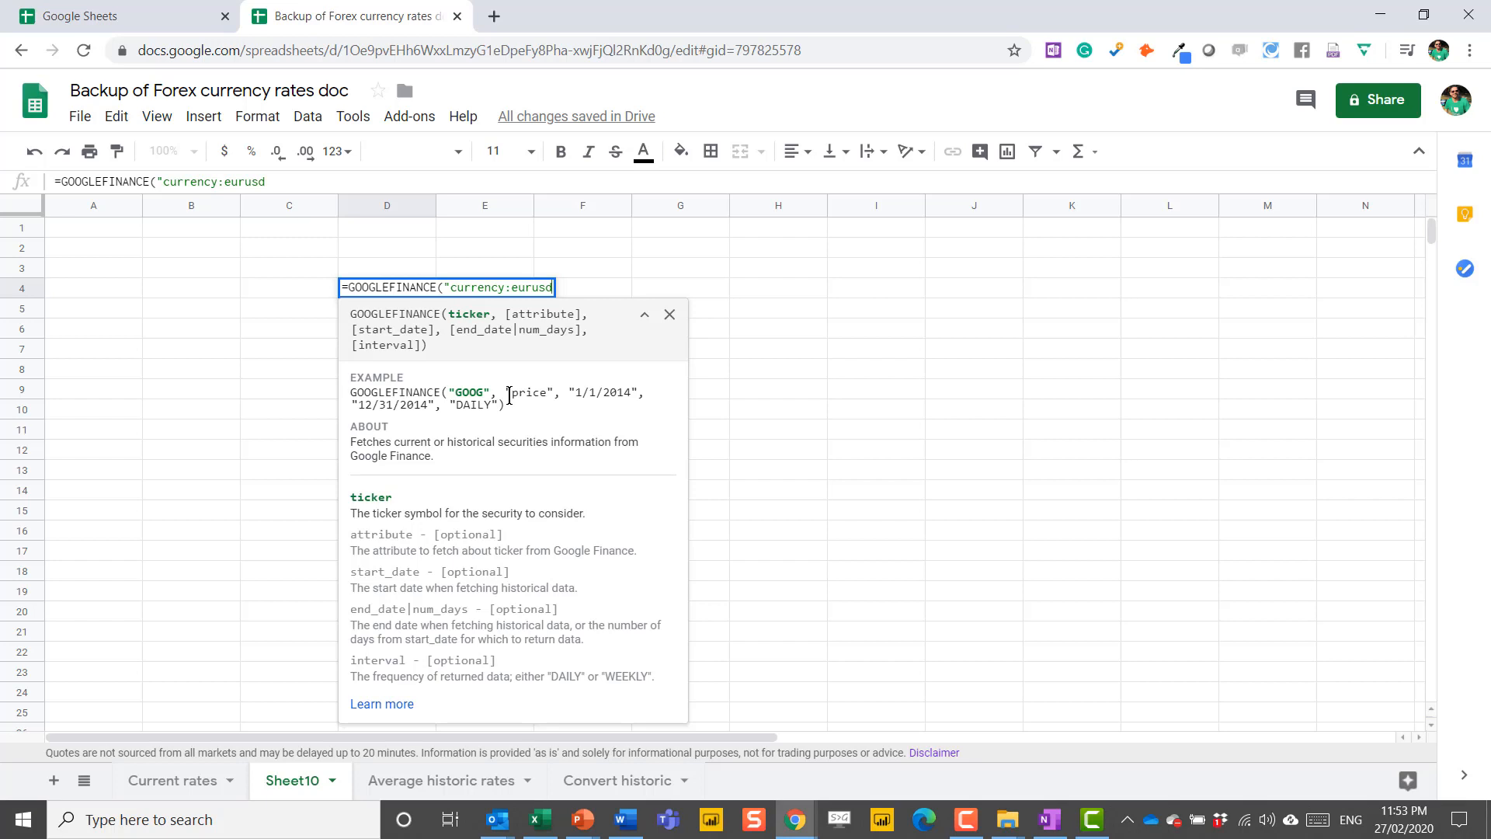
{"action": "type", "text": "\""}
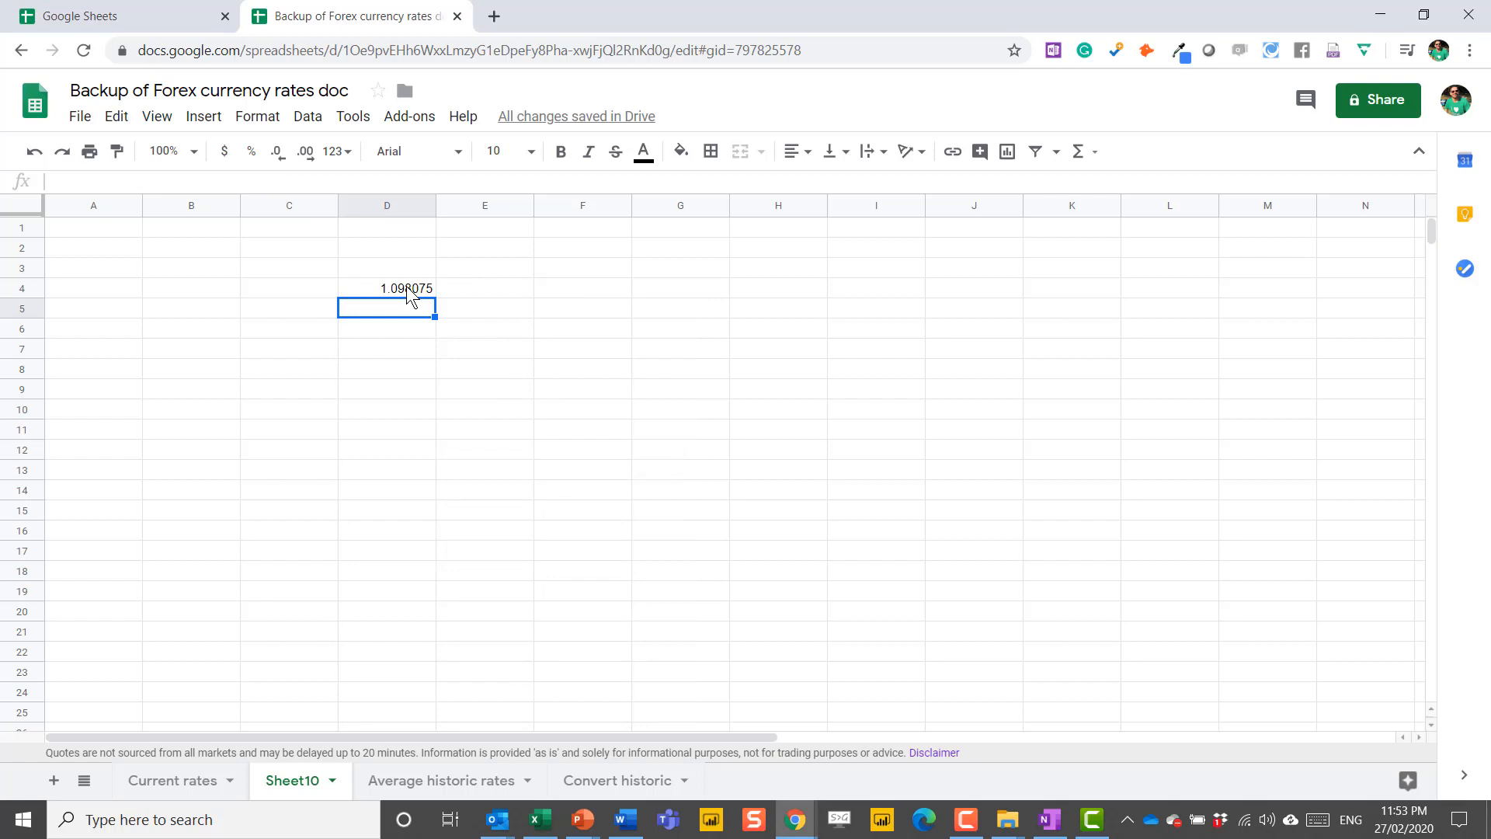
{"action": "left_click", "coordinate": [387, 289]}
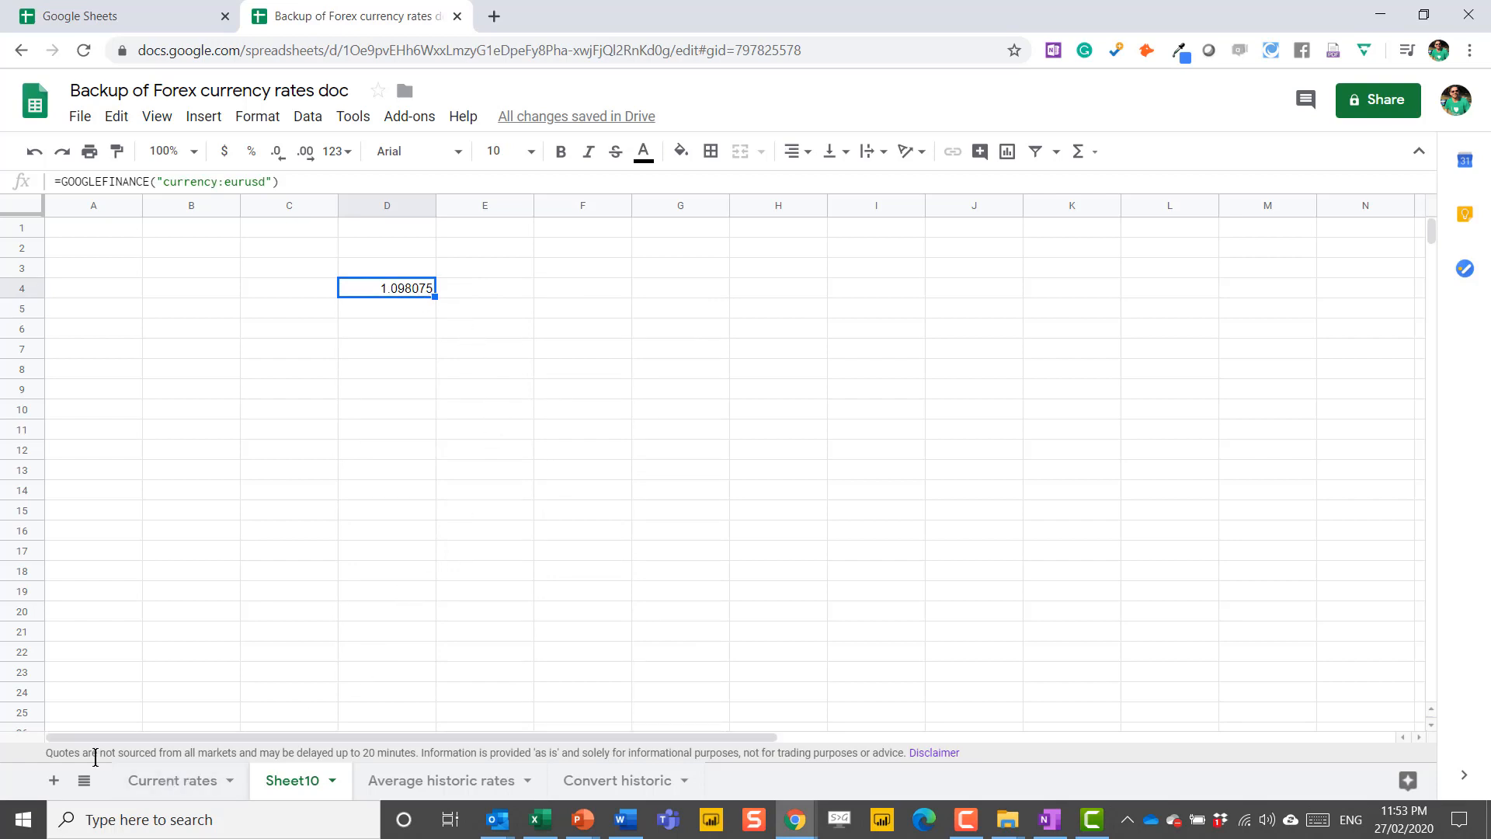
{"action": "mouse_move", "coordinate": [202, 751]}
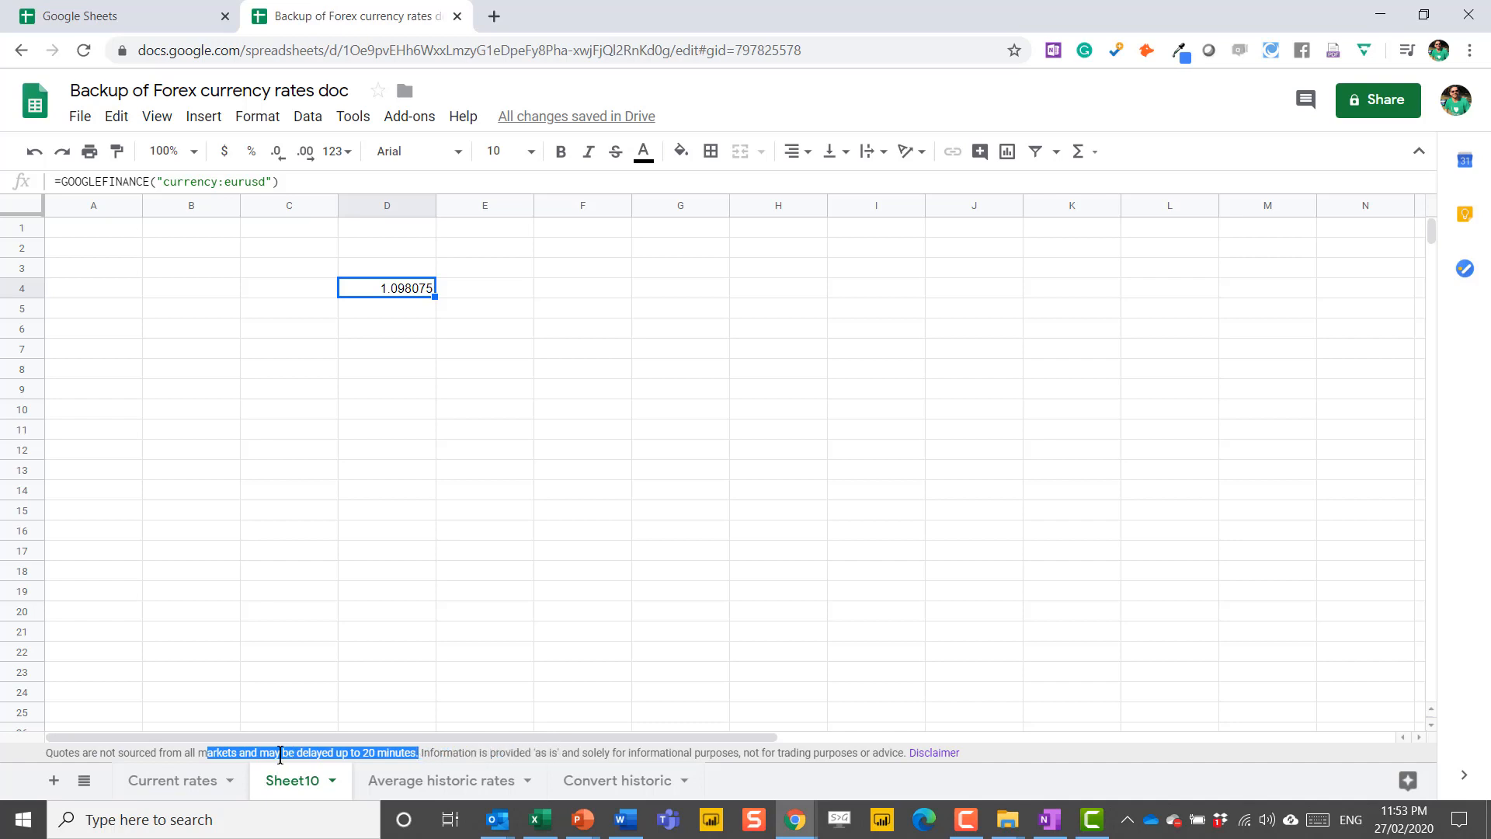
{"action": "mouse_move", "coordinate": [728, 559]}
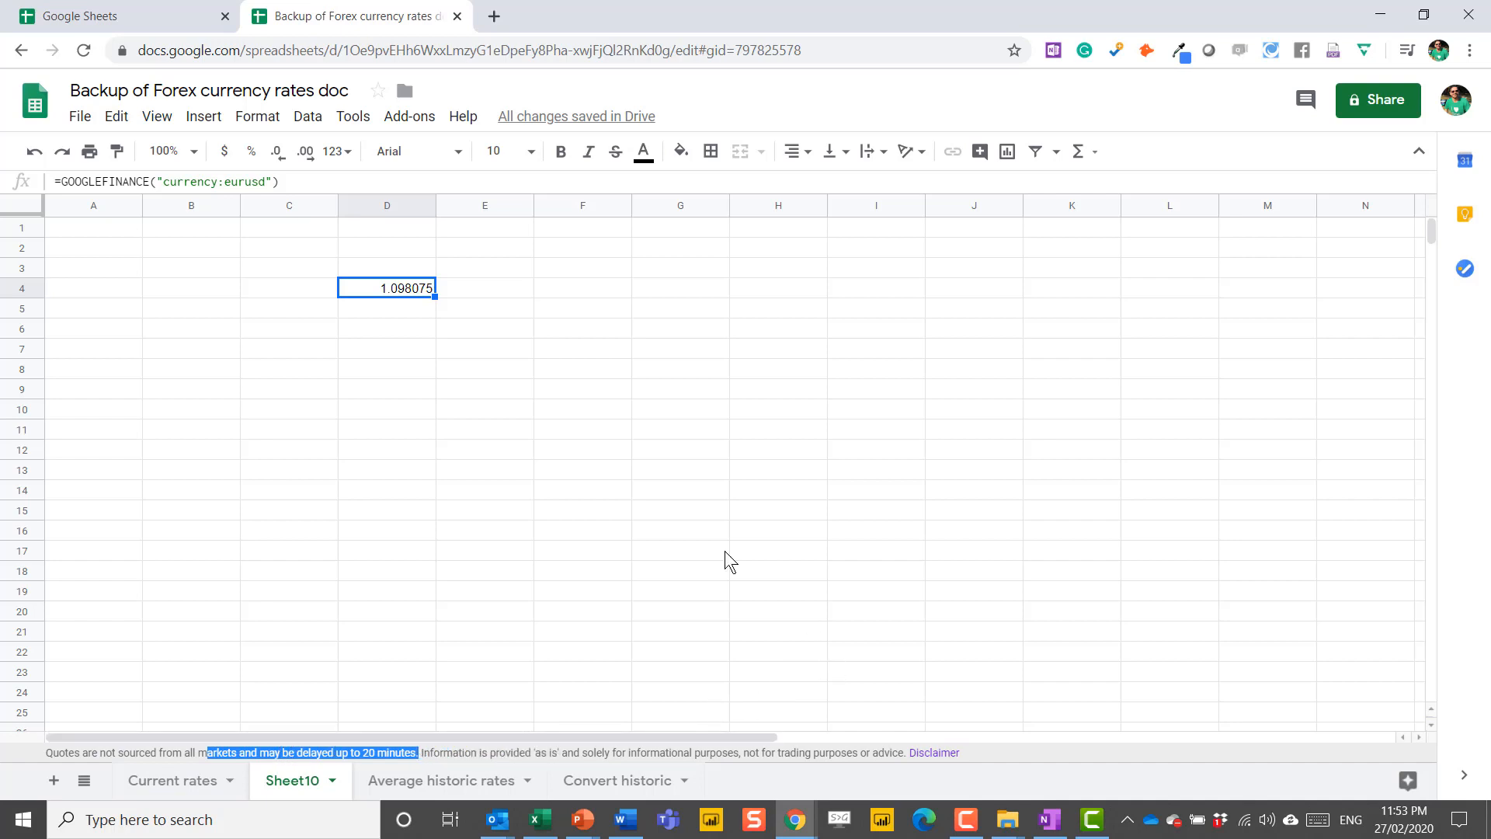
{"action": "mouse_move", "coordinate": [687, 476]}
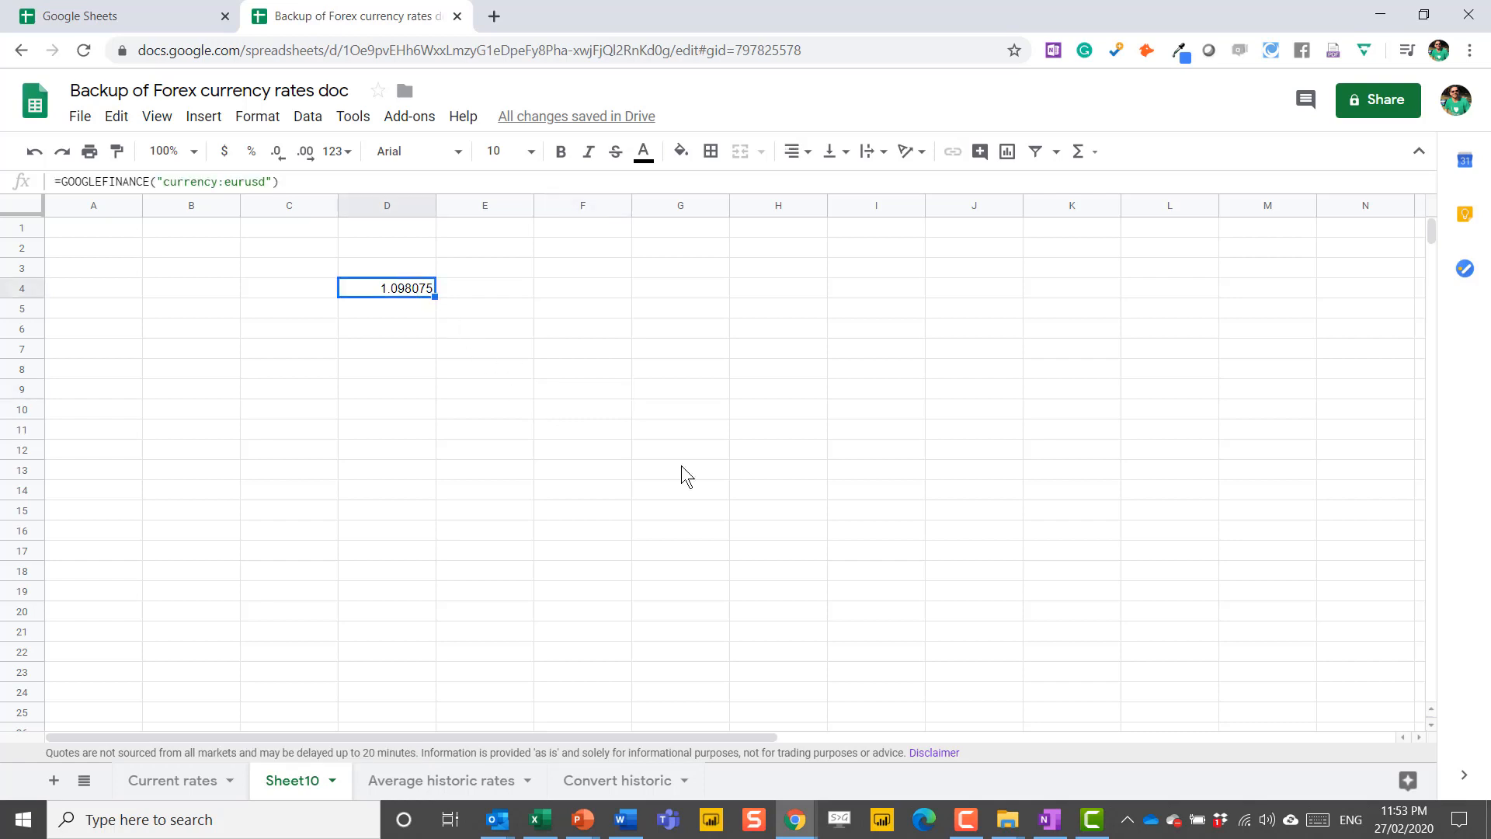
{"action": "mouse_move", "coordinate": [933, 751]}
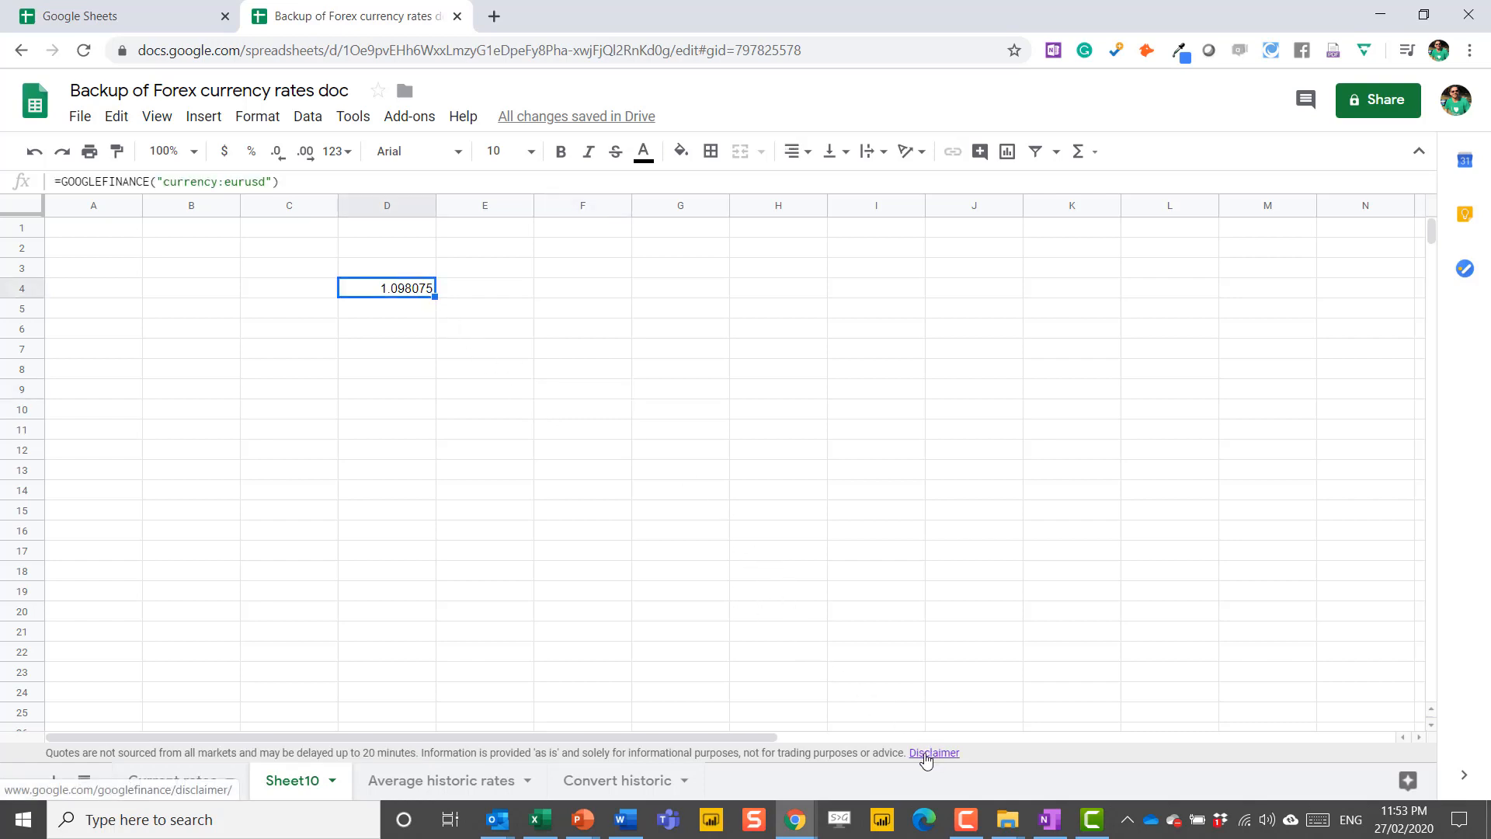
Step: Review the Google Finance disclaimer's 3-minute currency data delay and return to the workbook
{"action": "left_click", "coordinate": [933, 752]}
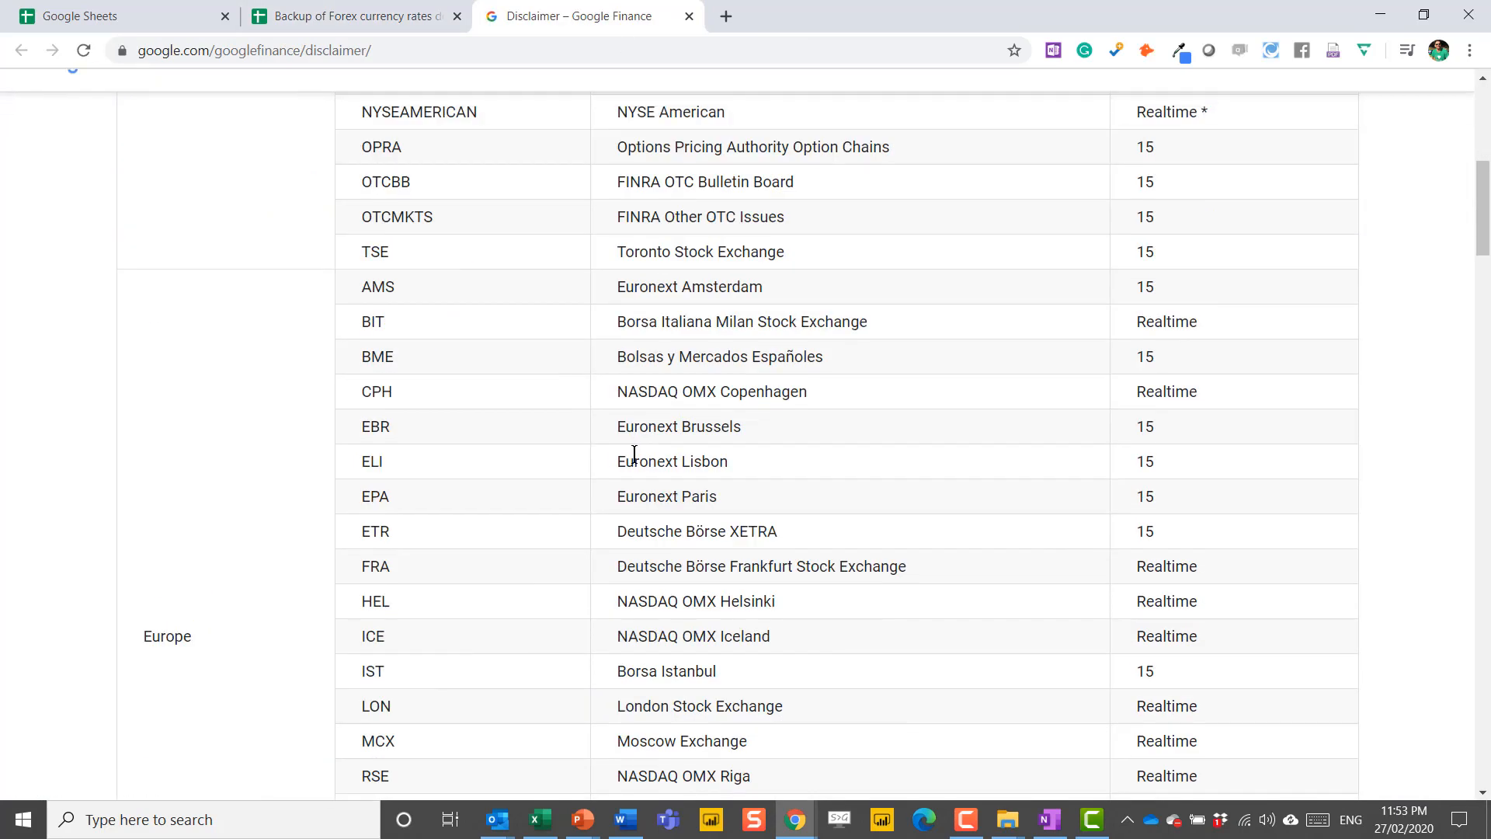
{"action": "scroll", "scroll_direction": "up", "scroll_amount": 3}
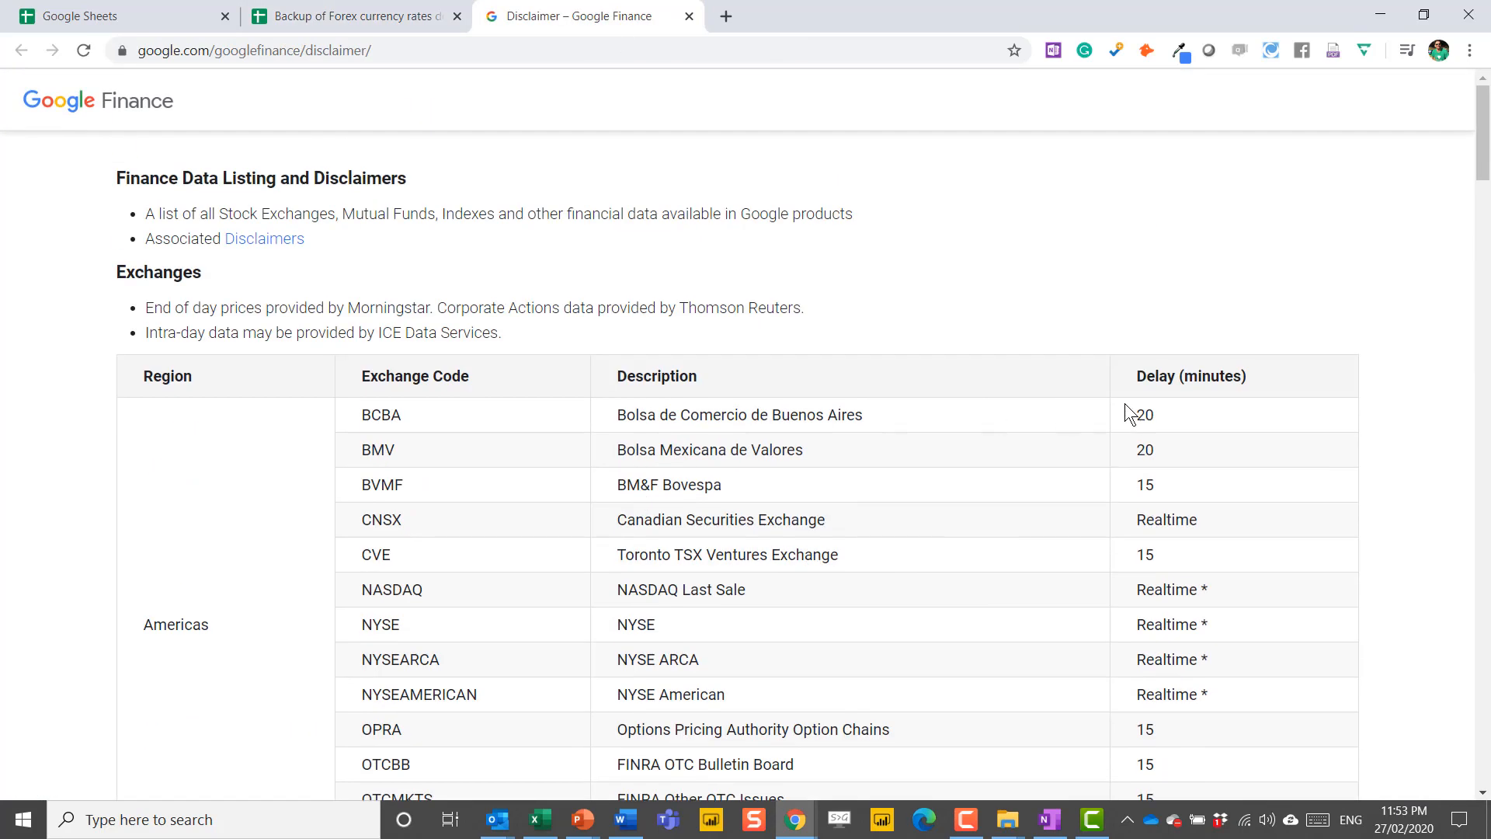
{"action": "scroll", "scroll_direction": "down", "scroll_amount": 3}
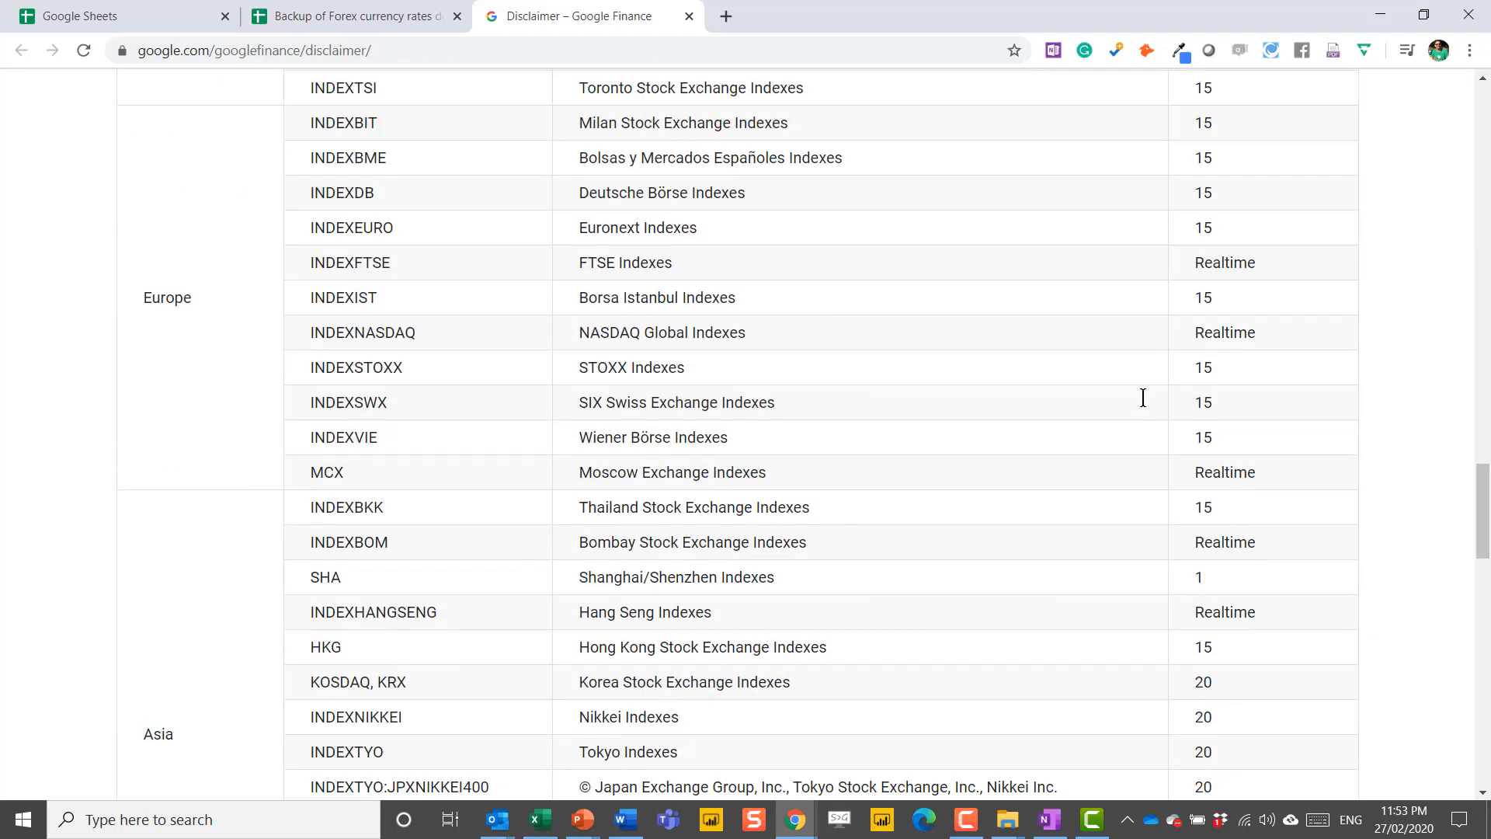
{"action": "scroll", "scroll_direction": "down", "scroll_amount": 3}
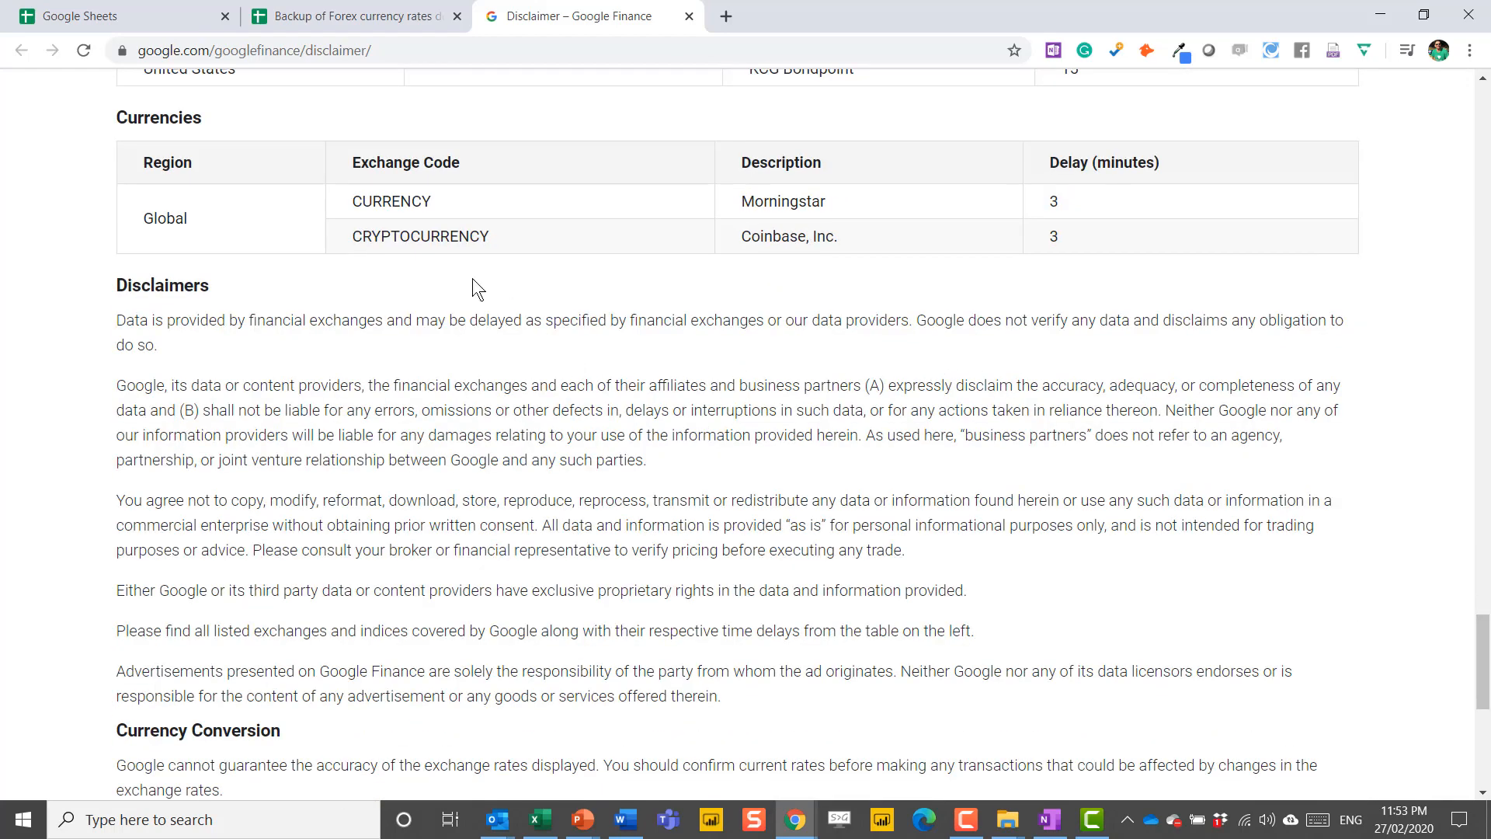
{"action": "left_click", "coordinate": [354, 16]}
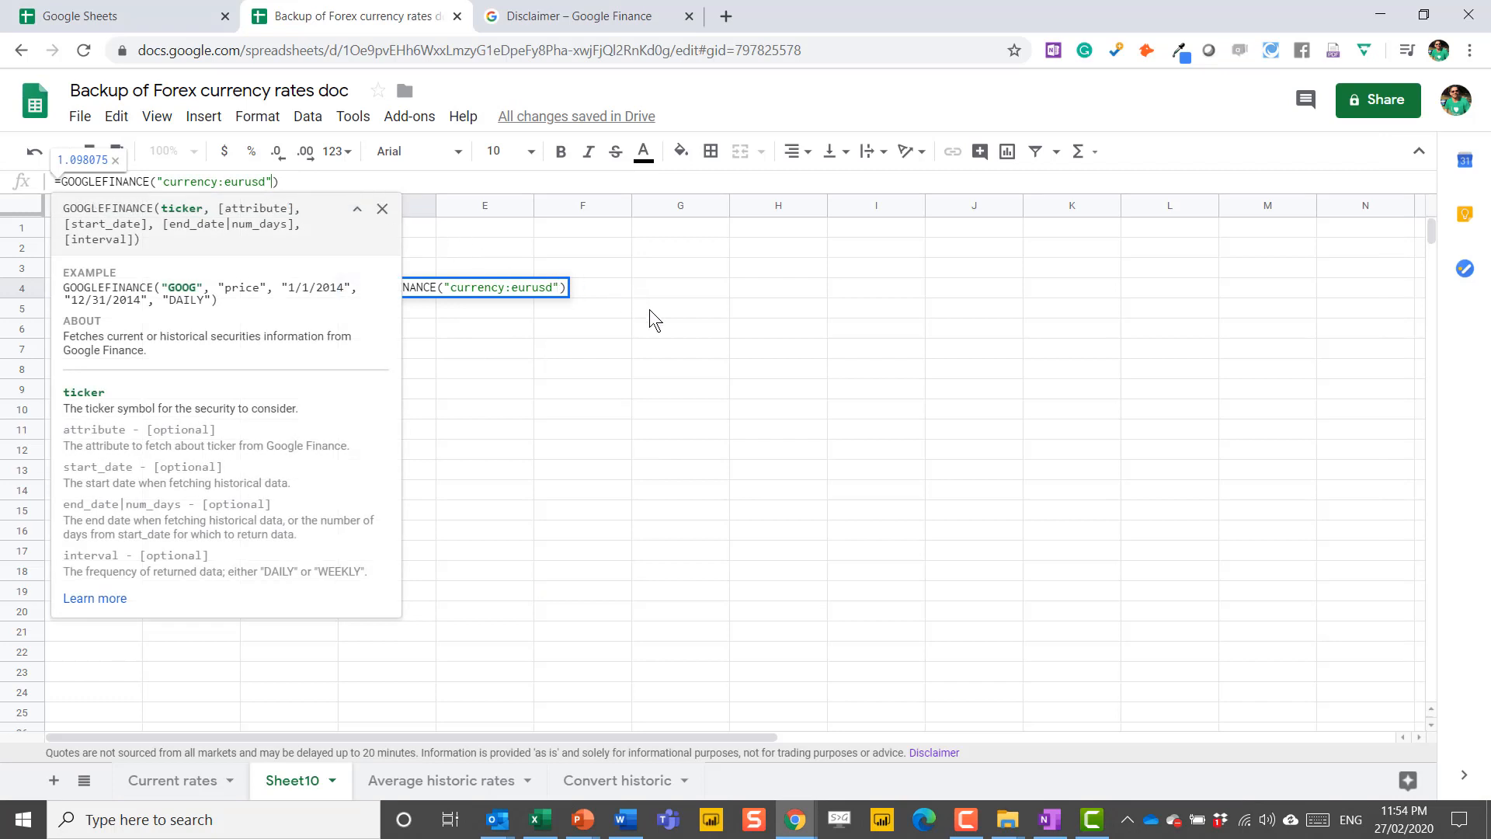
{"action": "mouse_move", "coordinate": [204, 321]}
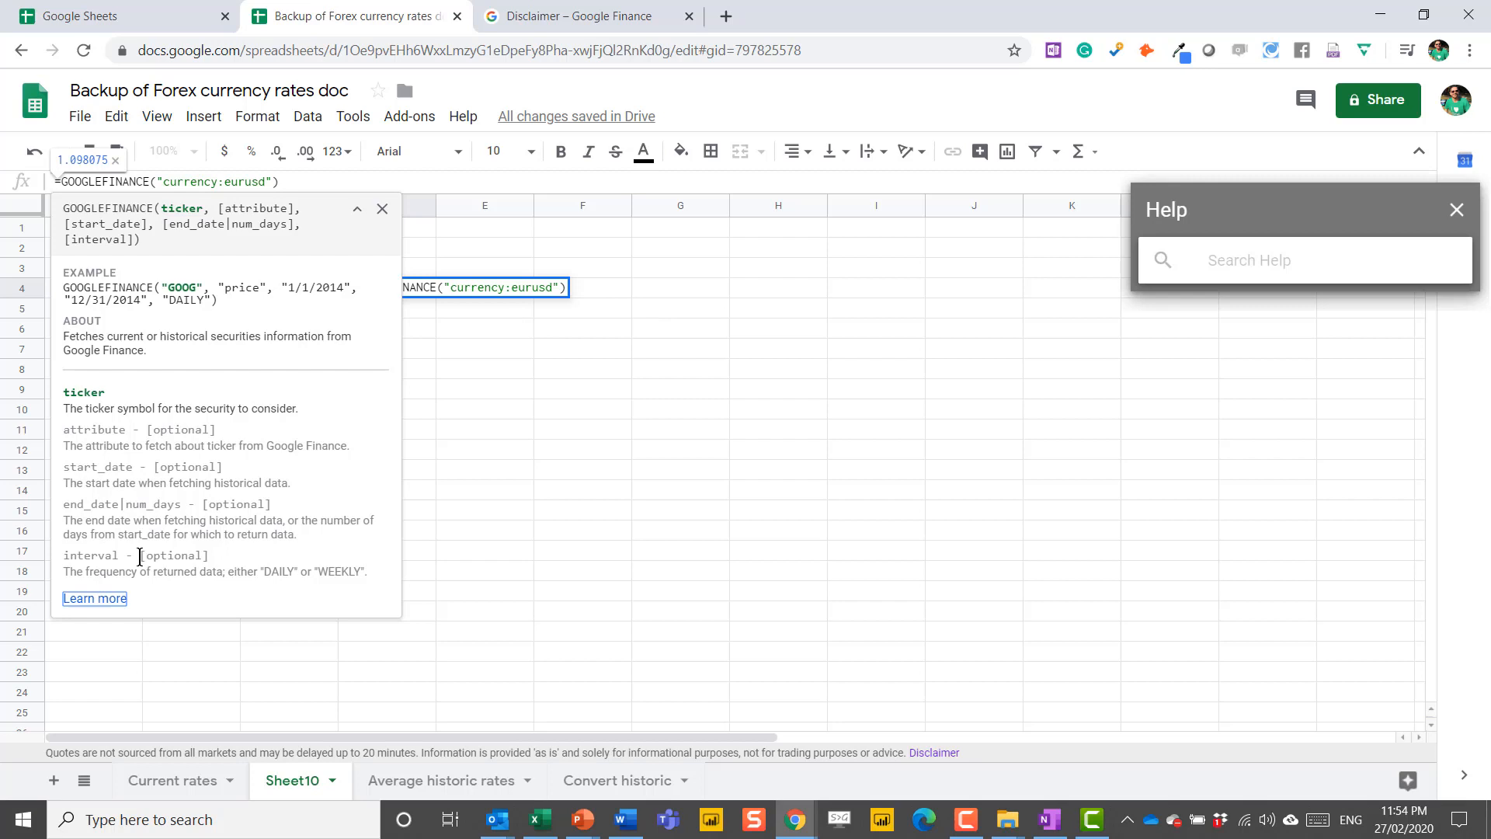
{"action": "left_click", "coordinate": [94, 596]}
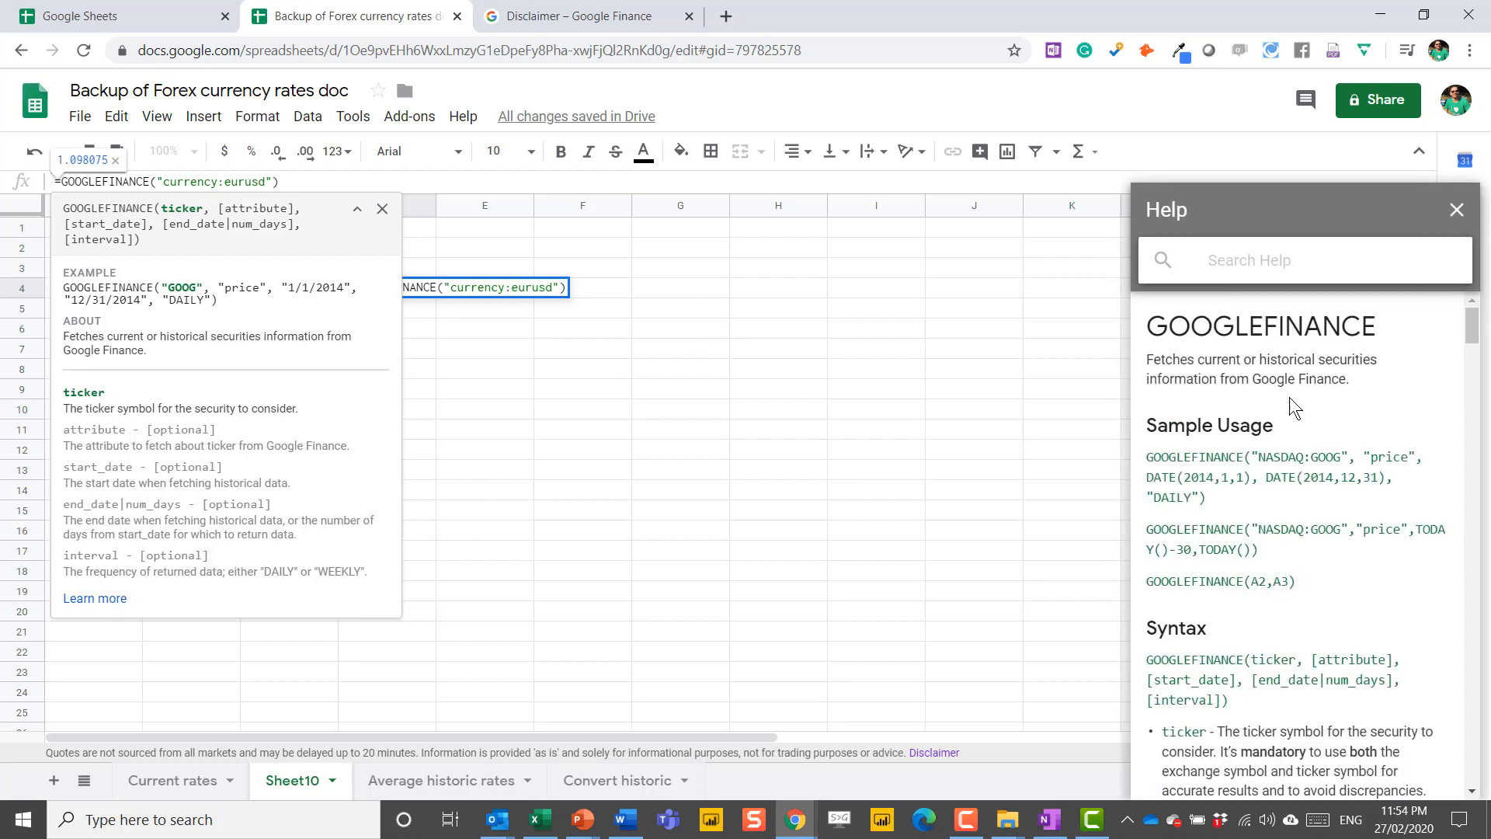
{"action": "scroll", "scroll_direction": "down", "scroll_amount": 3}
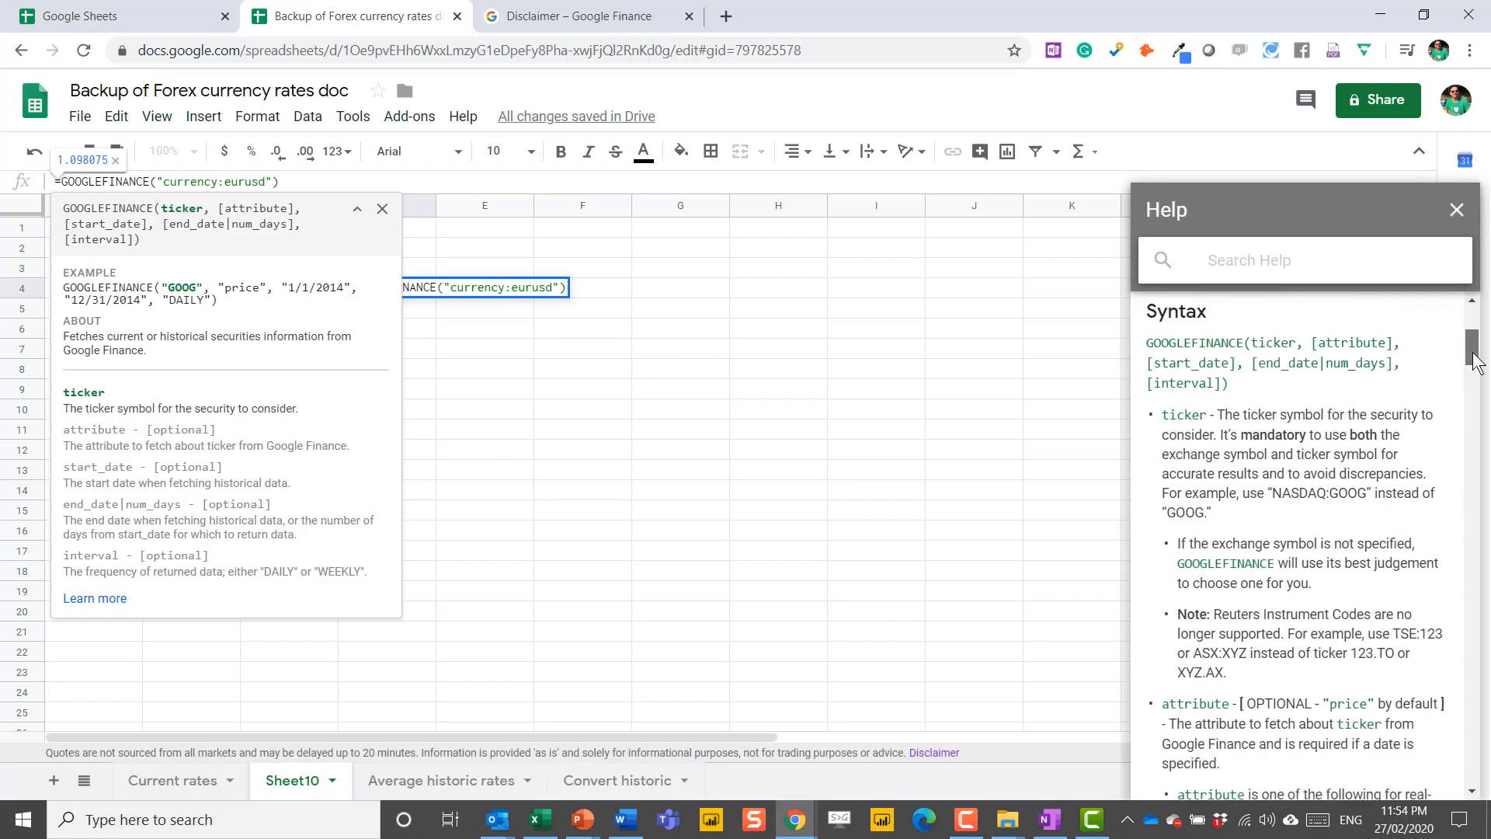
{"action": "scroll", "scroll_direction": "down", "scroll_amount": 3}
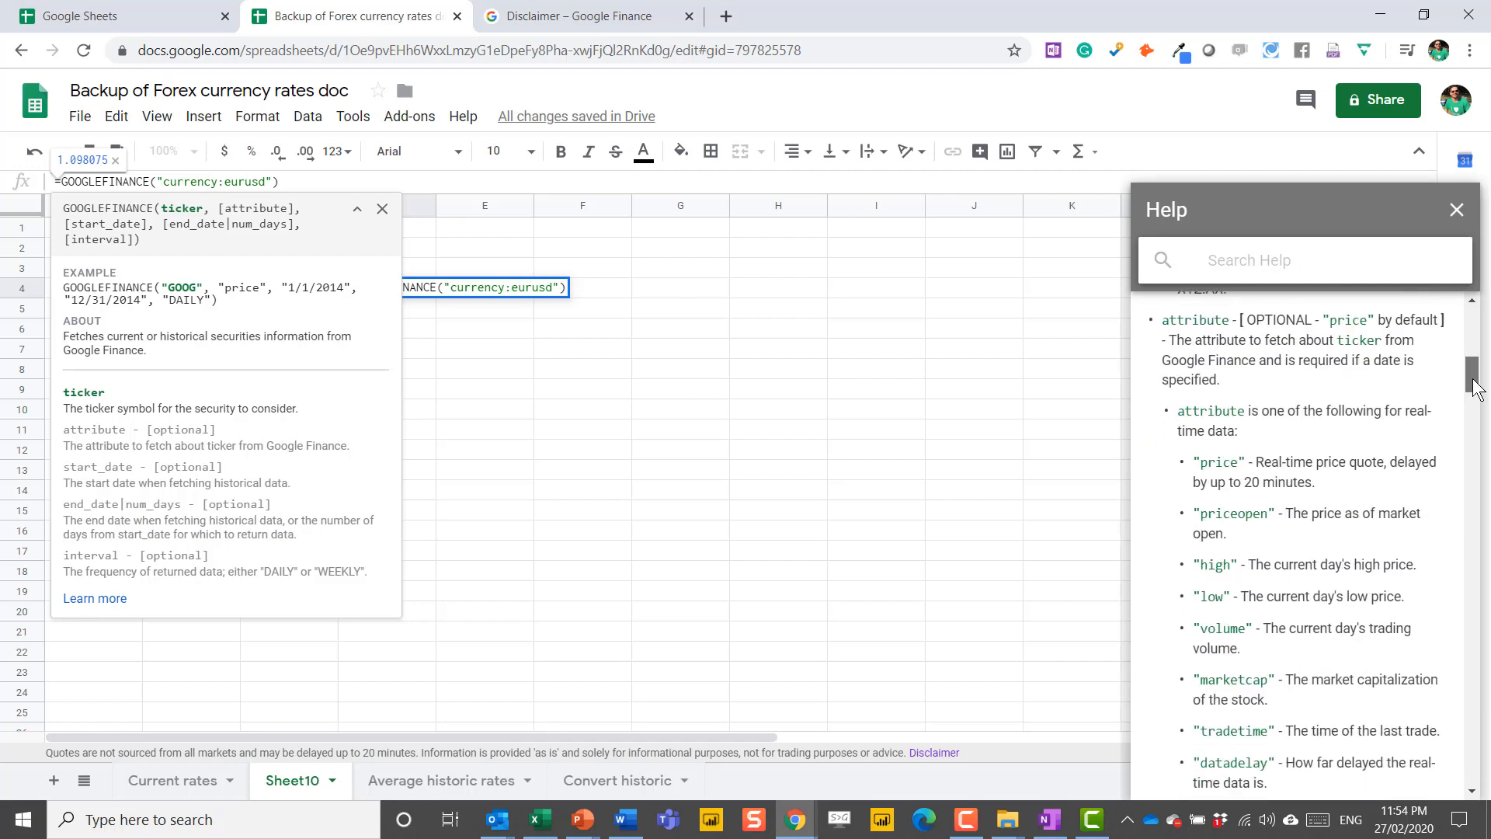
{"action": "scroll", "scroll_direction": "up", "scroll_amount": 3}
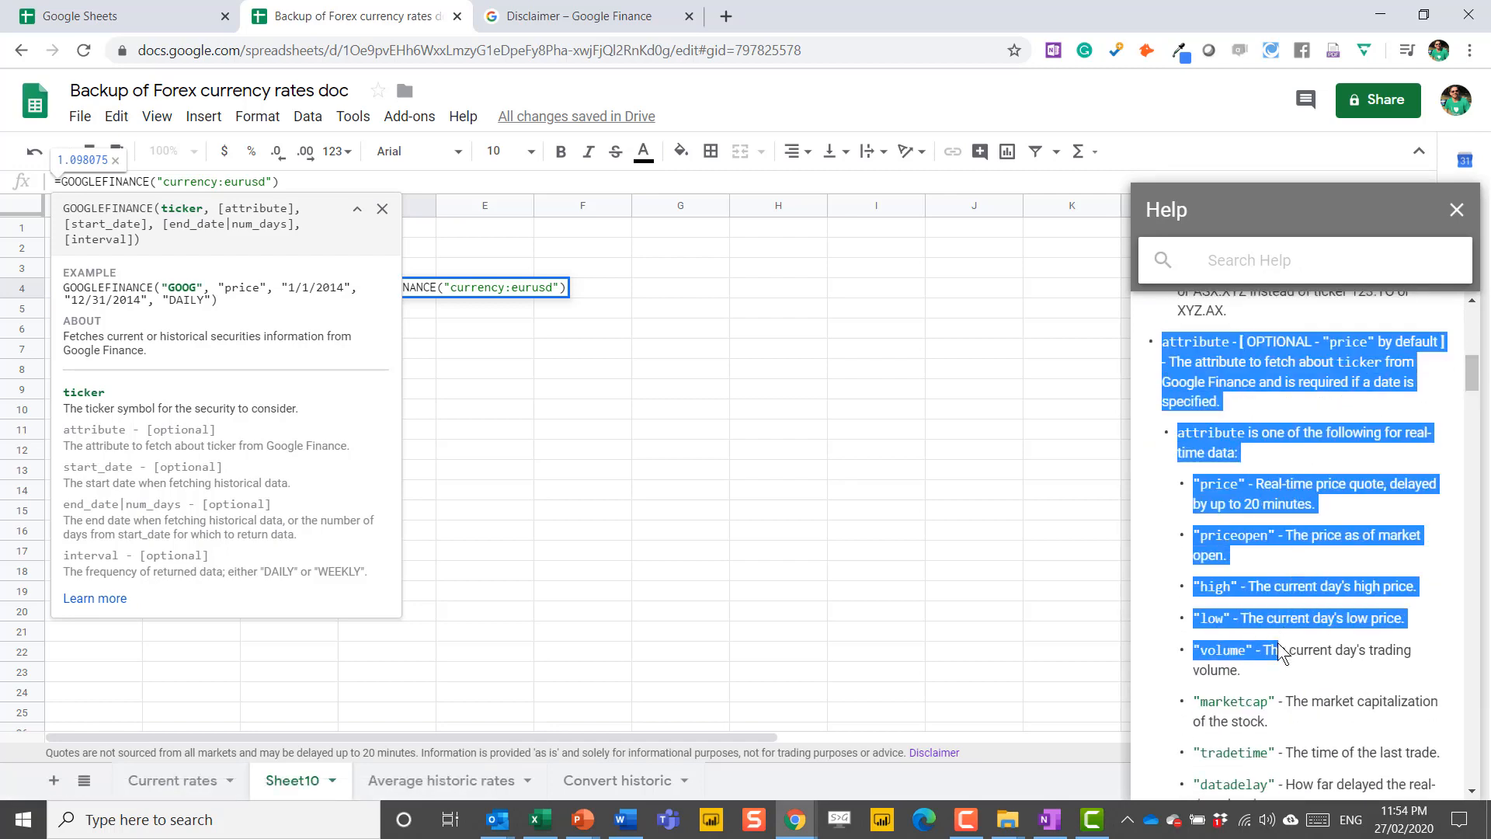
{"action": "scroll", "scroll_direction": "down", "scroll_amount": 3}
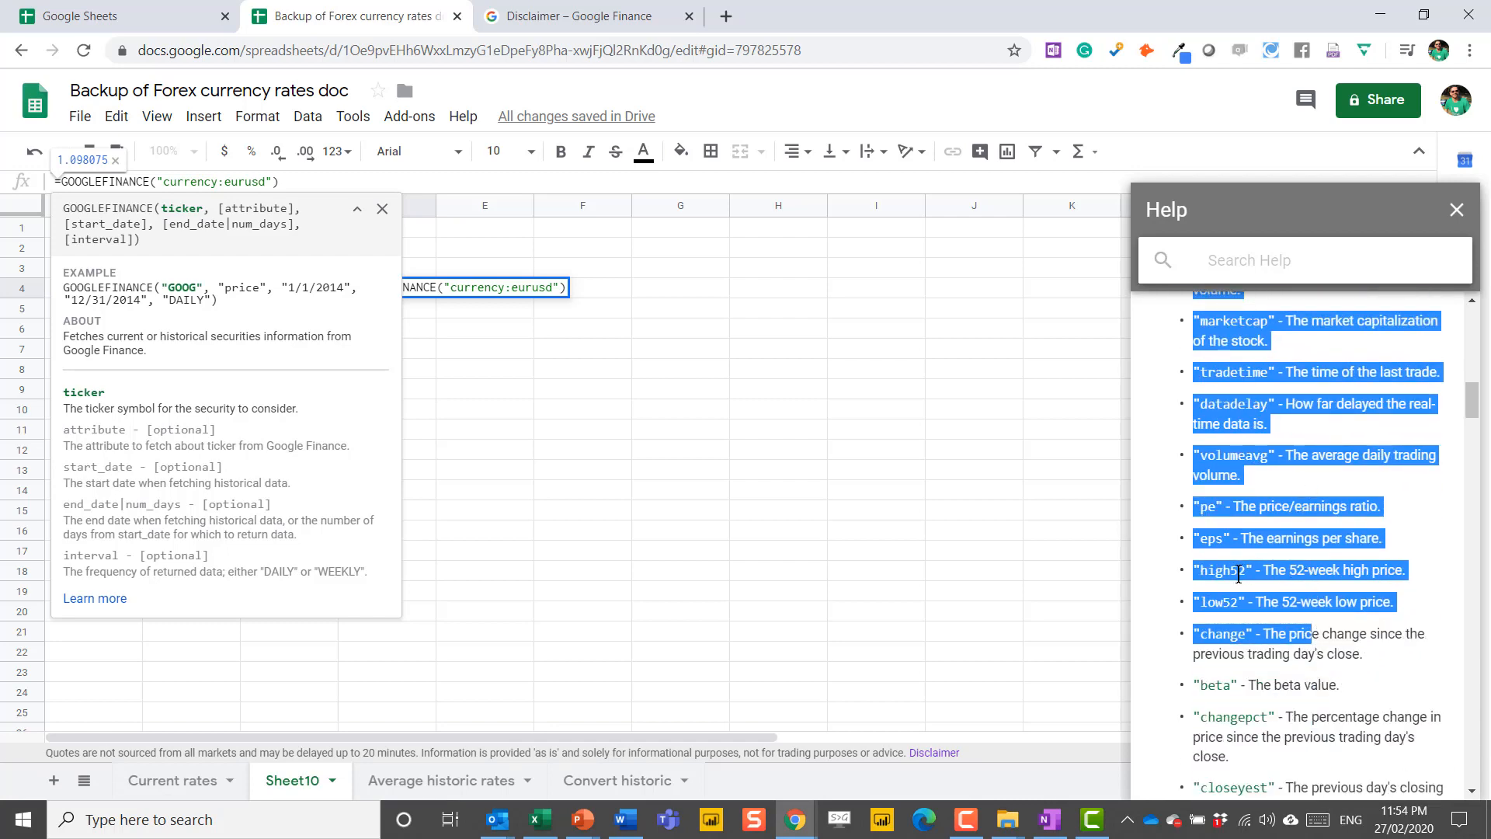
{"action": "left_click", "coordinate": [893, 435]}
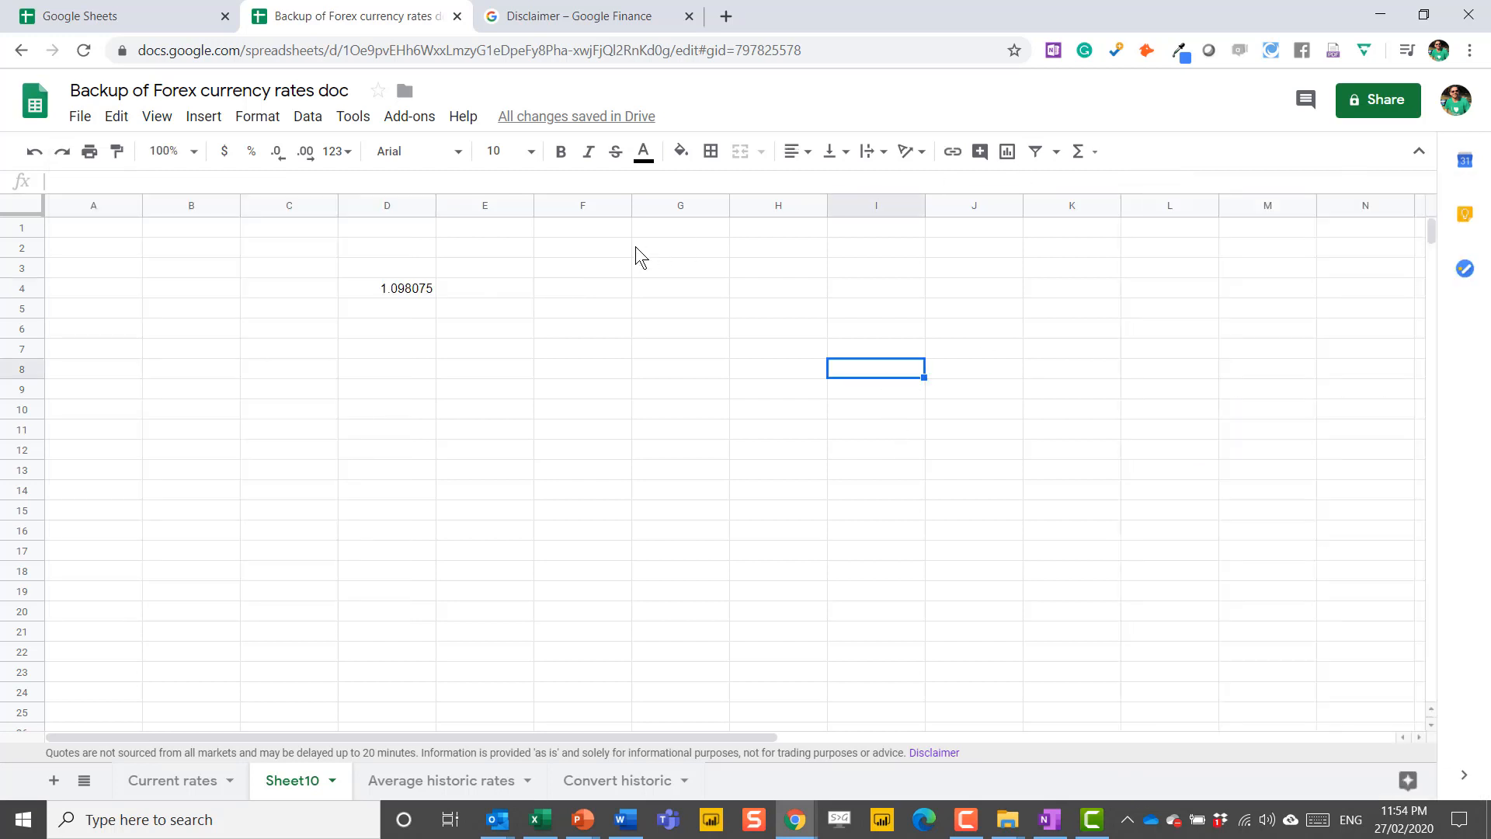
Step: Enter =GOOGLEFINANCE("currency:SGDCHF","price","1/1/2016") in F4 for the historical close
{"action": "left_click", "coordinate": [386, 289]}
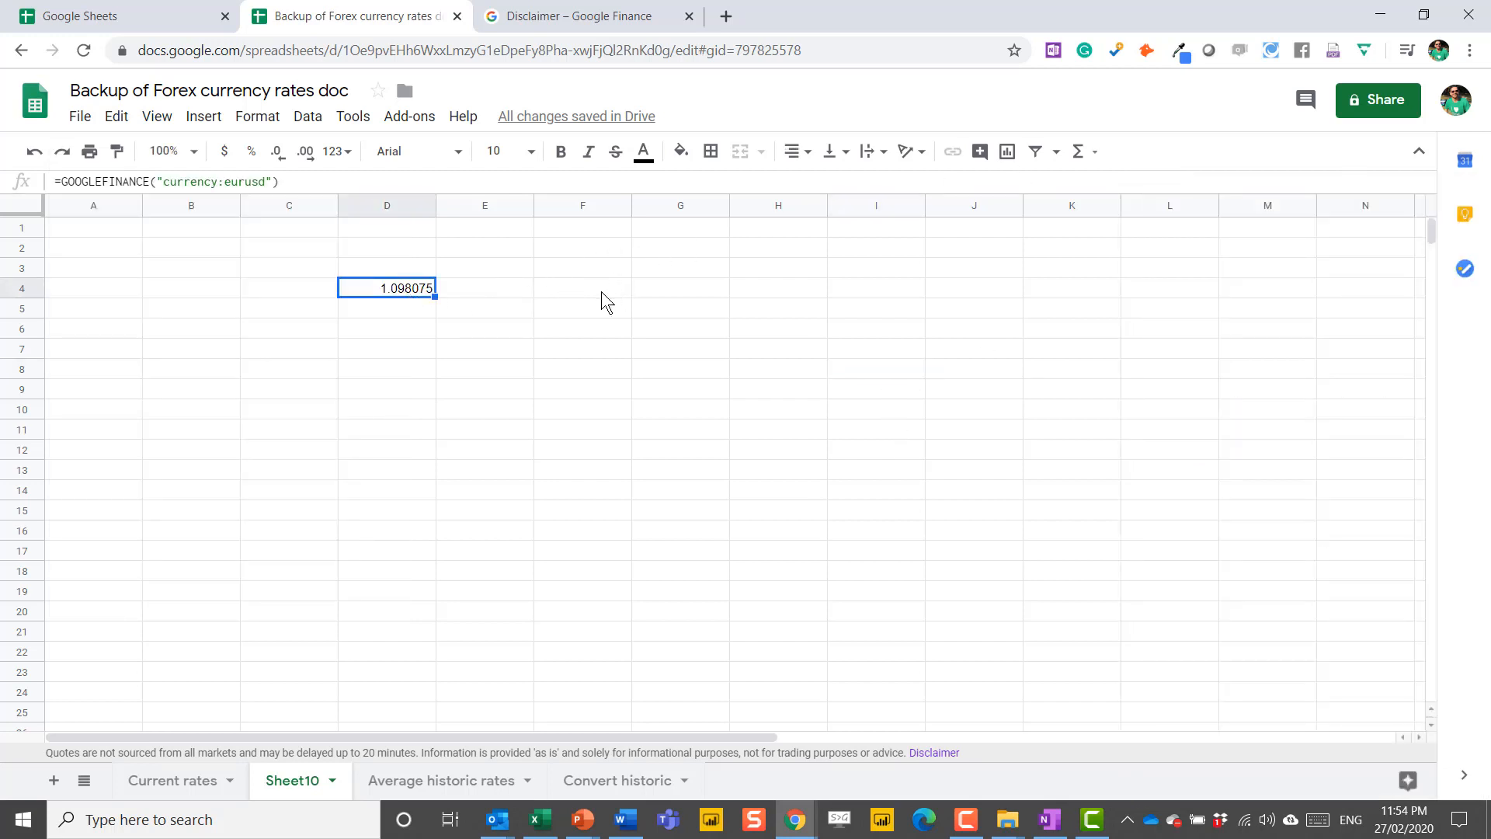
{"action": "left_click", "coordinate": [581, 287]}
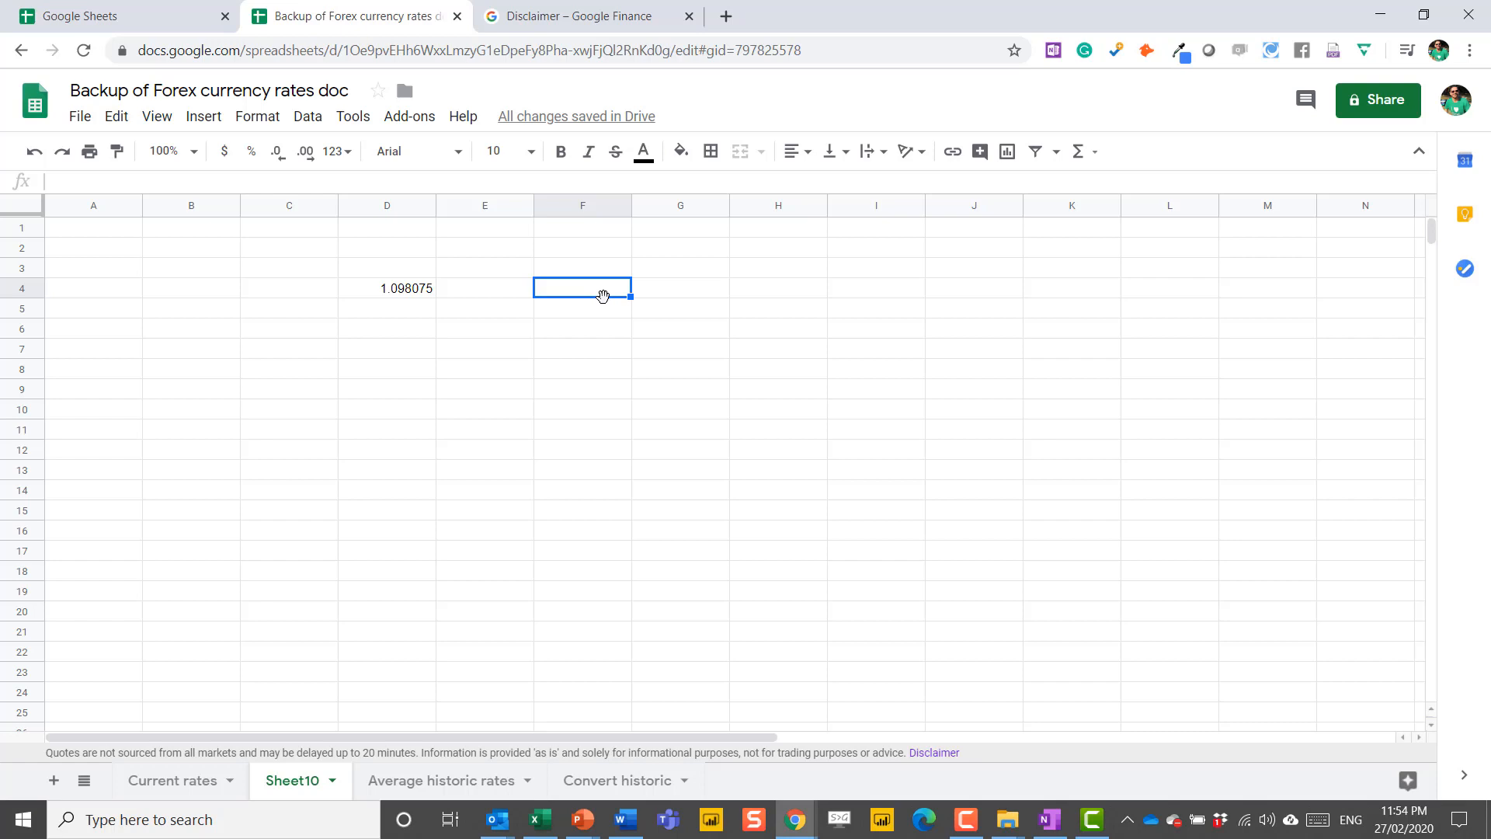
{"action": "type", "text": "="}
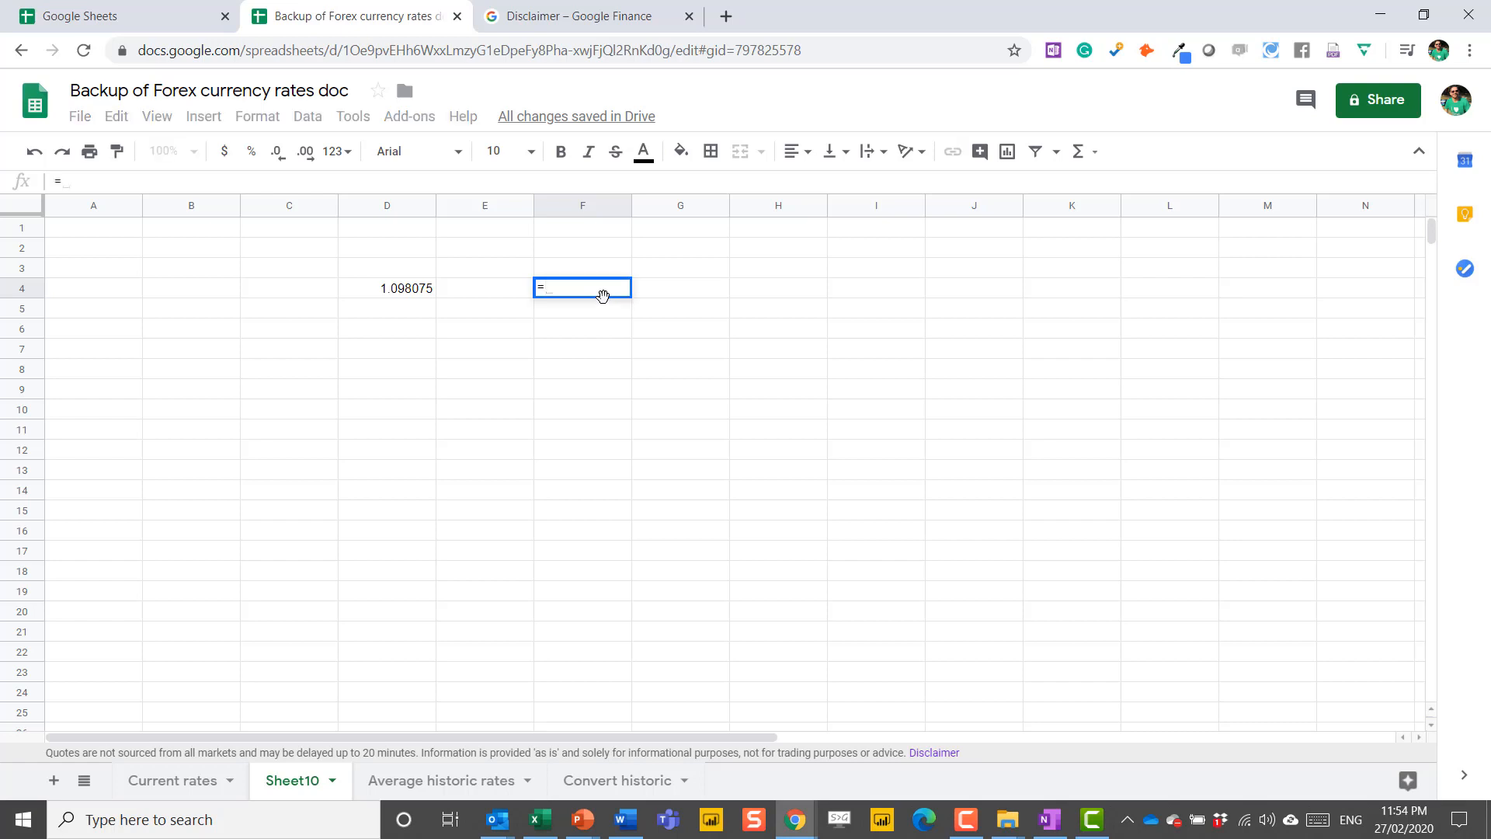
{"action": "type", "text": "GOOGLEFINANCE("}
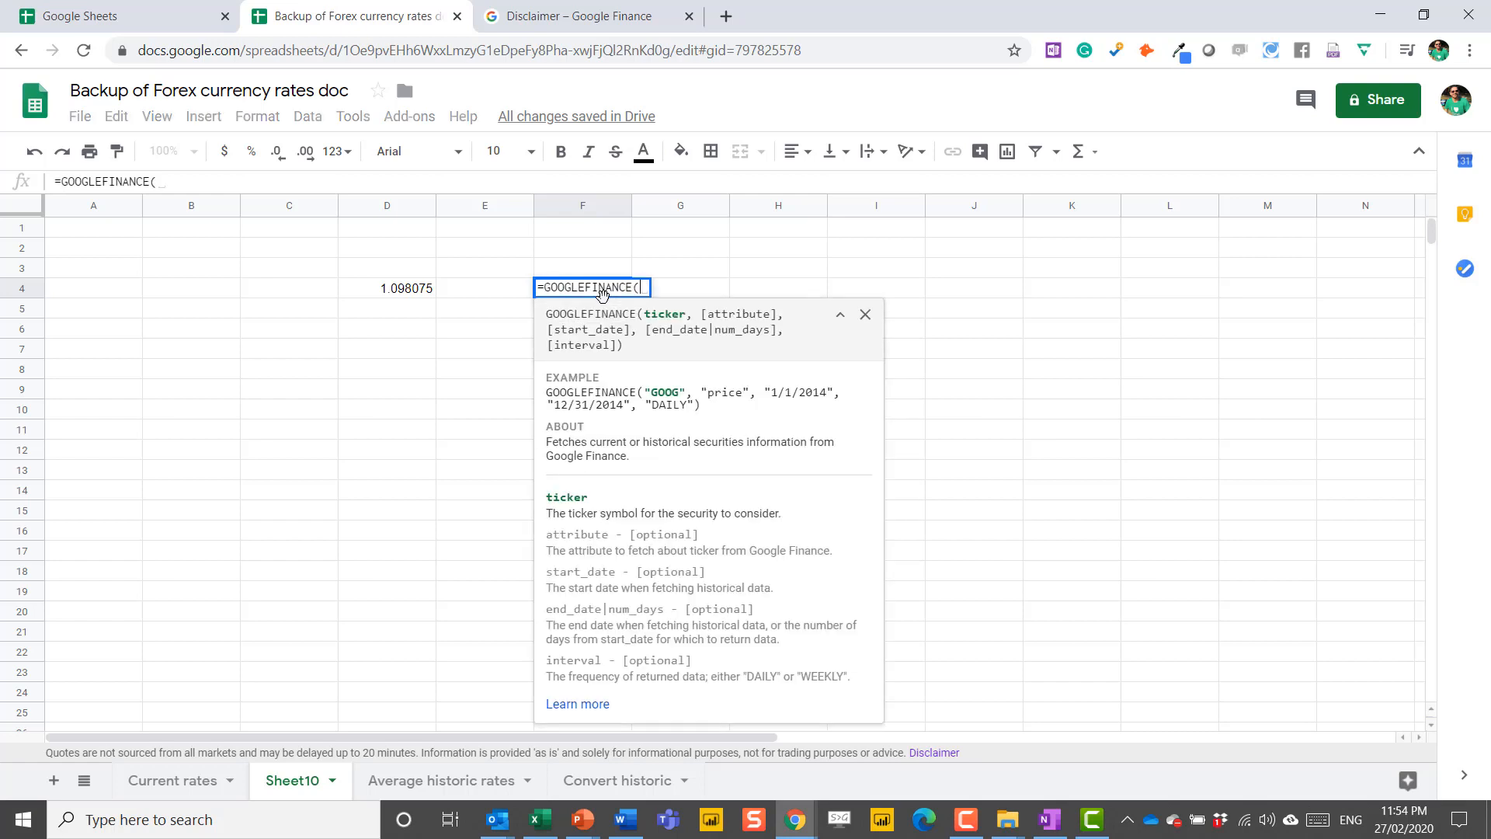
{"action": "type", "text": "\""}
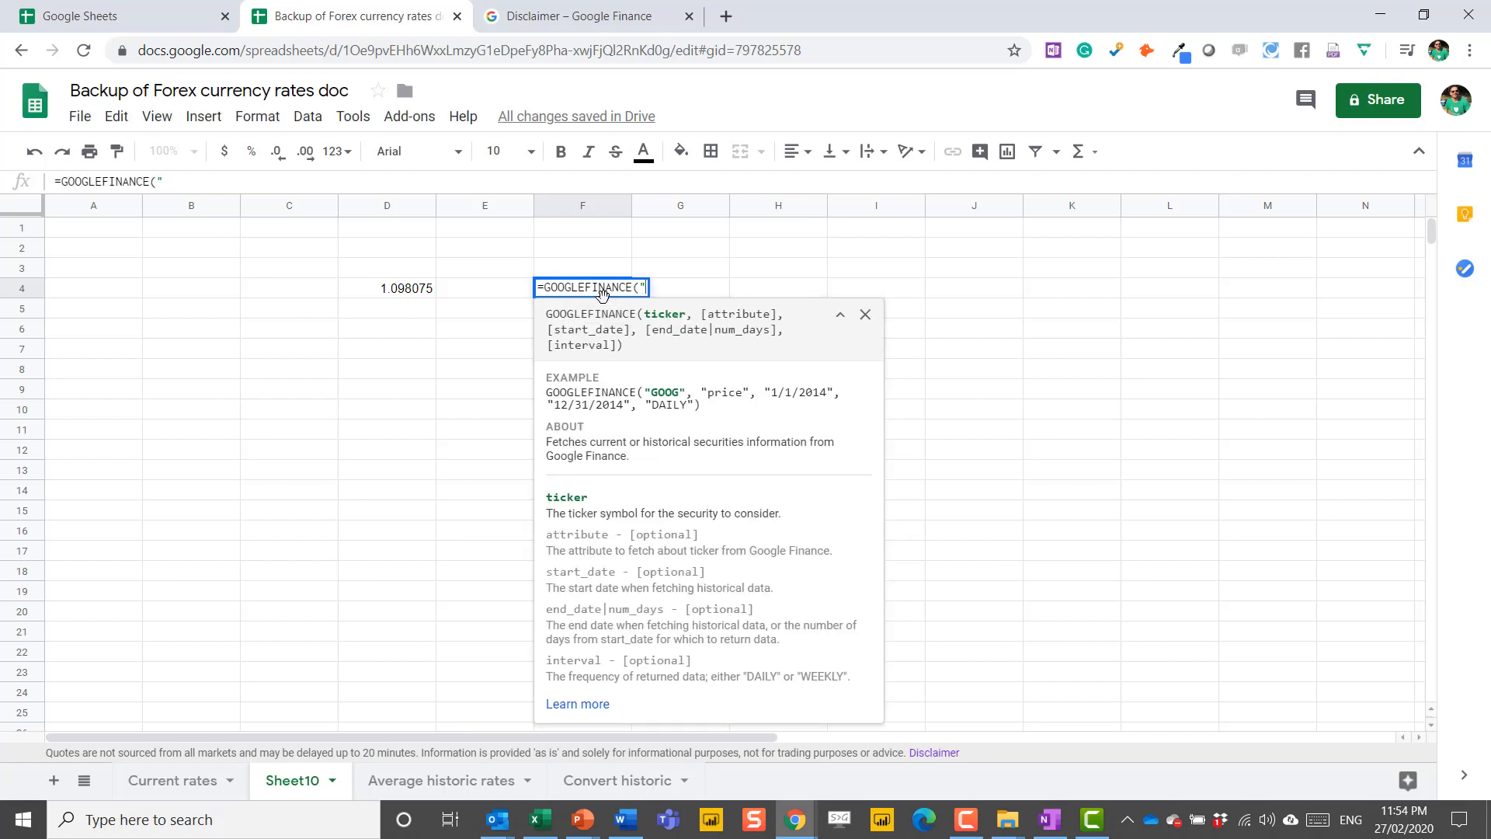
{"action": "type", "text": "currency"}
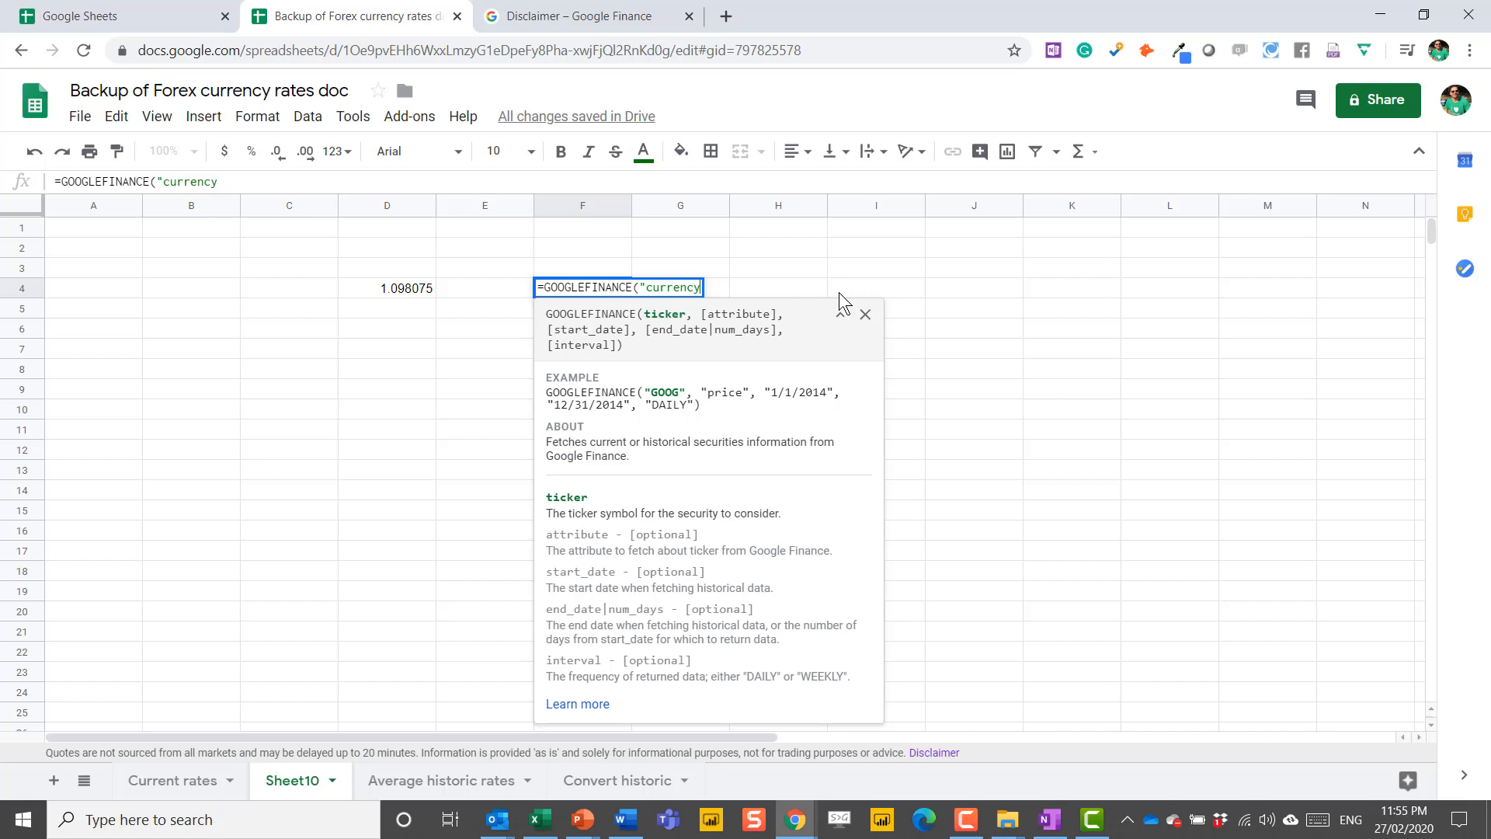
{"action": "type", "text": ":SGD"}
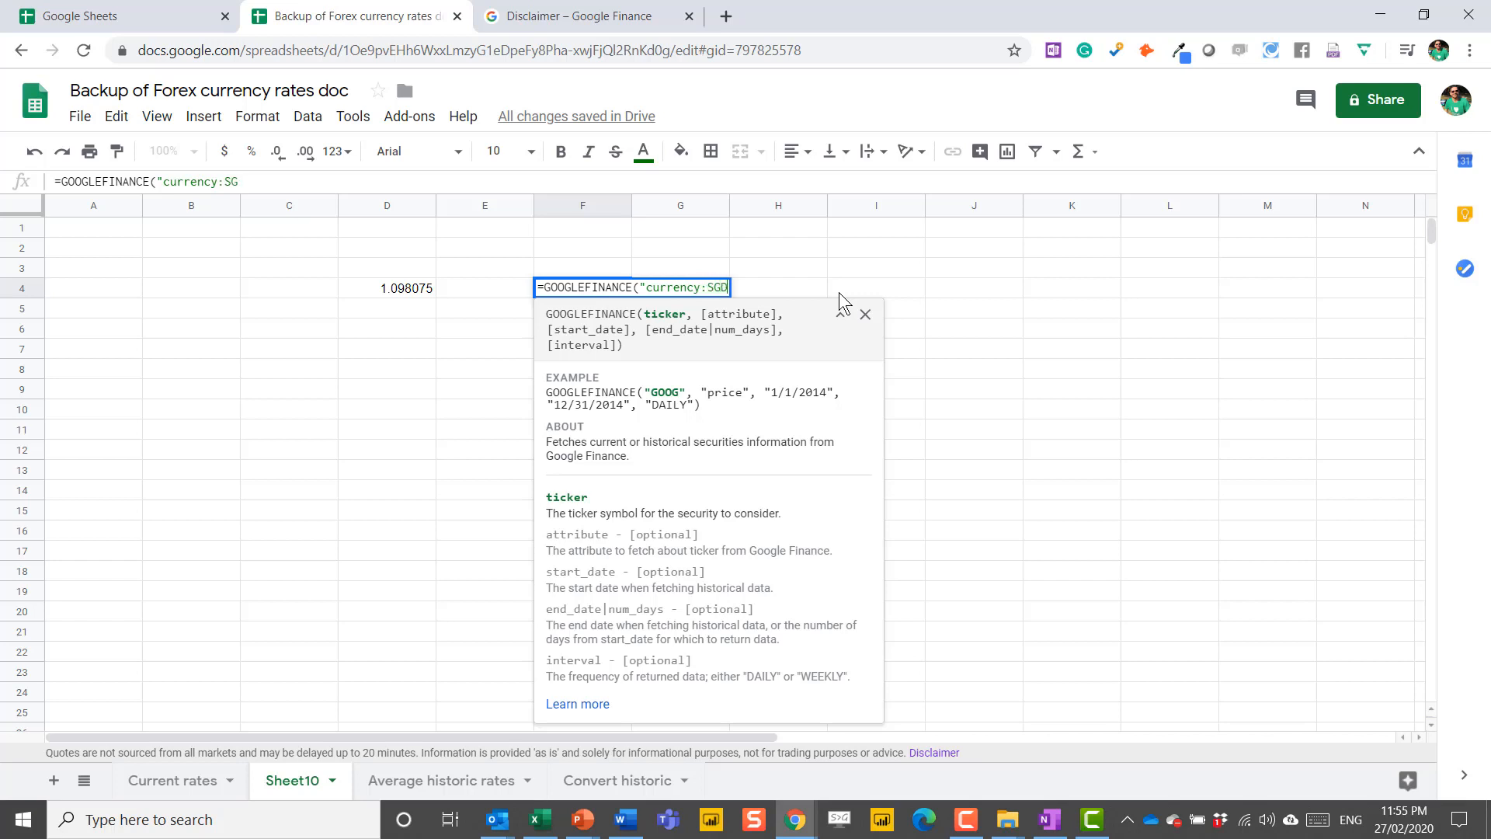
{"action": "type", "text": "CHF"}
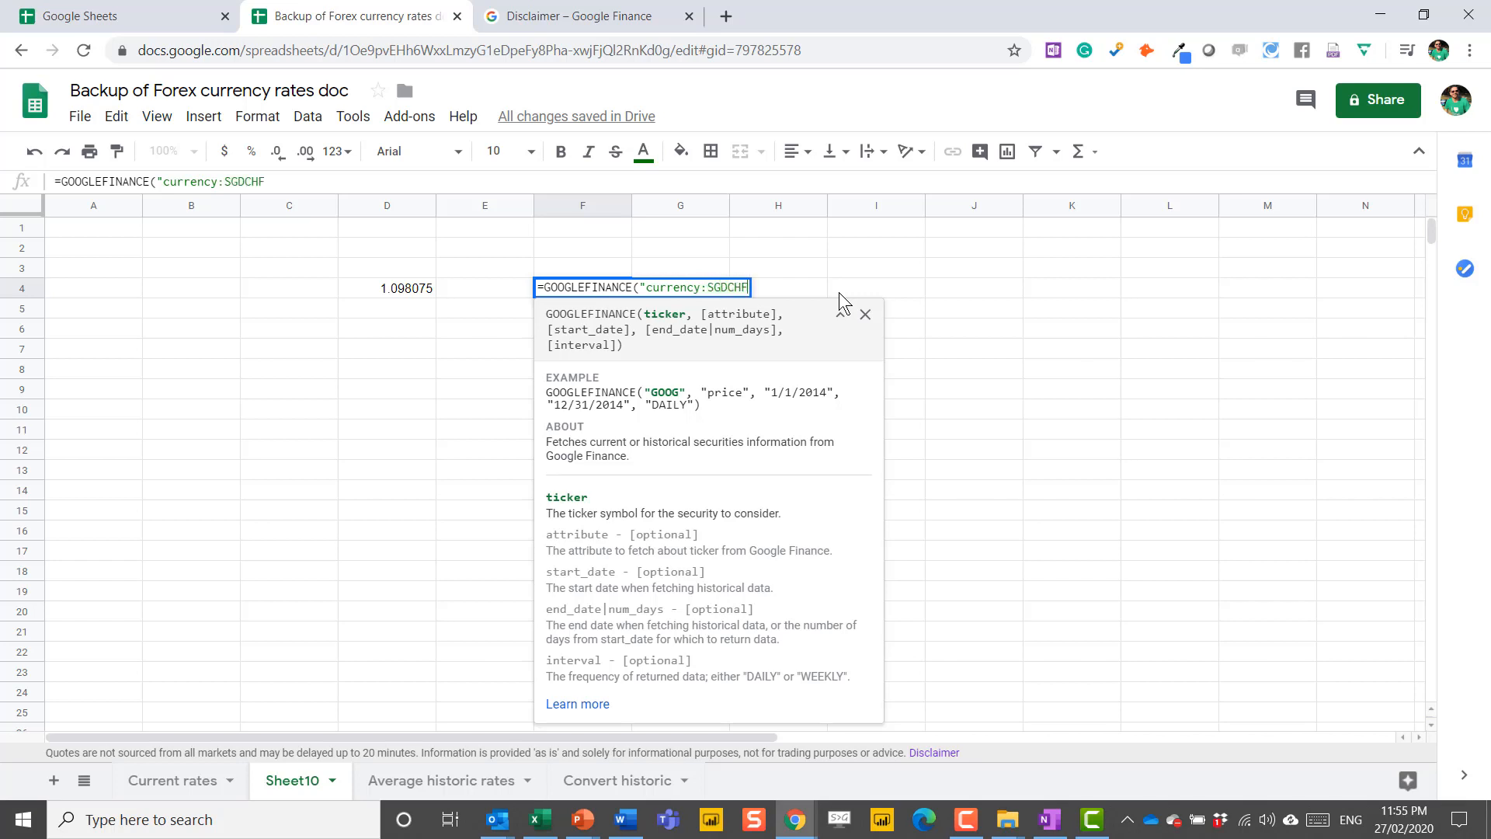
{"action": "type", "text": "\""}
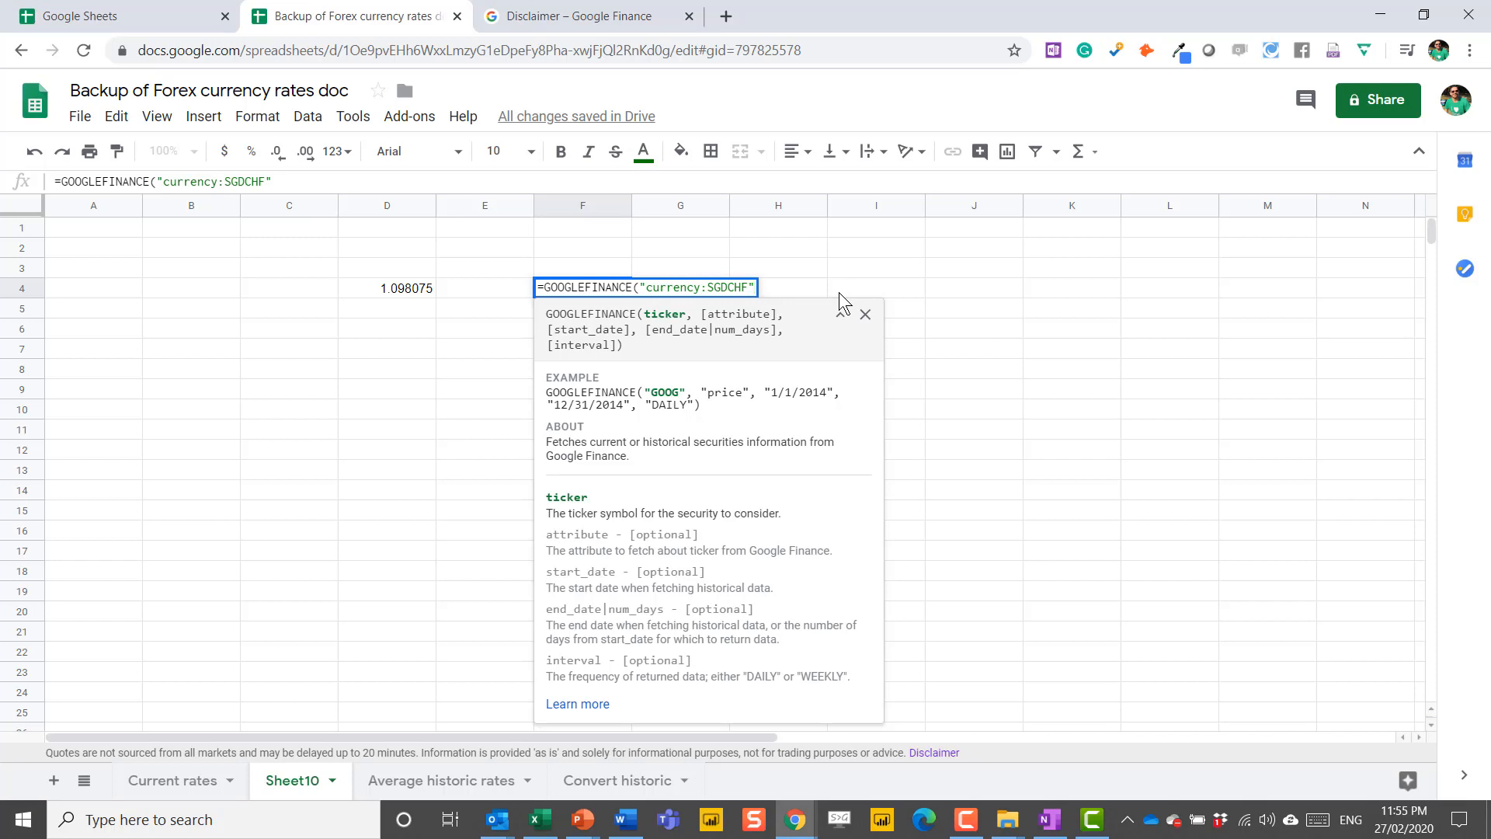
{"action": "type", "text": ","}
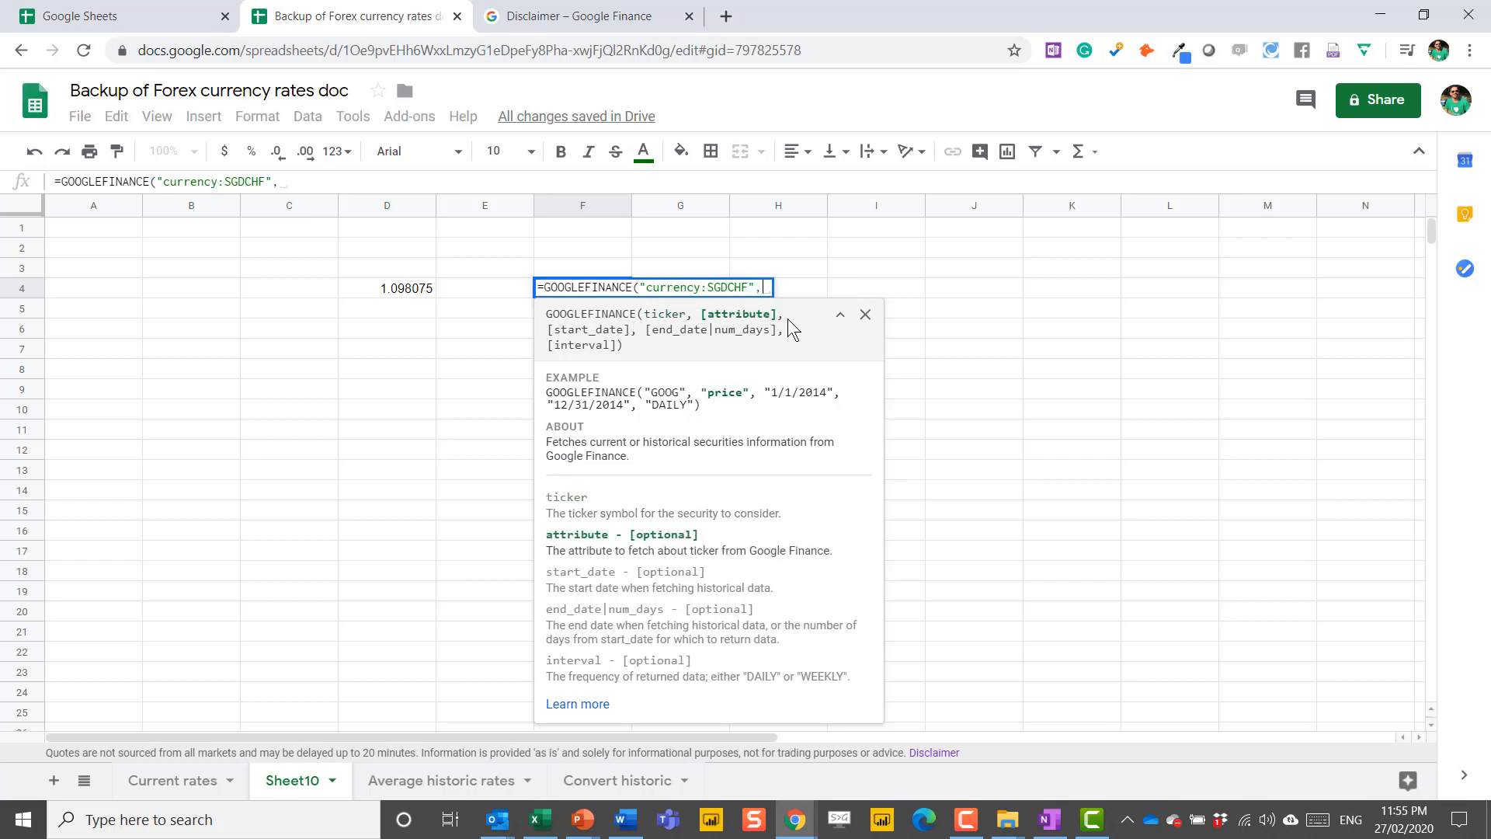
{"action": "type", "text": "\"pri"}
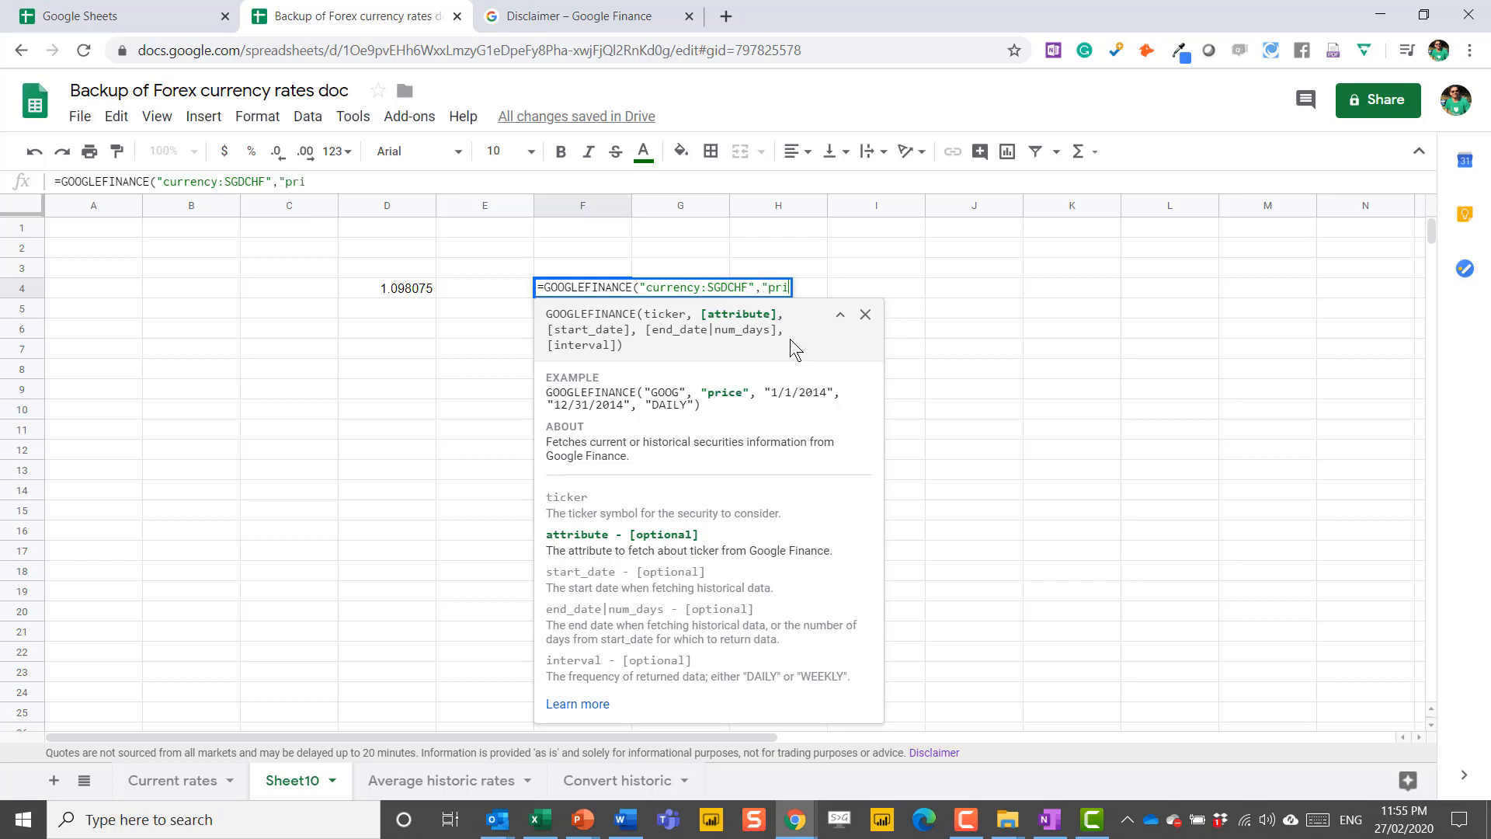
{"action": "type", "text": "ce\","}
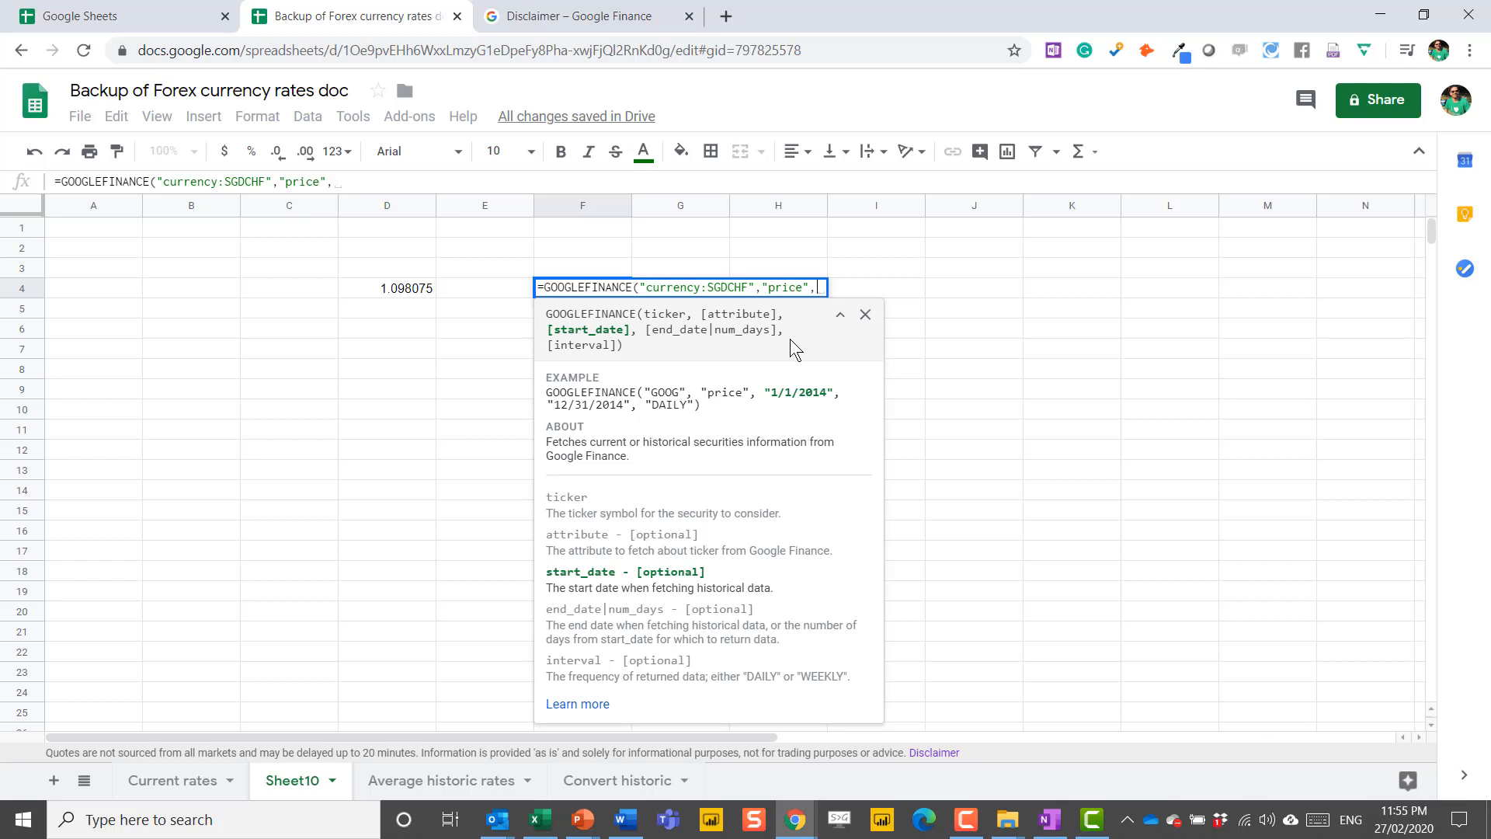
{"action": "type", "text": "\"1/"}
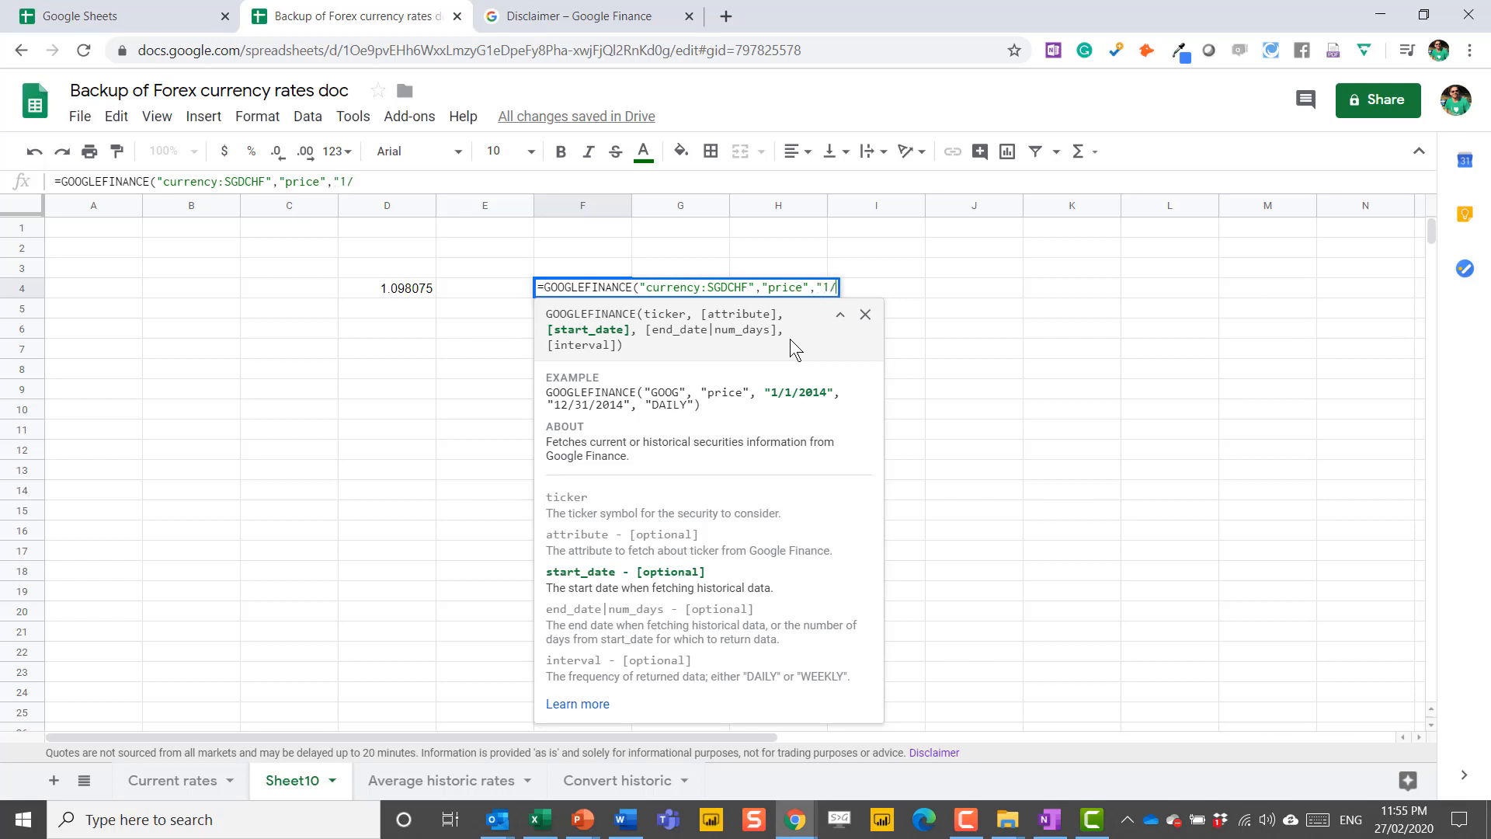
{"action": "type", "text": "/2016"}
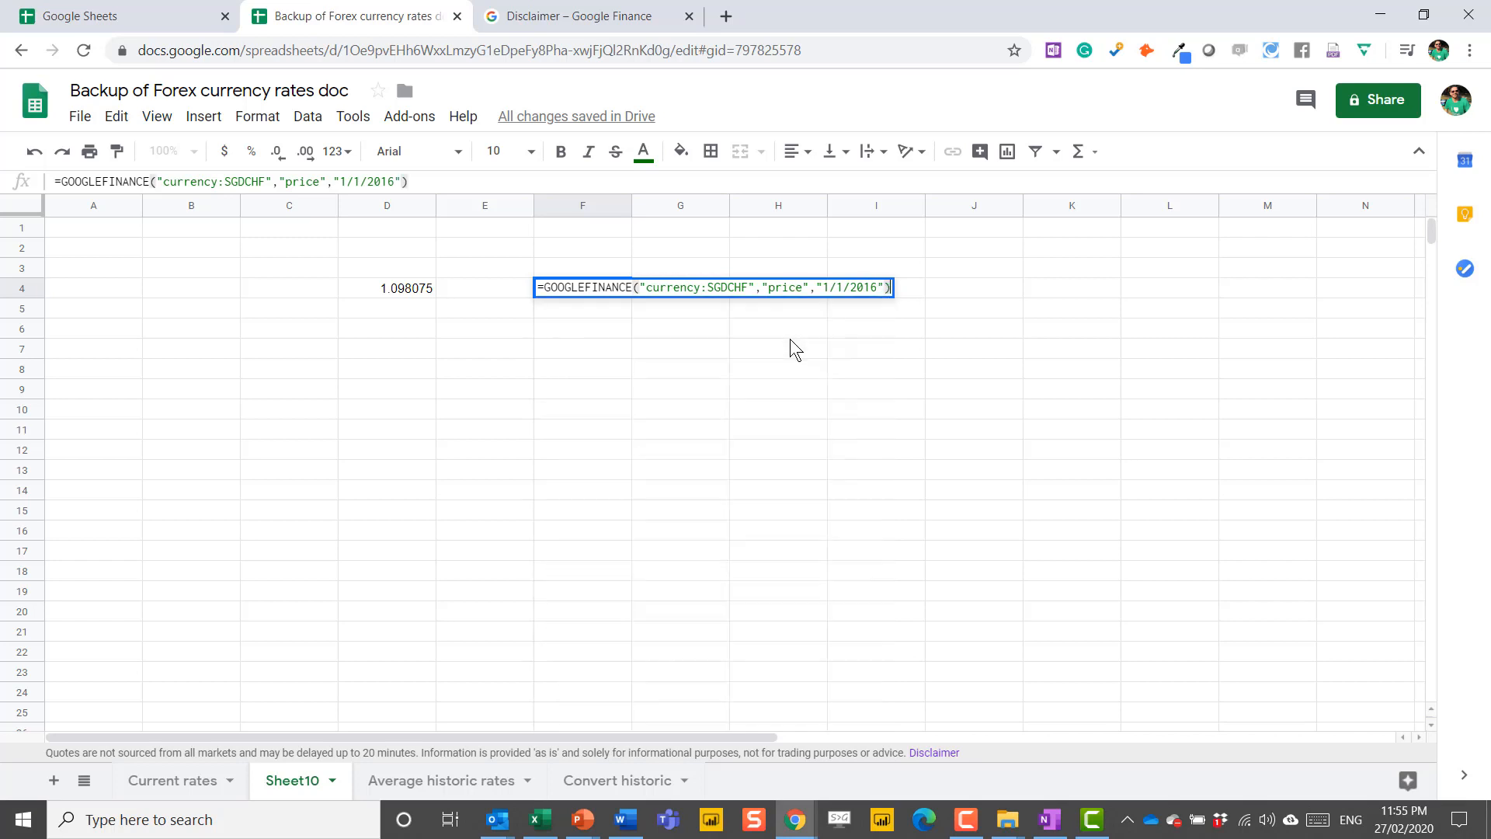
{"action": "key", "text": "enter"}
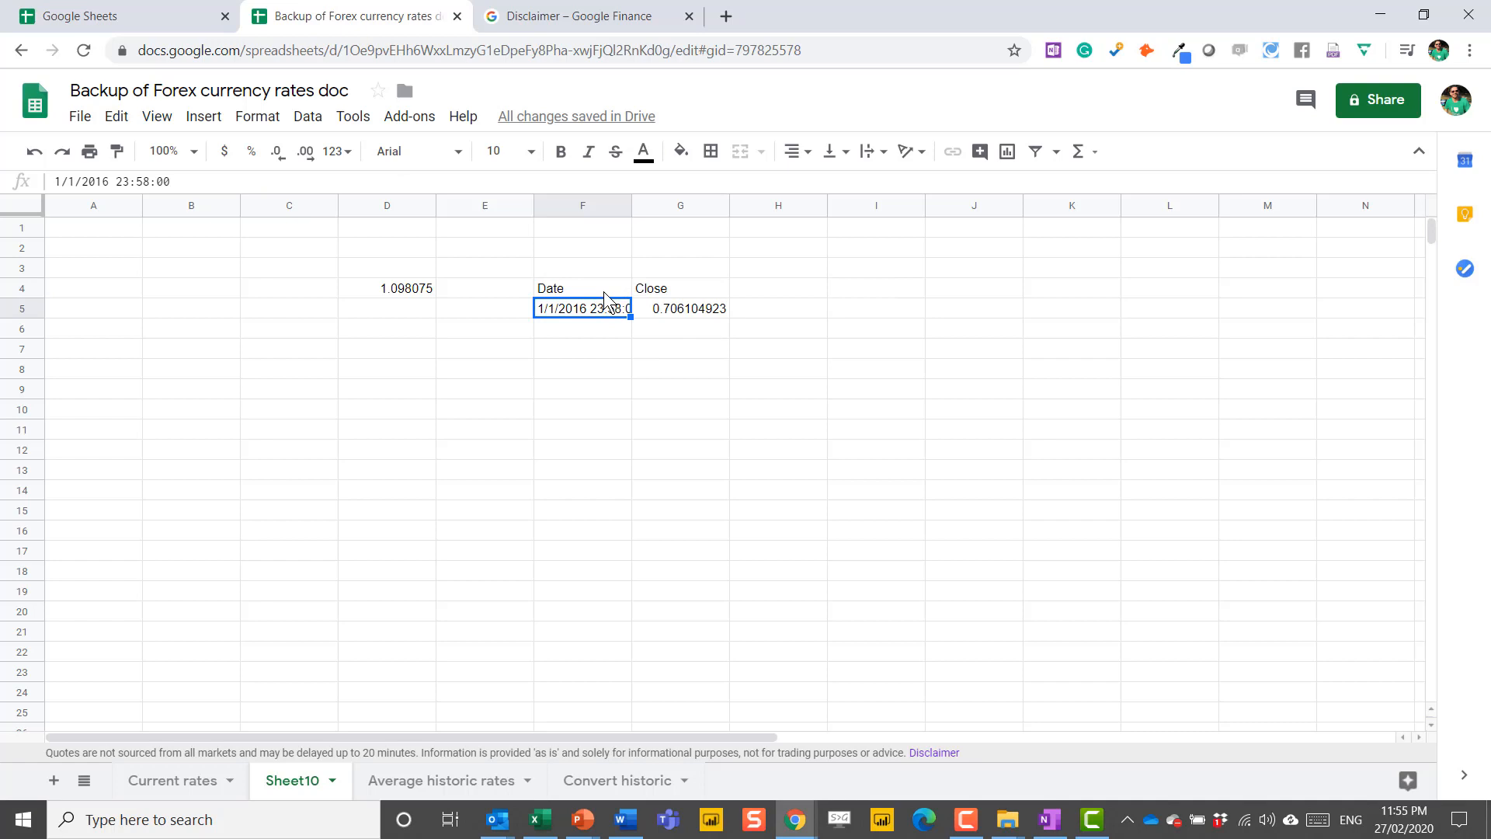
{"action": "mouse_move", "coordinate": [617, 251]}
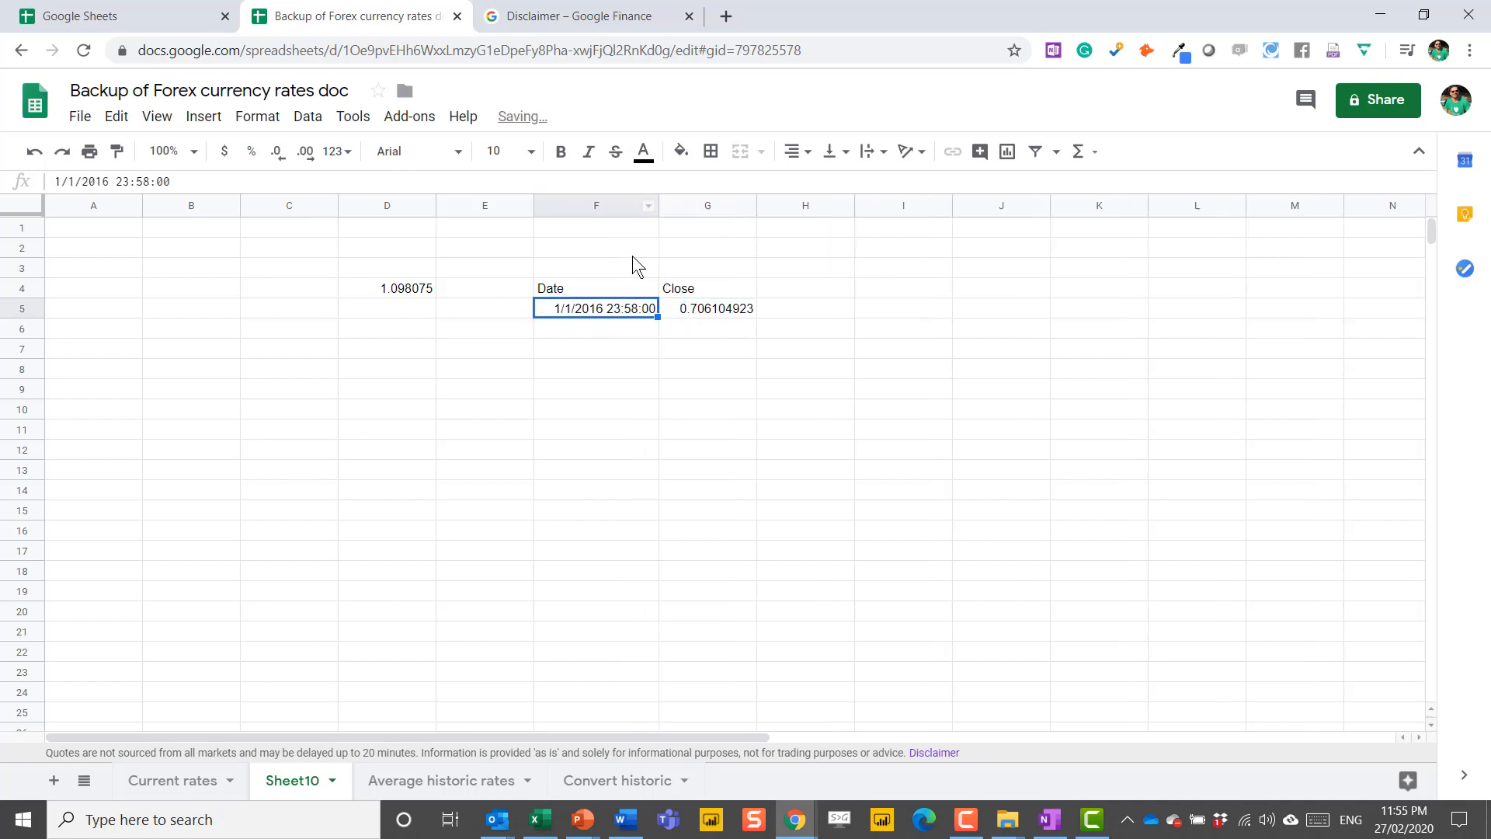
{"action": "mouse_move", "coordinate": [651, 322]}
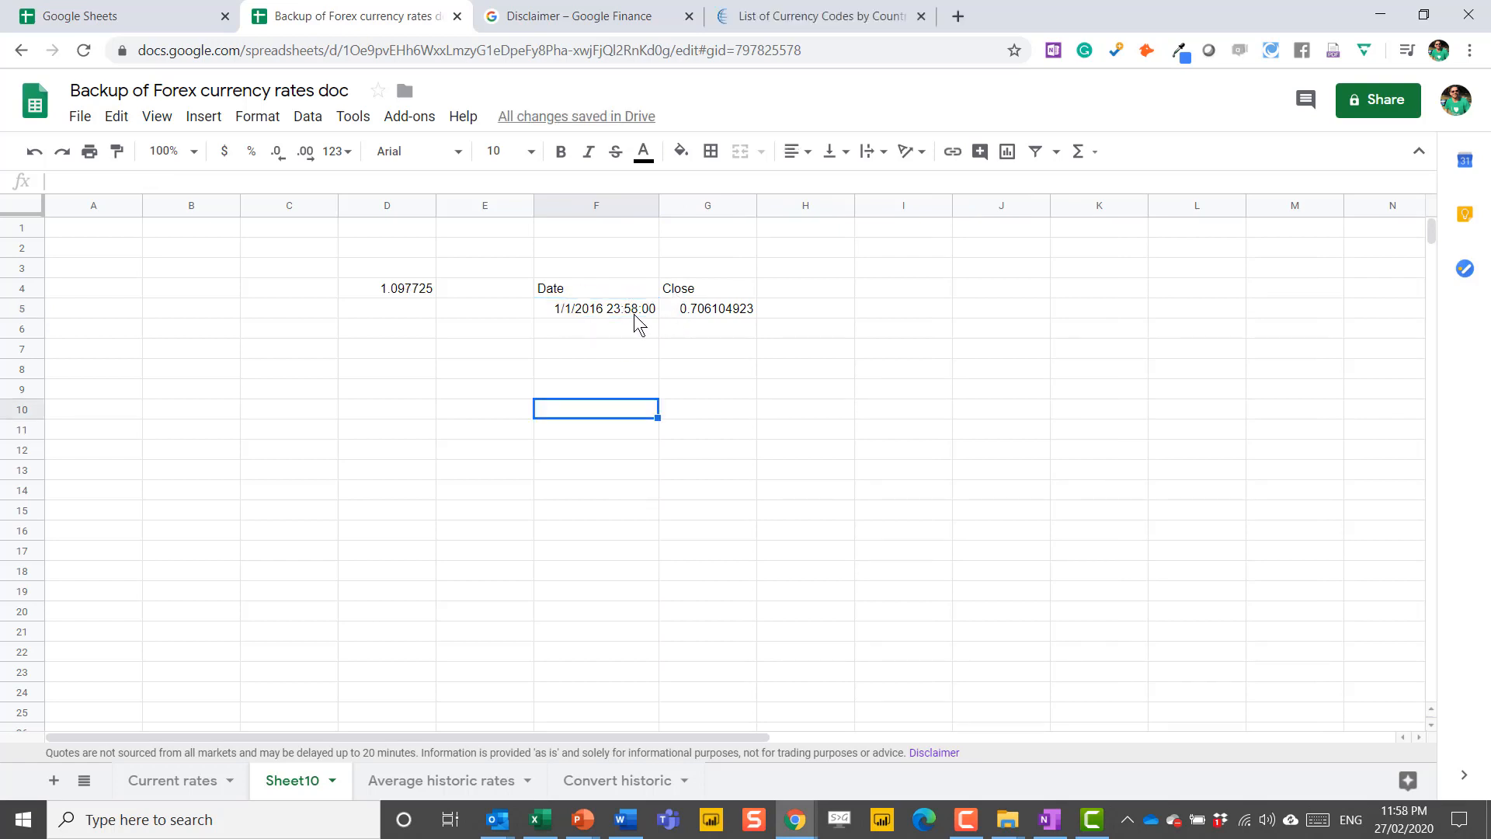
Step: Enter =GOOGLEFINANCE("currency:ilsjpy","price","1/1/2015",today(),1) in F10 for daily closes
{"action": "type", "text": "=goo"}
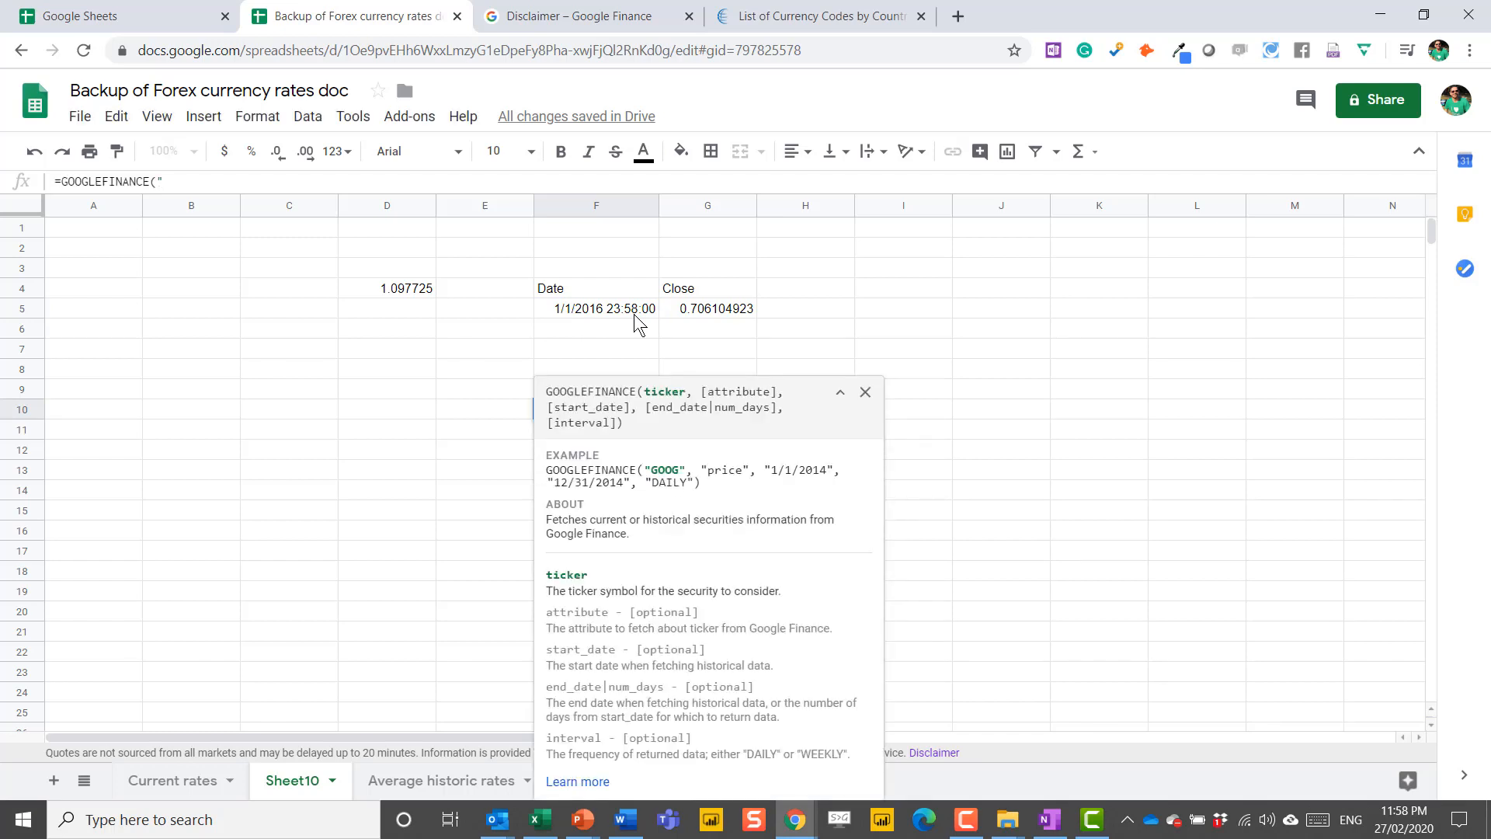
{"action": "type", "text": "currency"}
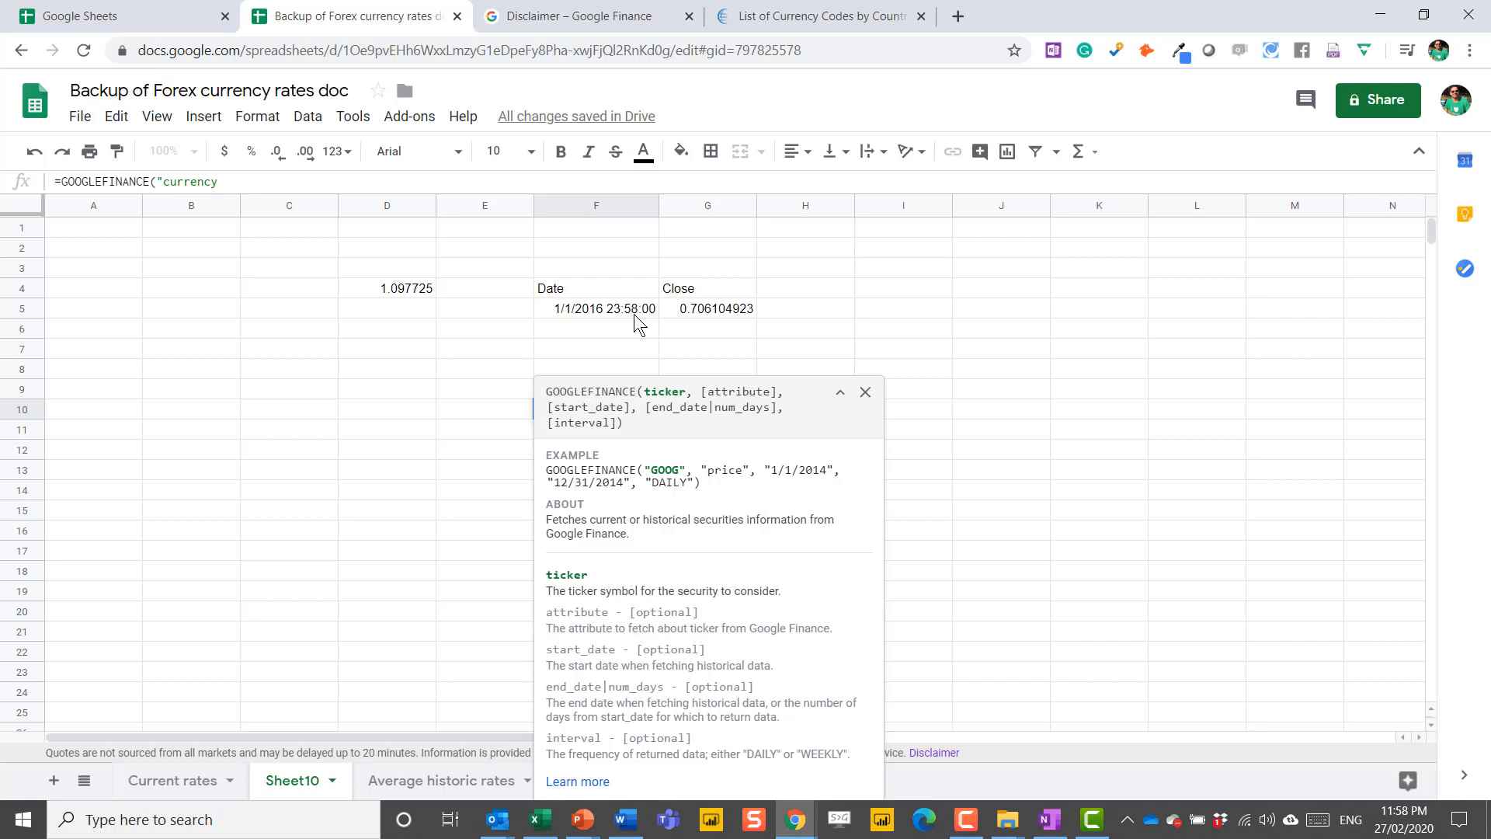
{"action": "type", "text": ":ils"}
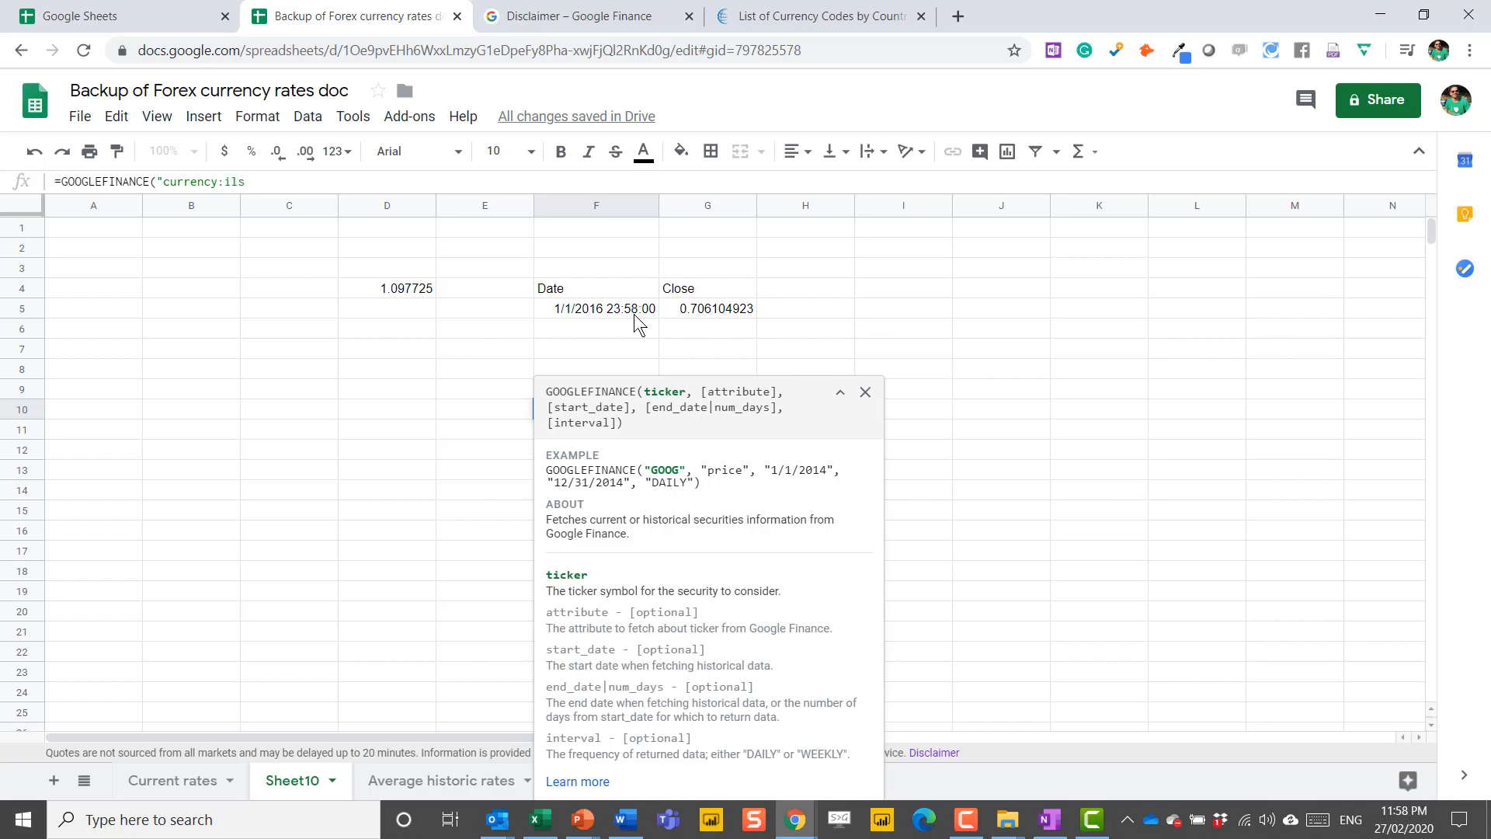
{"action": "type", "text": "jp"}
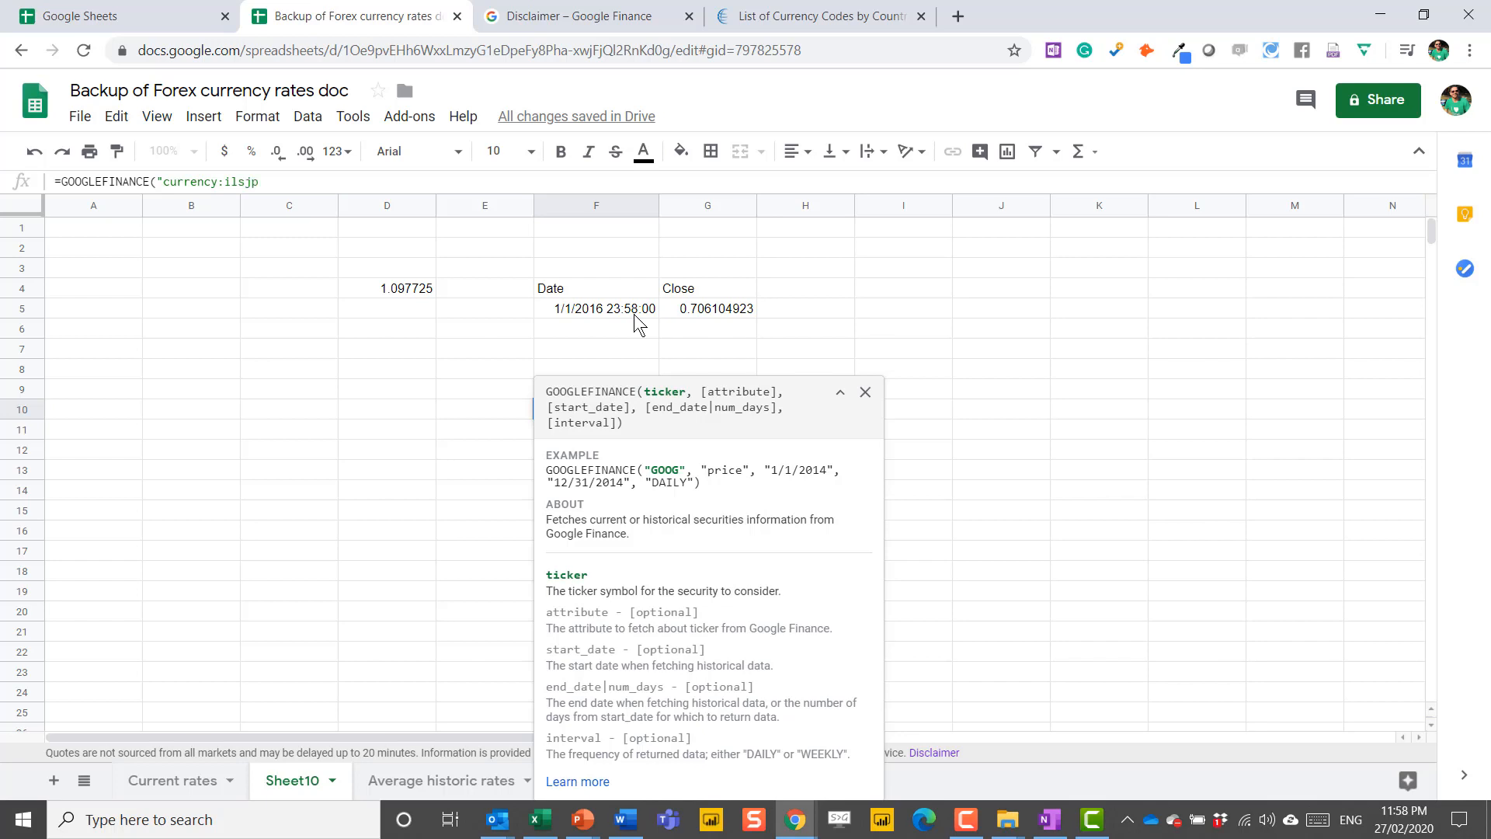
{"action": "type", "text": "y"}
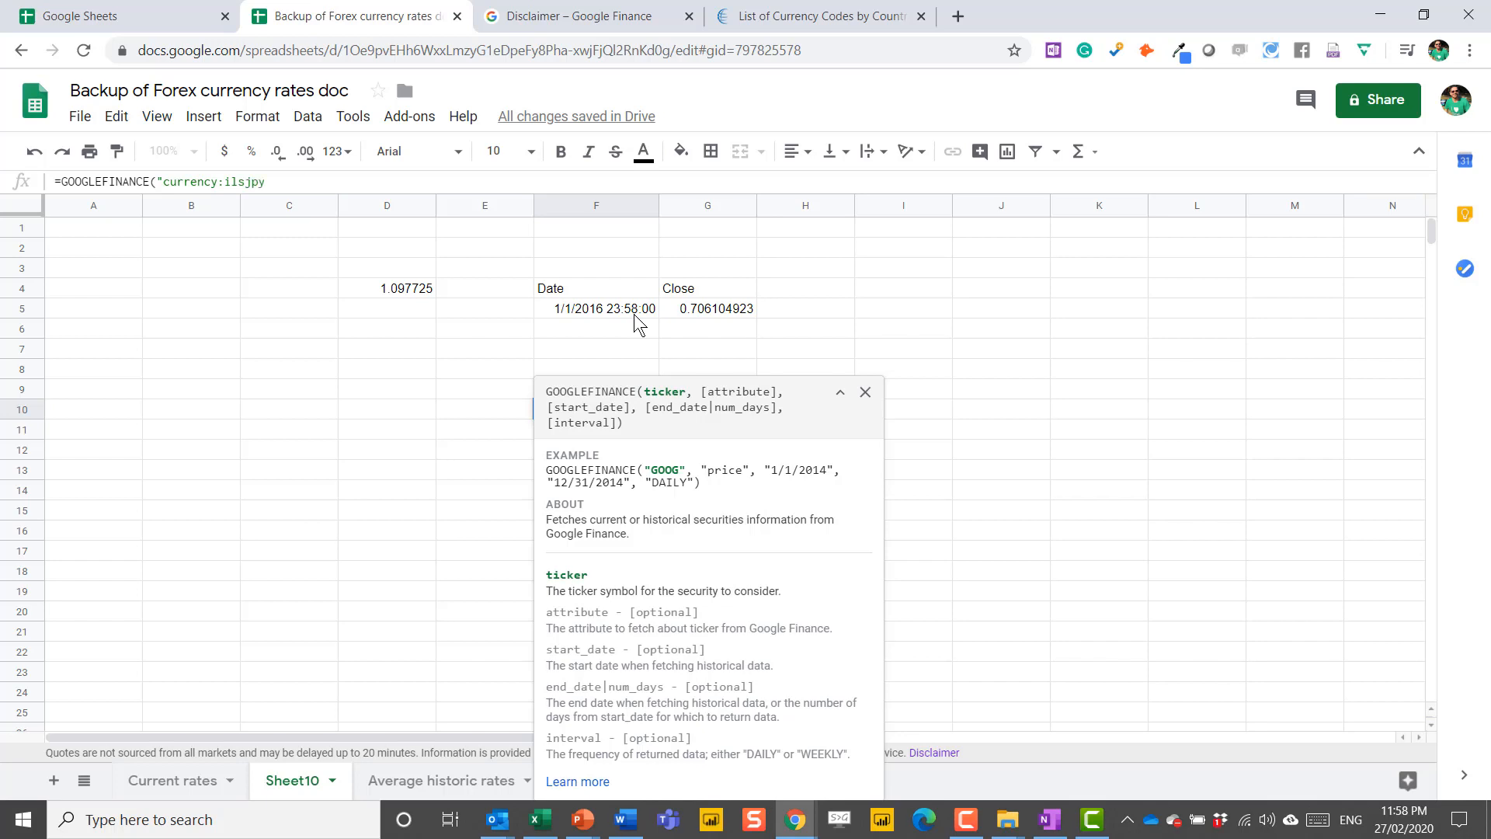
{"action": "type", "text": ","}
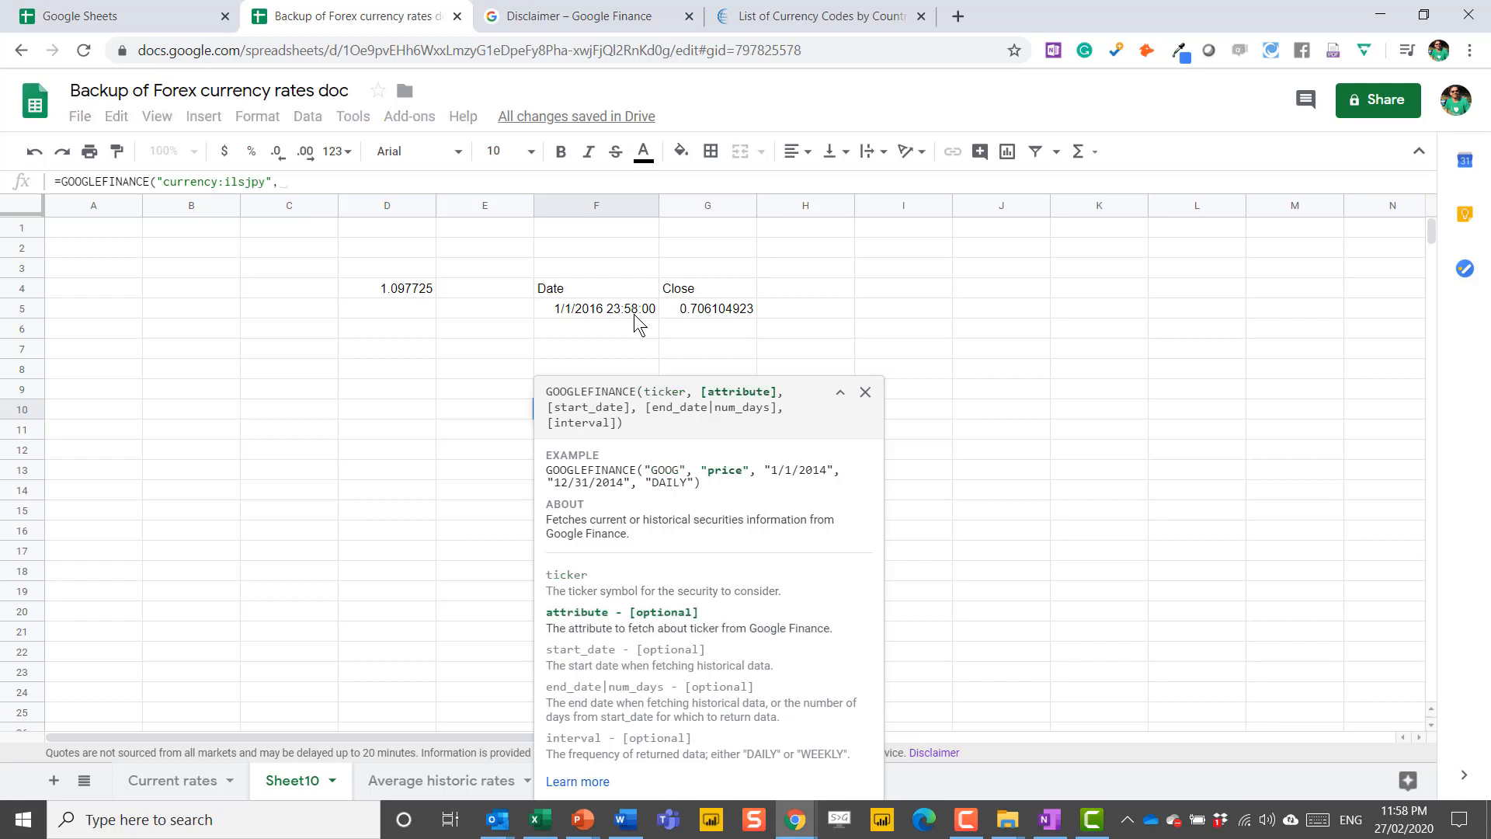
{"action": "type", "text": "\"price\""}
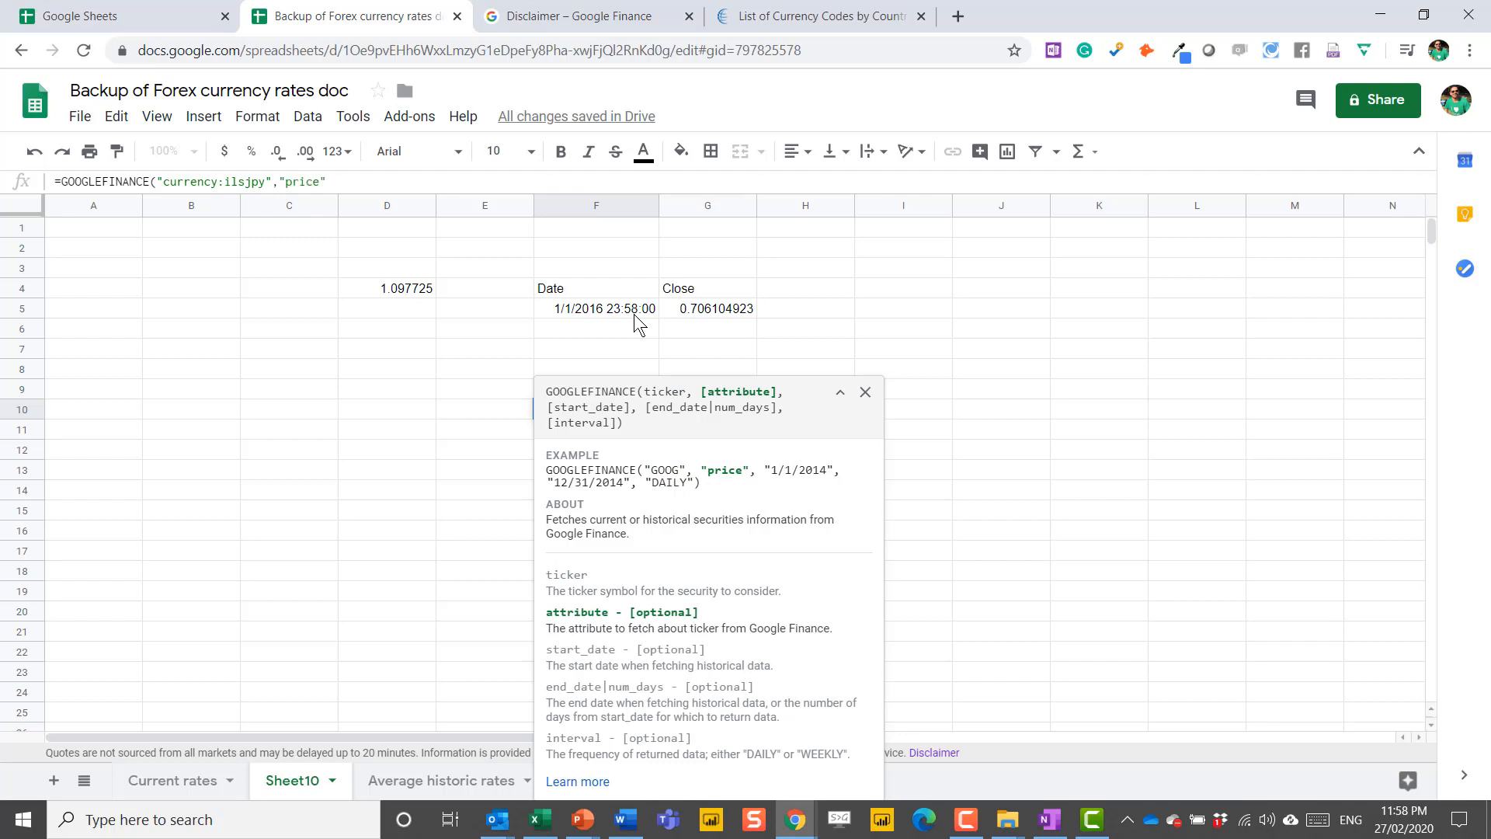
{"action": "type", "text": ",\"1/1/201"}
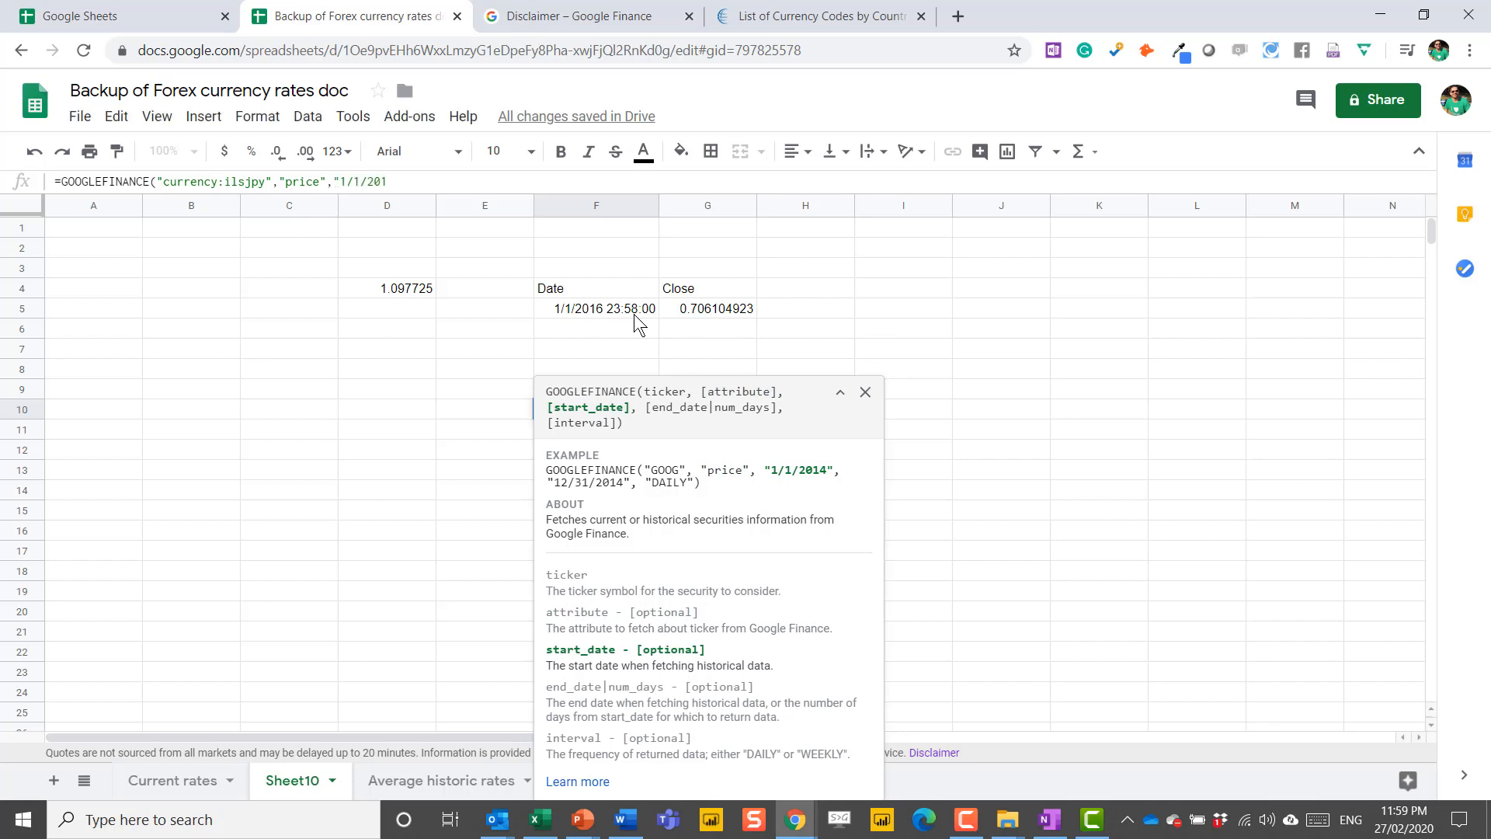
{"action": "type", "text": "5\","}
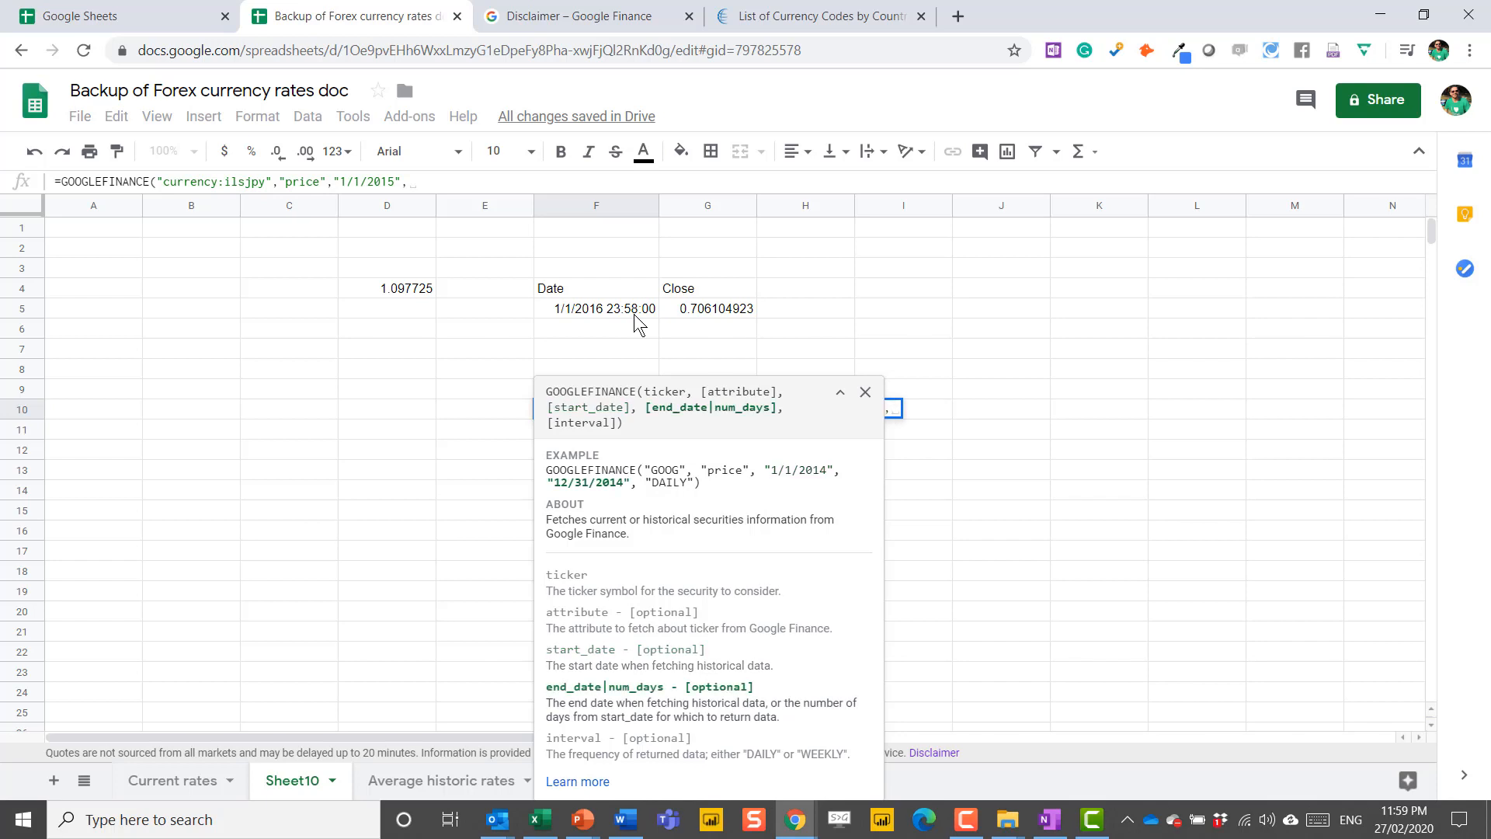
{"action": "type", "text": "t"}
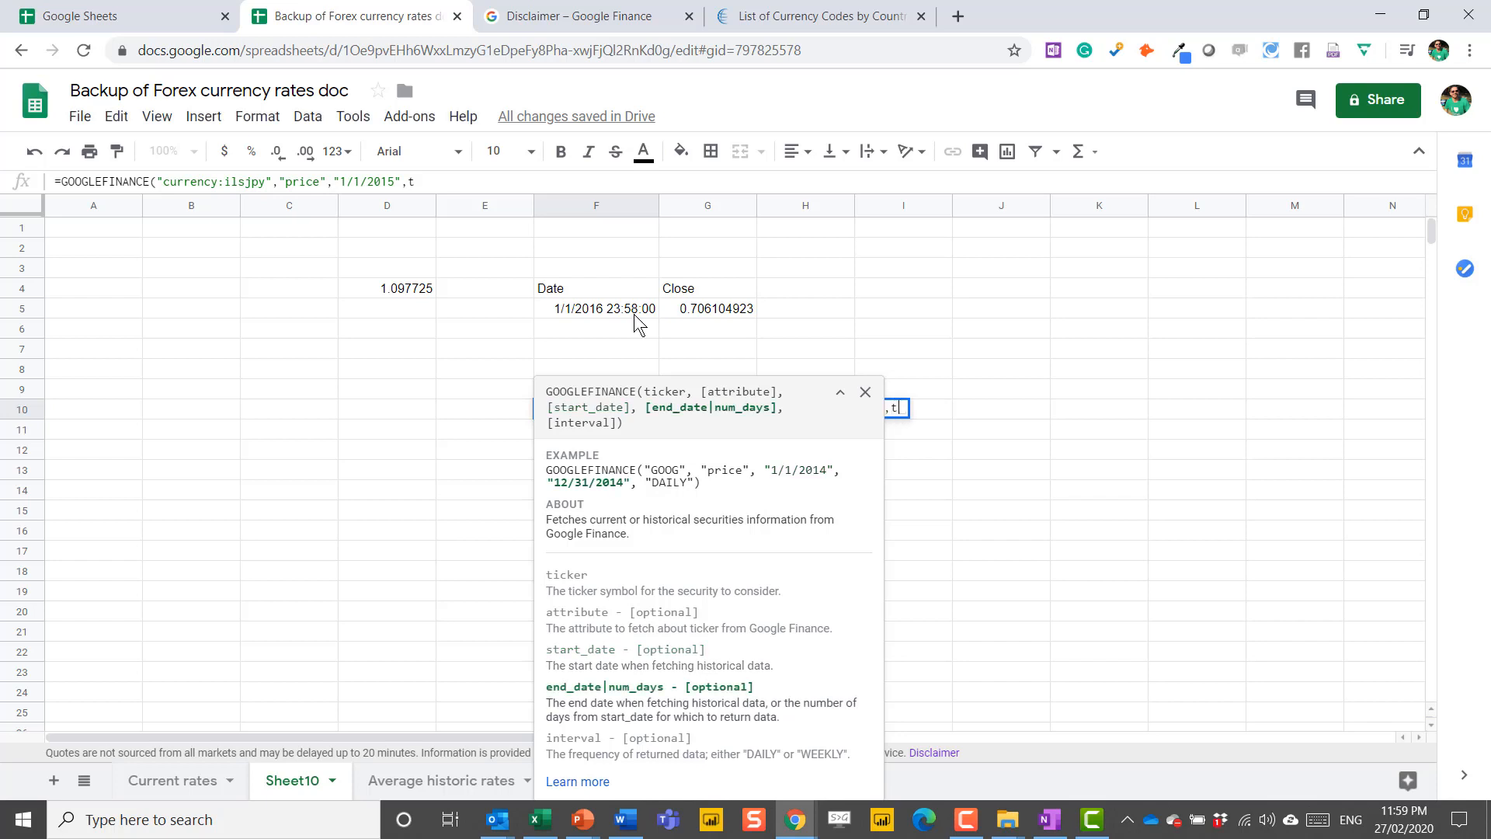
{"action": "type", "text": "oday("}
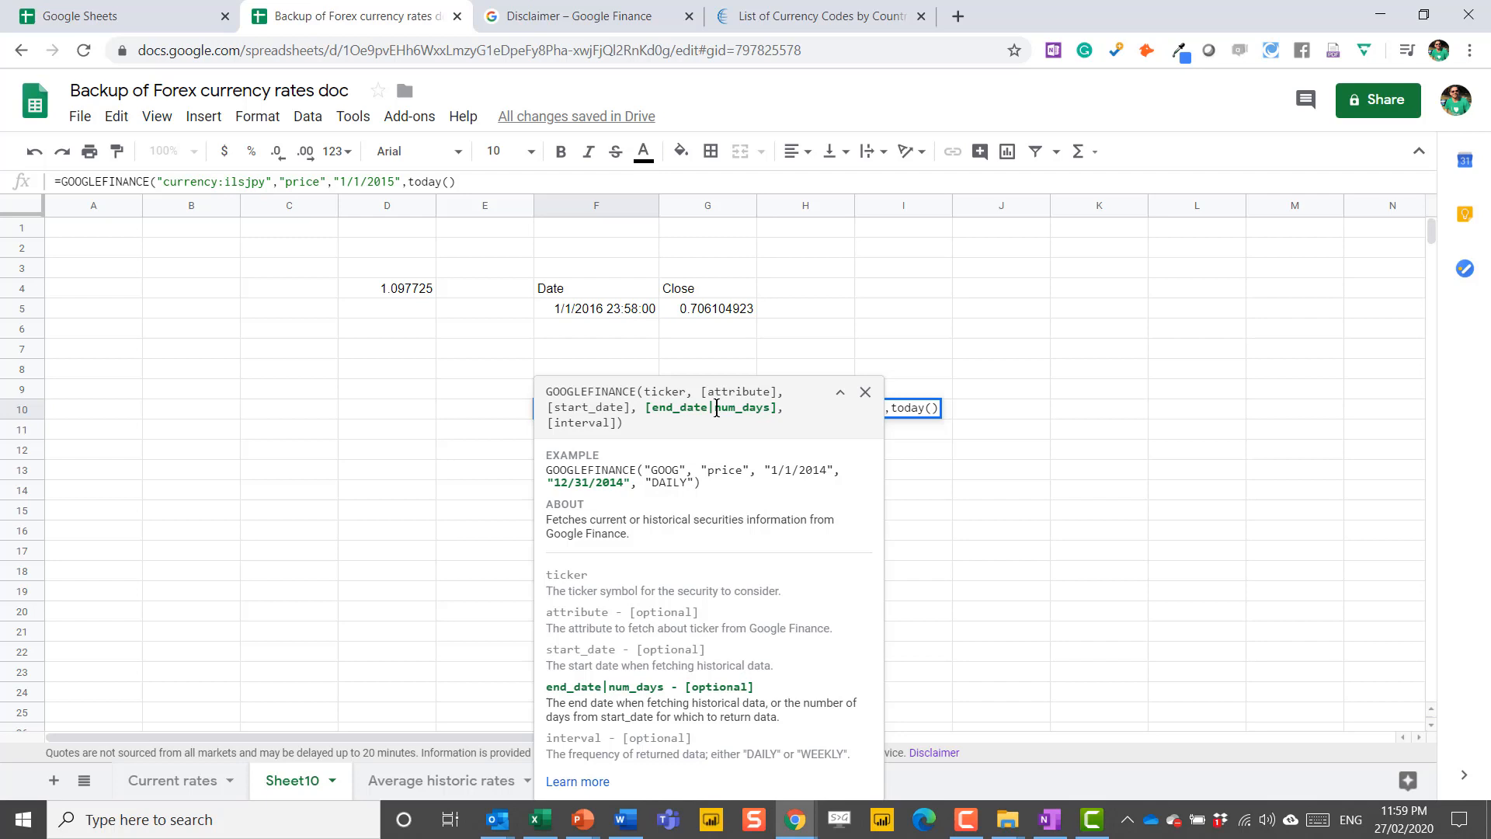
{"action": "type", "text": ","}
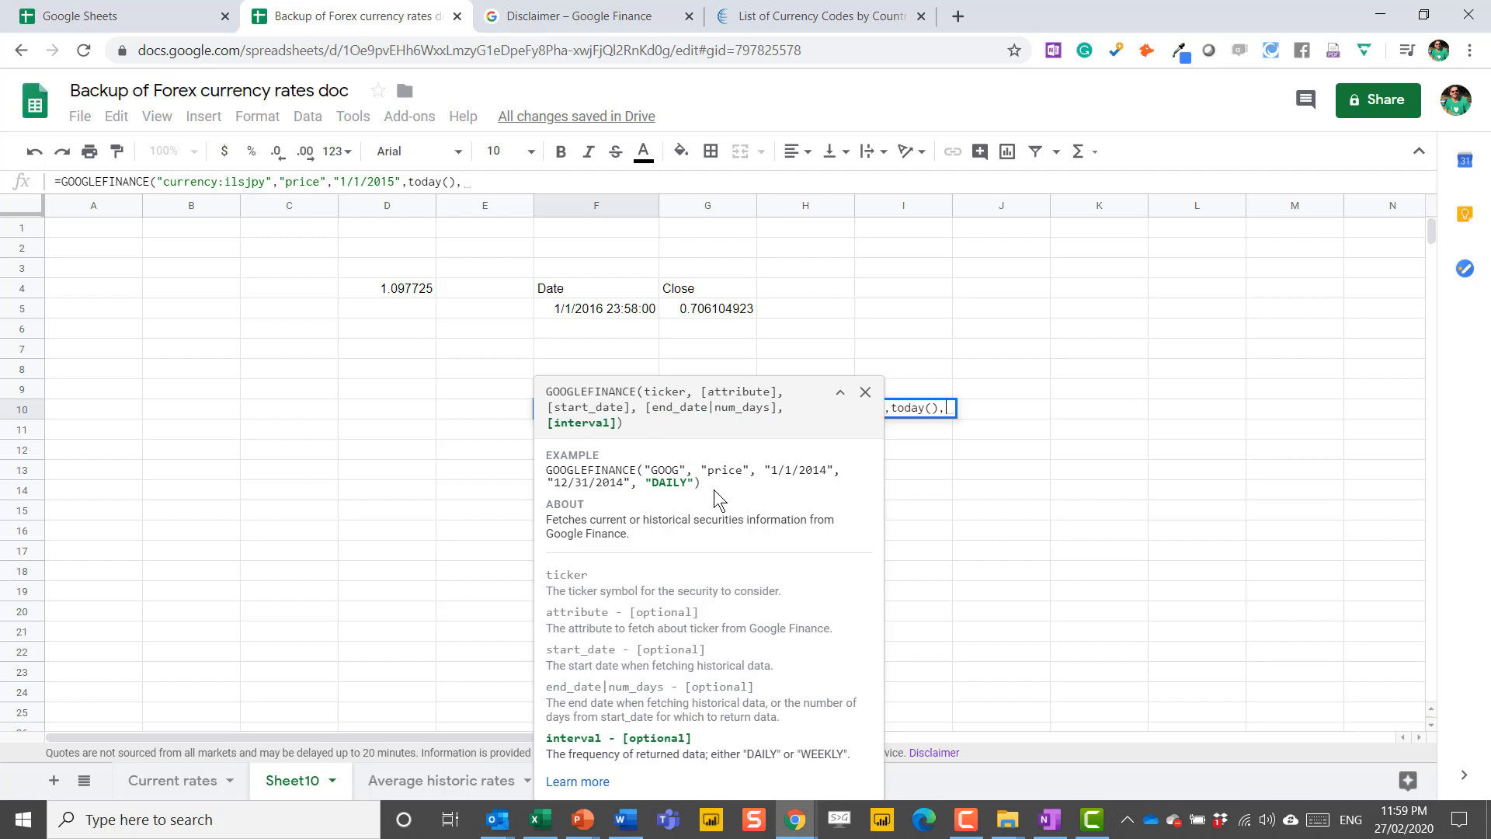
{"action": "mouse_move", "coordinate": [752, 749]}
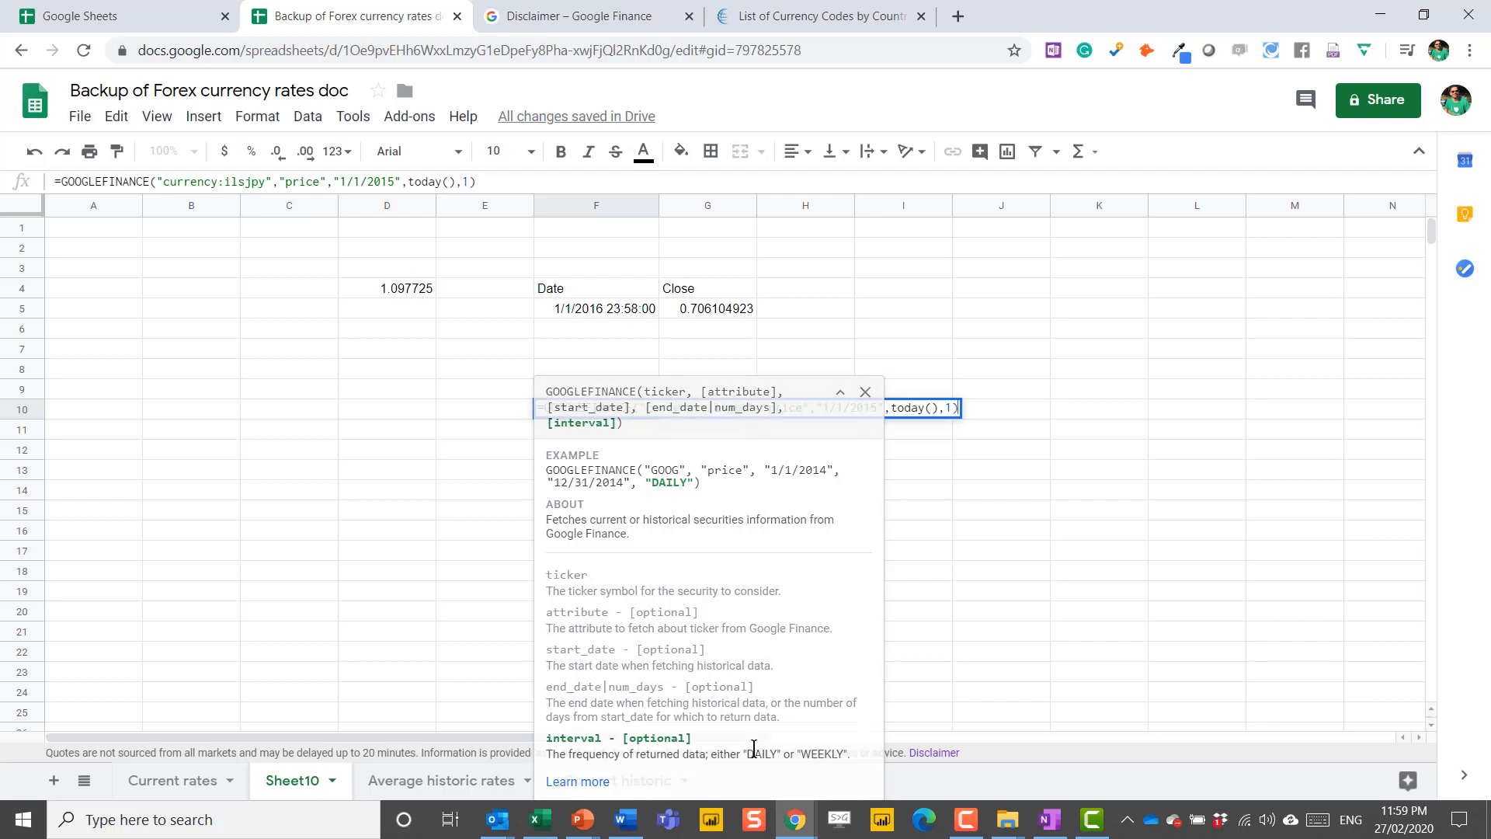
{"action": "key", "text": "Return"}
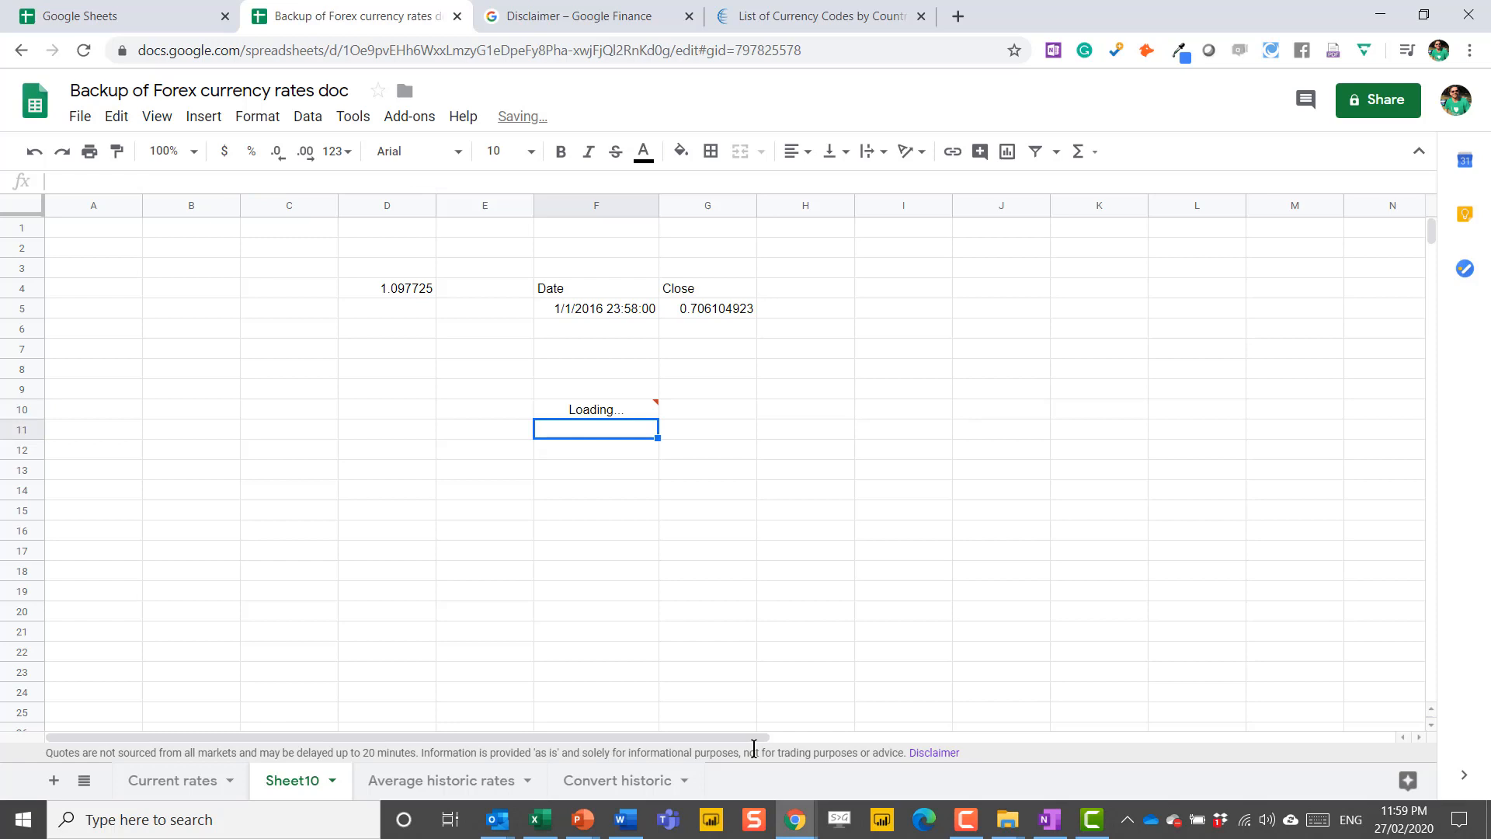
{"action": "mouse_move", "coordinate": [619, 421]}
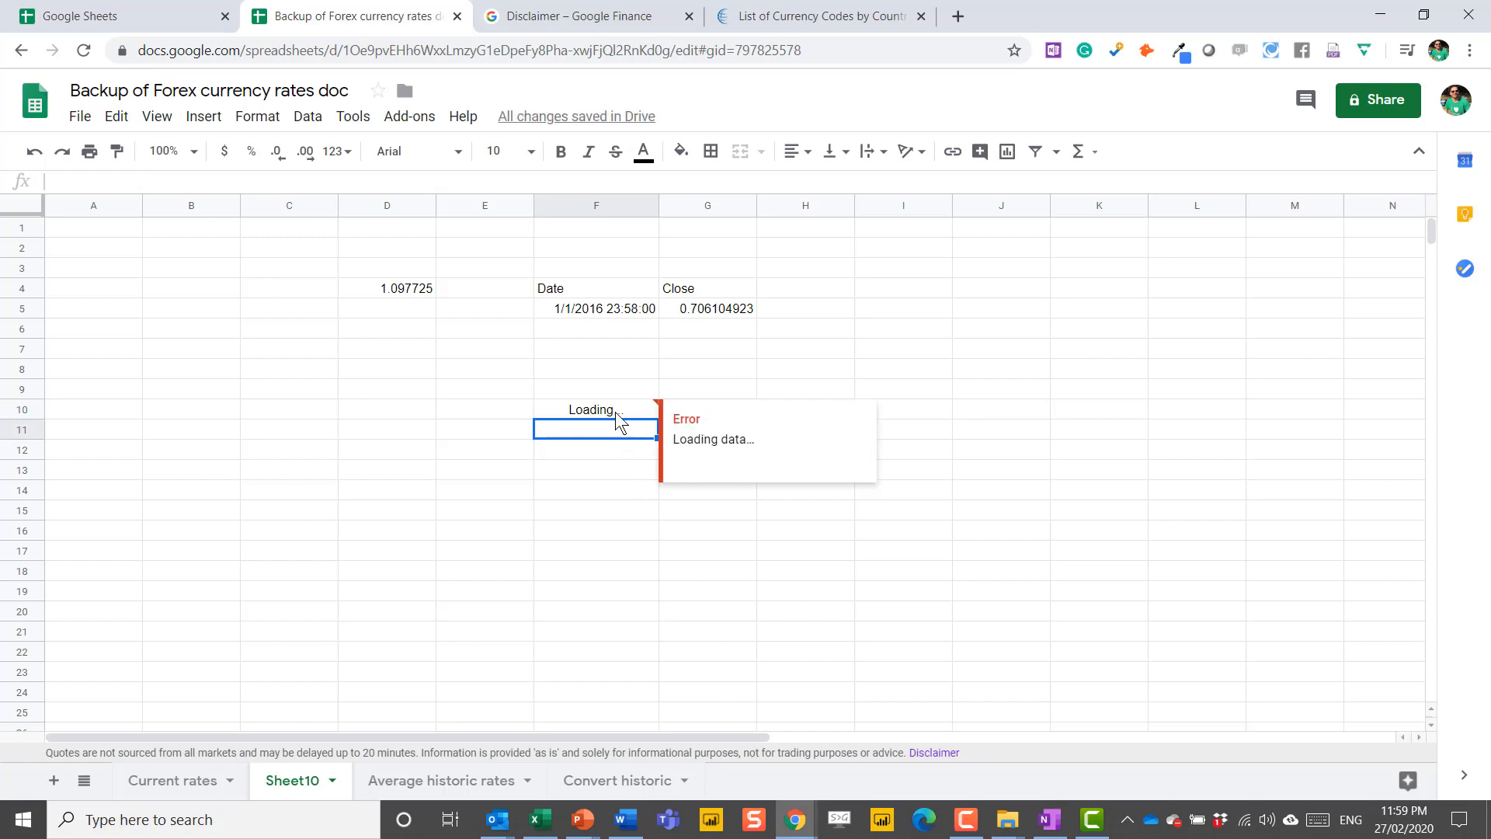
Step: Scroll through the loaded ILS-to-JPY daily closes and select F10:G1658 for the Data menu
{"action": "scroll", "scroll_direction": "down", "scroll_amount": 3}
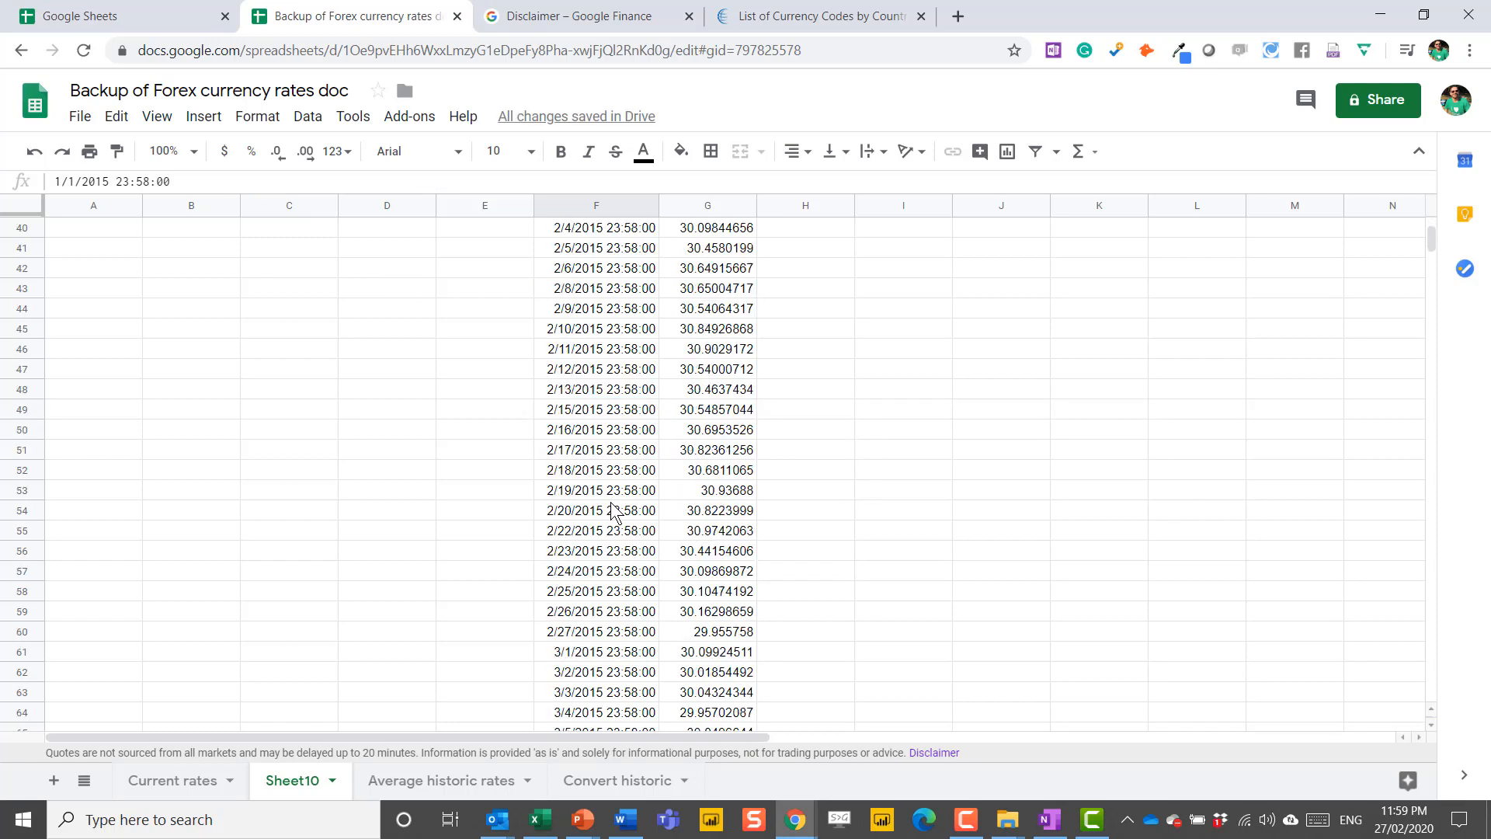
{"action": "scroll", "scroll_direction": "down", "scroll_amount": 3}
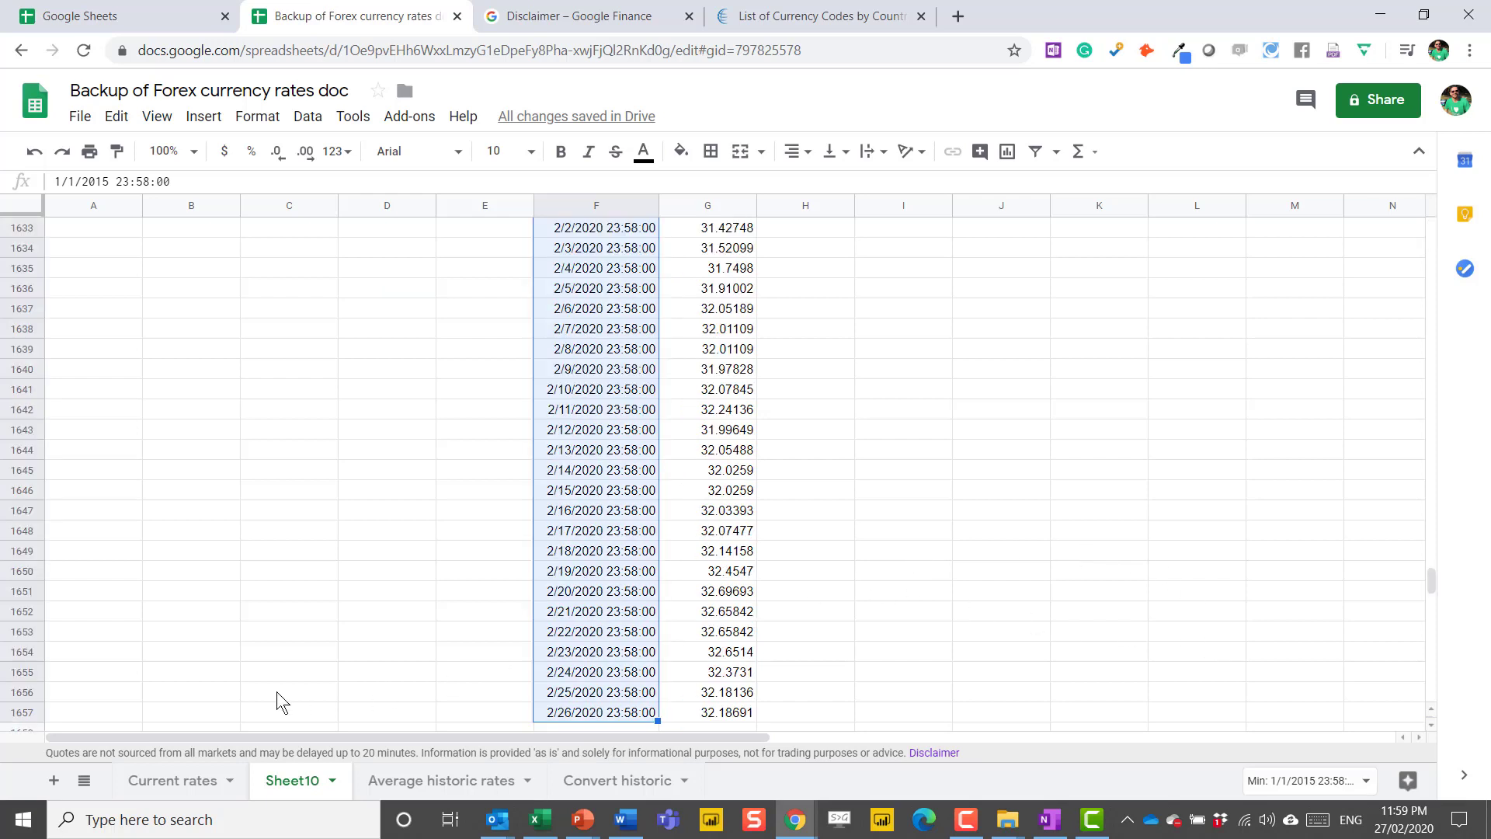
{"action": "mouse_move", "coordinate": [609, 739]}
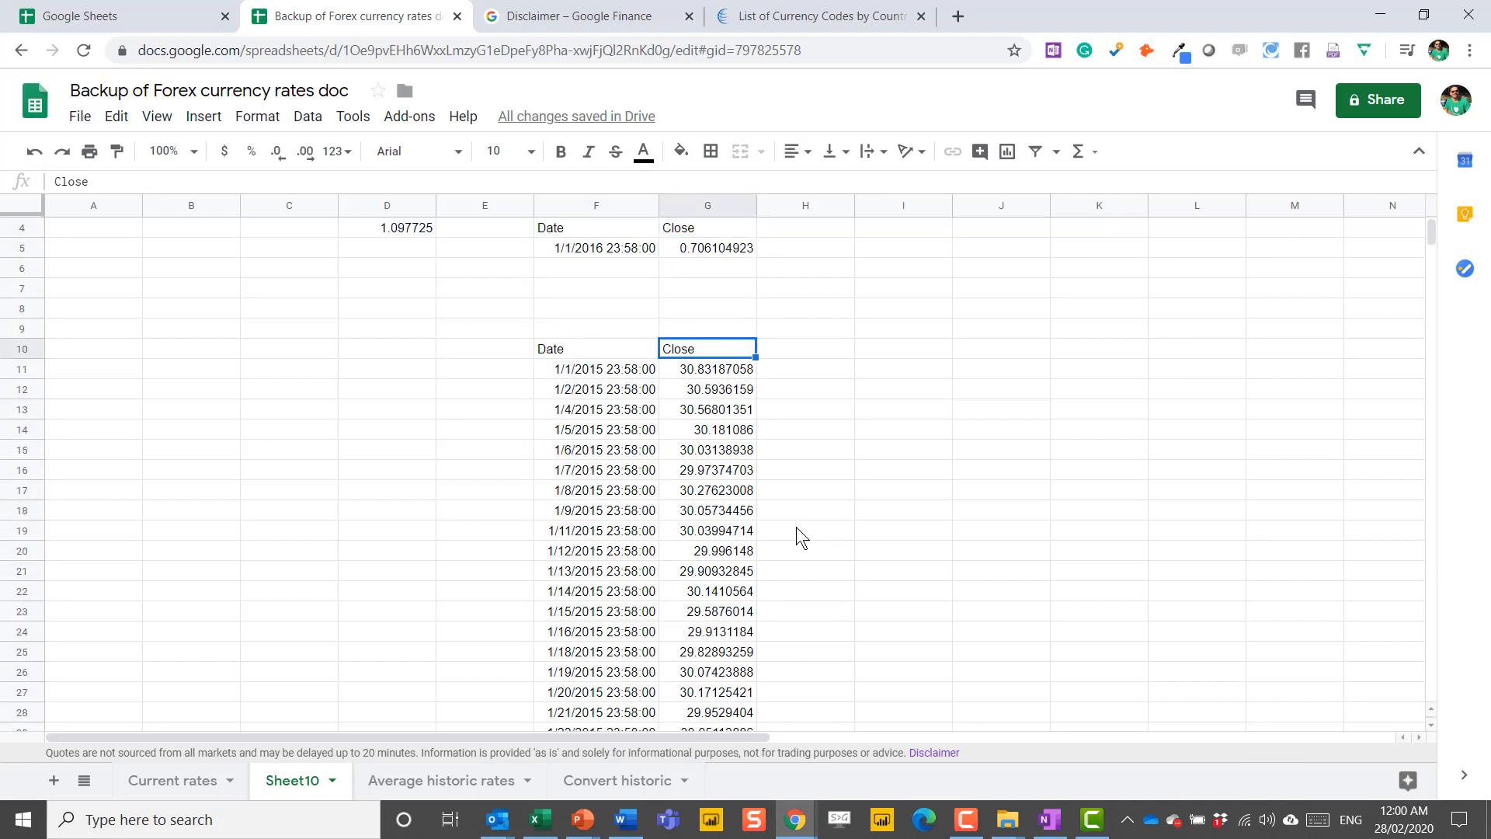
{"action": "scroll", "scroll_direction": "down", "scroll_amount": 3}
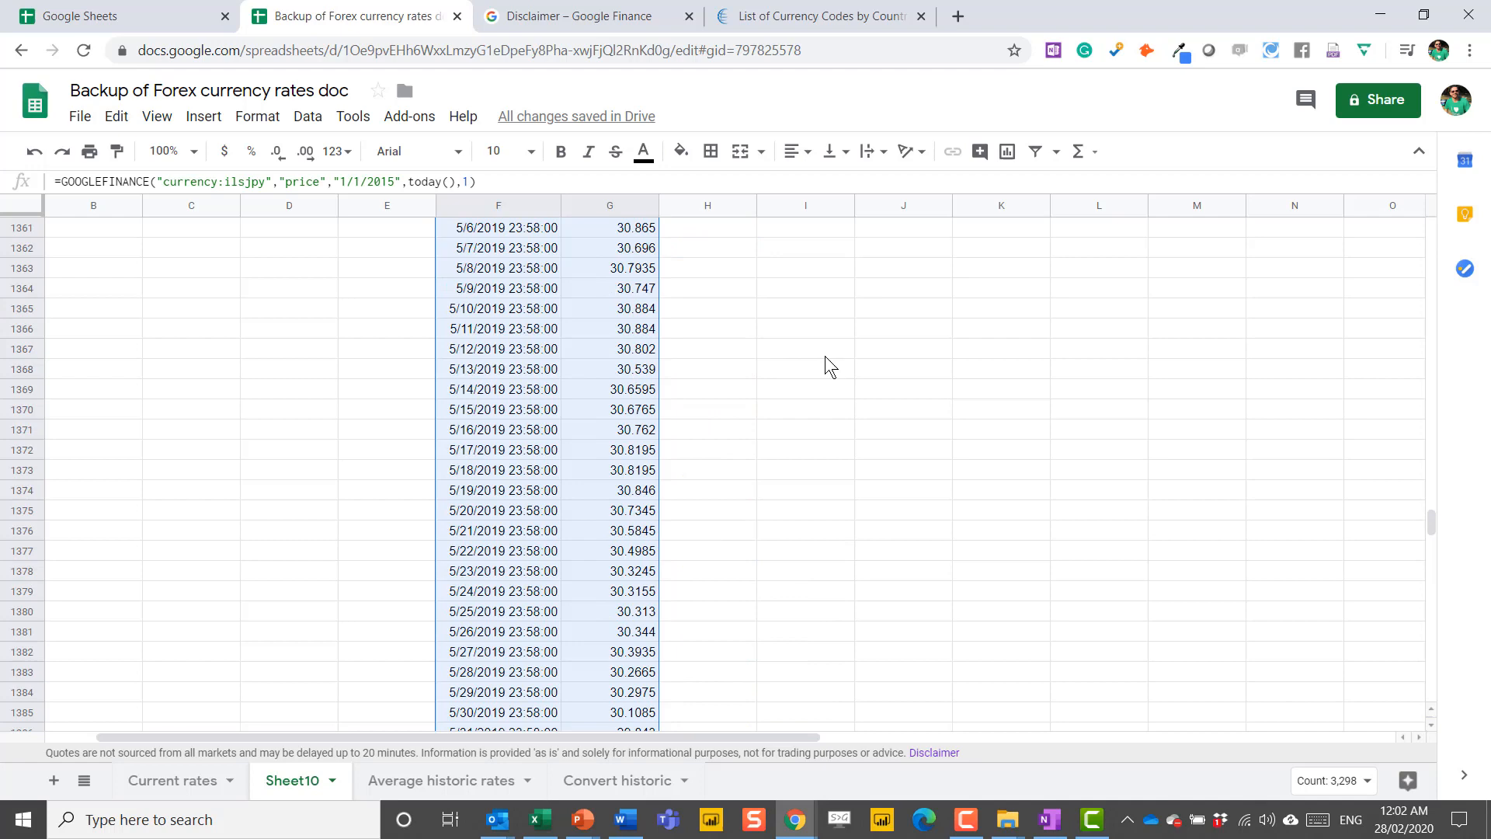
{"action": "mouse_move", "coordinate": [307, 116]}
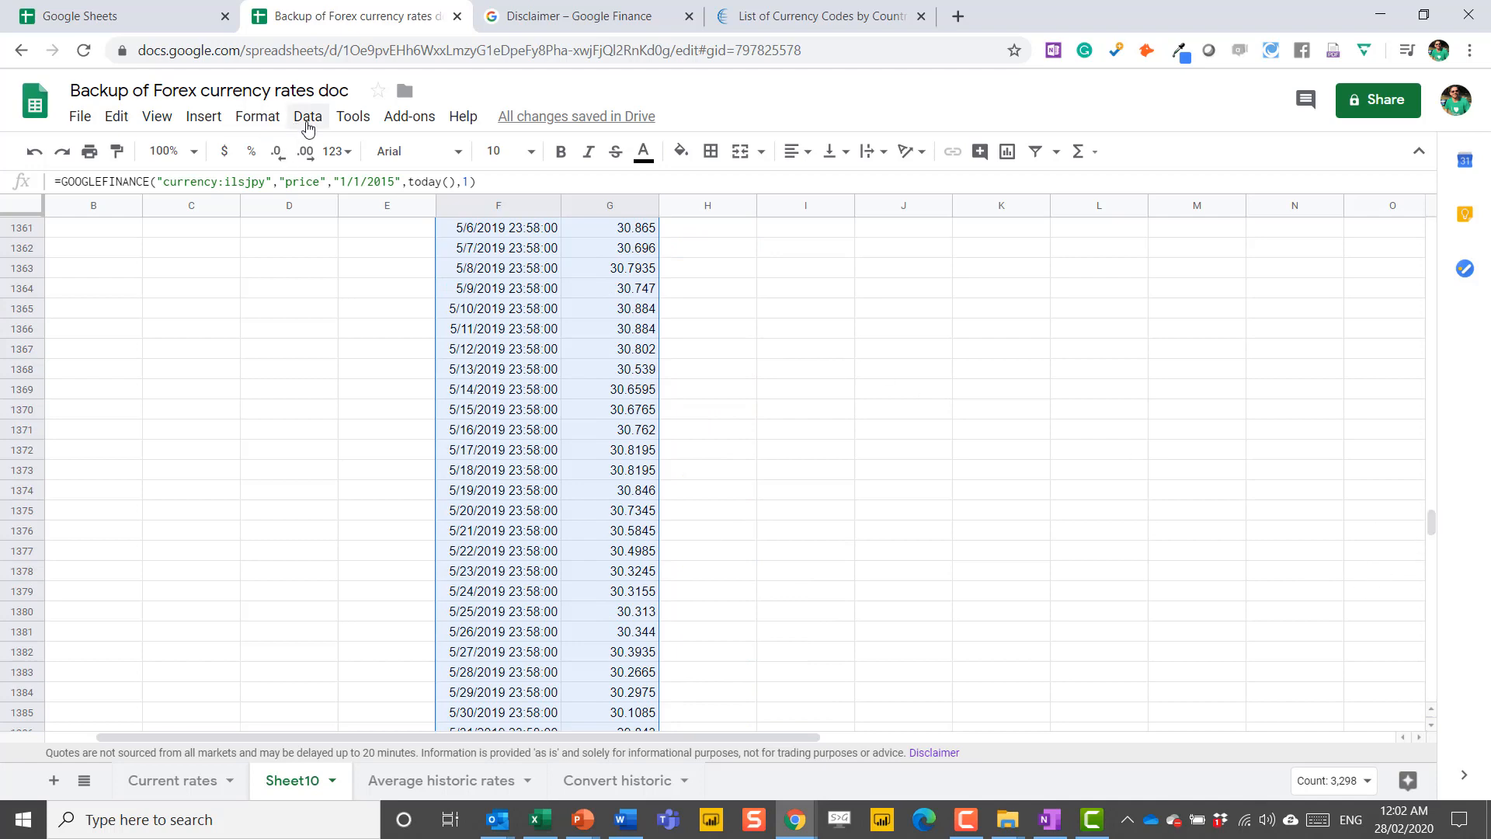
{"action": "left_click", "coordinate": [308, 117]}
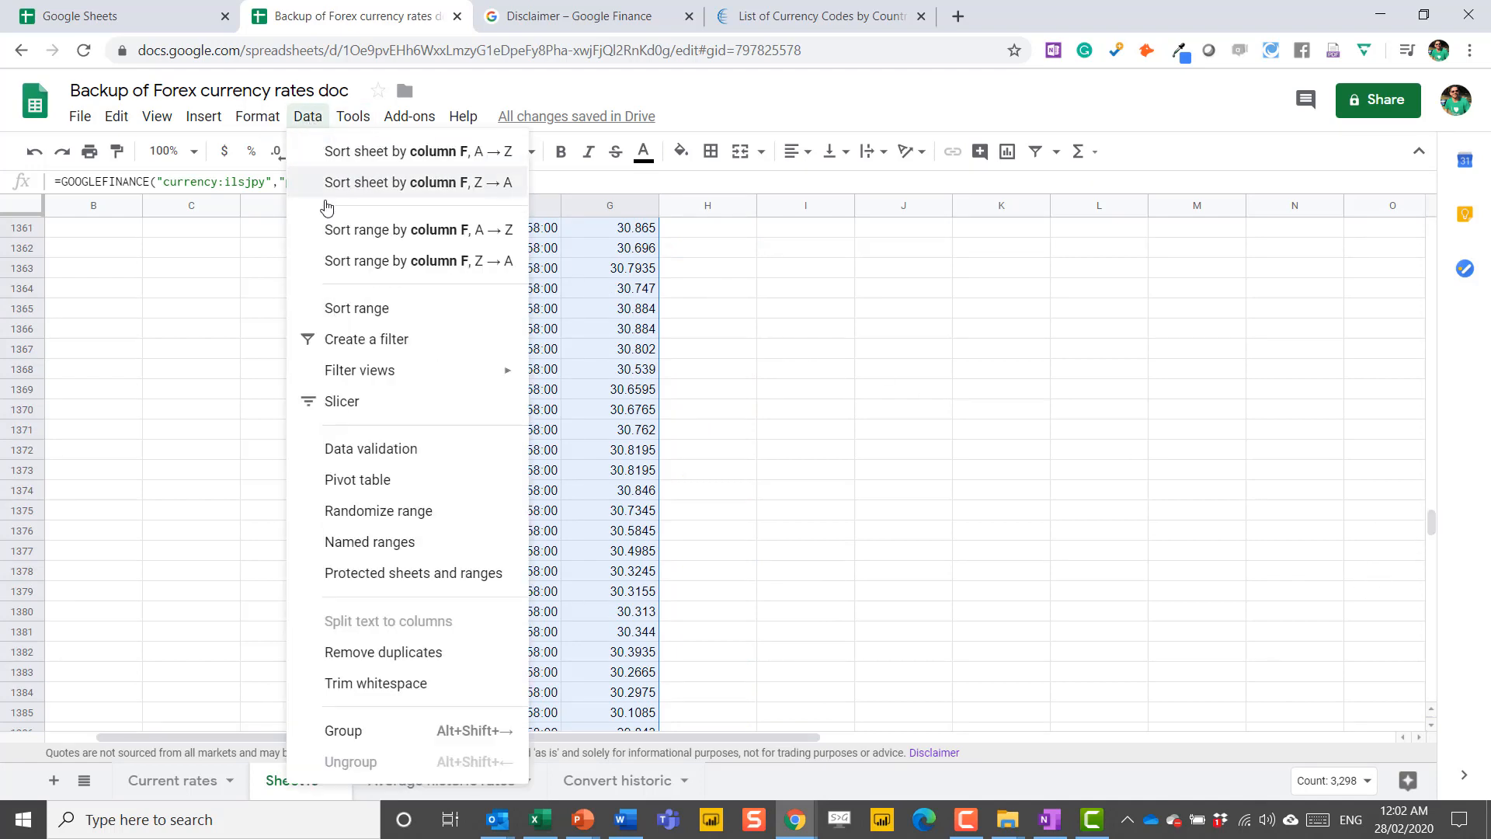
Step: Create a pivot table from F10:G1658 on the existing sheet at K11
{"action": "left_click", "coordinate": [357, 480]}
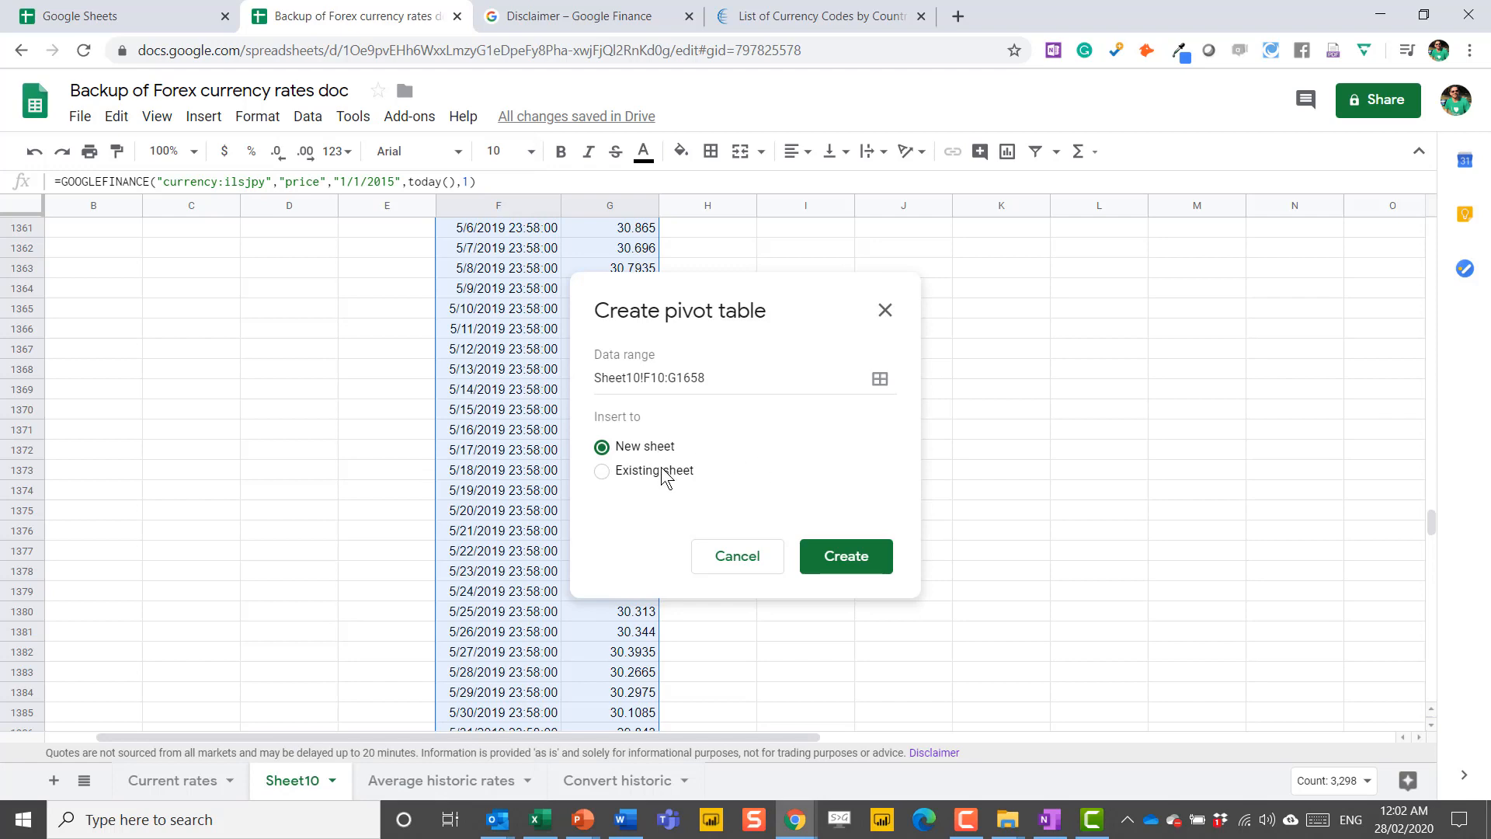
{"action": "left_click", "coordinate": [736, 556]}
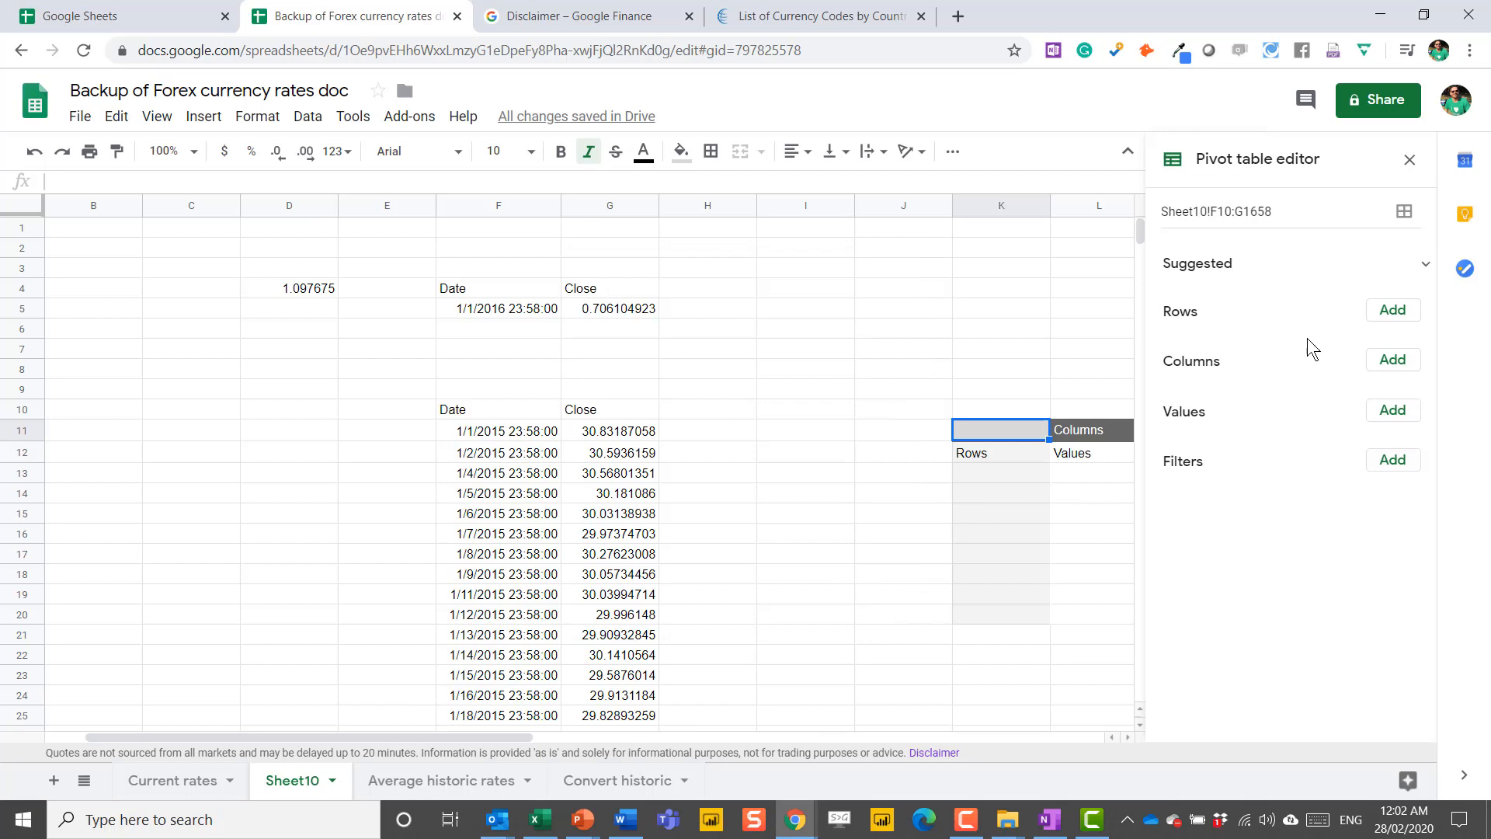
Step: Add Date as pivot rows without totals and Close as the summed value
{"action": "left_click", "coordinate": [1392, 309]}
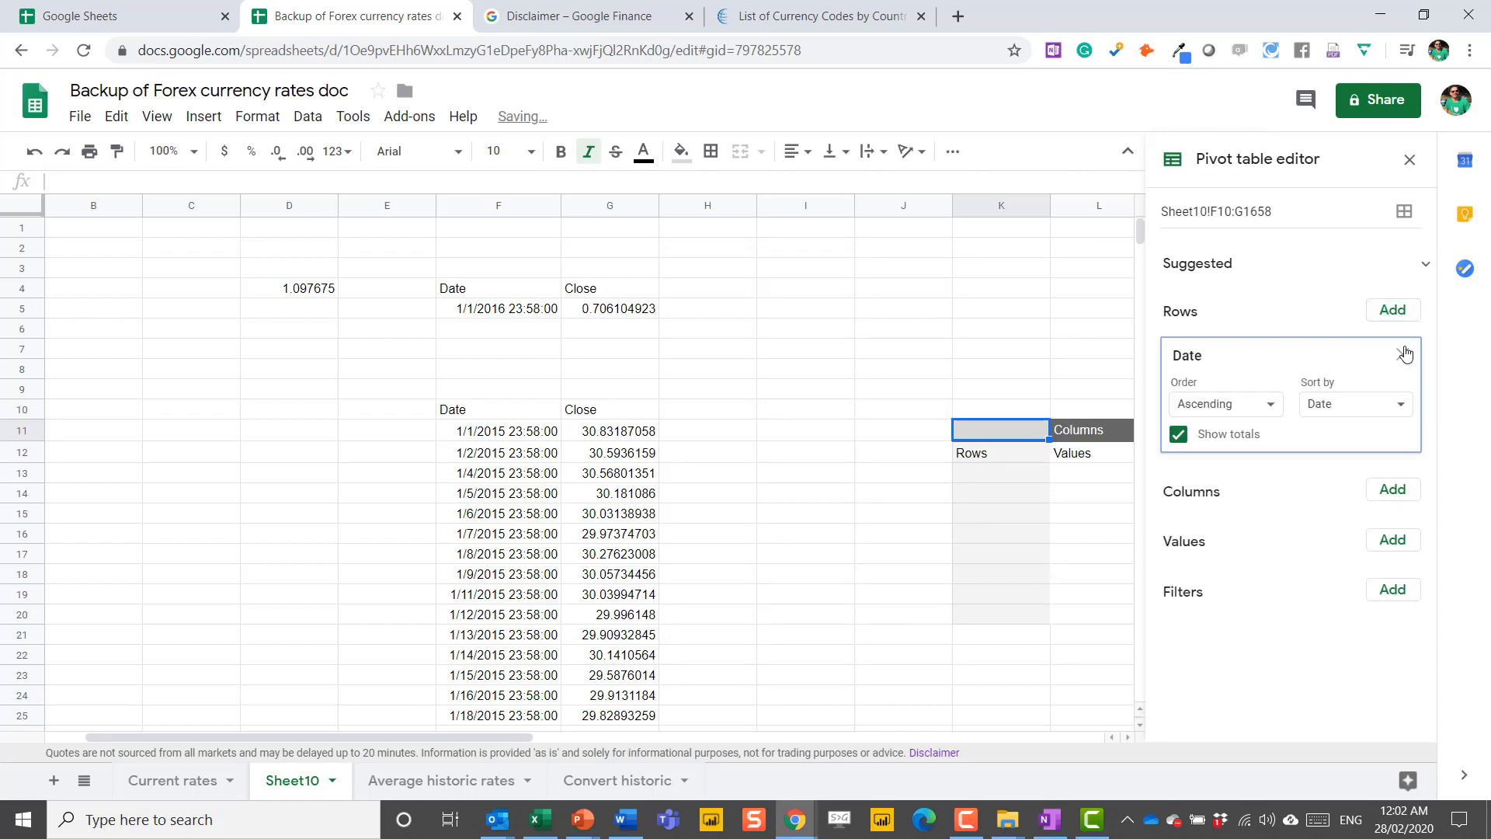
{"action": "left_click", "coordinate": [1178, 434]}
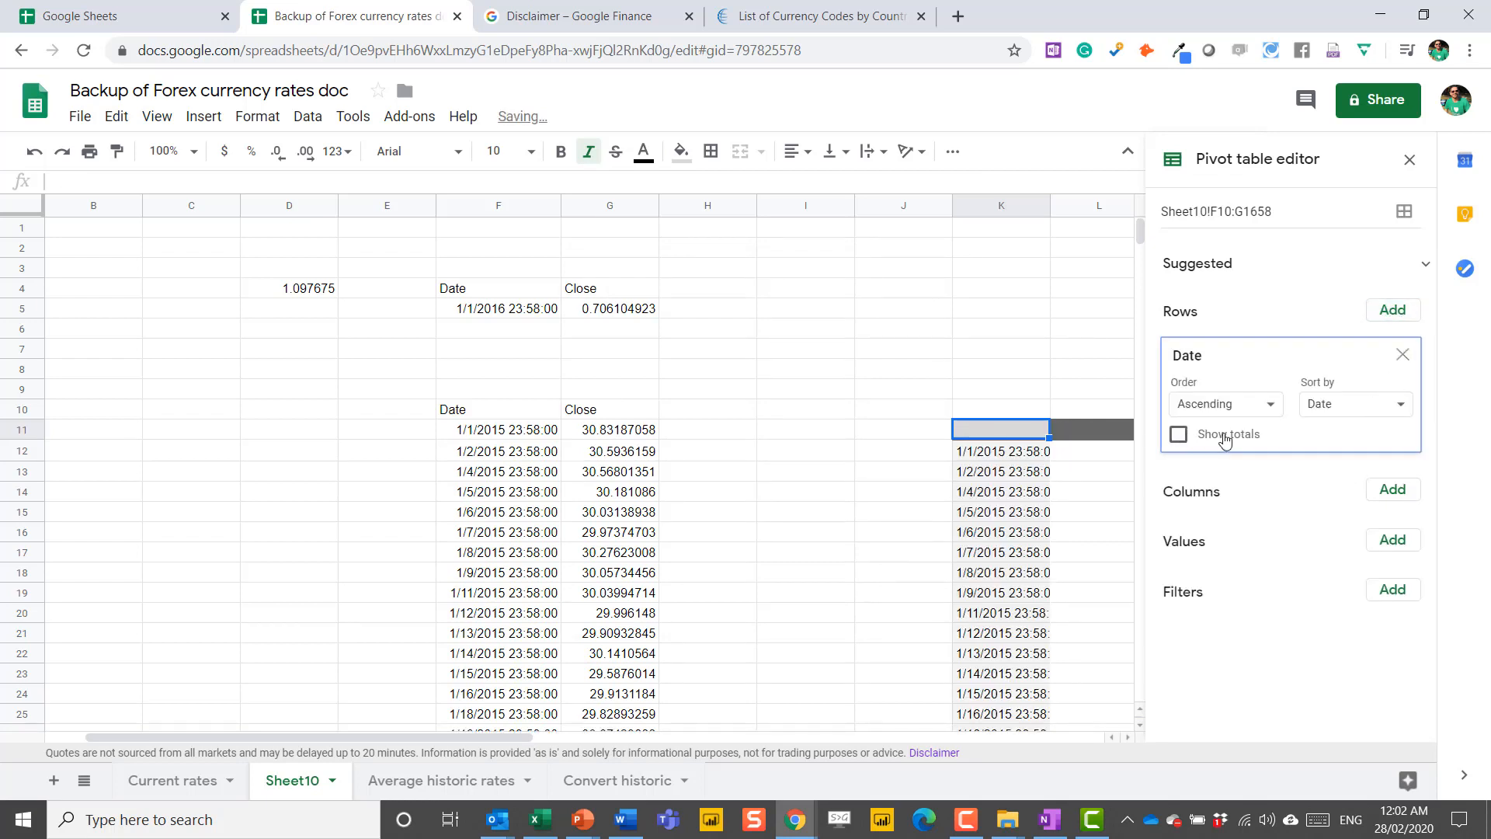
{"action": "left_click", "coordinate": [1391, 539]}
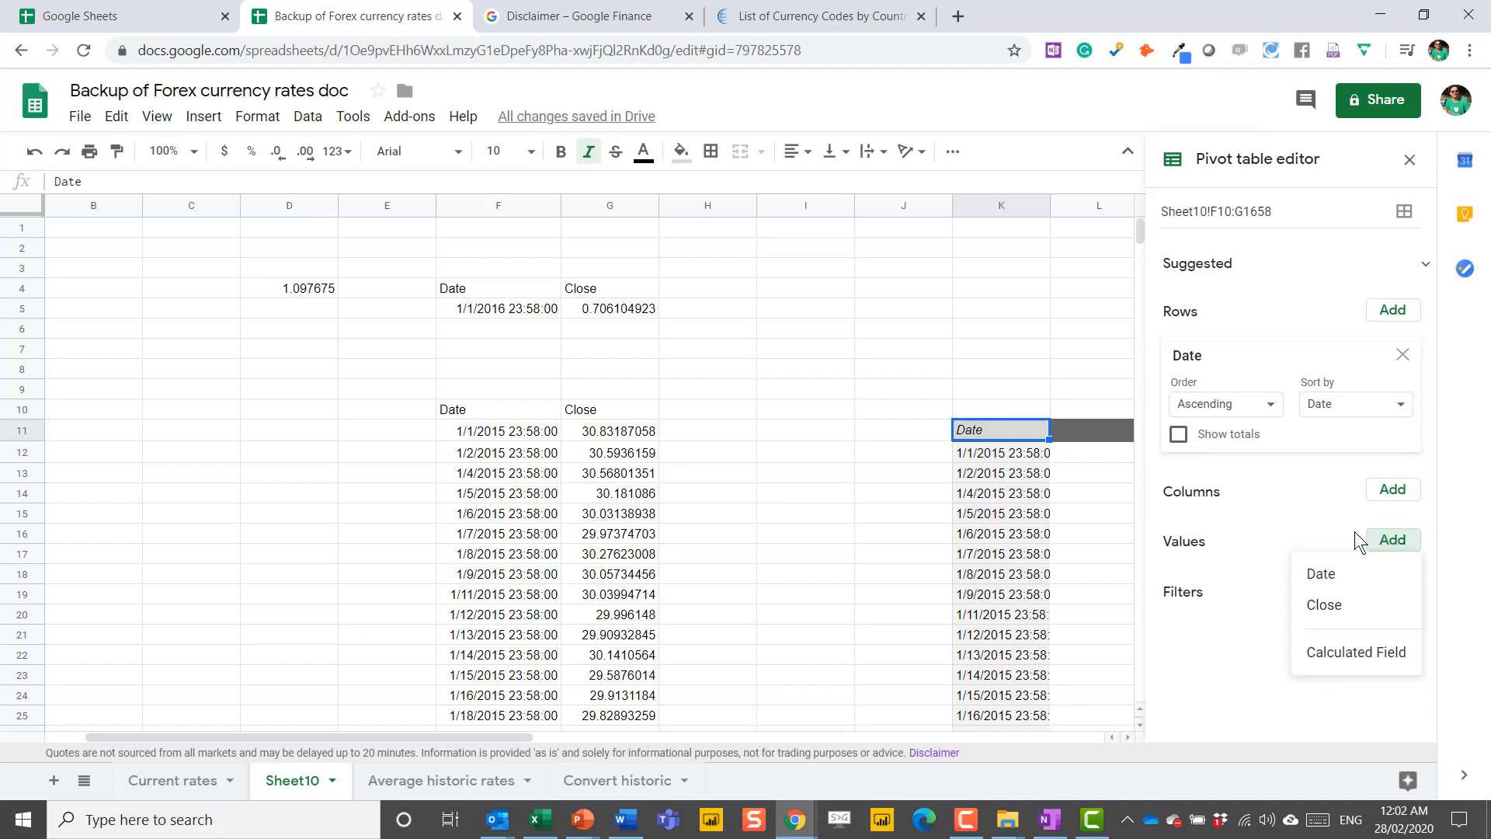
{"action": "left_click", "coordinate": [1323, 604]}
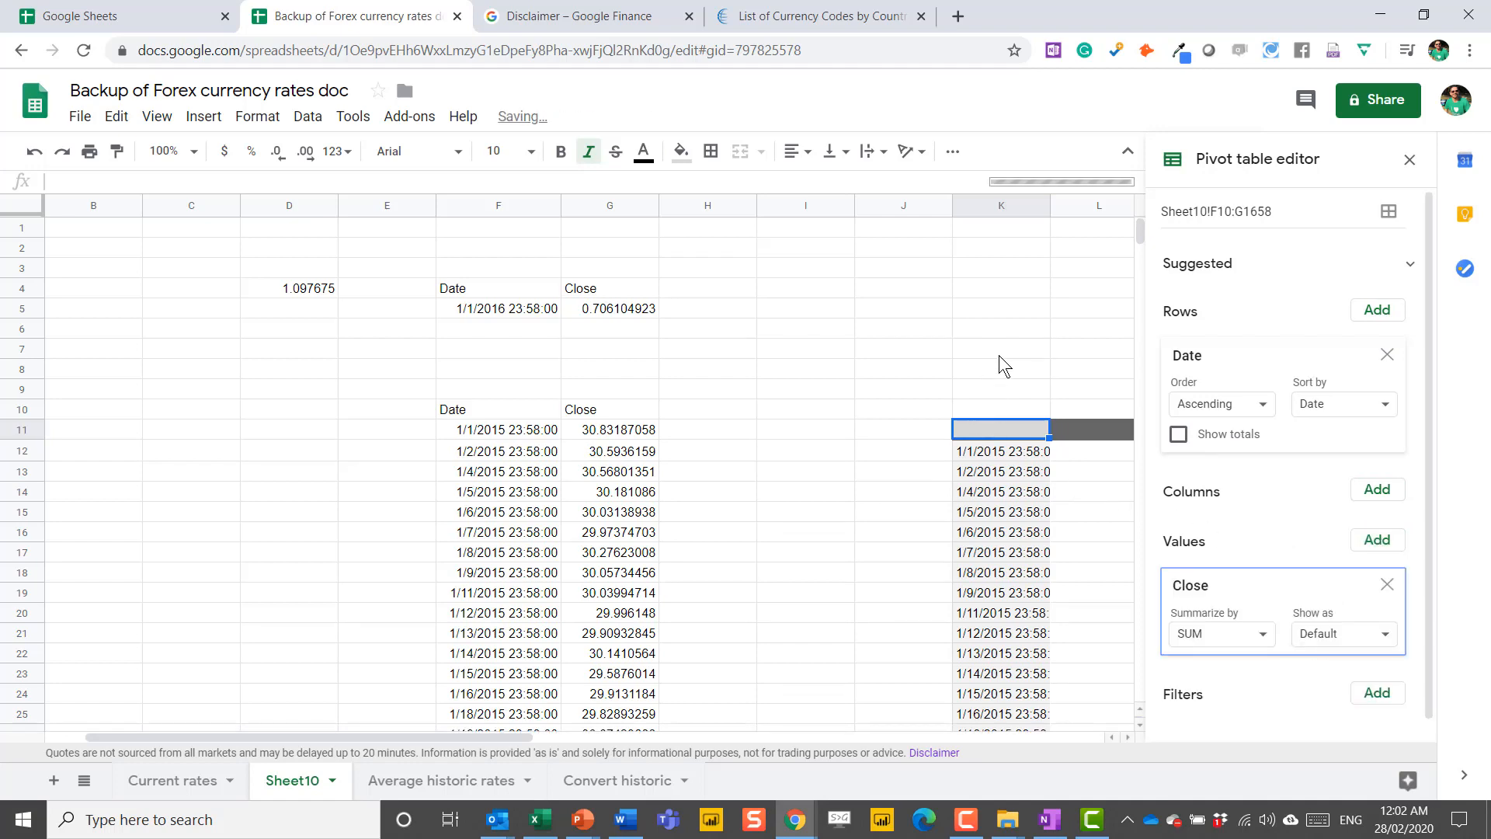
Step: Group the pivot dates by Year-Month and leave the pivot editor
{"action": "right_click", "coordinate": [1001, 452]}
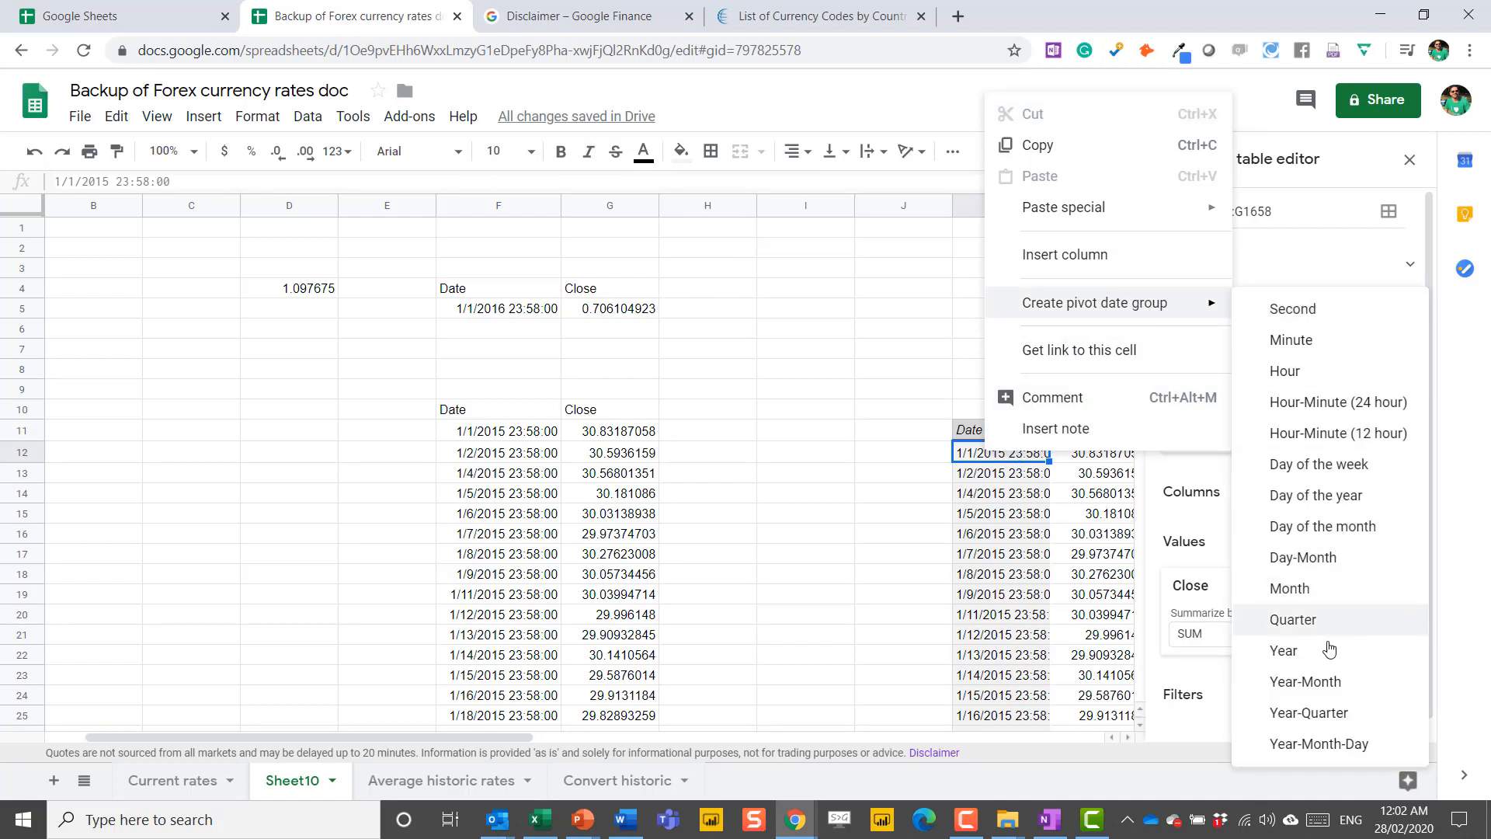
{"action": "left_click", "coordinate": [1305, 680]}
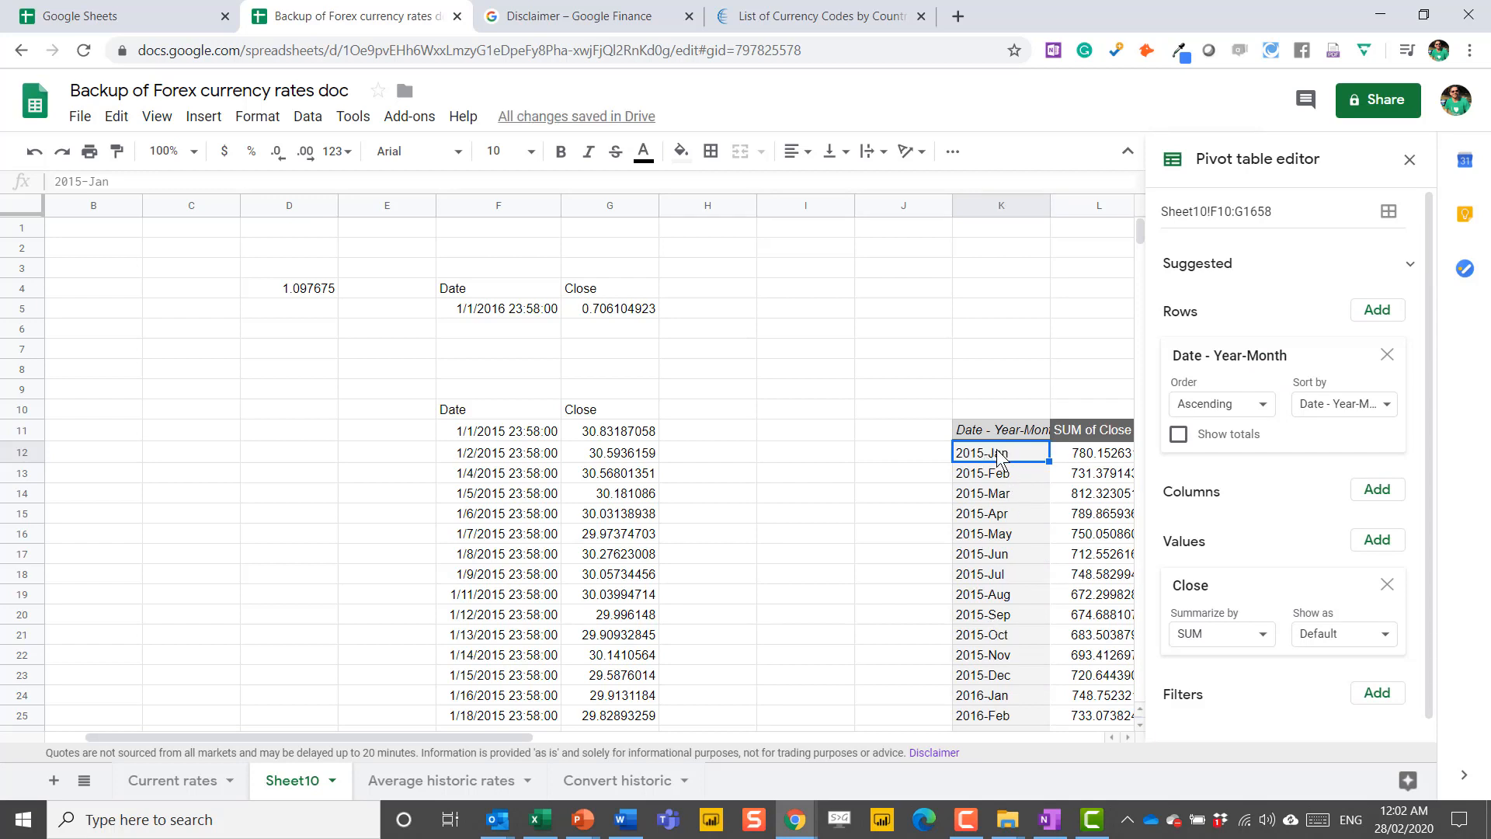
{"action": "mouse_move", "coordinate": [1089, 396]}
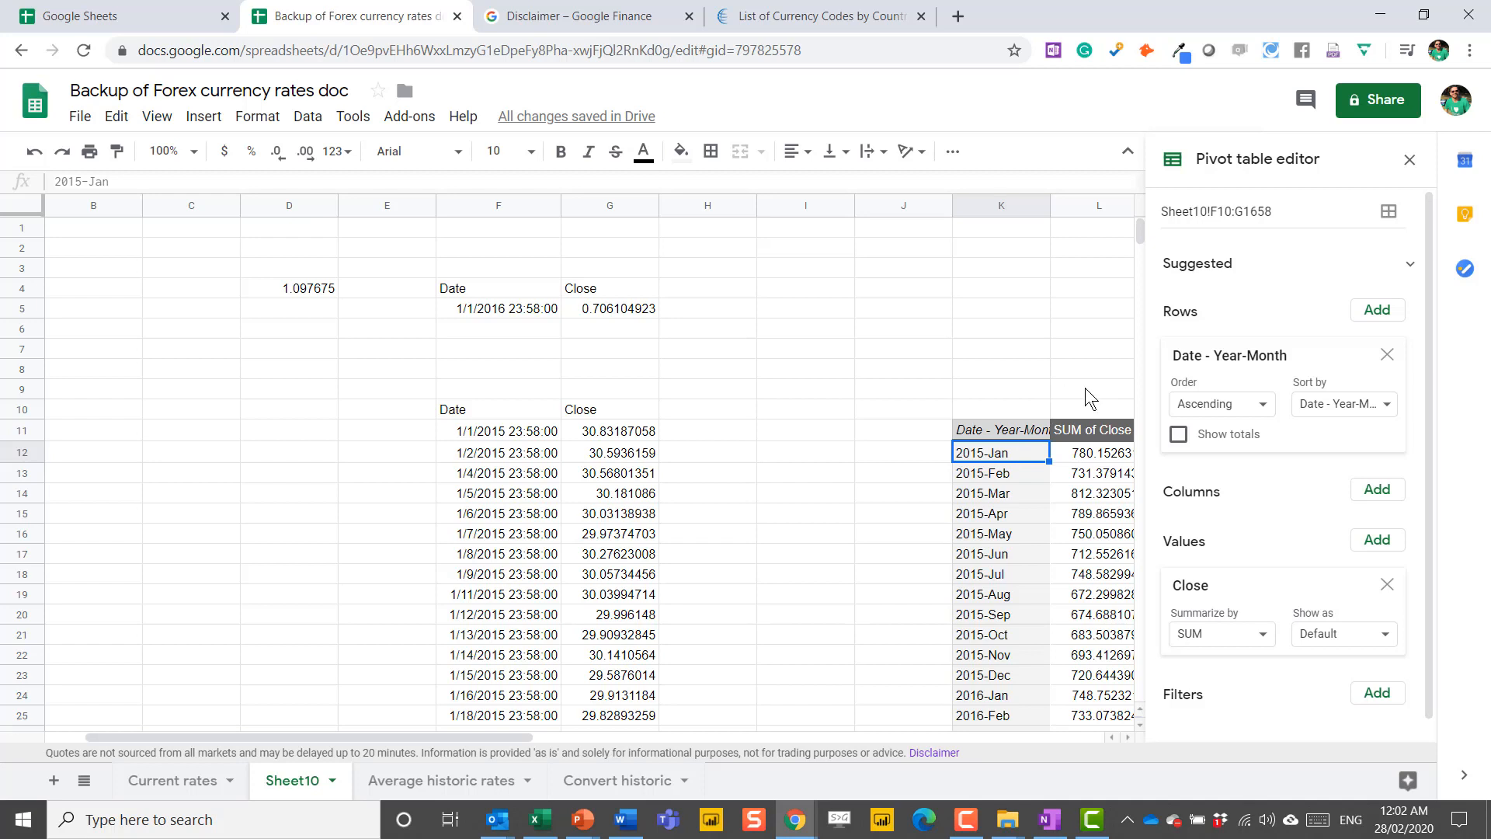
{"action": "left_click", "coordinate": [1409, 158]}
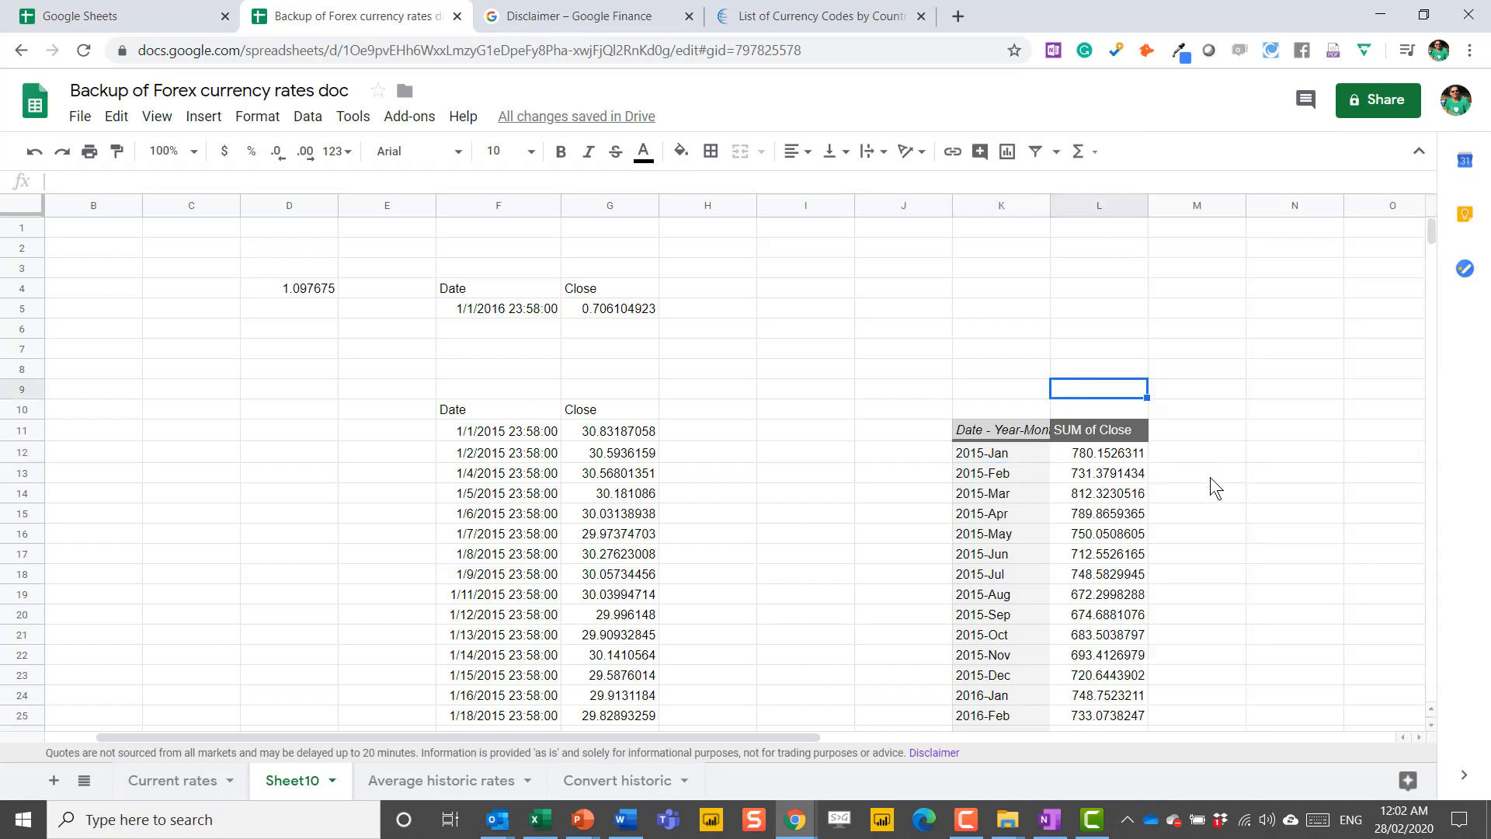
{"action": "mouse_move", "coordinate": [1049, 574]}
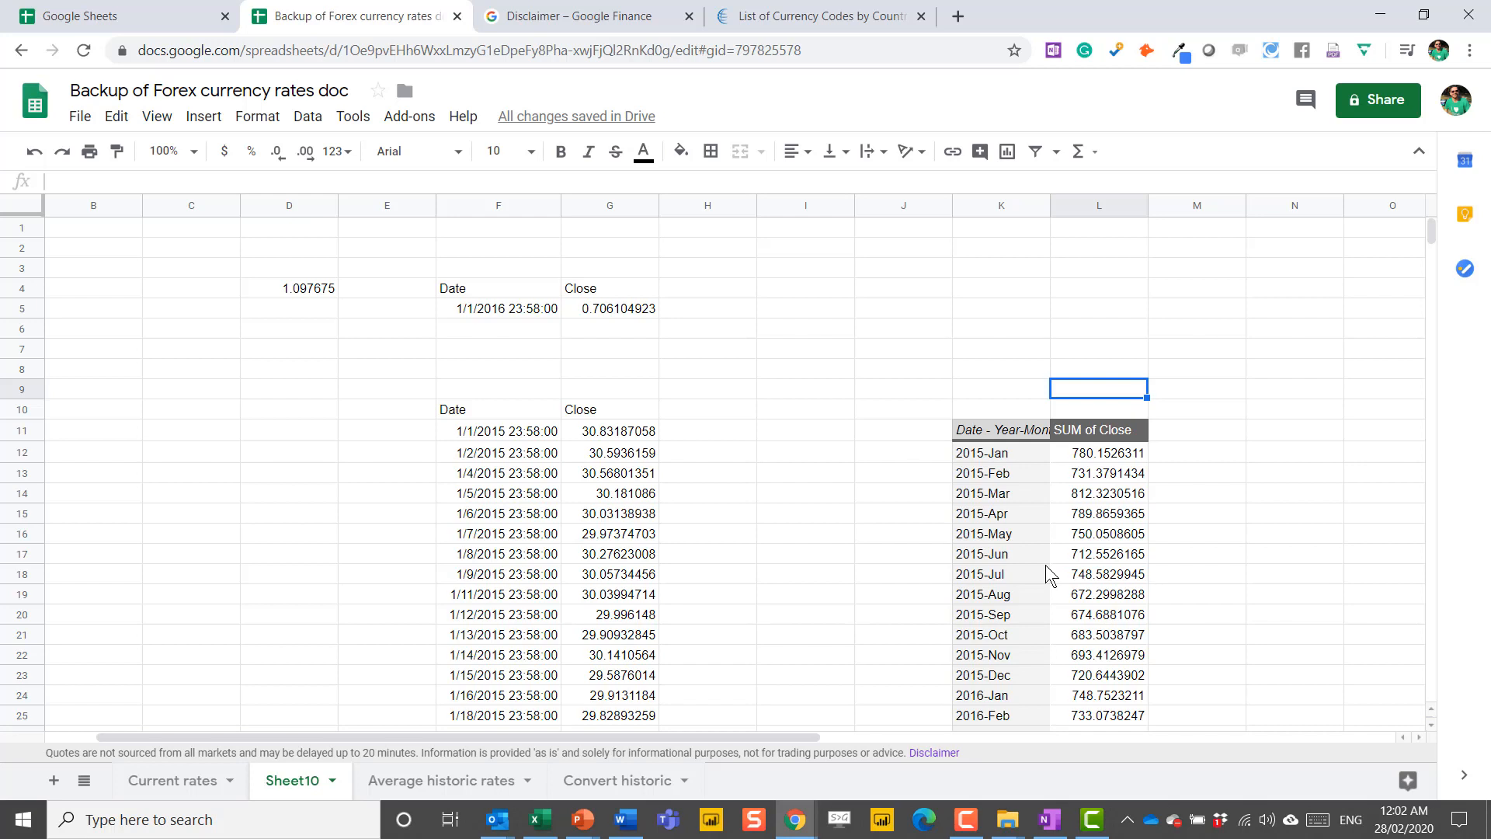
{"action": "mouse_move", "coordinate": [1092, 465]}
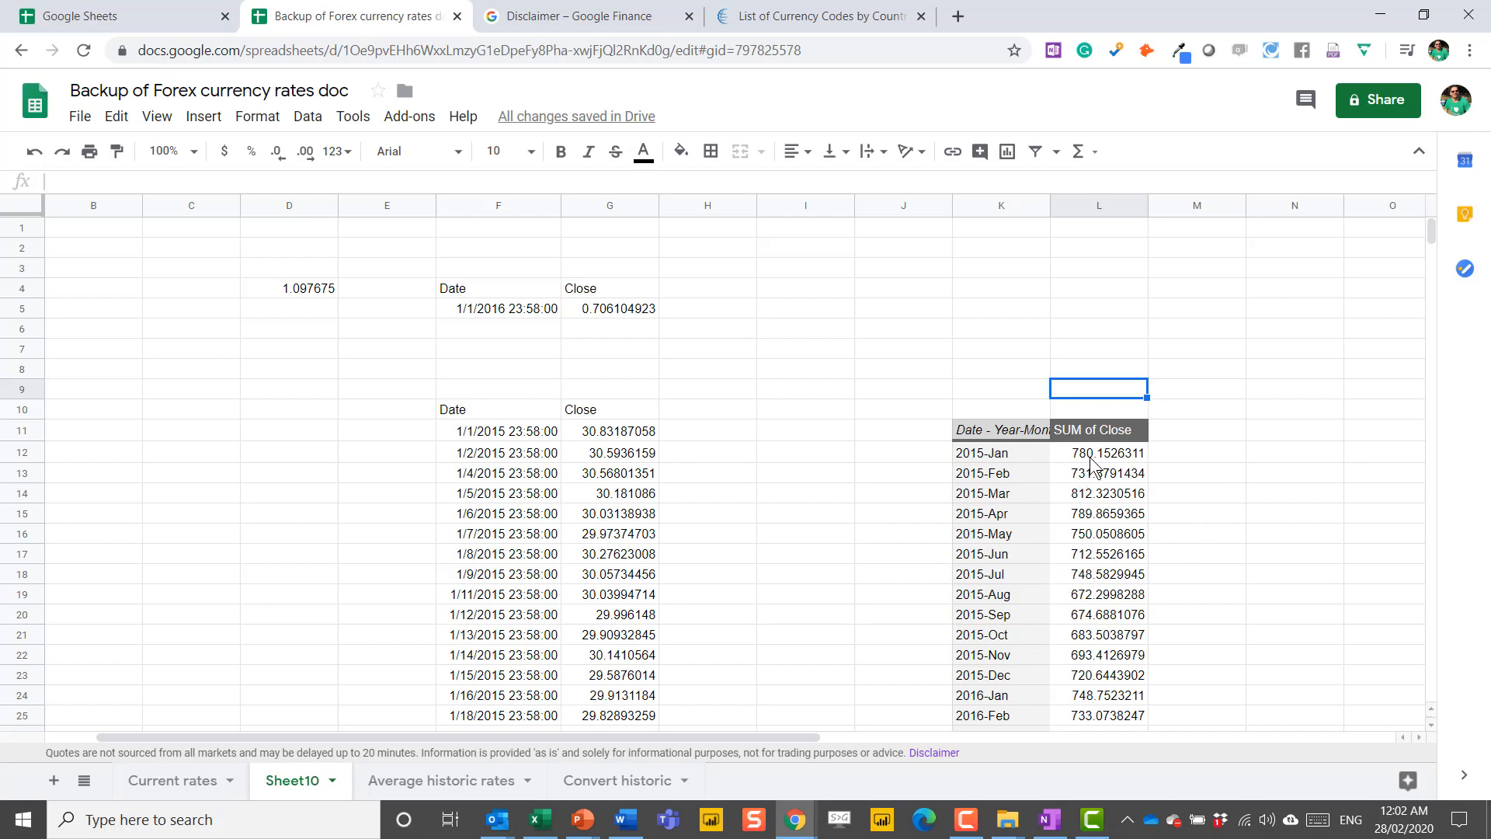
Step: Summarize the pivot's Close values by AVERAGE, giving monthly averages such as 2015-Jan at about 30.006
{"action": "left_click", "coordinate": [1088, 452]}
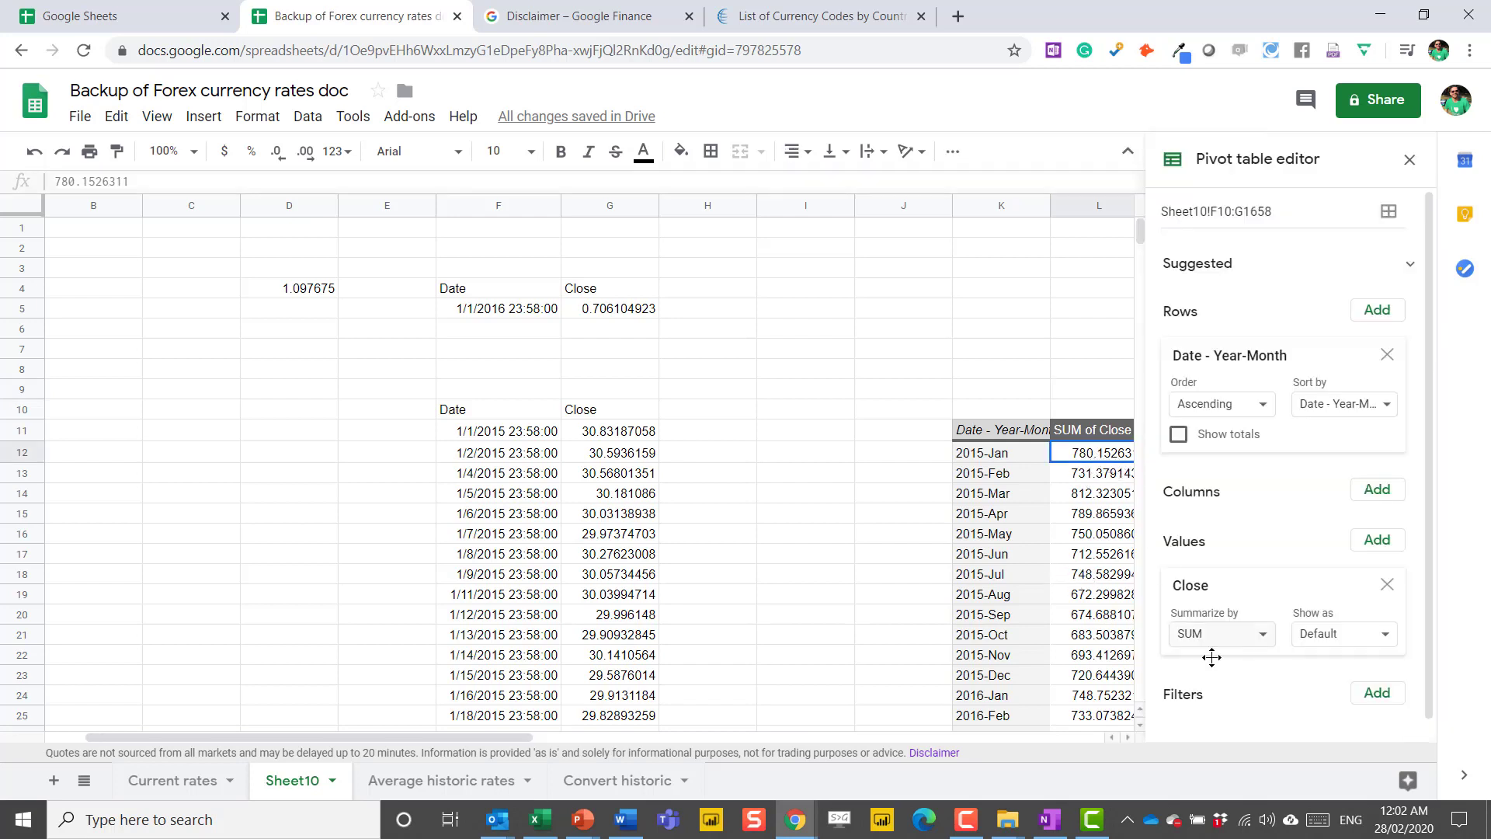
{"action": "left_click", "coordinate": [1220, 634]}
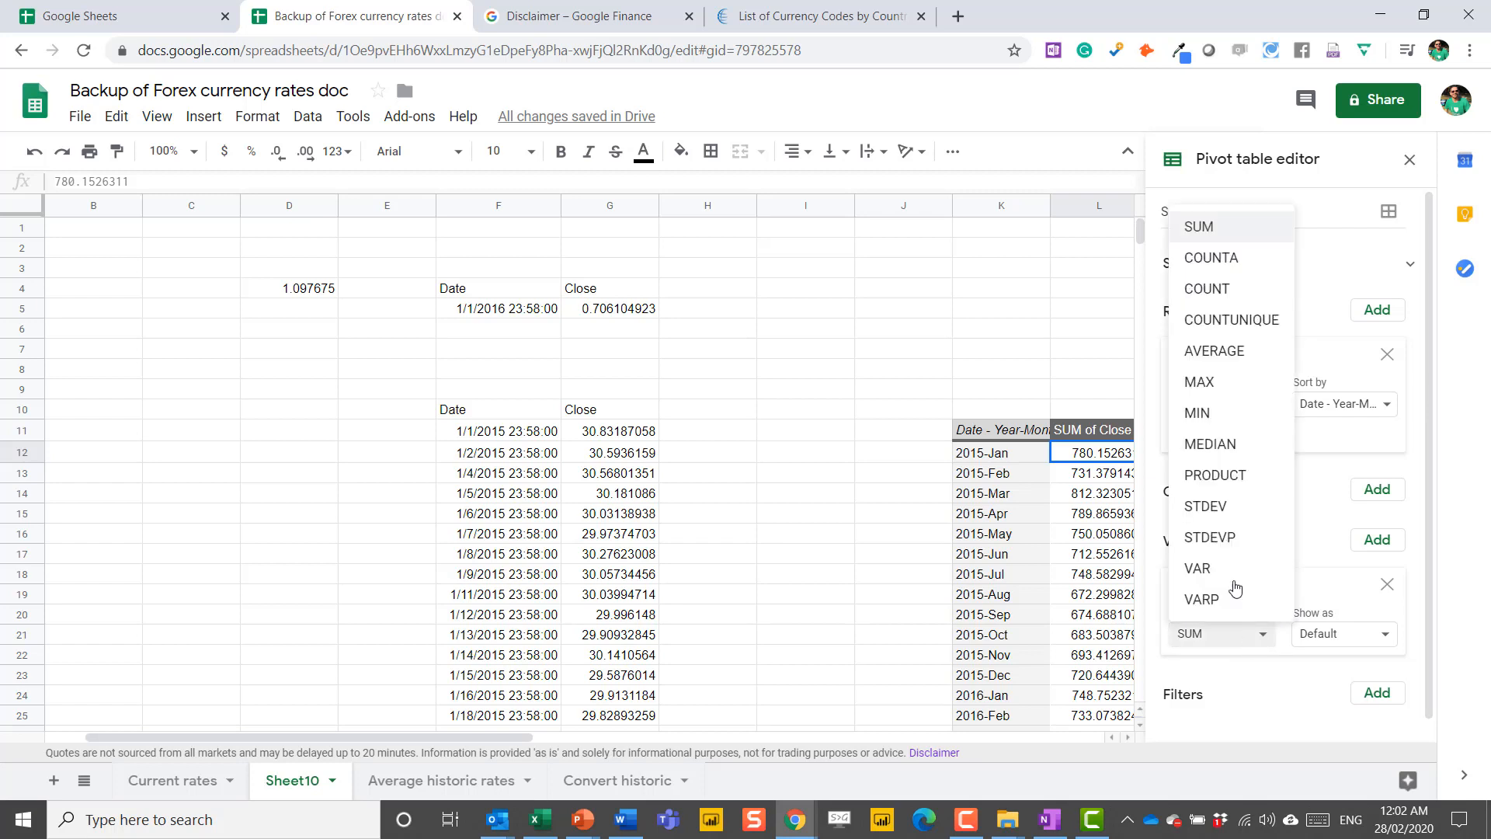
{"action": "left_click", "coordinate": [1215, 349]}
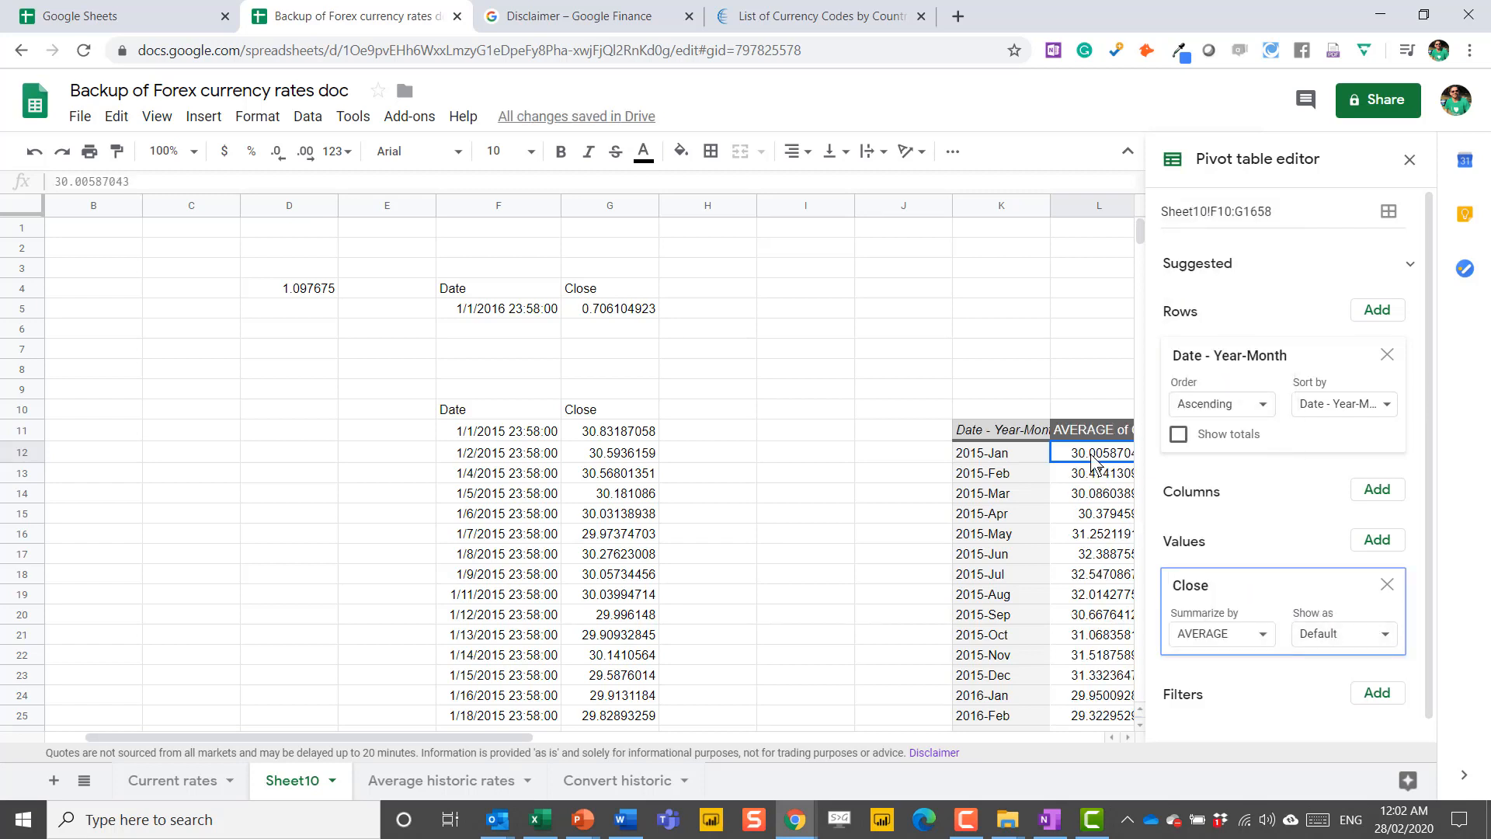
{"action": "left_click", "coordinate": [1097, 533]}
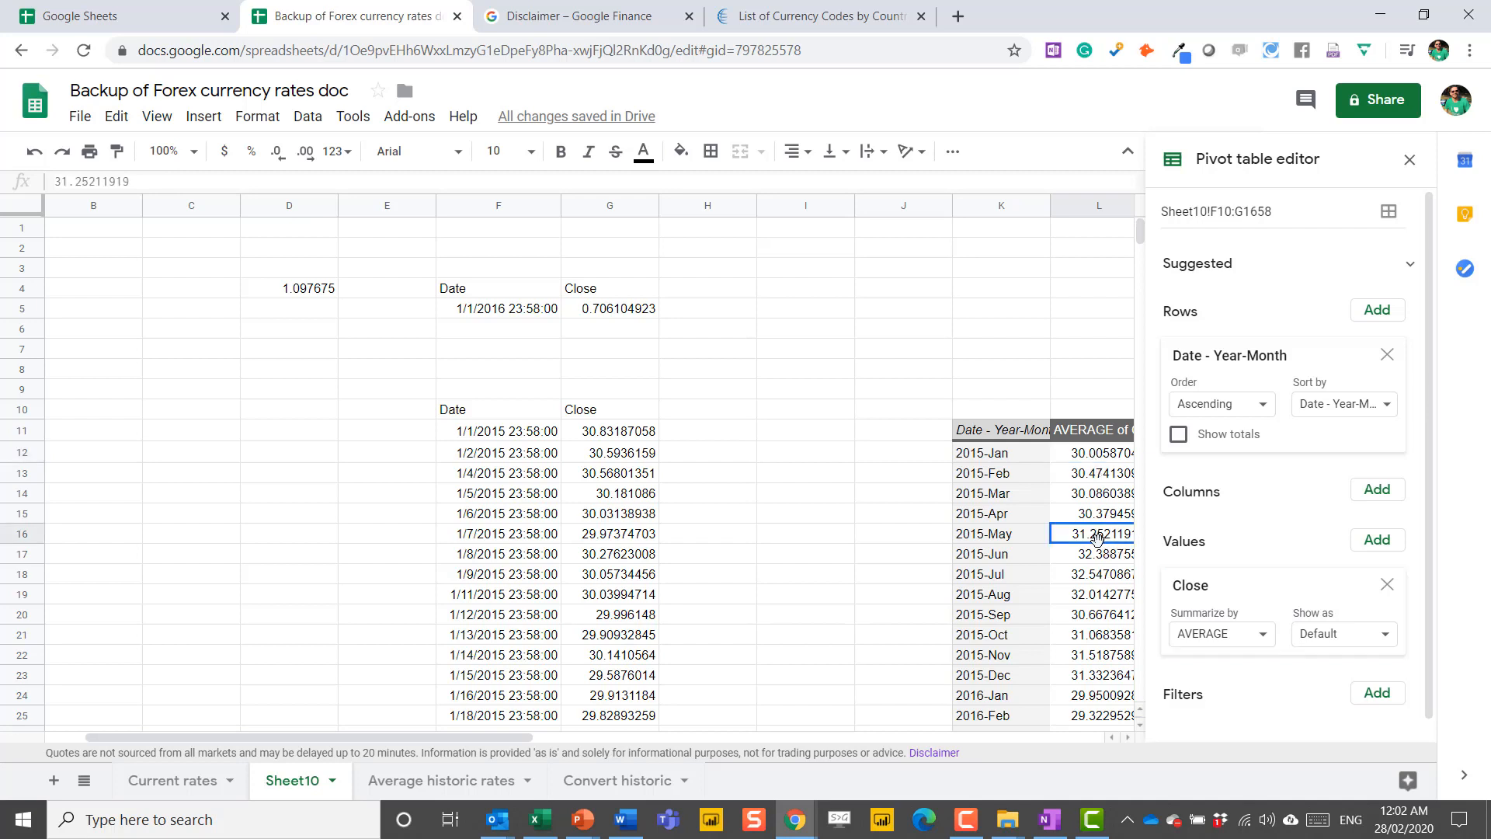
{"action": "left_click", "coordinate": [1410, 160]}
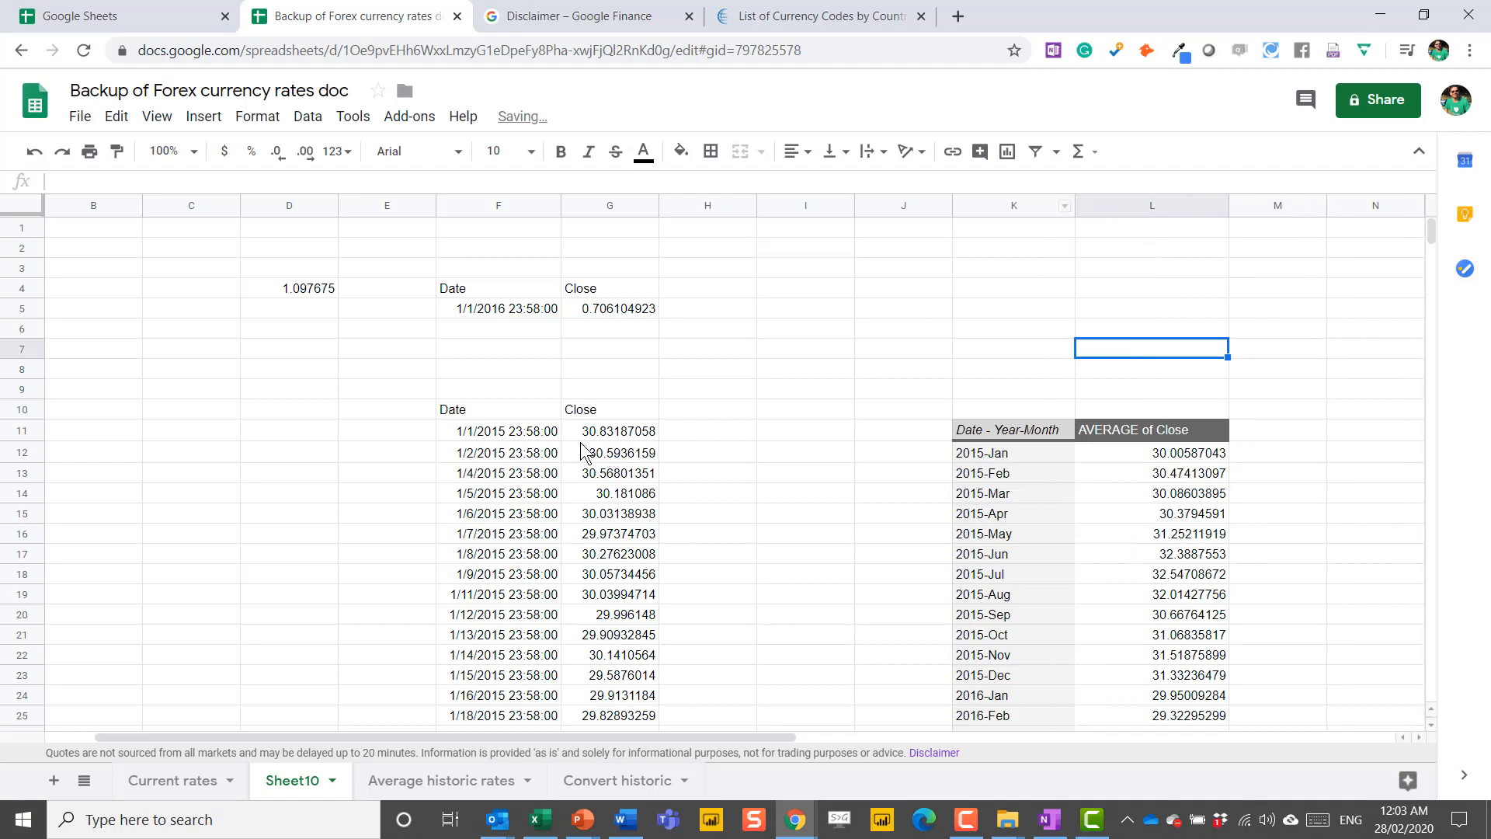
{"action": "left_click", "coordinate": [497, 408]}
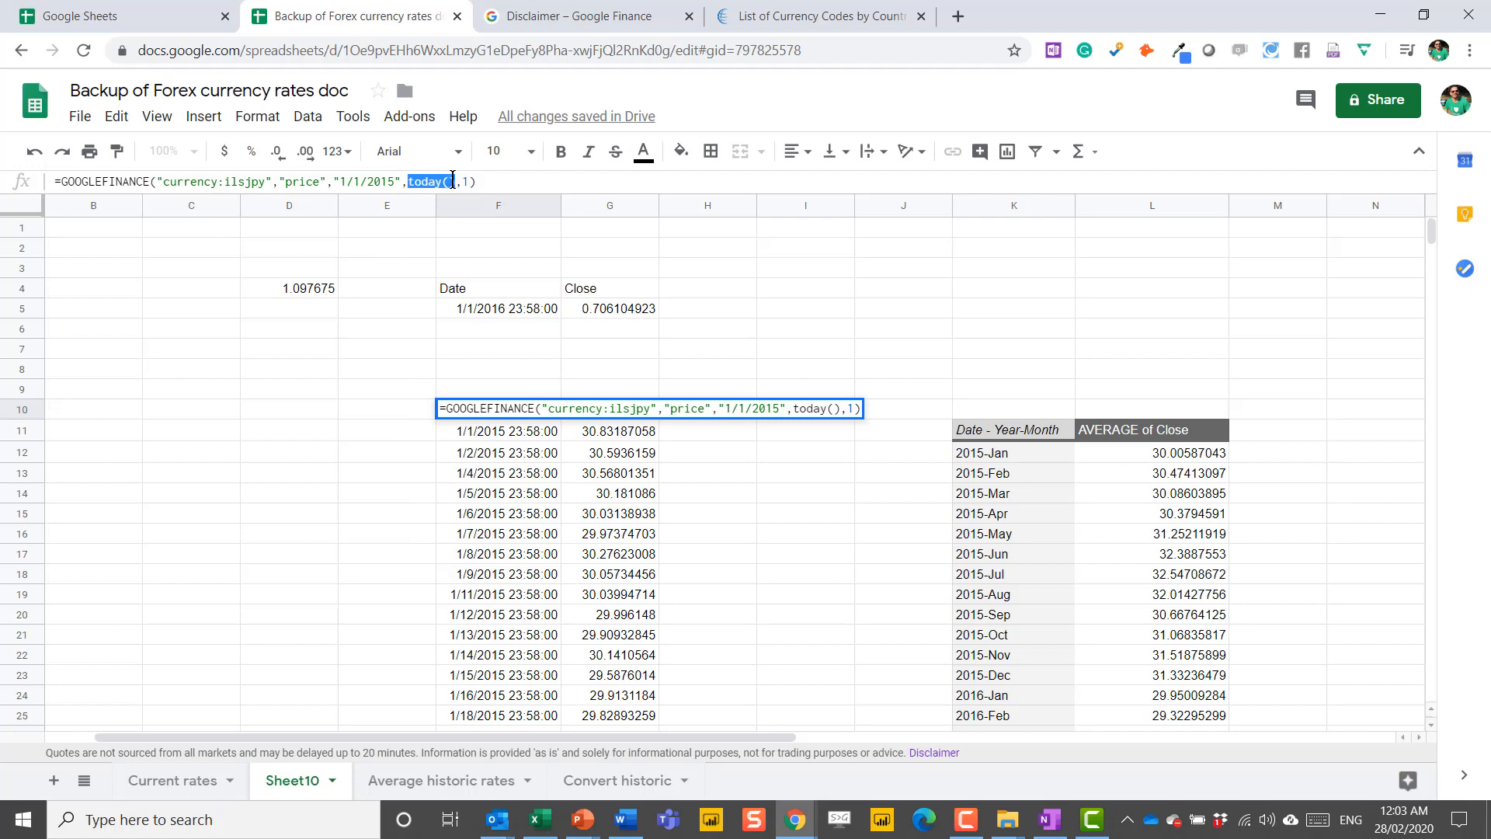
{"action": "key", "text": "Return"}
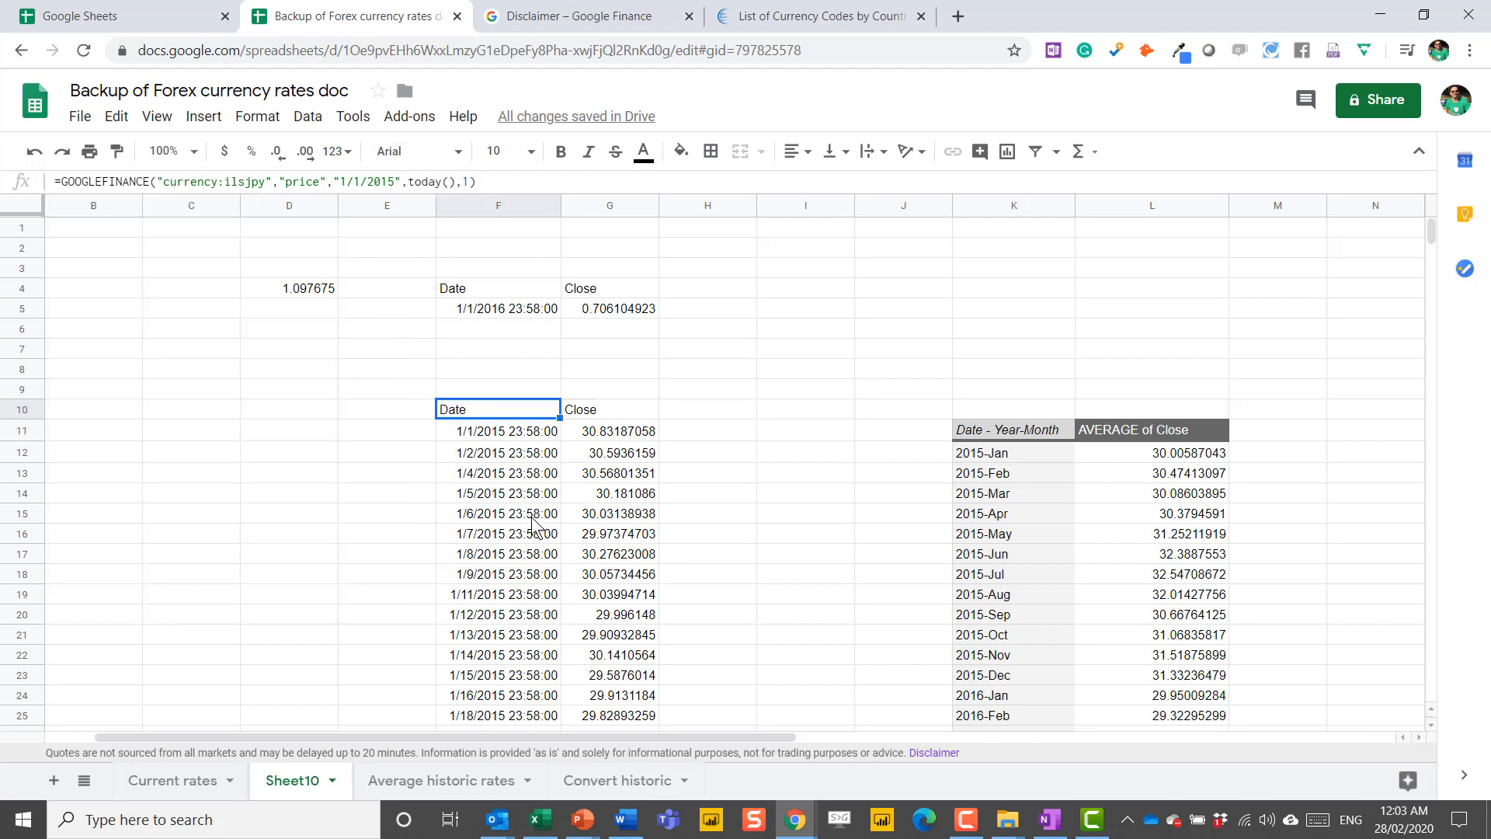
{"action": "left_click", "coordinate": [497, 472]}
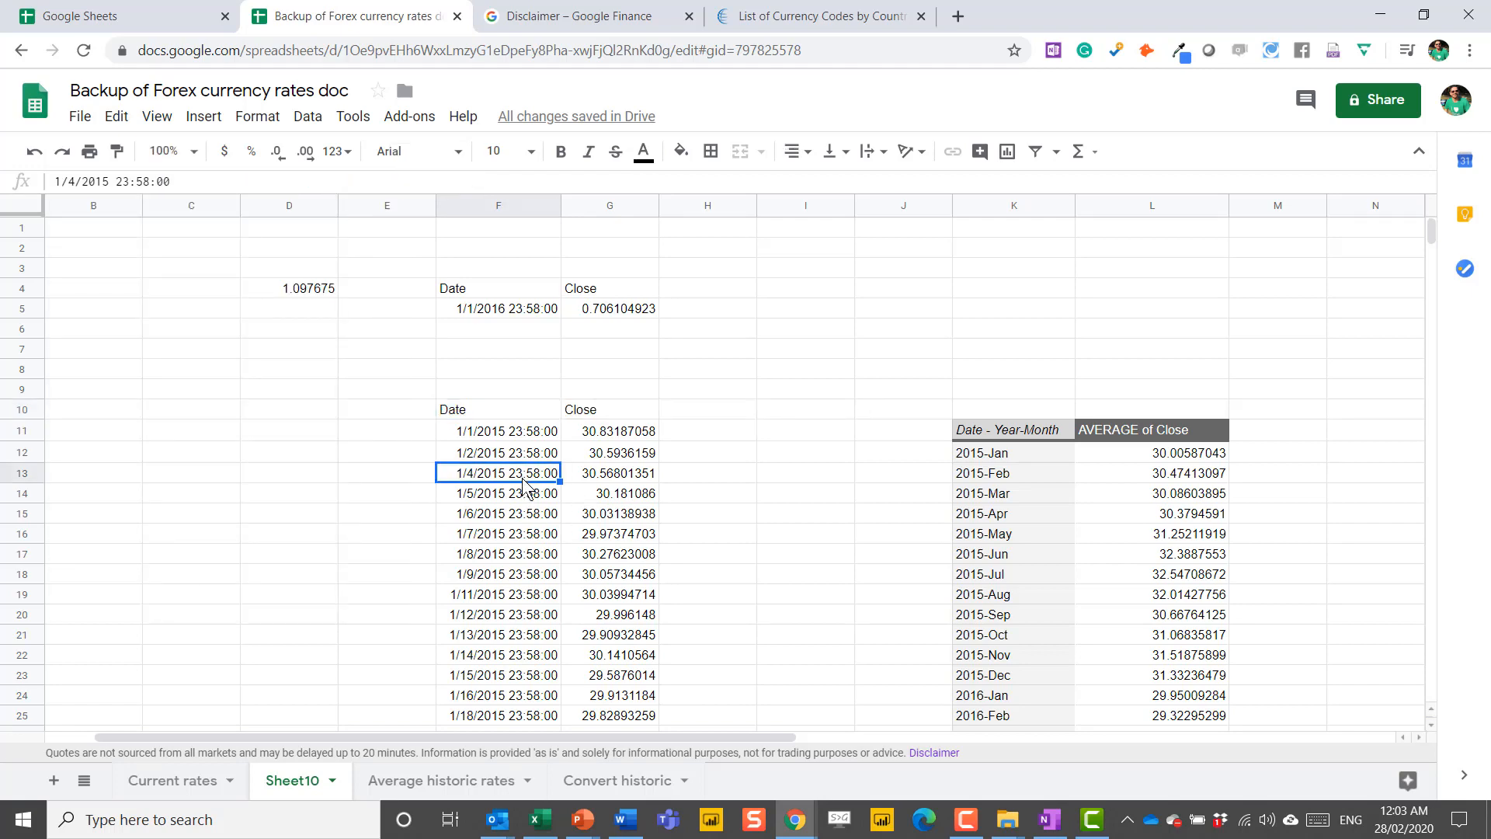
{"action": "mouse_move", "coordinate": [791, 476]}
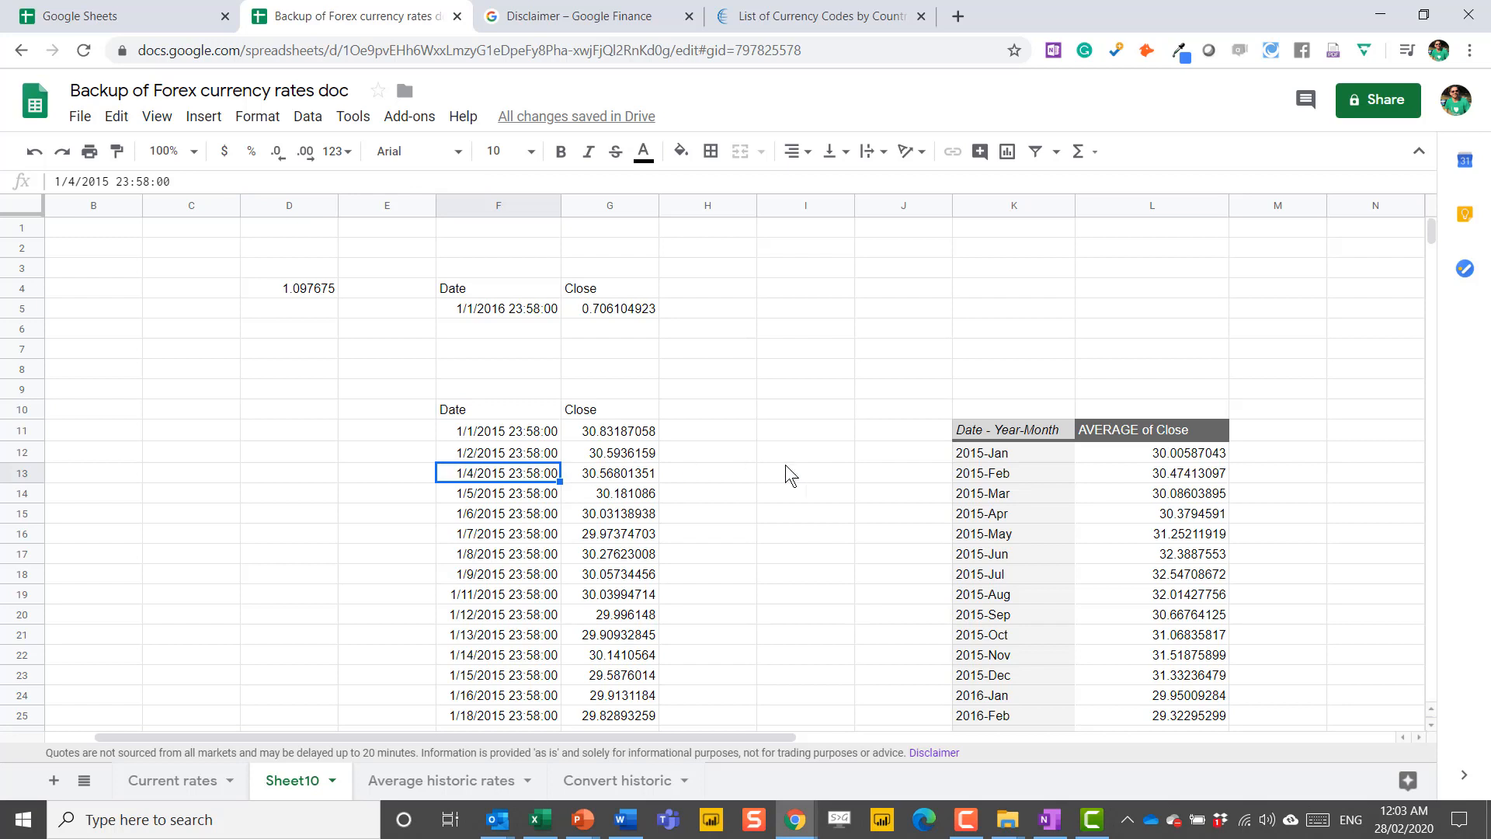
{"action": "mouse_move", "coordinate": [1298, 428]}
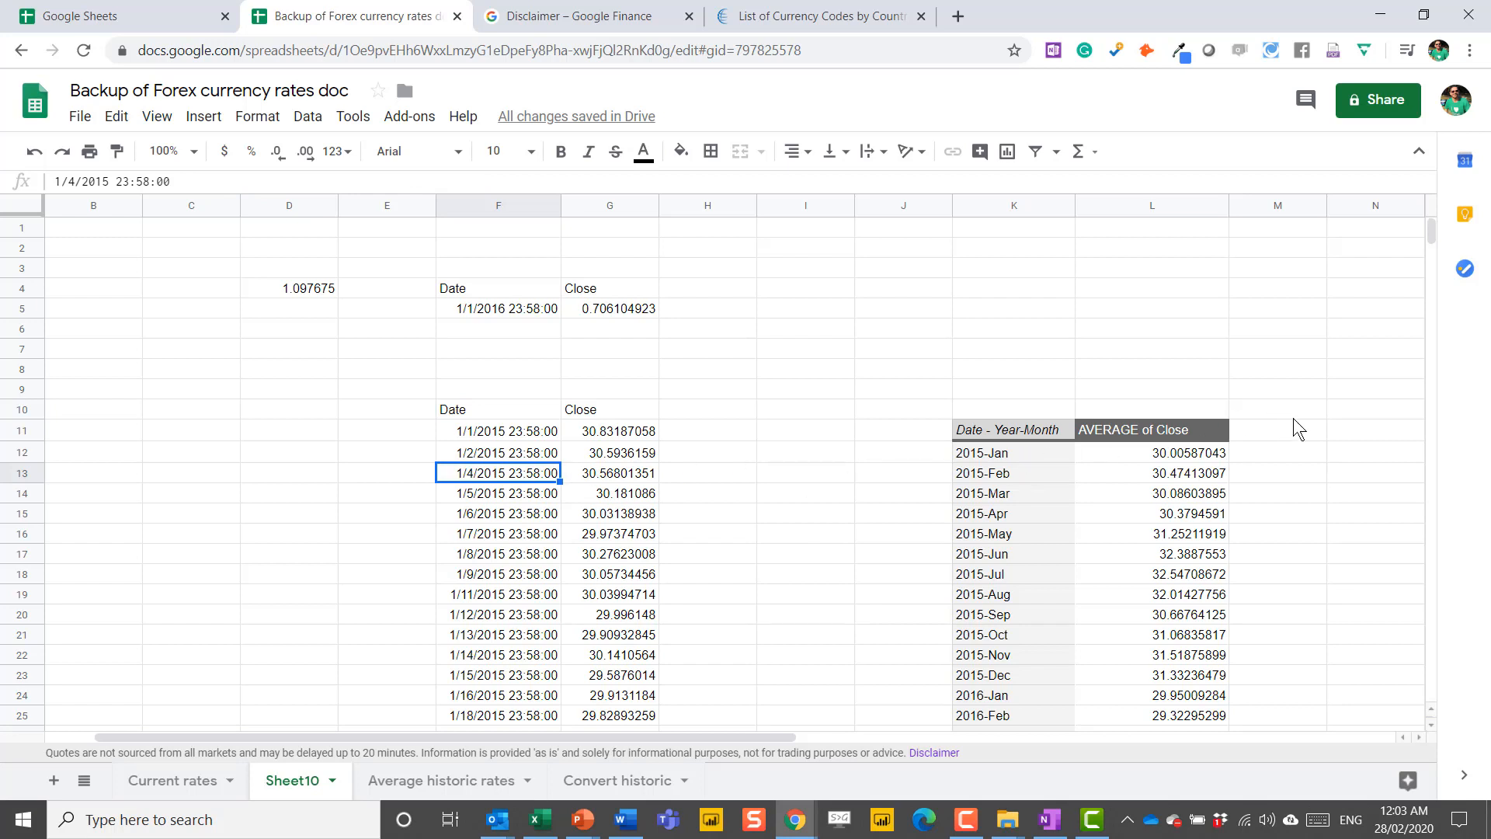
{"action": "left_click", "coordinate": [609, 472]}
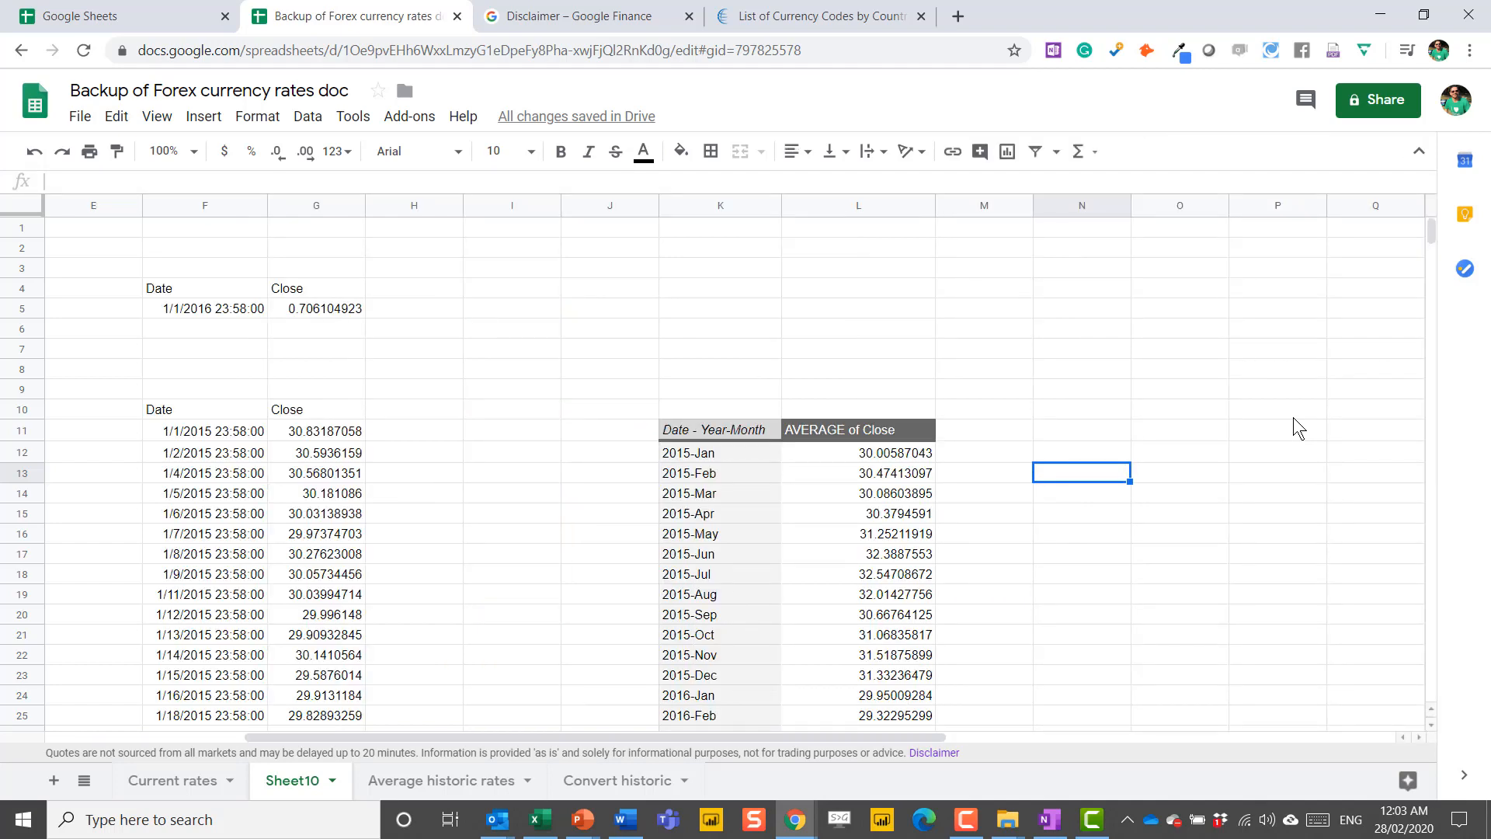
{"action": "mouse_move", "coordinate": [719, 502]}
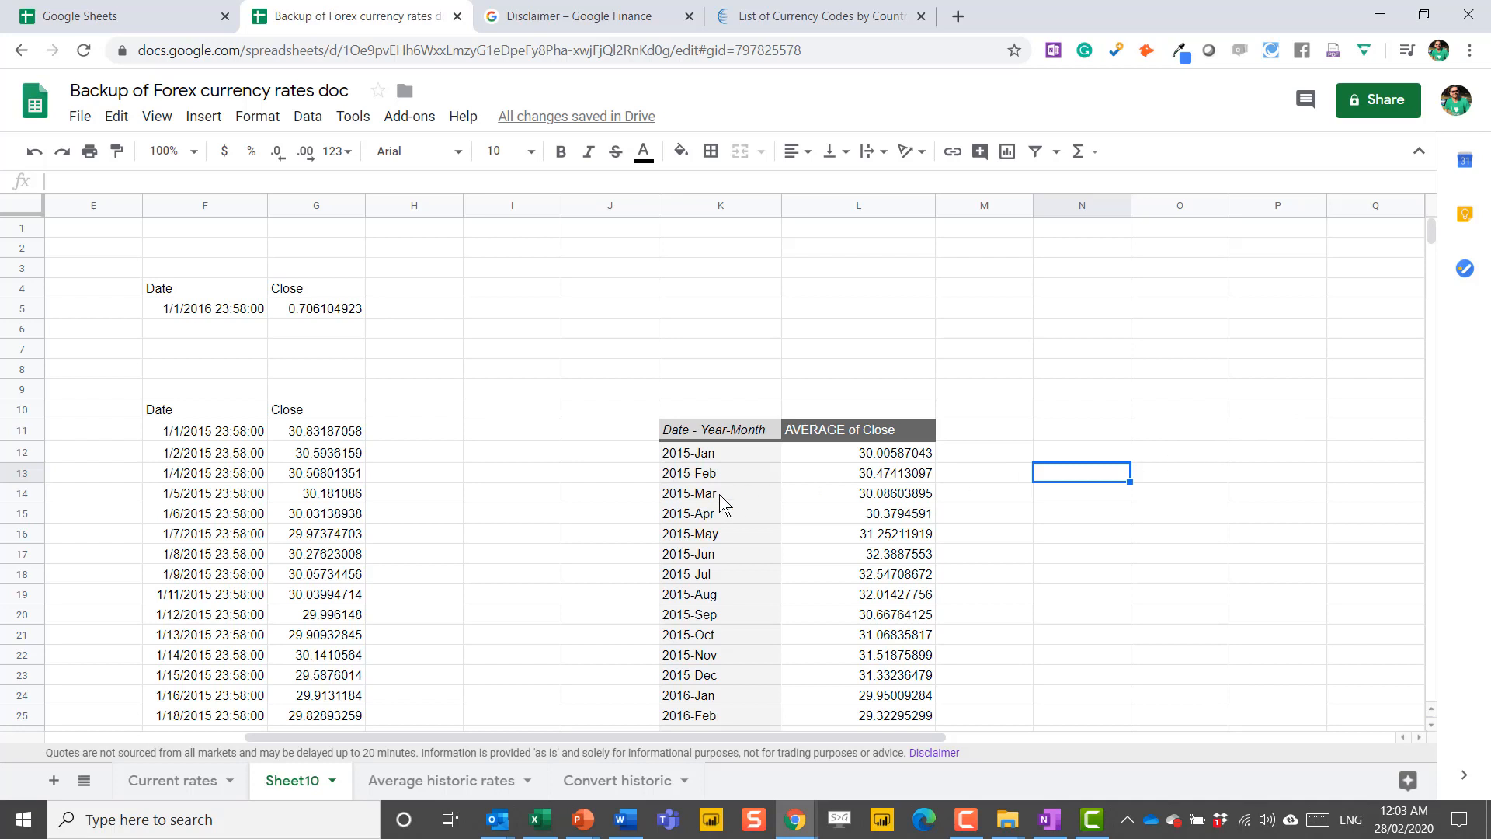
Step: Inspect the Year-Month header and the GOOGLEFINANCE start date, then select a cell above the pivot
{"action": "left_click", "coordinate": [719, 493]}
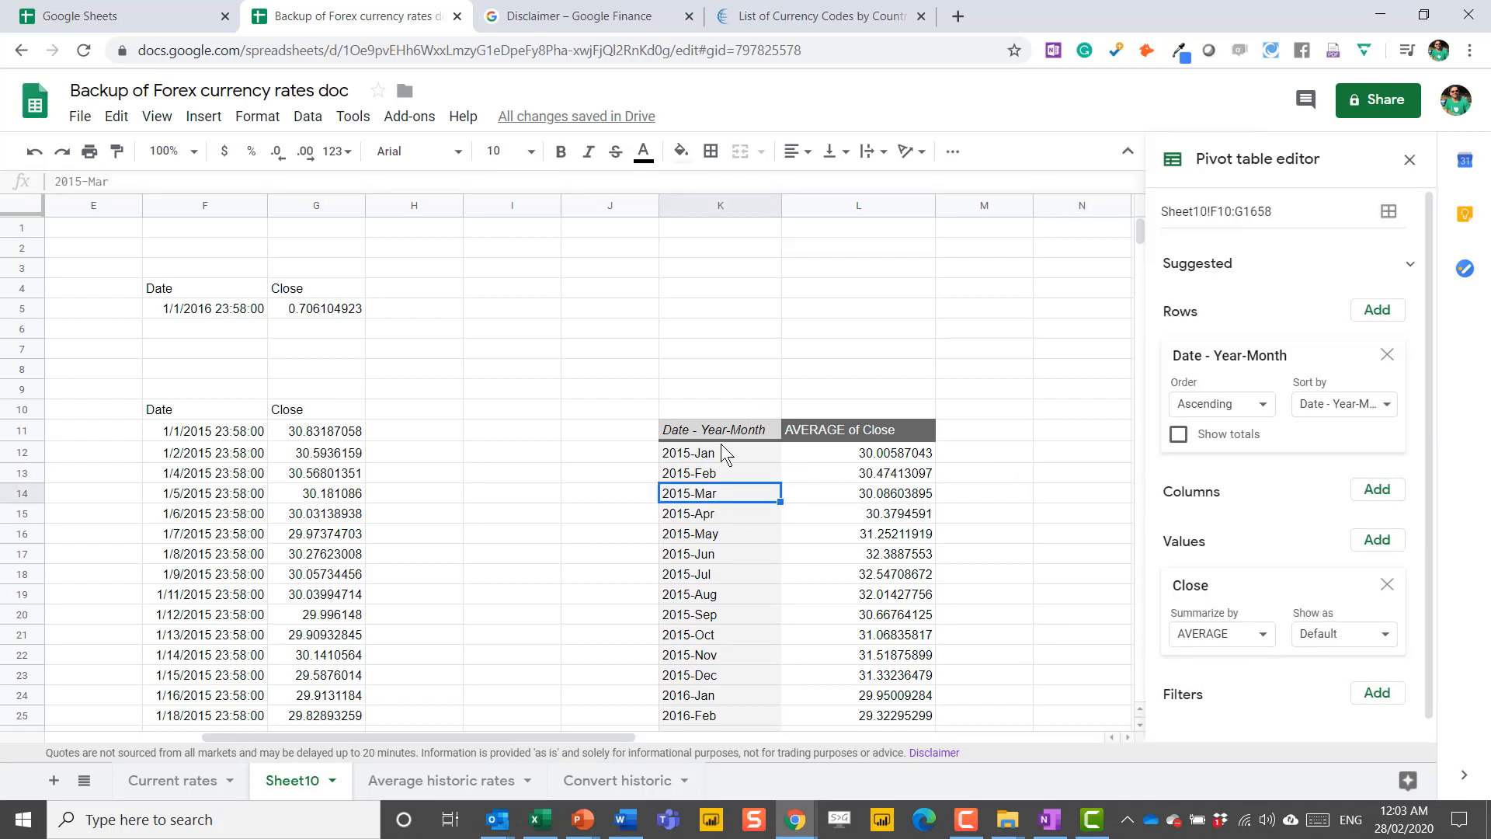
{"action": "left_click", "coordinate": [719, 429]}
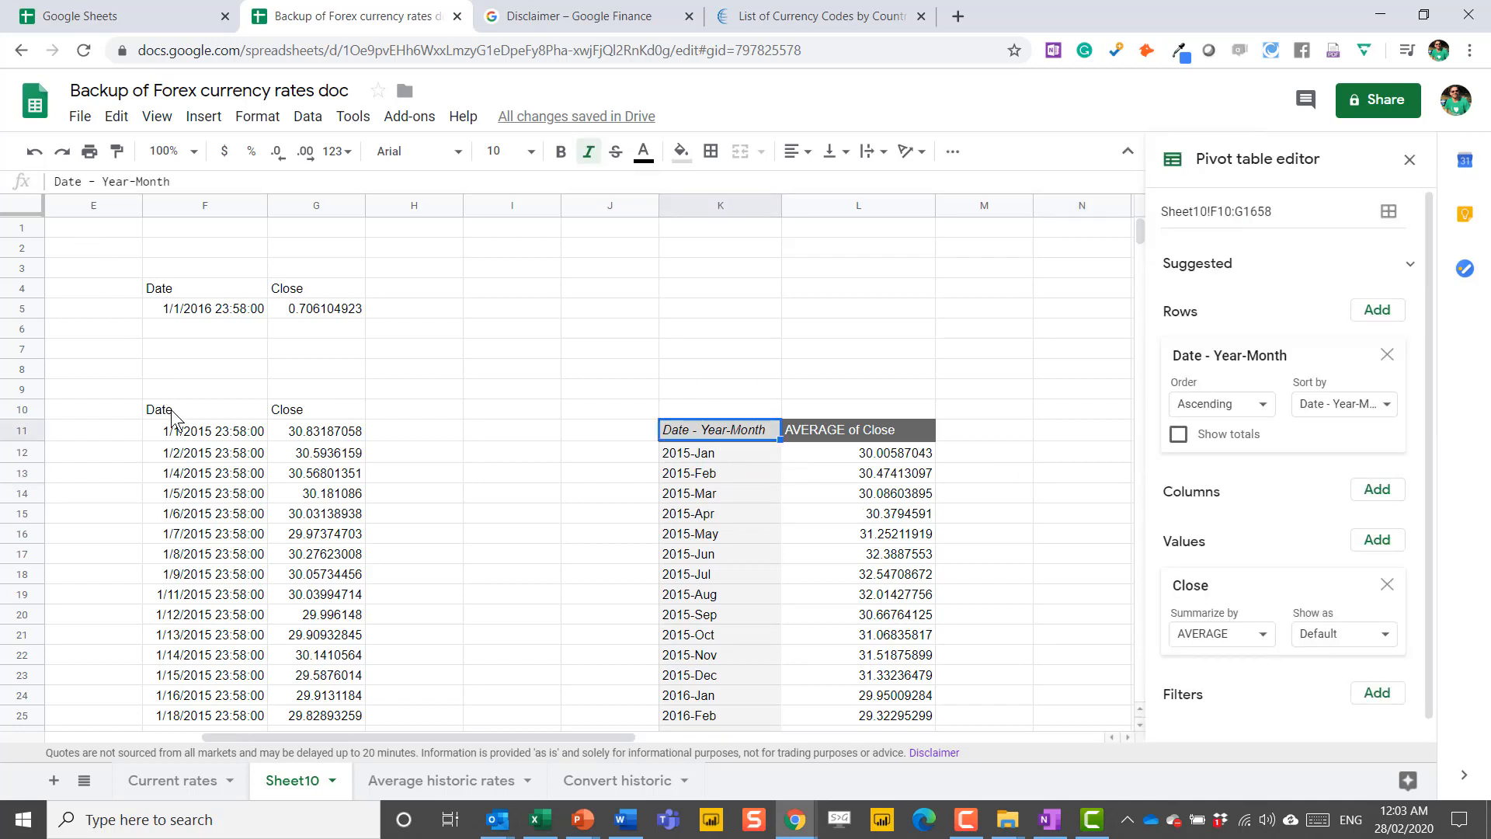
{"action": "left_click", "coordinate": [205, 409]}
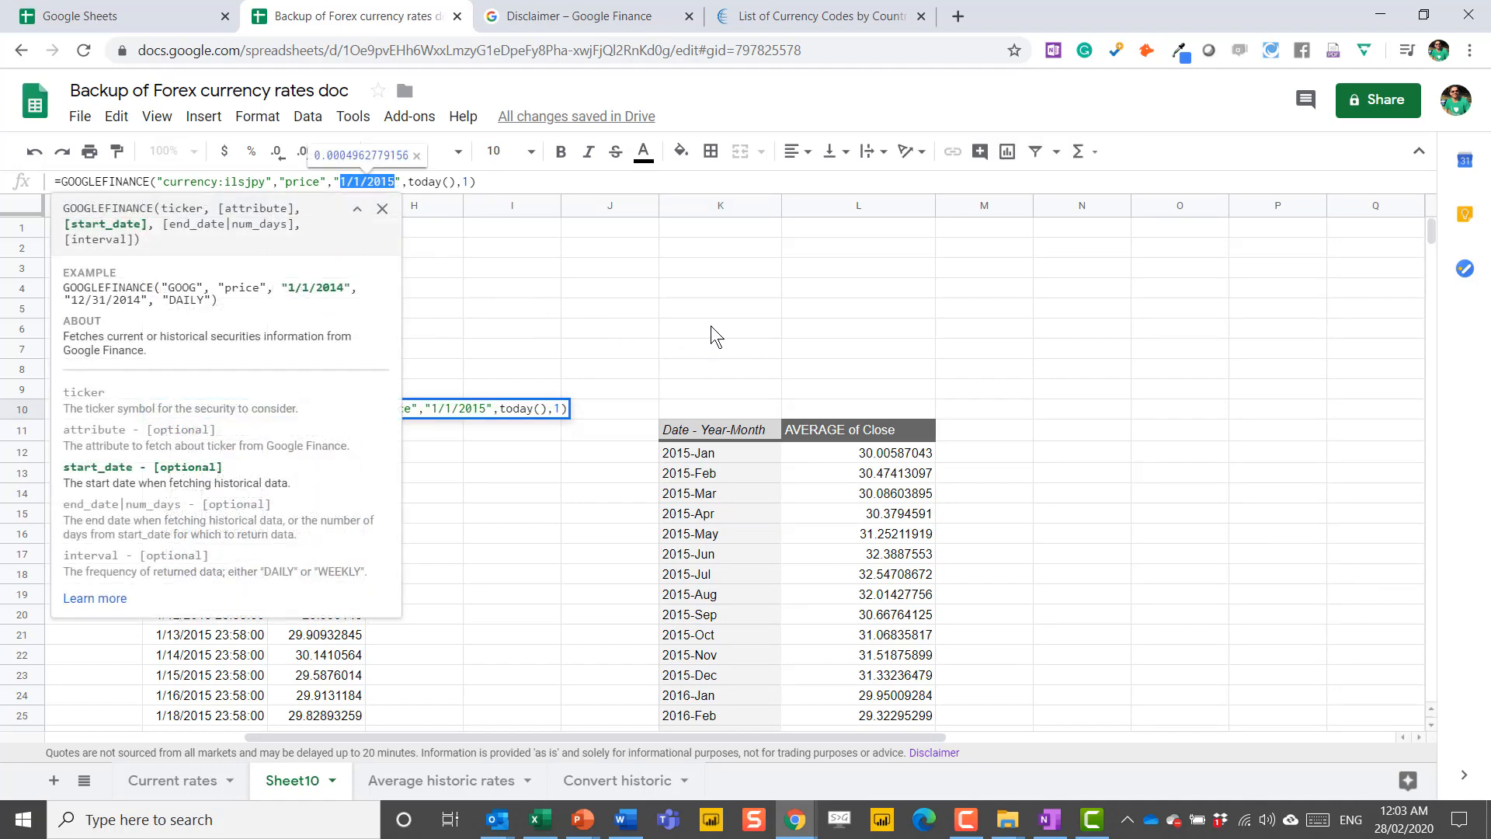
{"action": "left_click", "coordinate": [719, 289]}
{"action": "type", "text": "1/8/2019"}
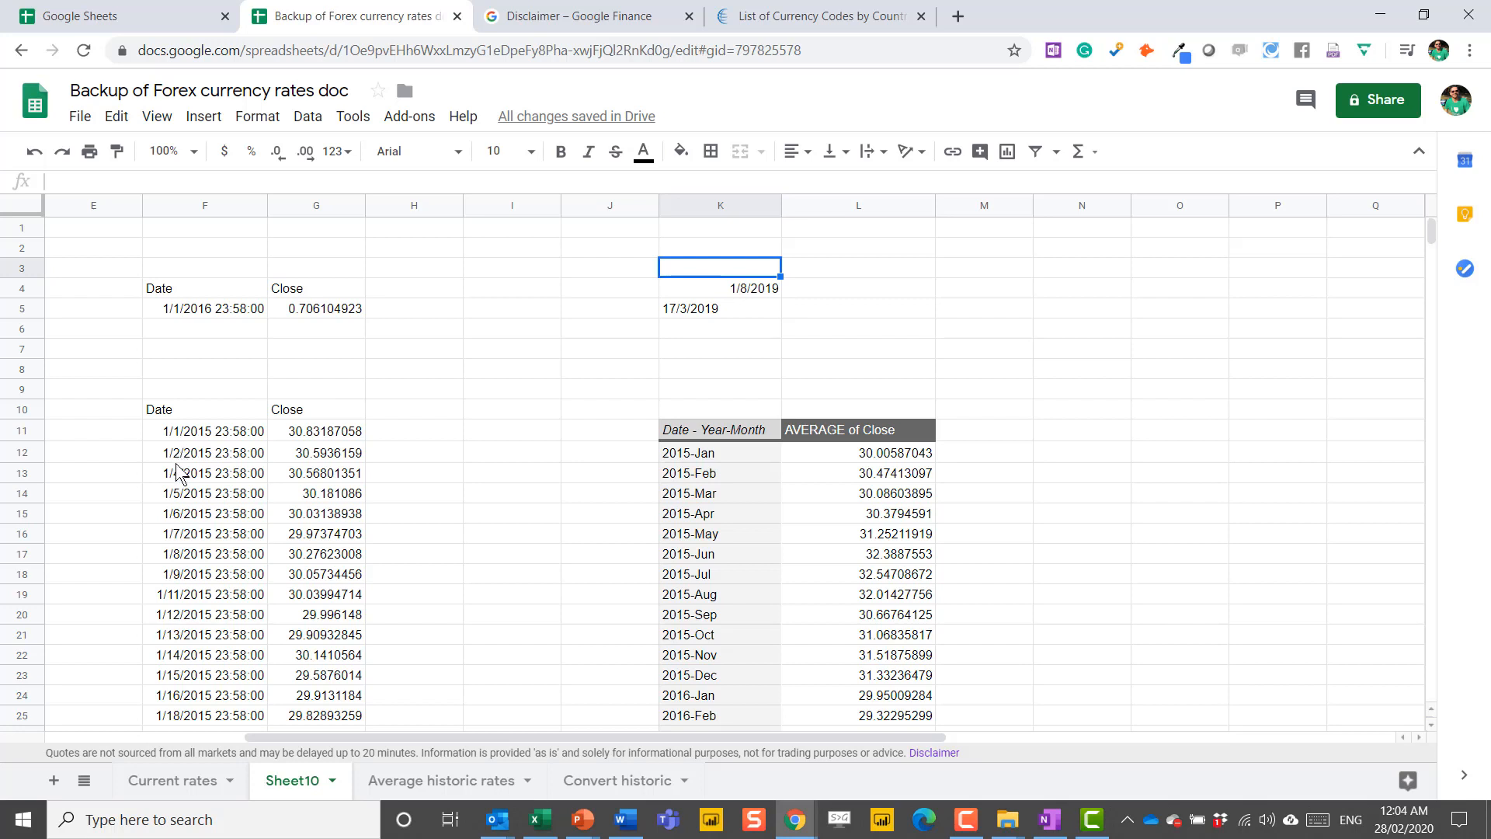
Step: Check dates 1/6, 1/4, 1/18 and 1/9/2015 in column F, revealing gaps in the daily history
{"action": "left_click", "coordinate": [205, 512]}
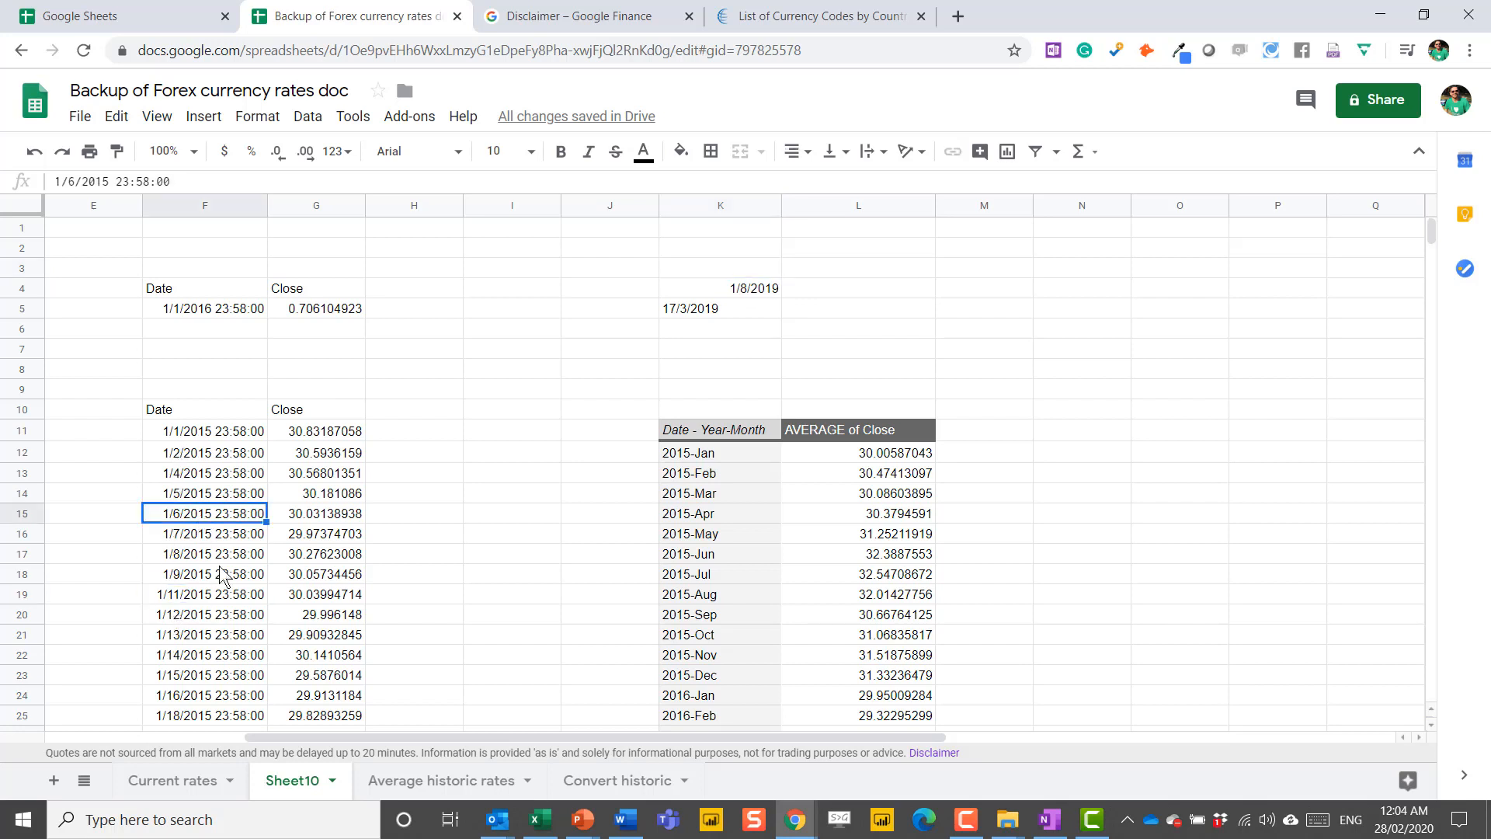
{"action": "left_click", "coordinate": [203, 472]}
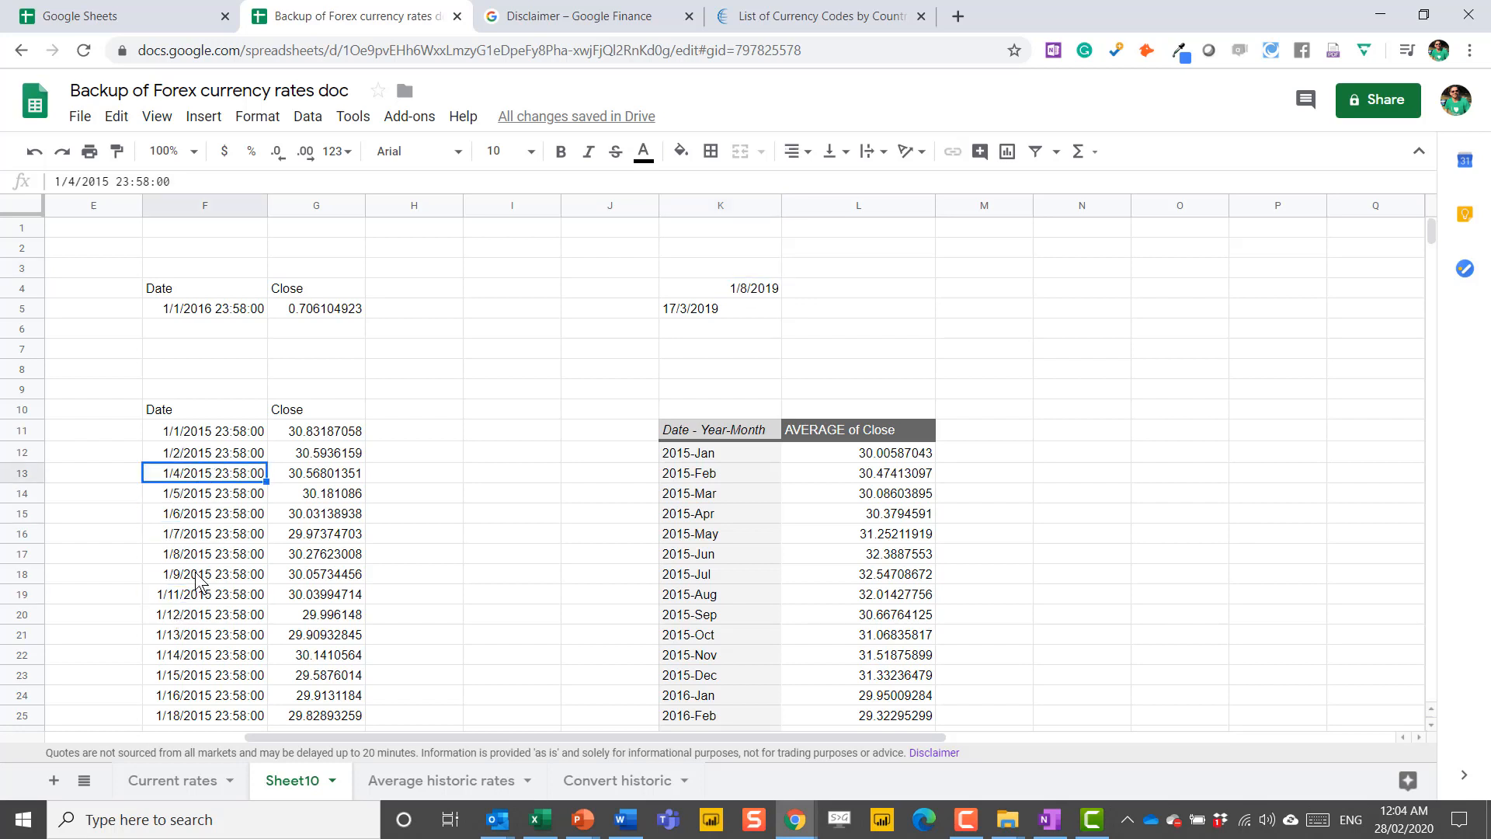
{"action": "mouse_move", "coordinate": [189, 667]}
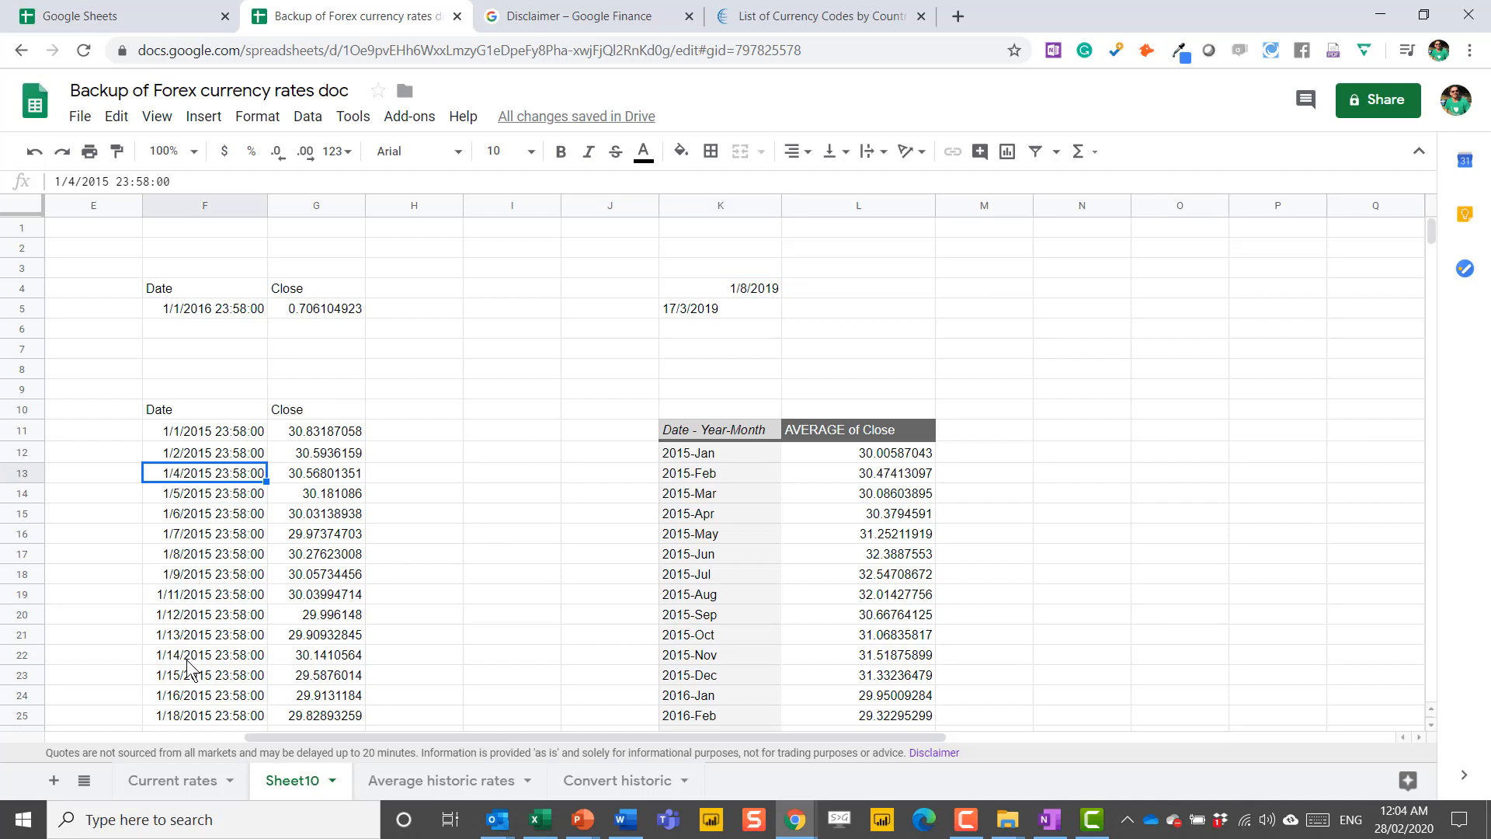
{"action": "left_click", "coordinate": [203, 714]}
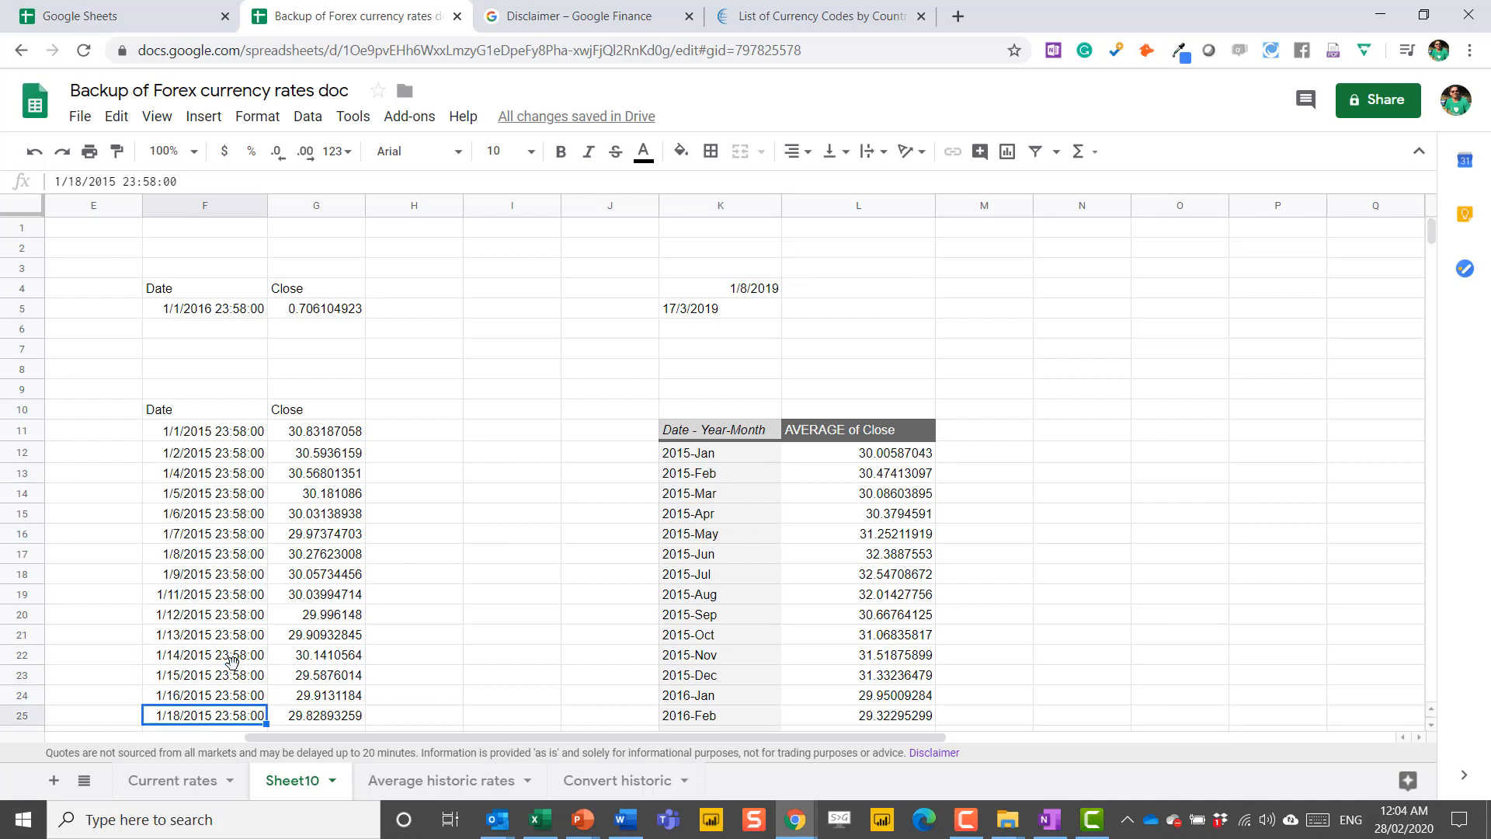
{"action": "scroll", "scroll_direction": "down", "scroll_amount": 3}
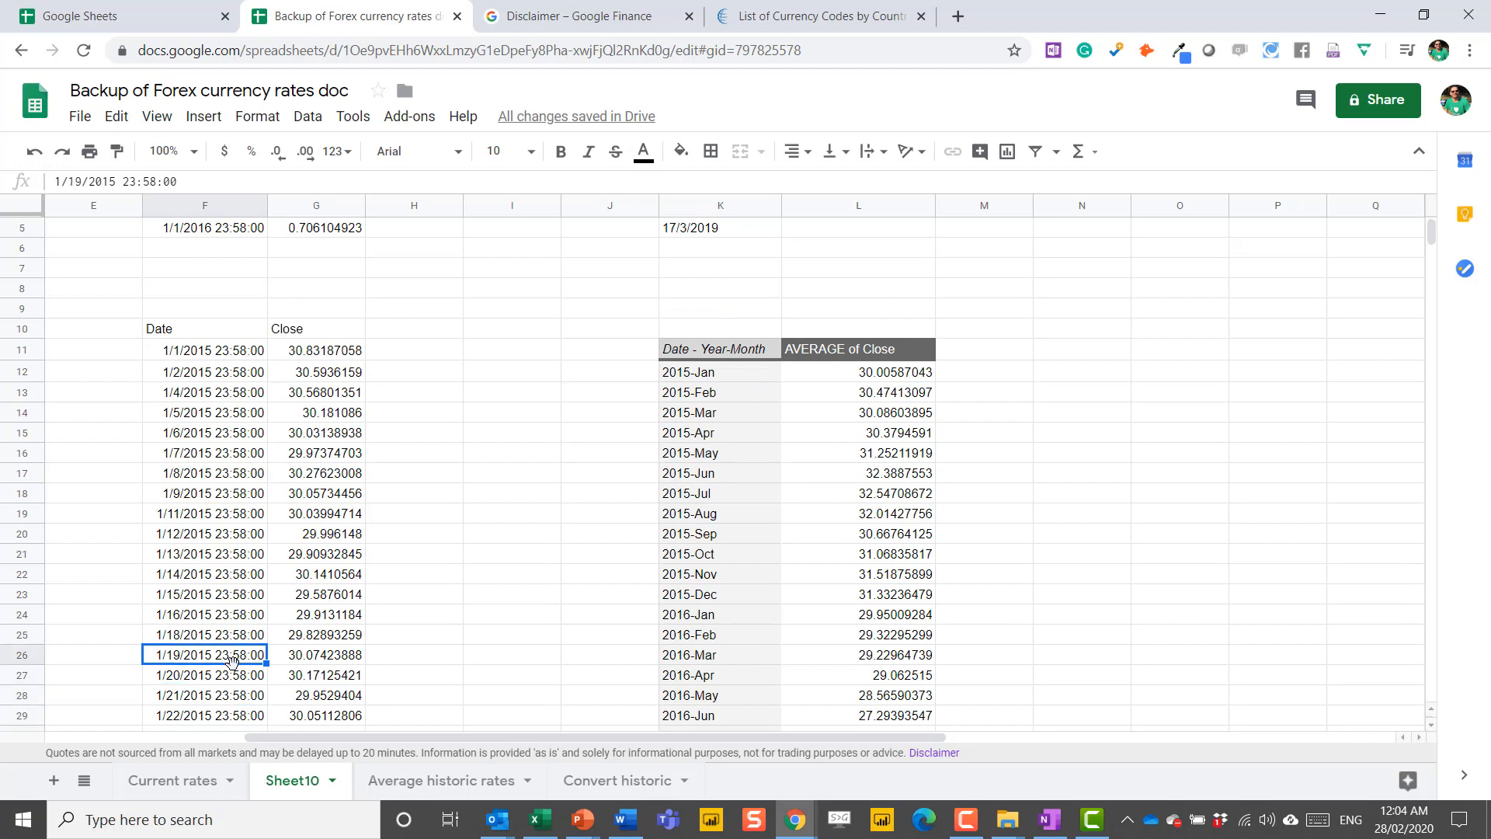
{"action": "left_click", "coordinate": [204, 493]}
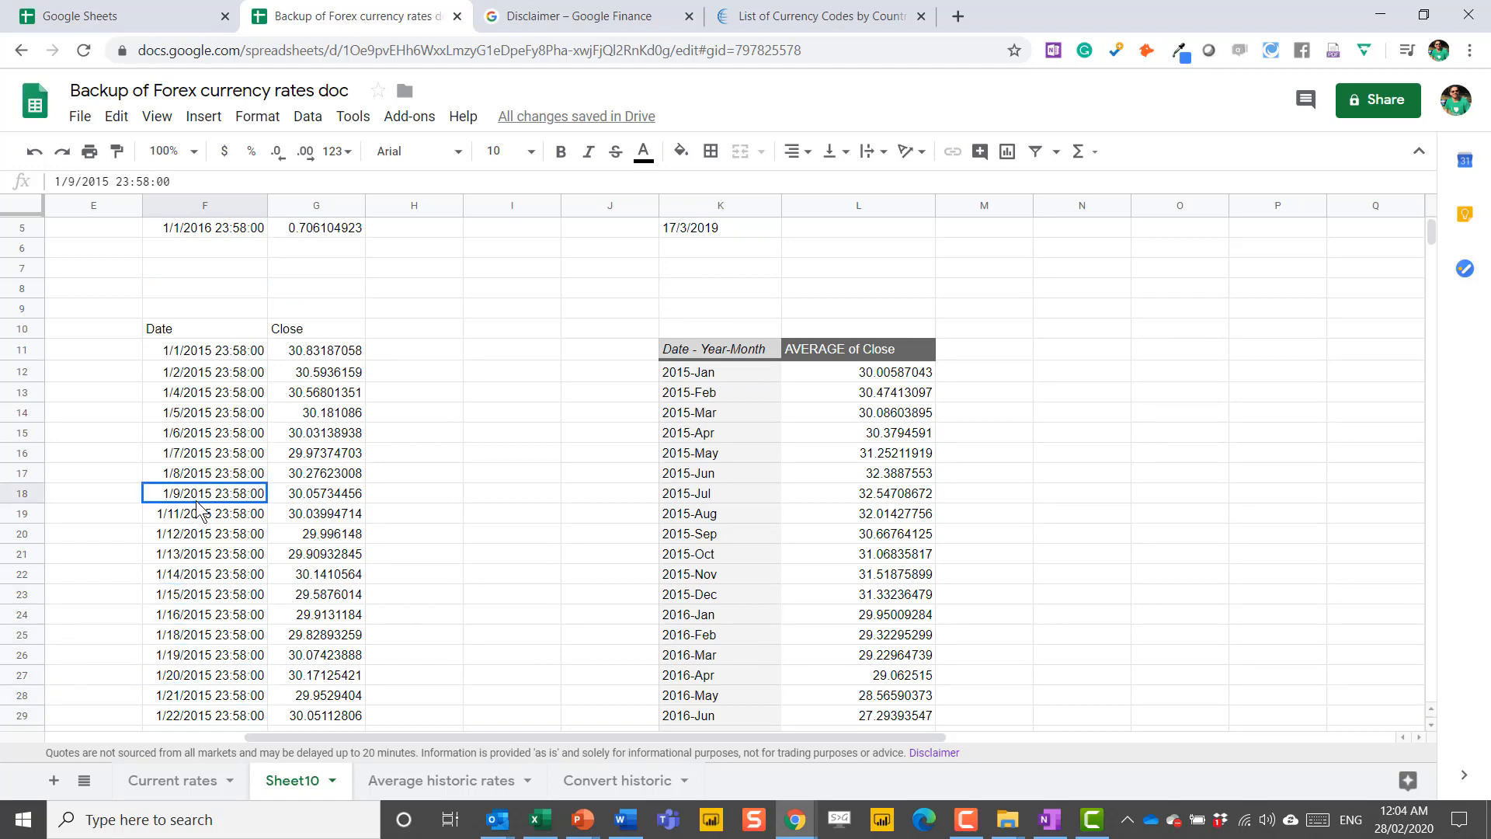
{"action": "scroll", "scroll_direction": "up", "scroll_amount": 3}
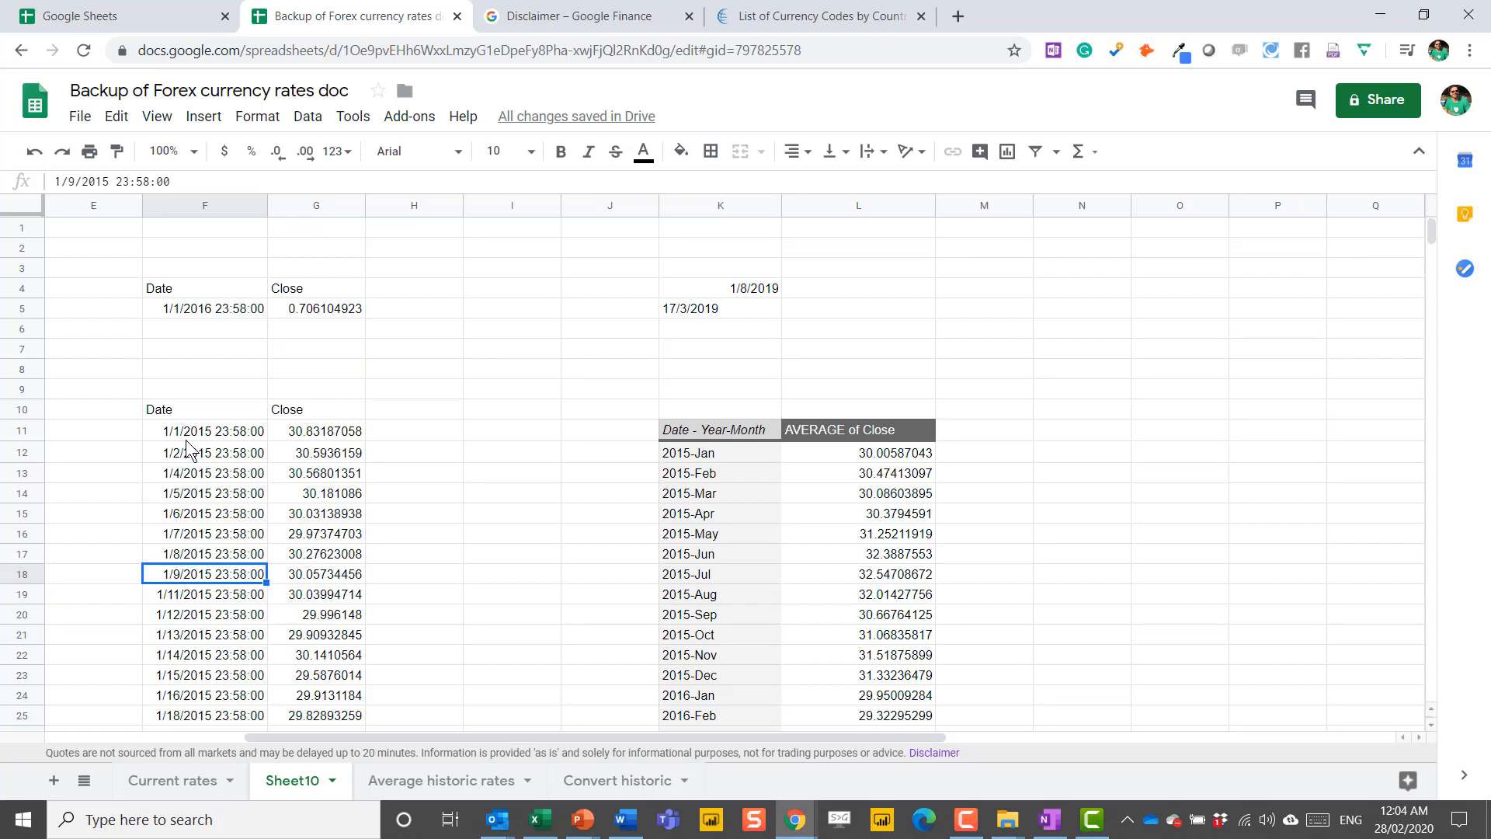
{"action": "mouse_move", "coordinate": [227, 452]}
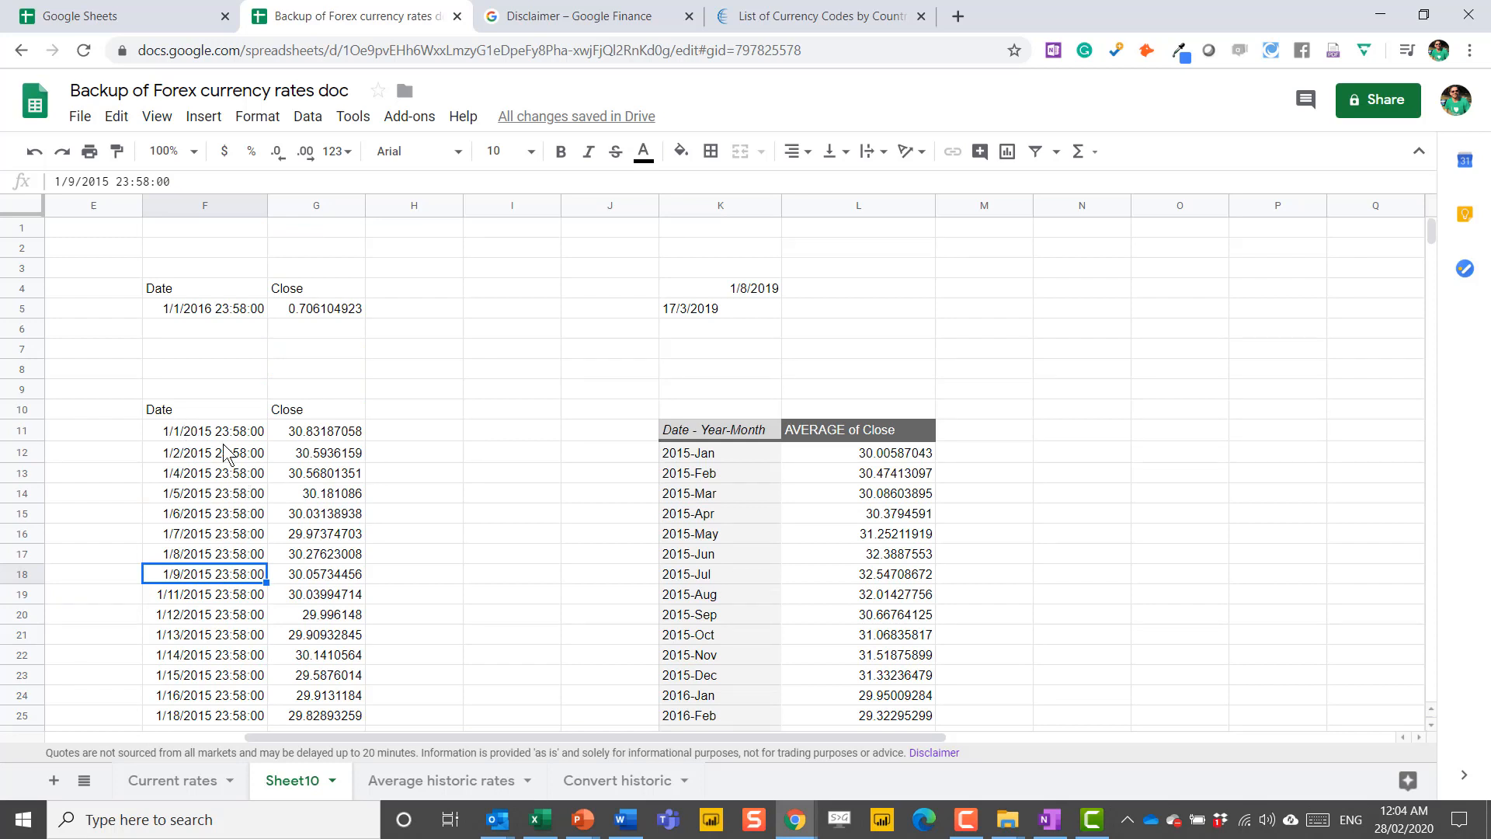
Step: Change the spreadsheet locale to United Kingdom so 1/1/2015 shows as 01/01/2015
{"action": "left_click", "coordinate": [203, 431]}
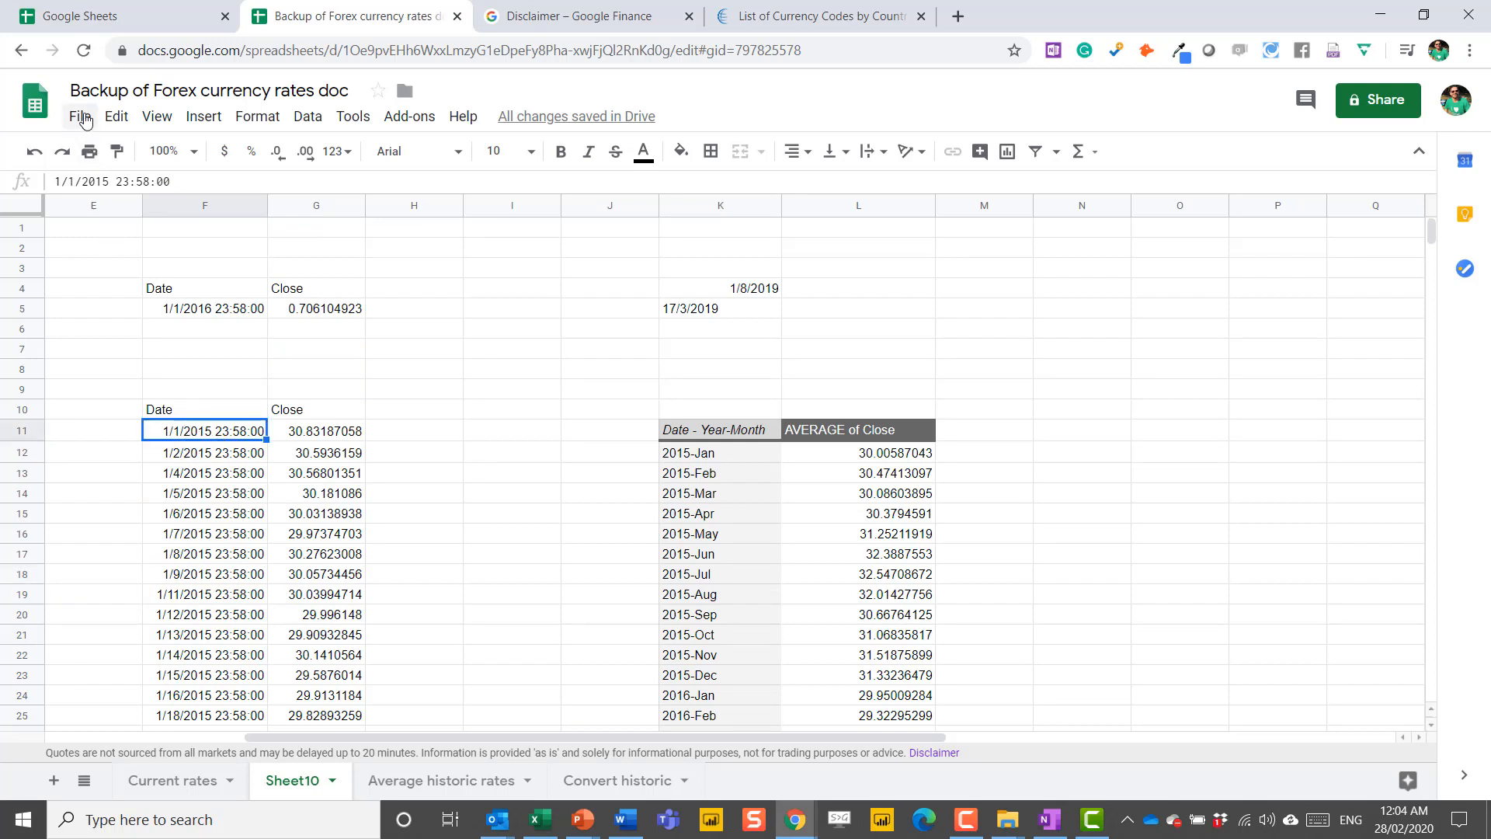
{"action": "mouse_move", "coordinate": [399, 599]}
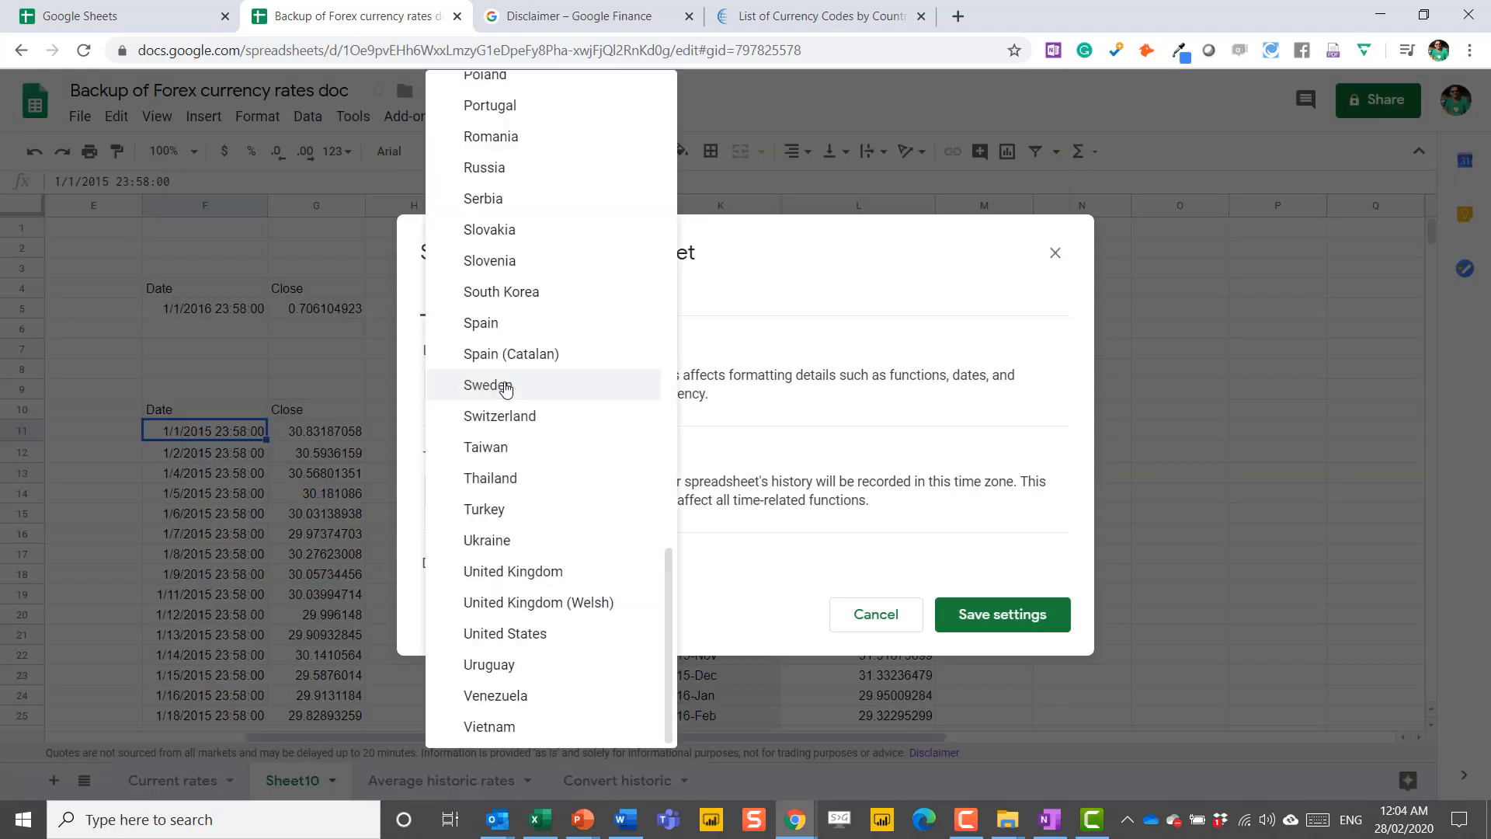
{"action": "left_click", "coordinate": [513, 570]}
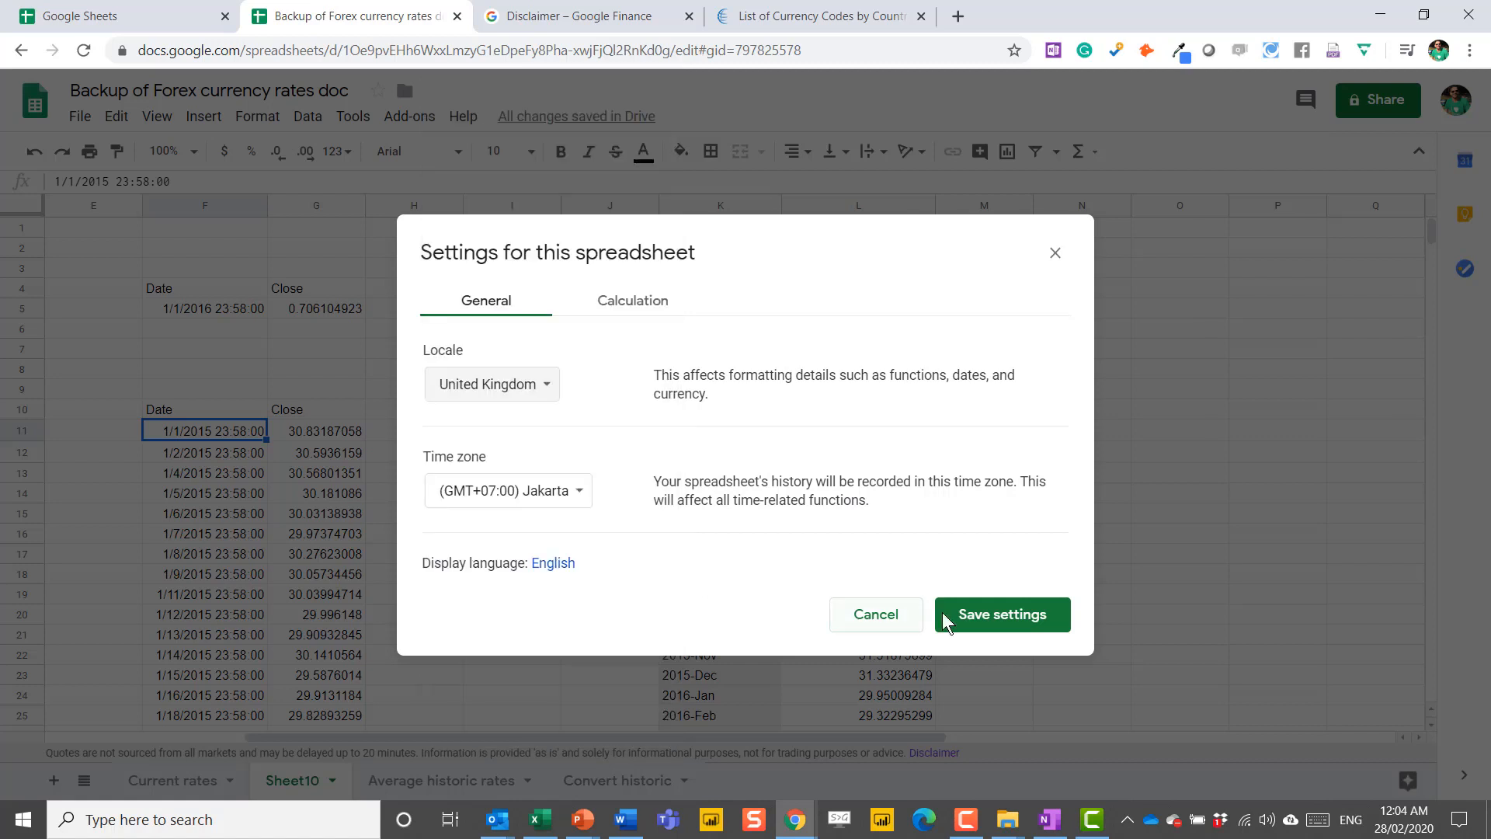
{"action": "left_click", "coordinate": [1002, 614]}
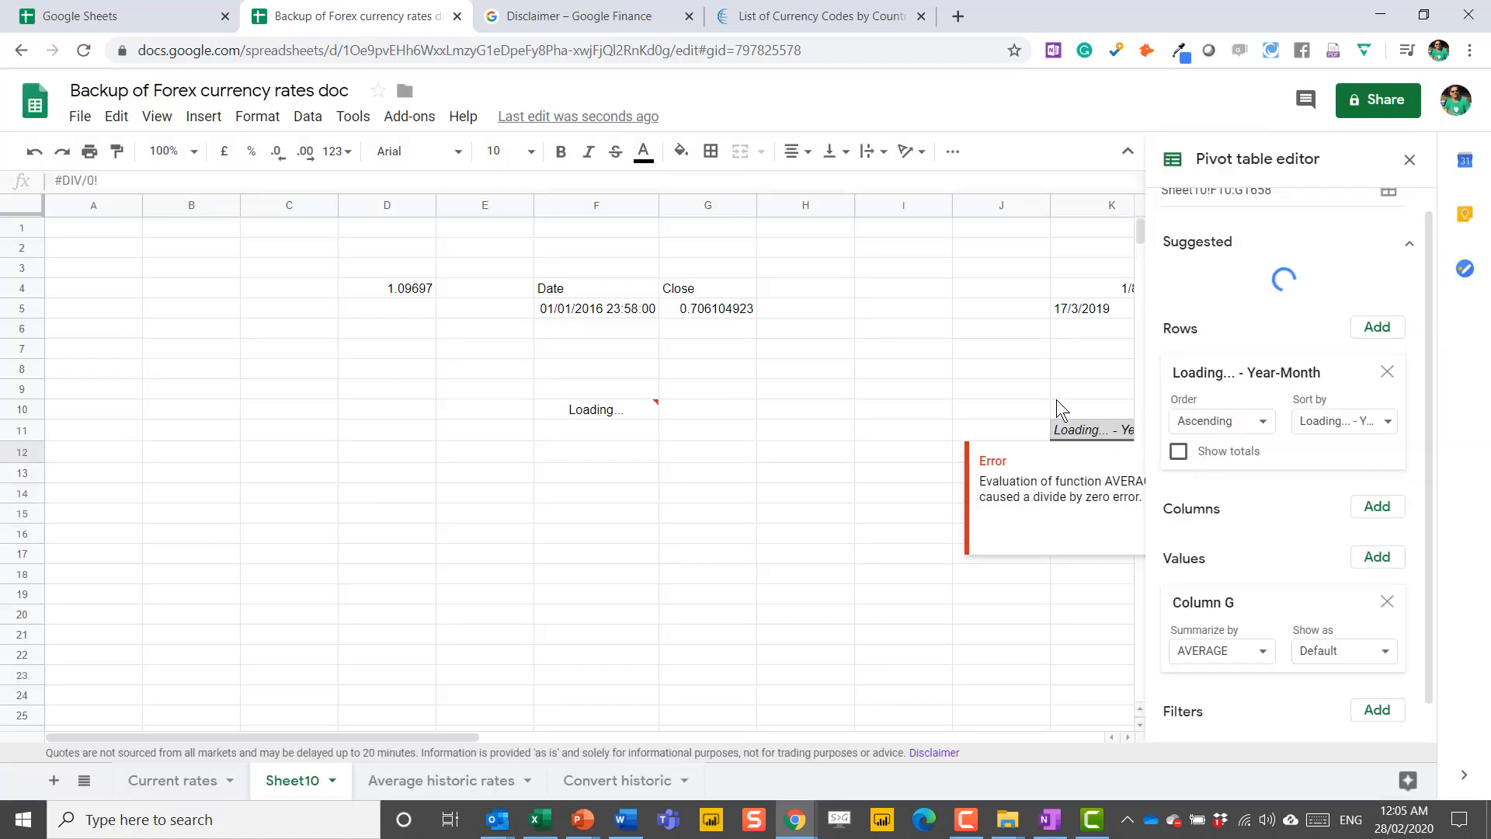
{"action": "left_click", "coordinate": [1412, 158]}
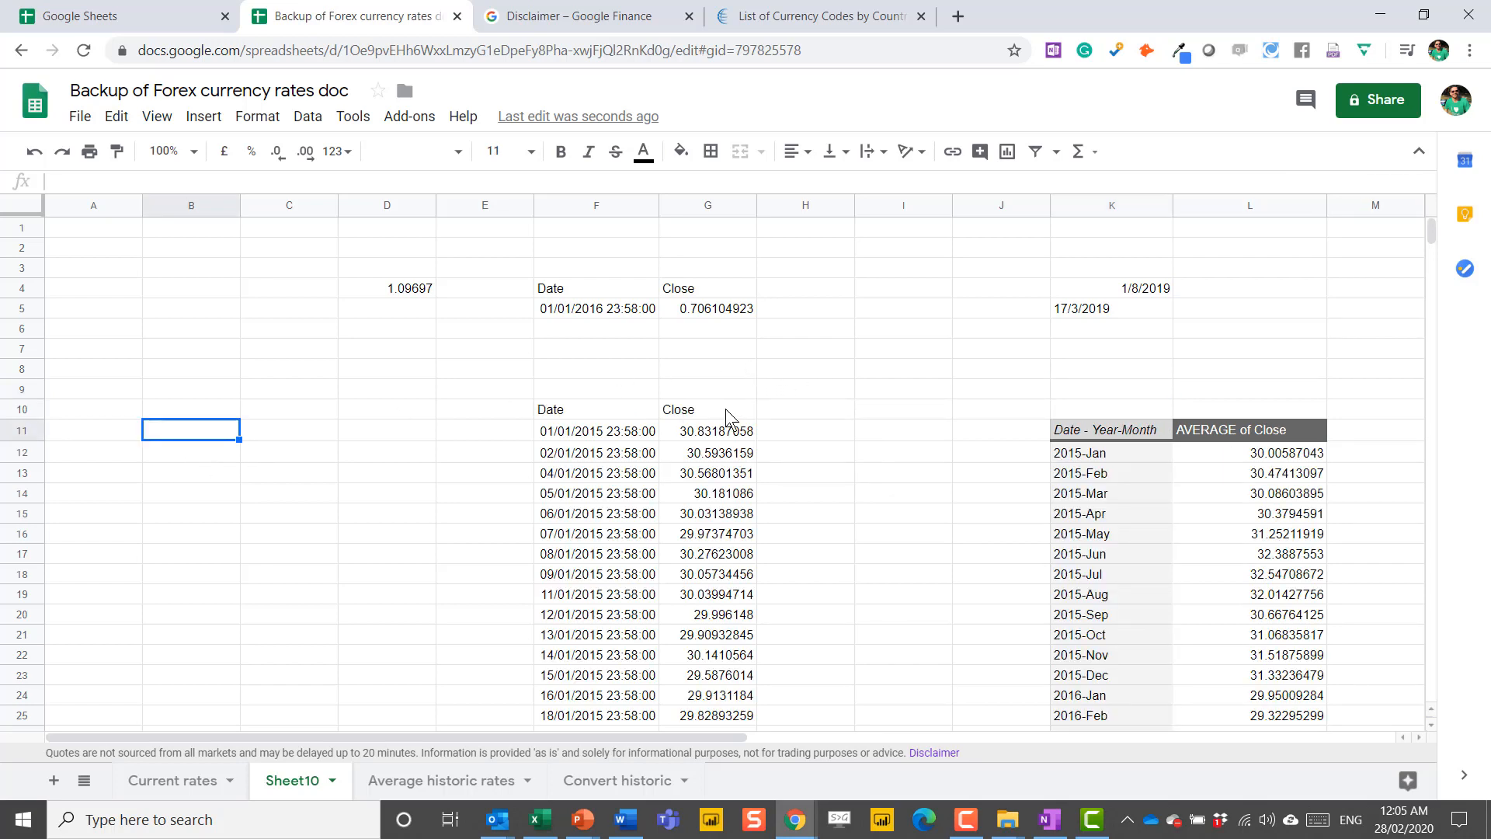
Step: Enter =SPARKLINE(GOOGLEFINANCE("currency:ilsjpy","price","1/1/2015",today(),1)) in A11 and verify it
{"action": "left_click", "coordinate": [596, 408]}
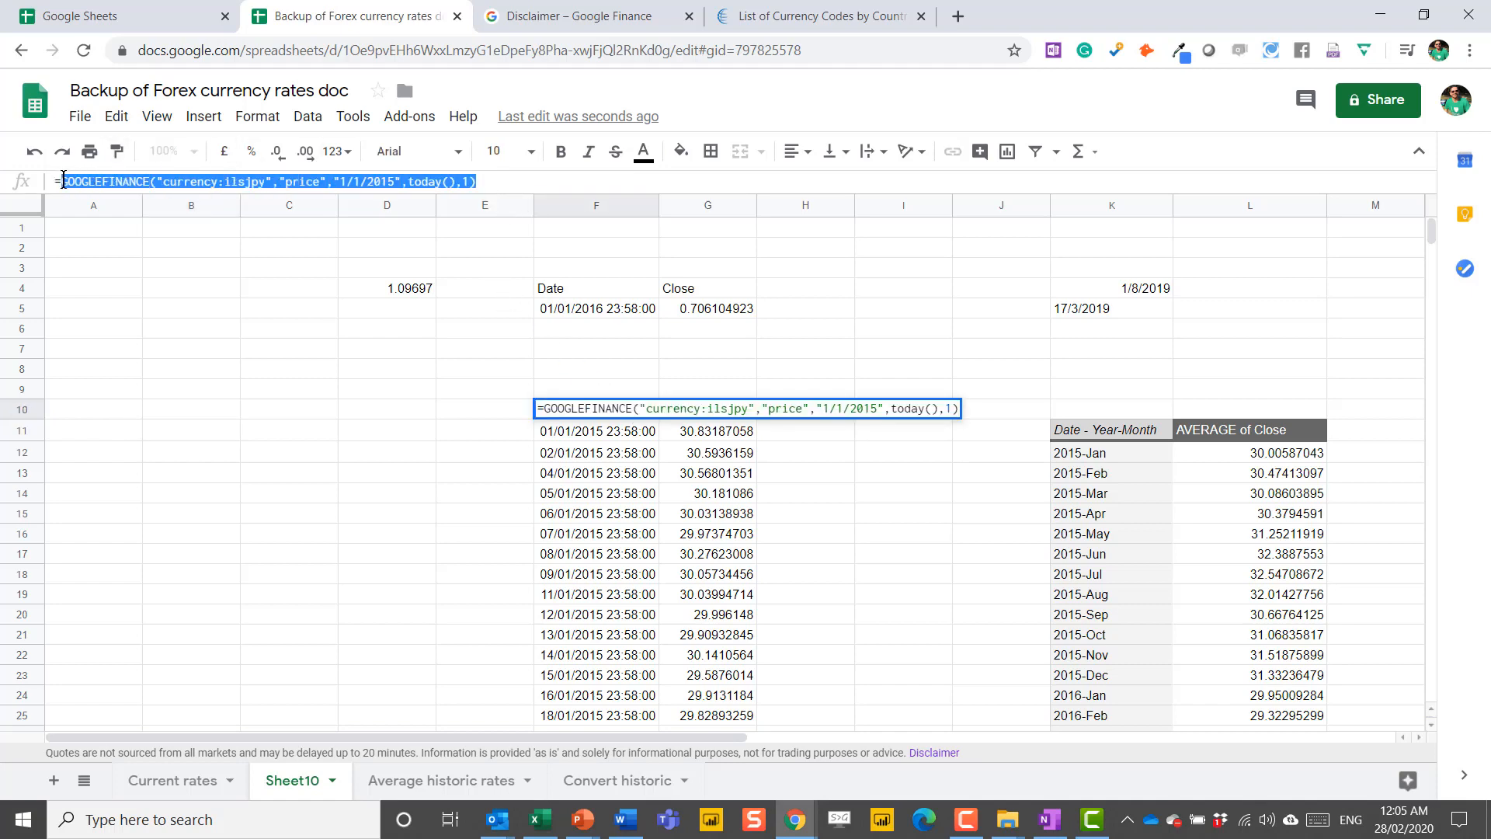
{"action": "mouse_move", "coordinate": [134, 440]}
{"action": "type", "text": "="}
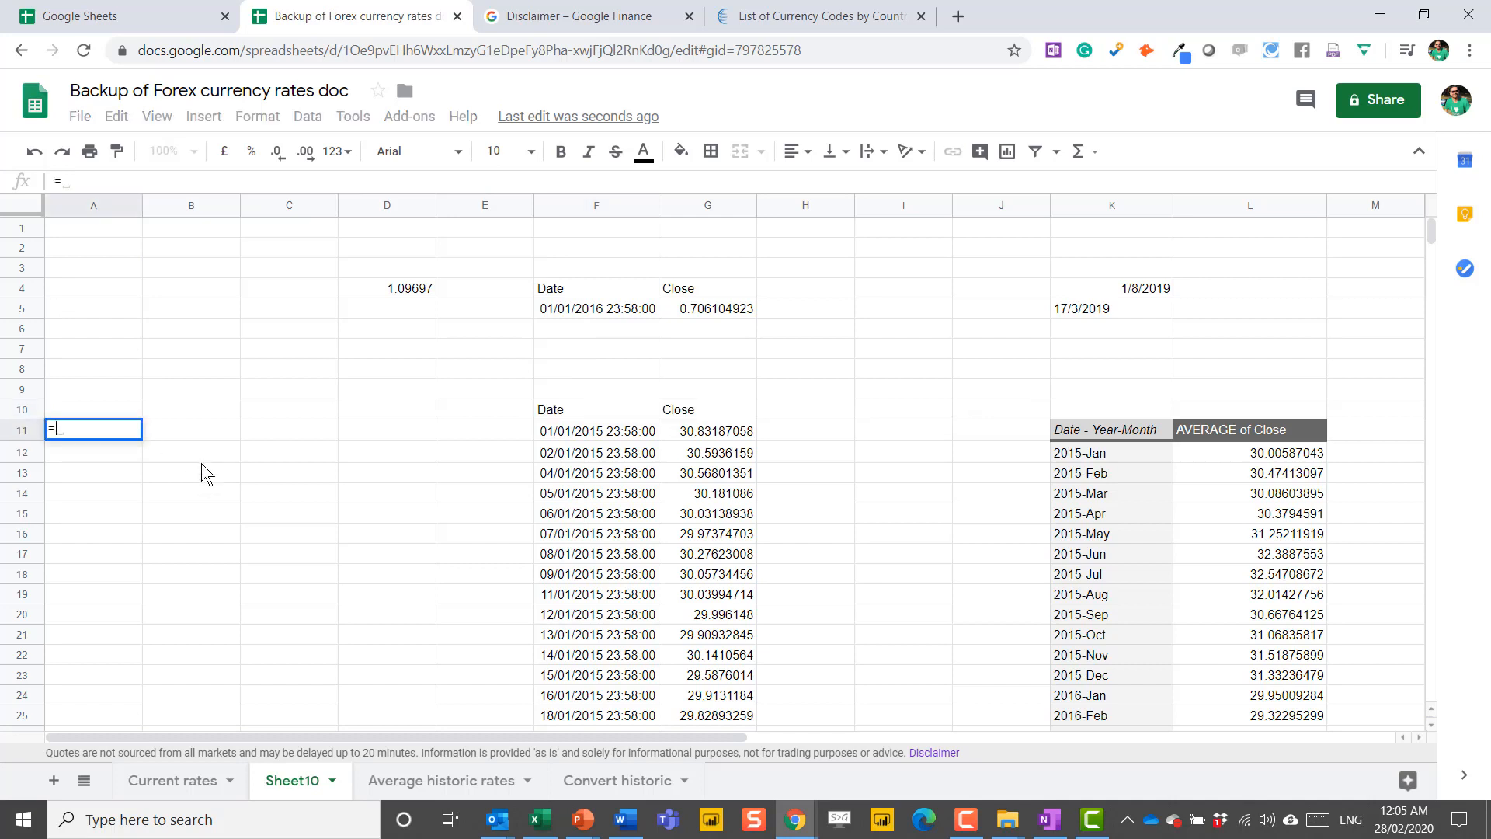
{"action": "type", "text": "sp"}
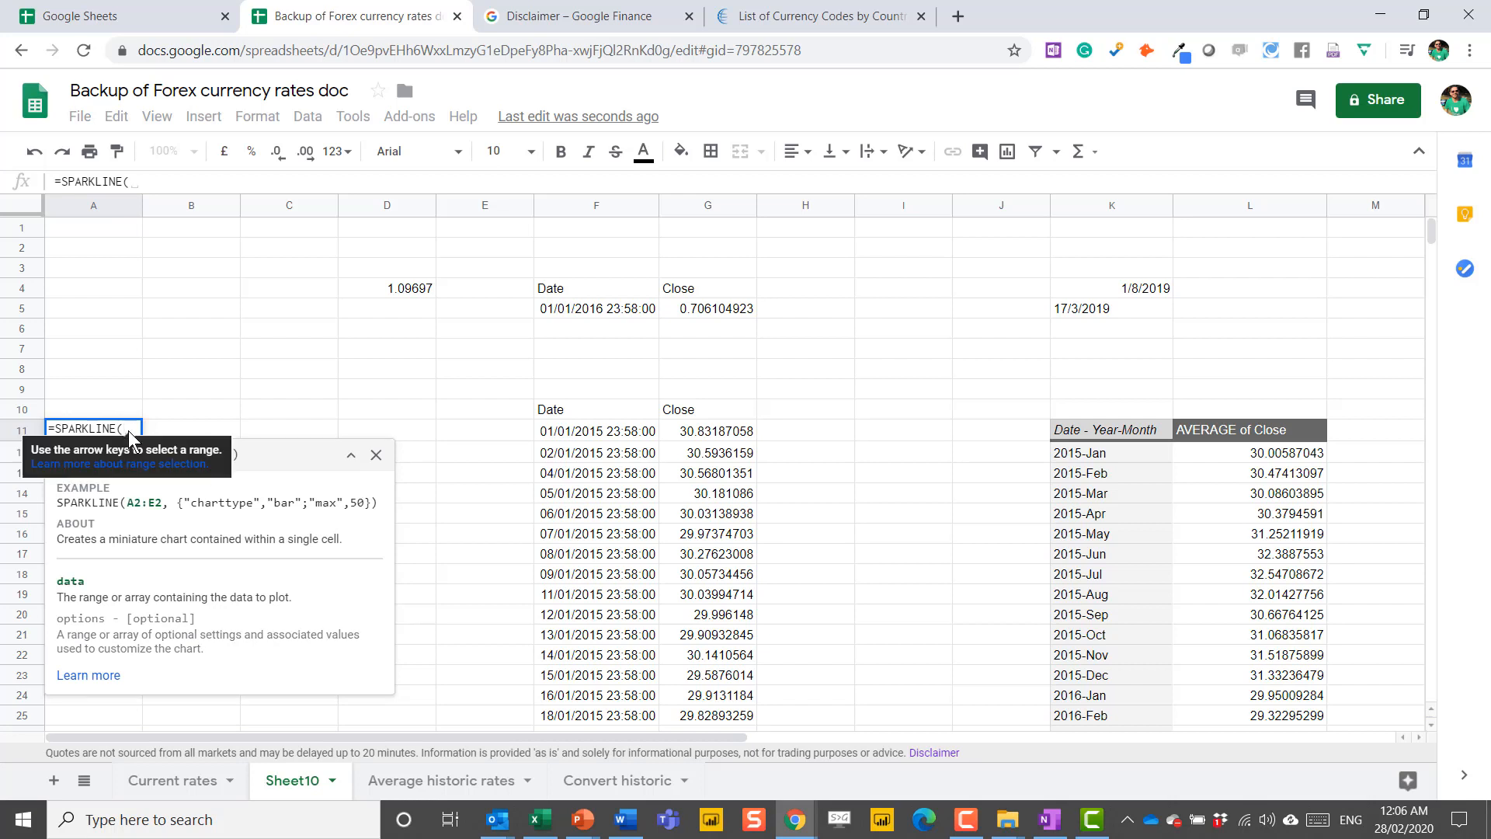
{"action": "mouse_move", "coordinate": [221, 421]}
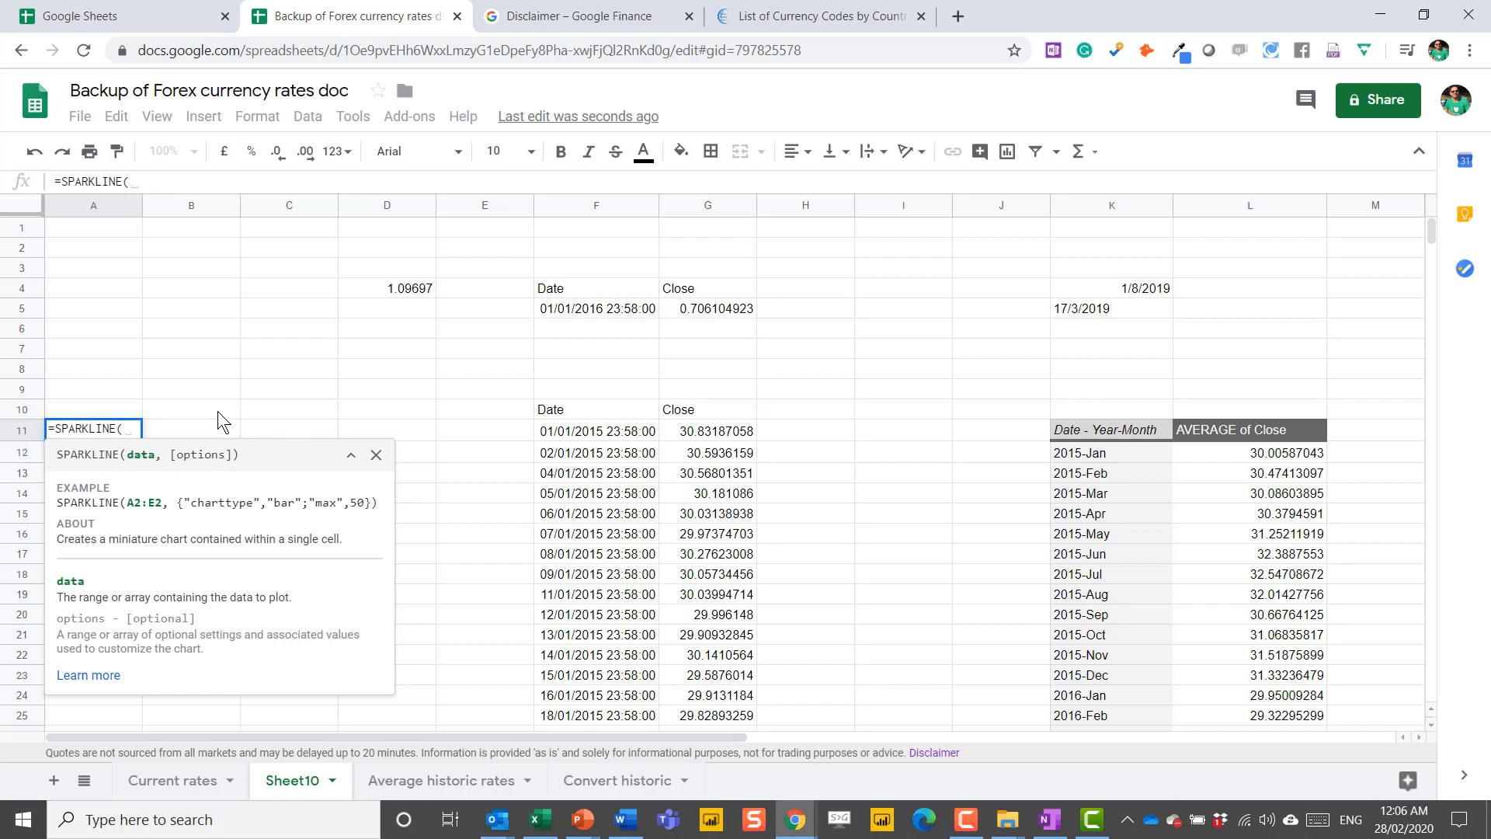
{"action": "type", "text": "GOOGLEFINANCE(\"currency:ilsjpy\",\"price\",\"1/1/2015\",today(),1)"}
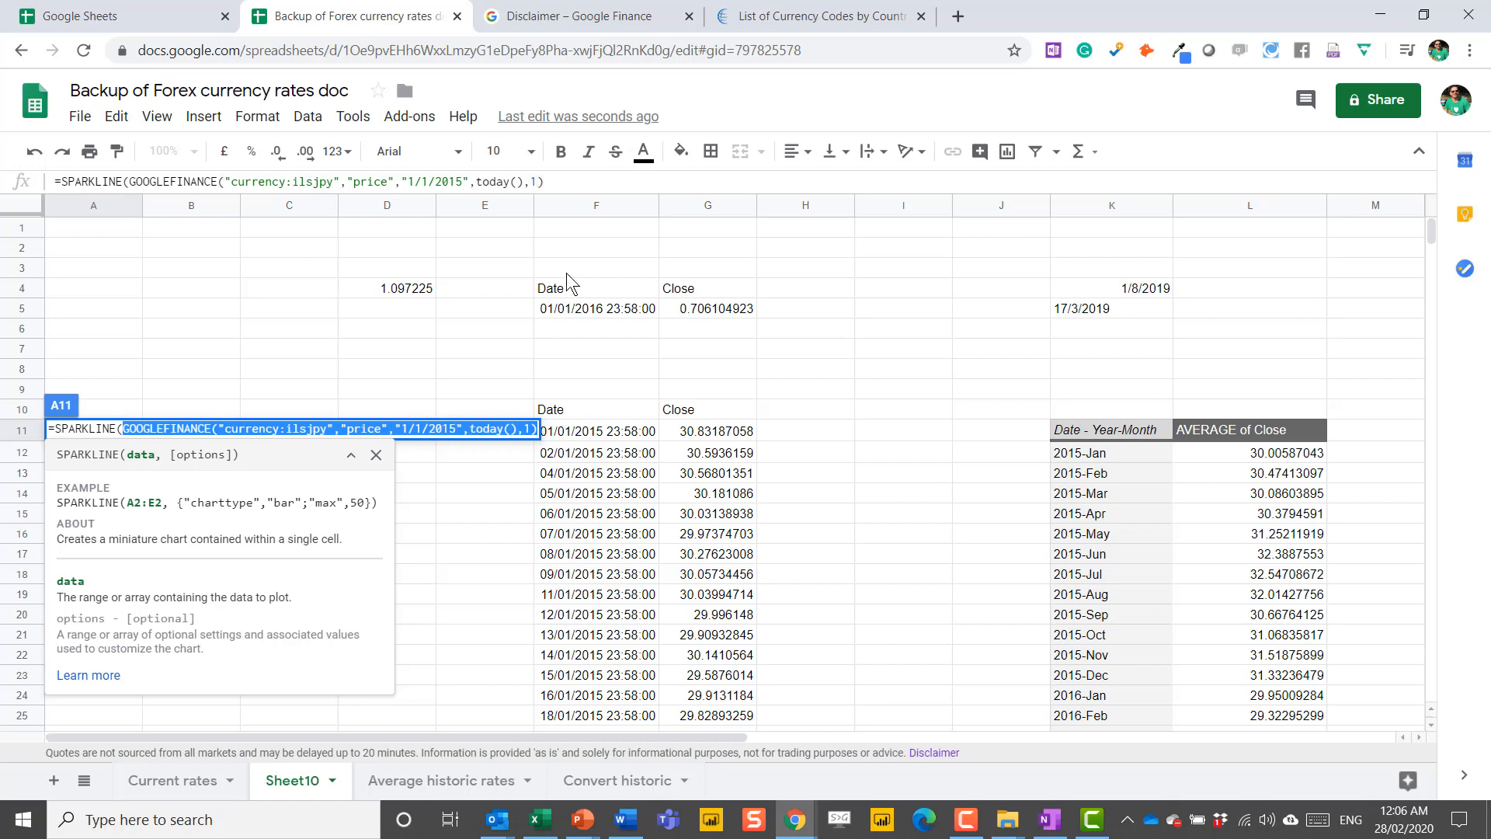
{"action": "left_click", "coordinate": [560, 181]}
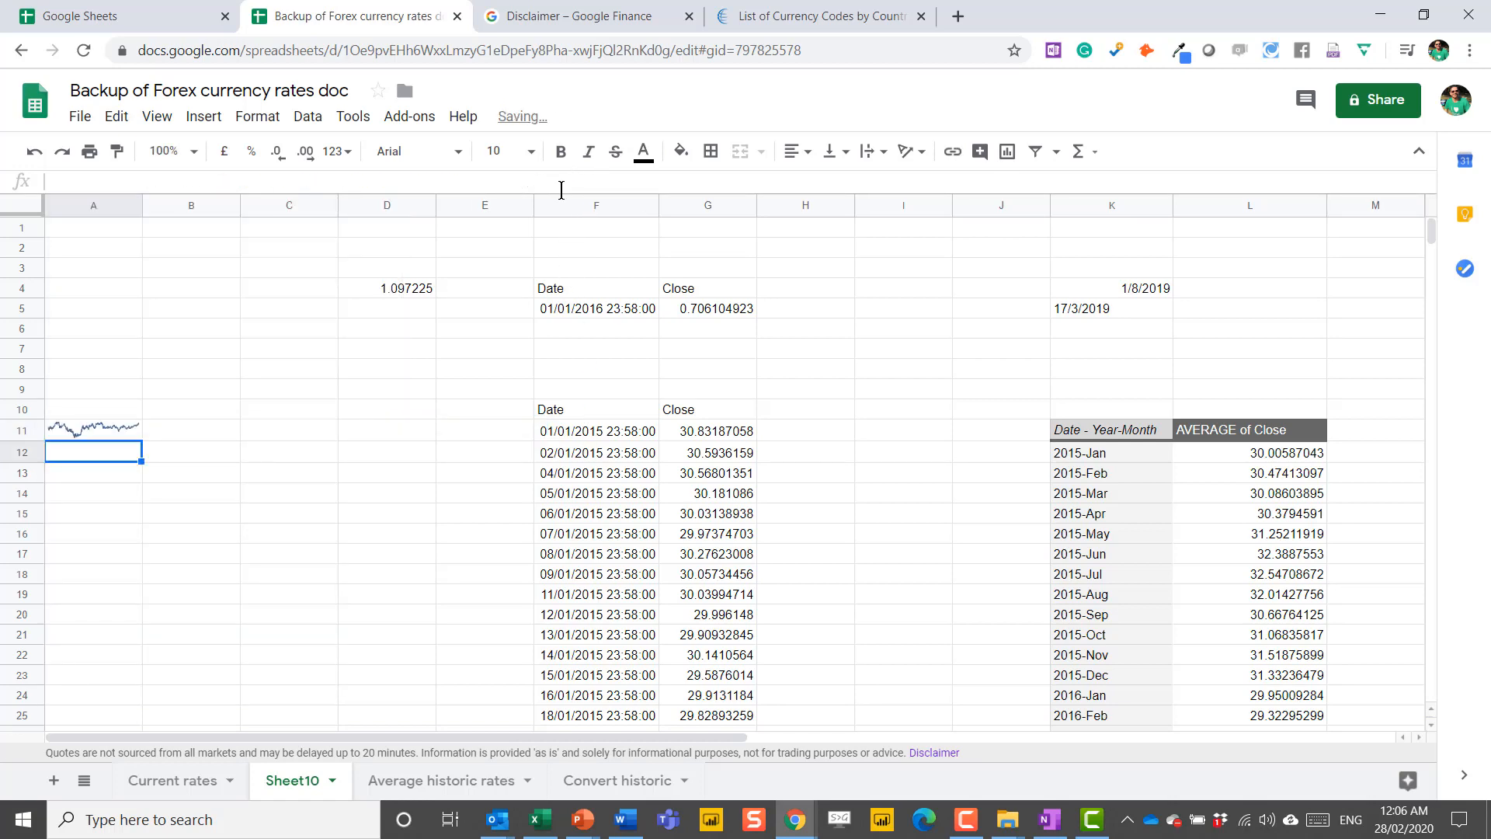
{"action": "left_click", "coordinate": [94, 430]}
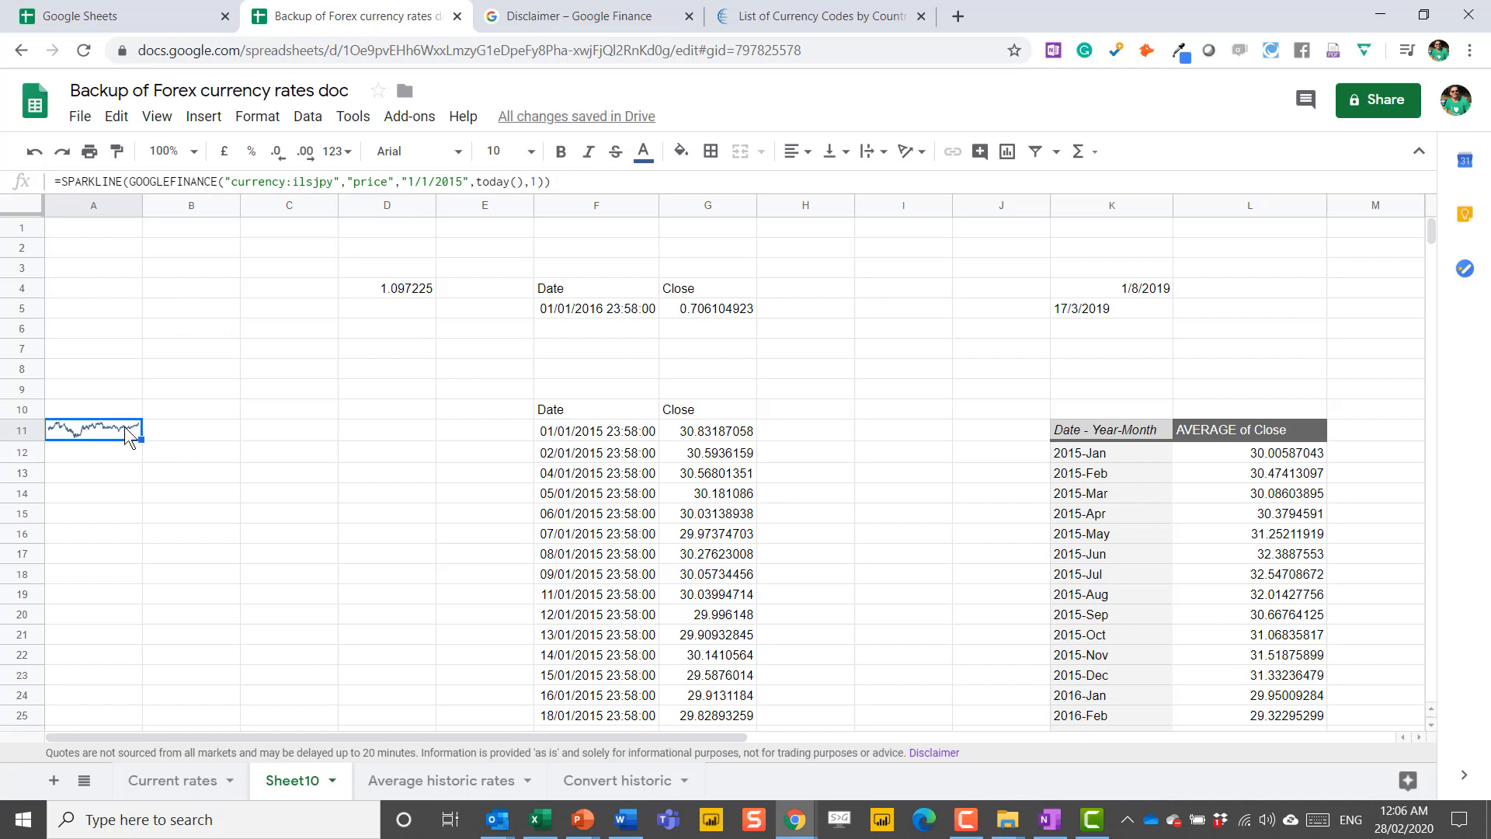
{"action": "mouse_move", "coordinate": [479, 790]}
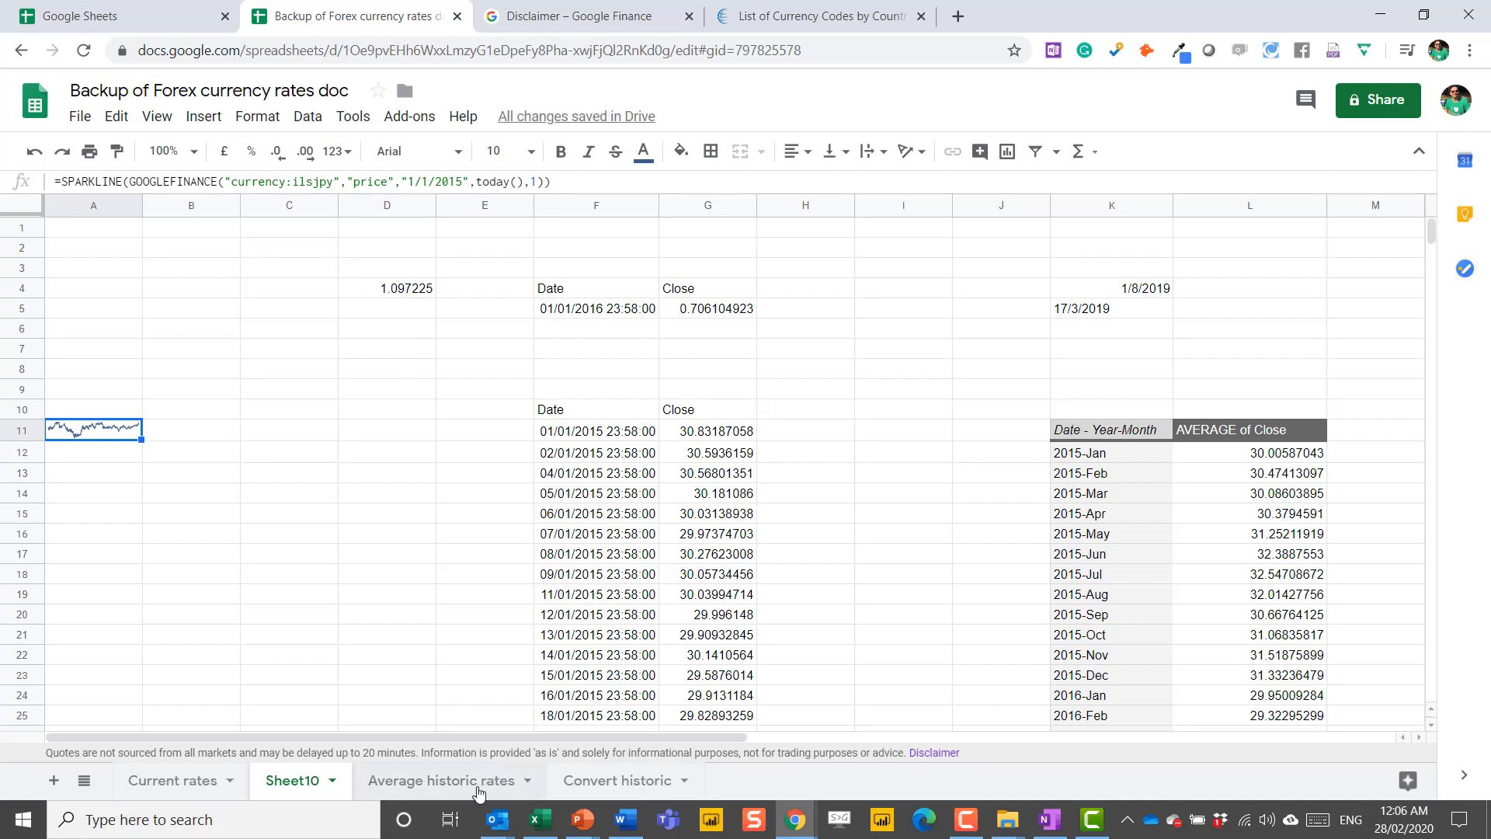
{"action": "mouse_move", "coordinate": [173, 779]}
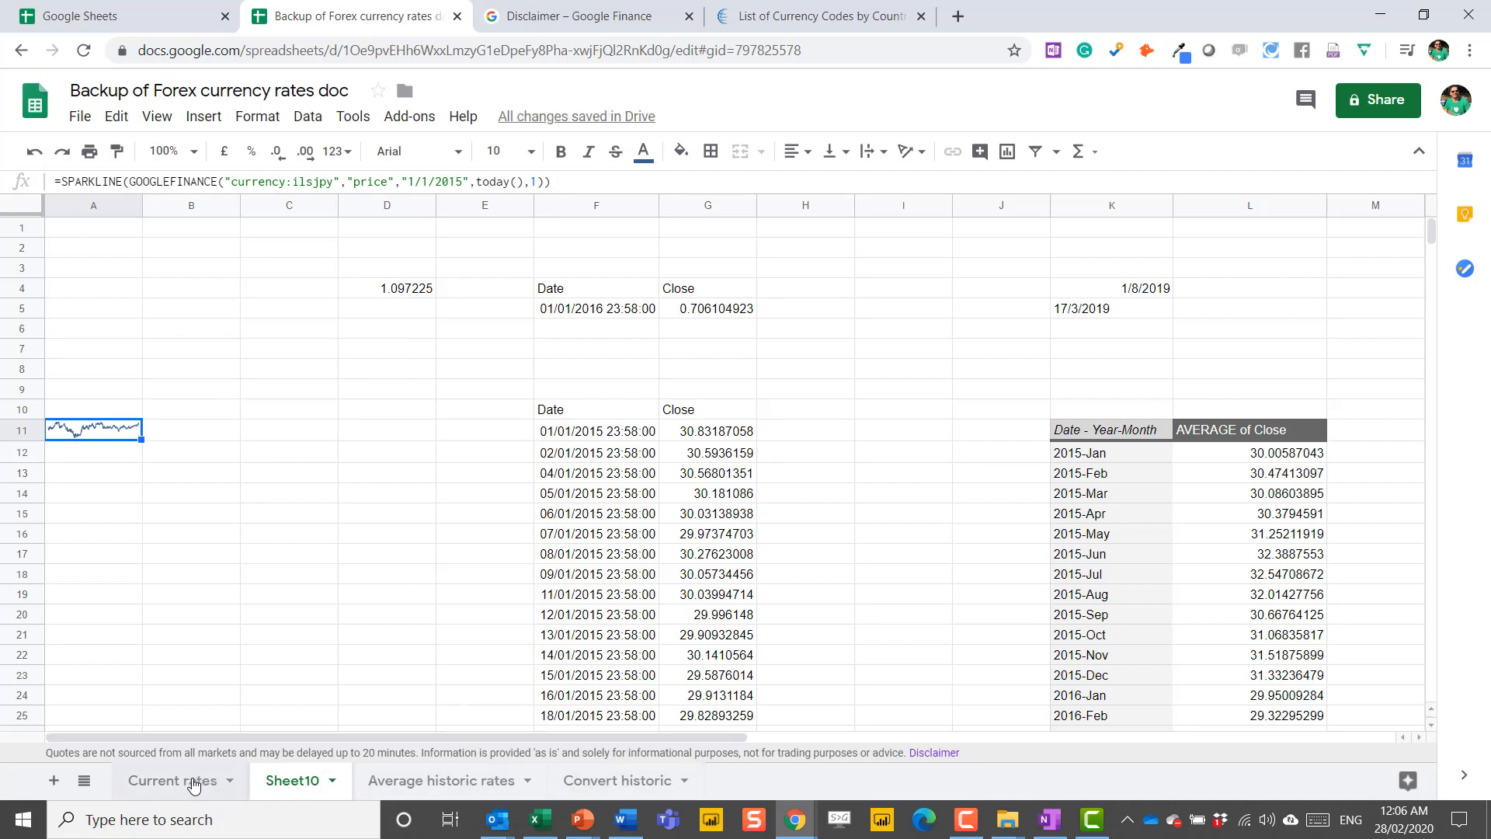
Step: Inspect the 7 and 365 day trend sparkline formulas and a currency name on Current rates
{"action": "left_click", "coordinate": [292, 780]}
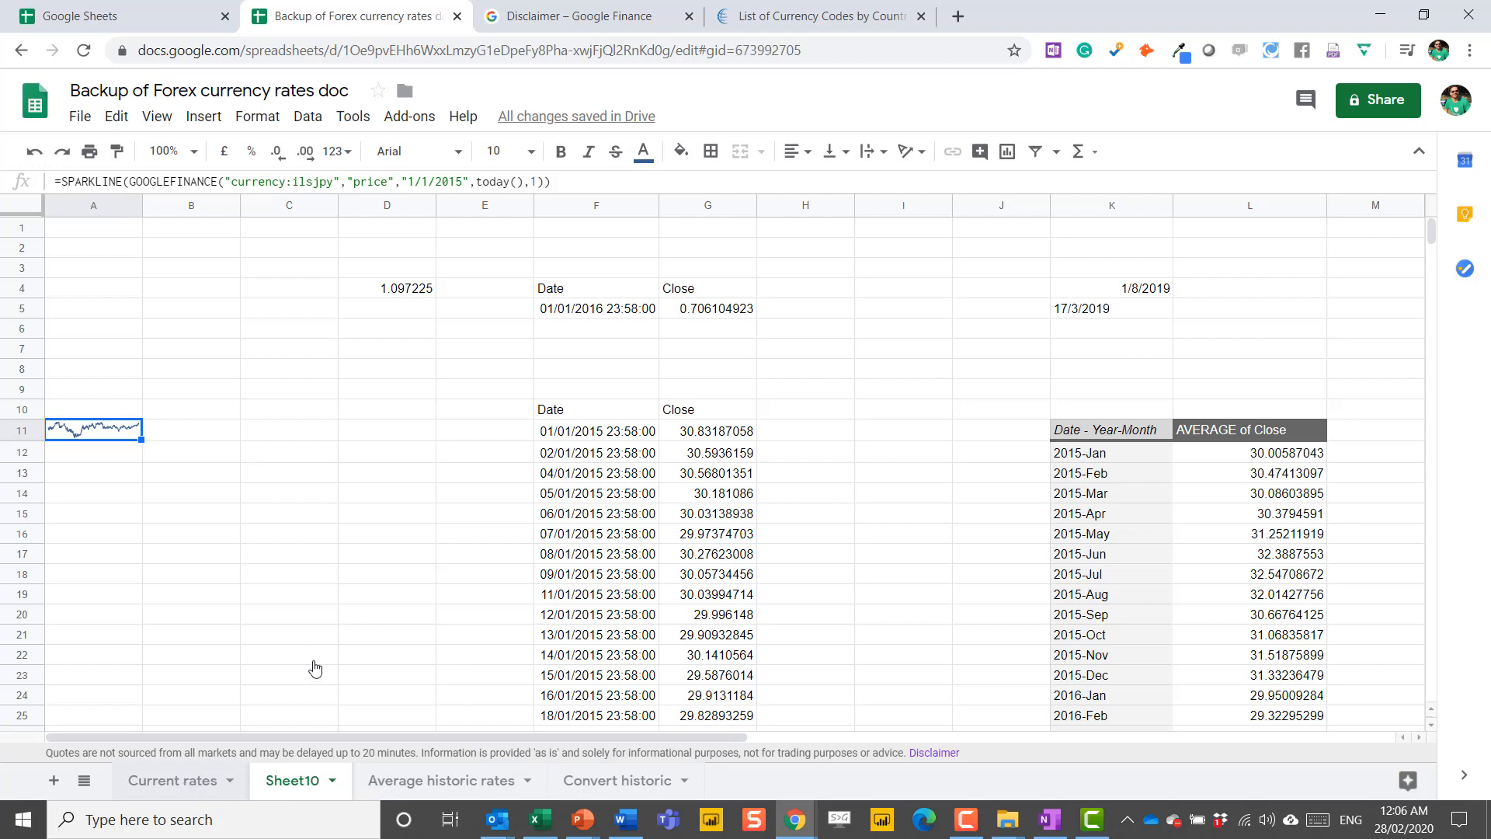
{"action": "left_click", "coordinate": [171, 780]}
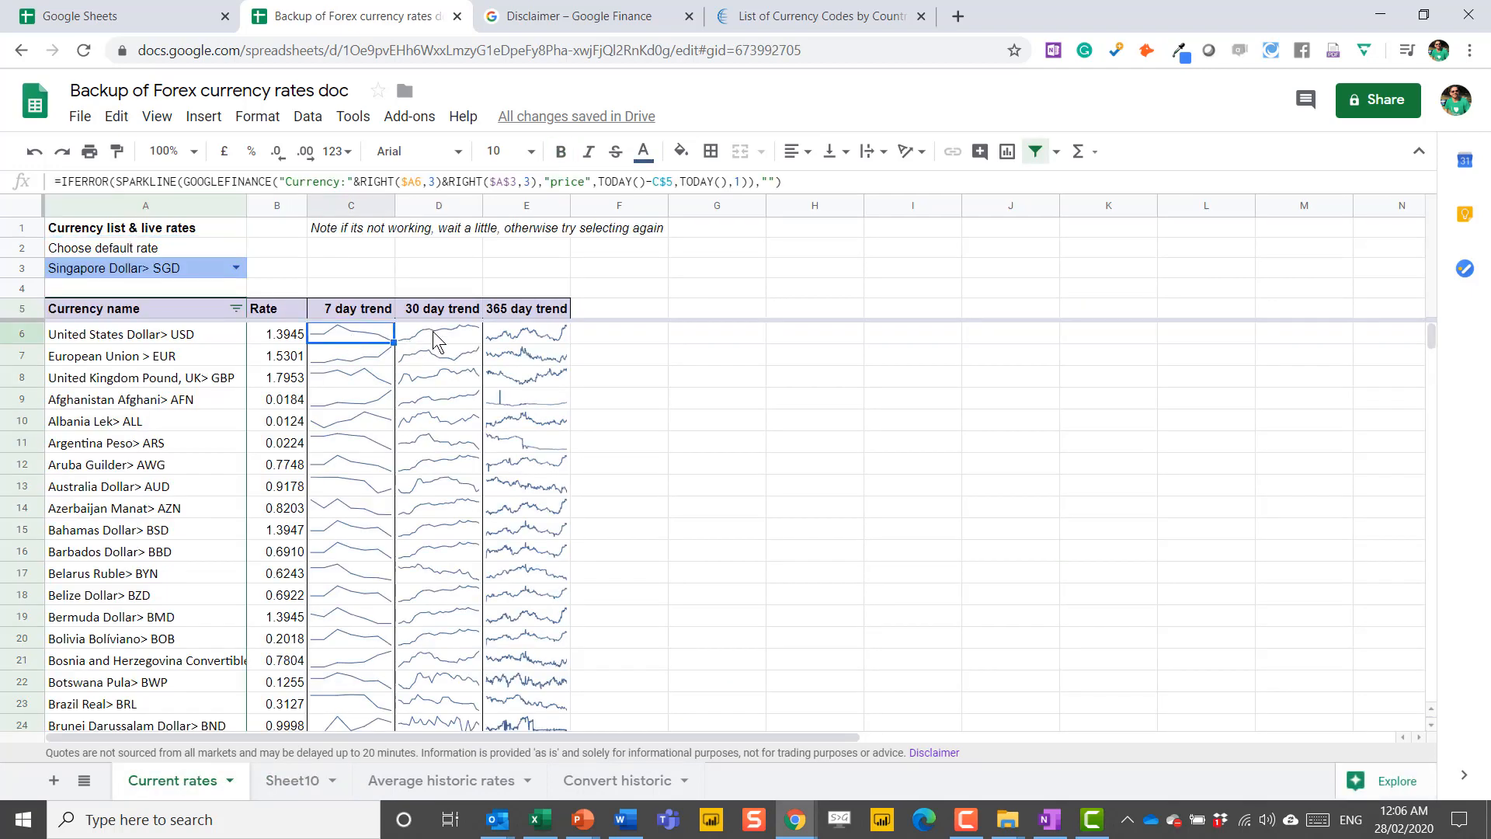
{"action": "left_click", "coordinate": [525, 334]}
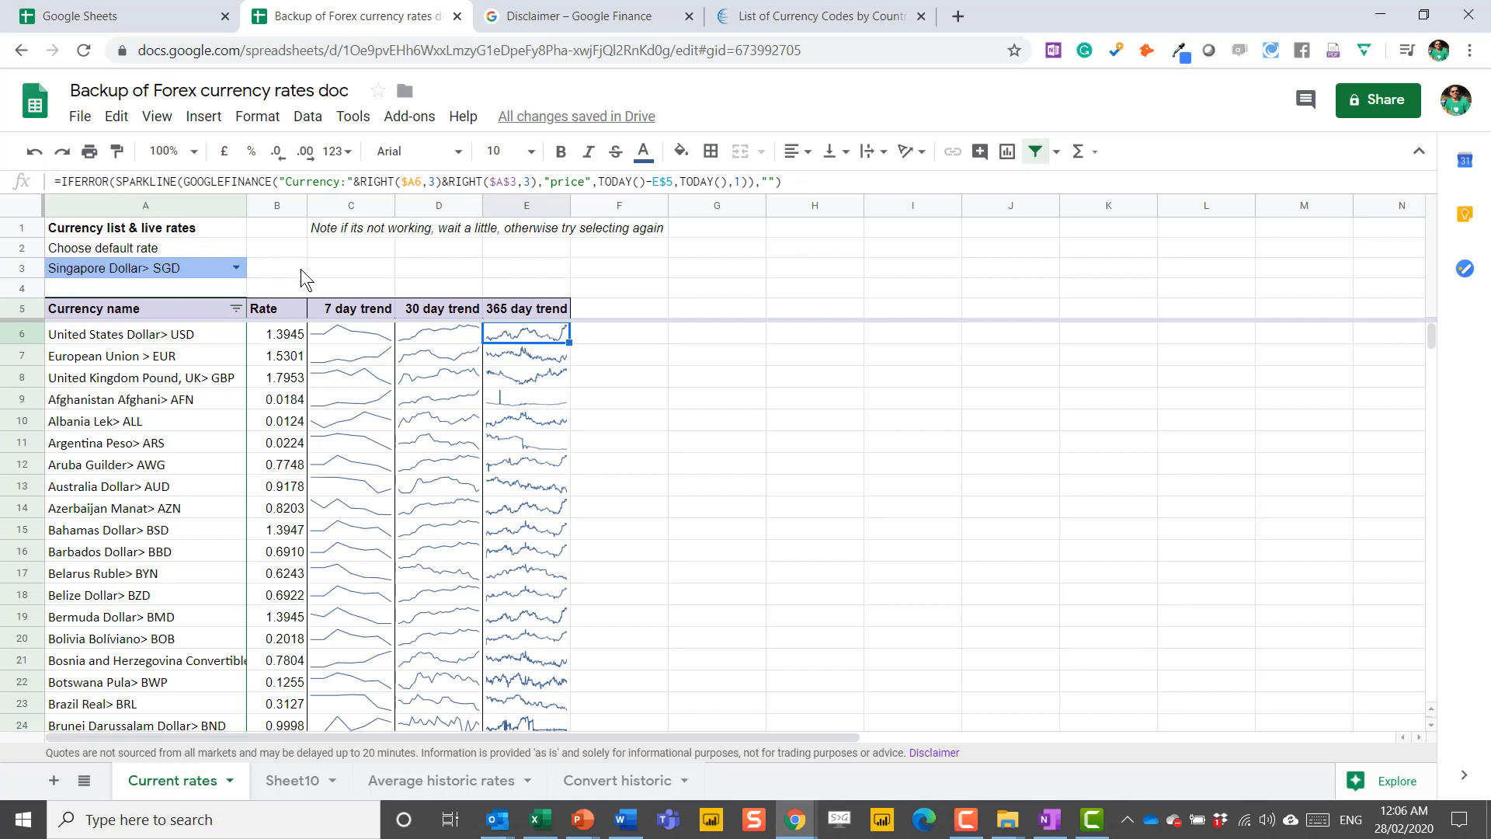
{"action": "mouse_move", "coordinate": [209, 341]}
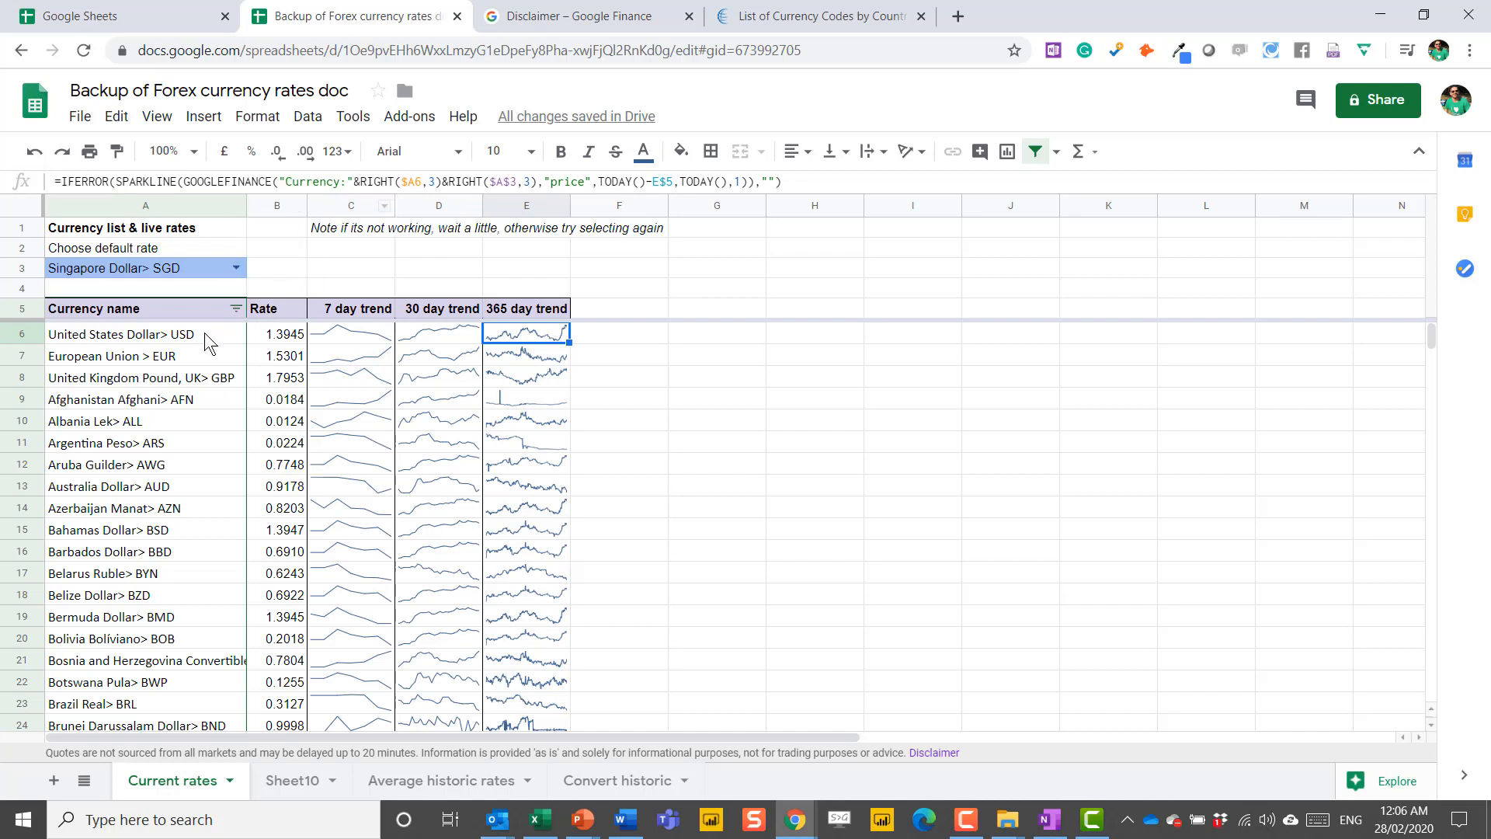
{"action": "left_click", "coordinate": [144, 356]}
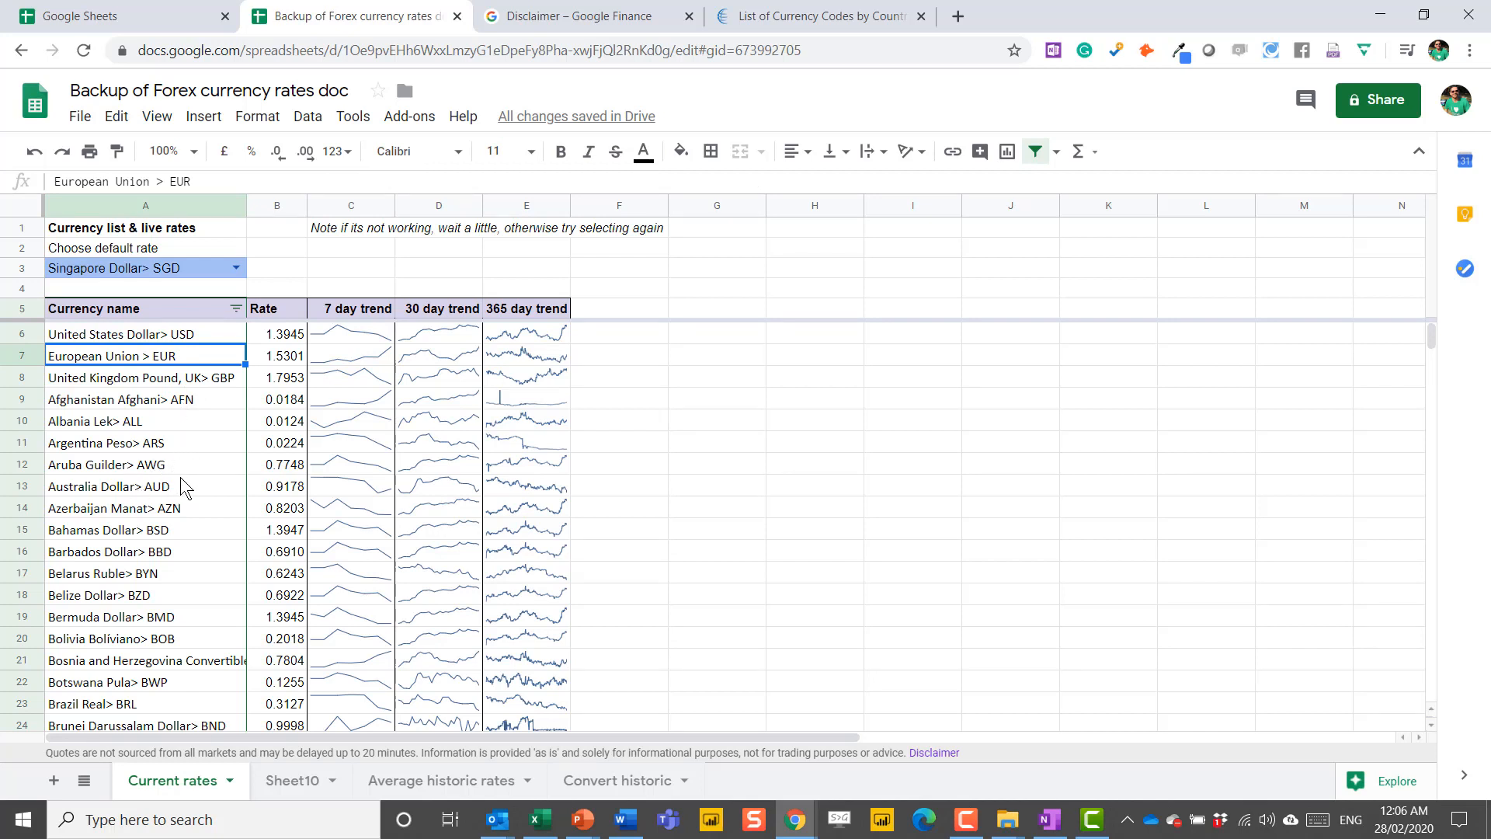
{"action": "mouse_move", "coordinate": [368, 340]}
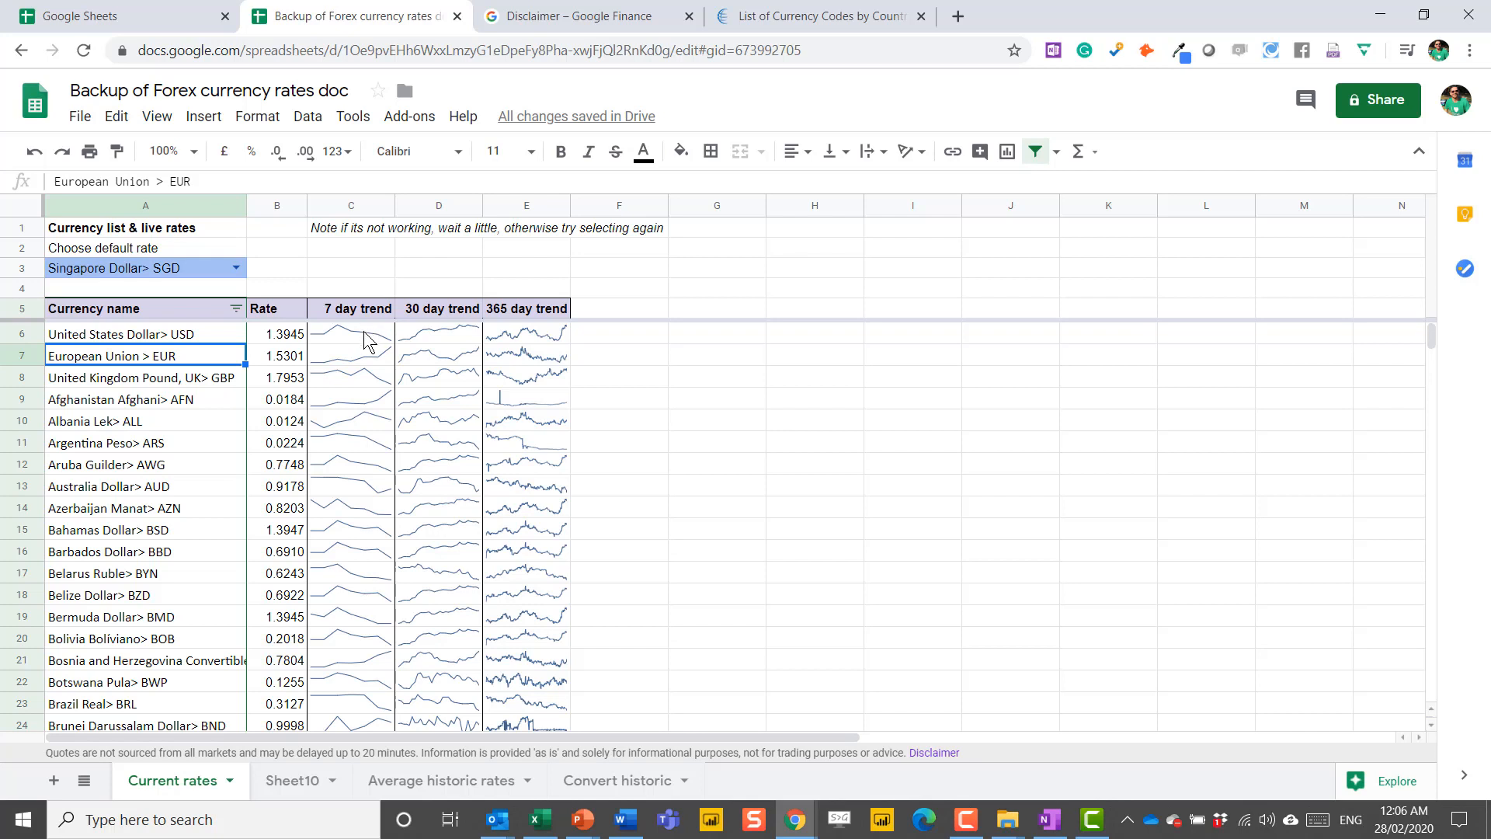
{"action": "left_click", "coordinate": [526, 332]}
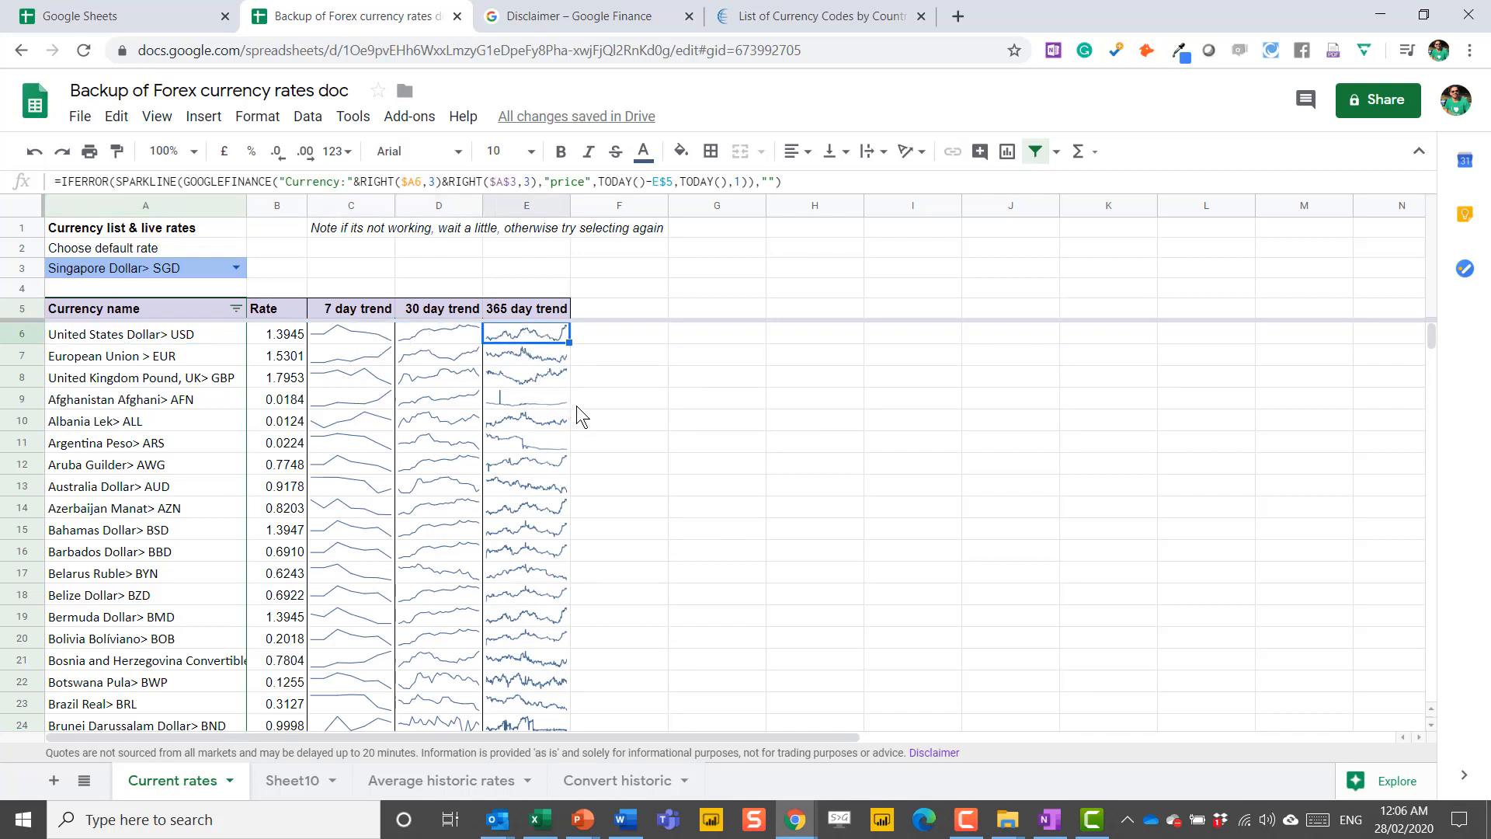
{"action": "mouse_move", "coordinate": [189, 274]}
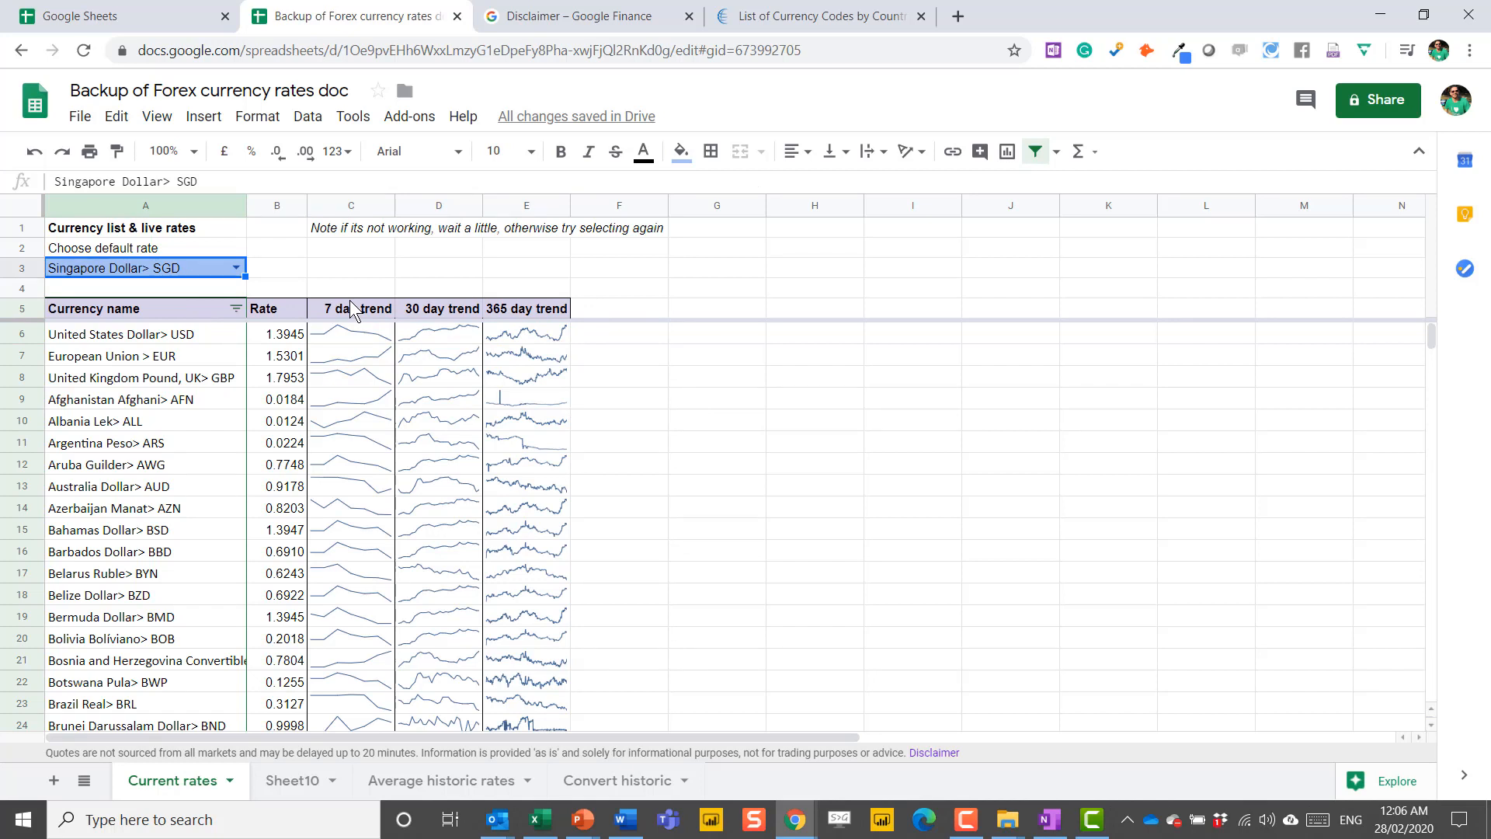
Step: Search the A3 default-rate dropdown for 'uni', leaving Singapore Dollar > SGD selected
{"action": "type", "text": "un"}
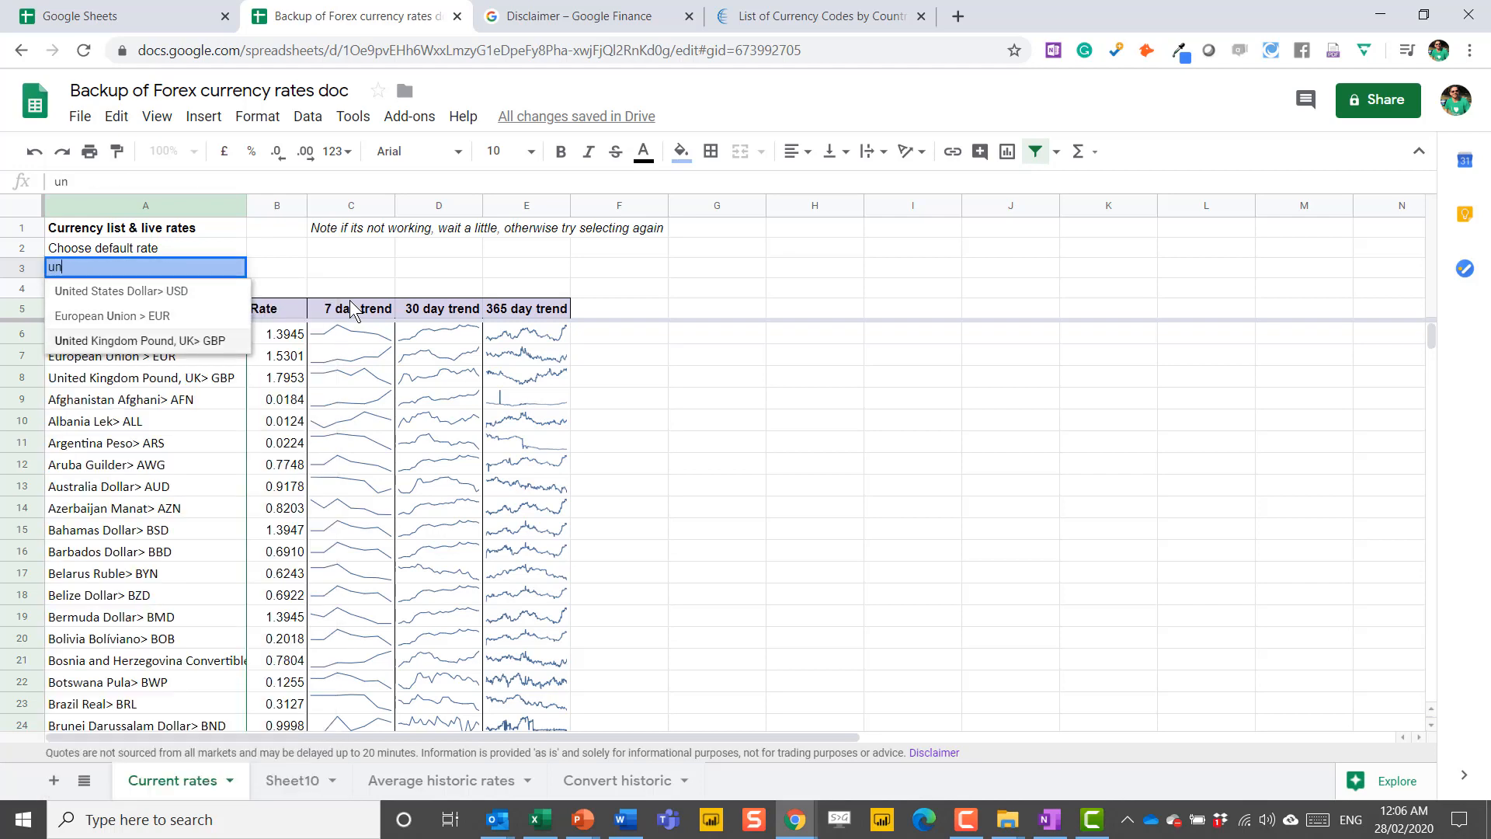
{"action": "mouse_move", "coordinate": [200, 315]}
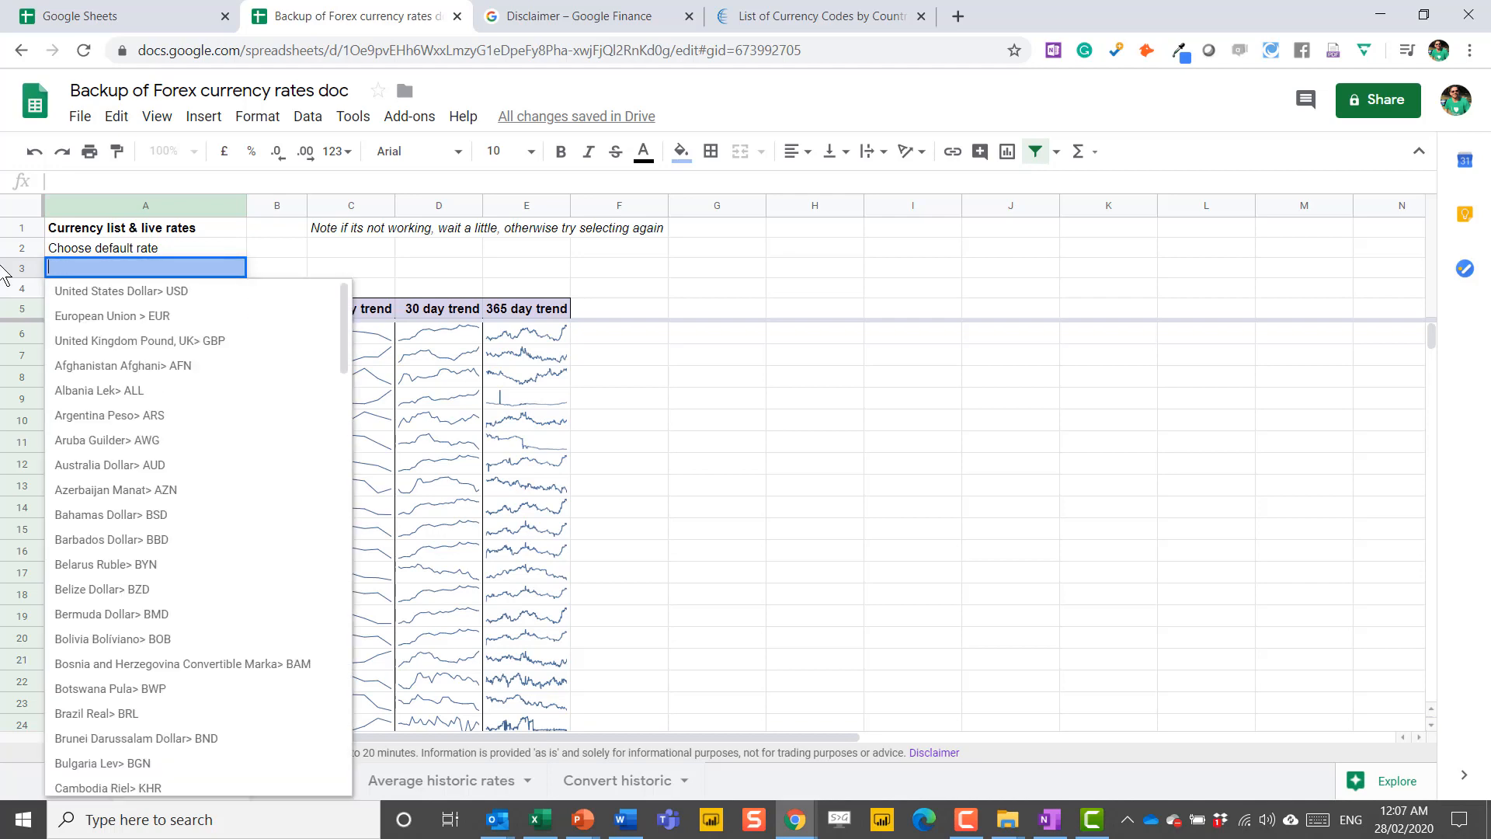
{"action": "type", "text": "uni"}
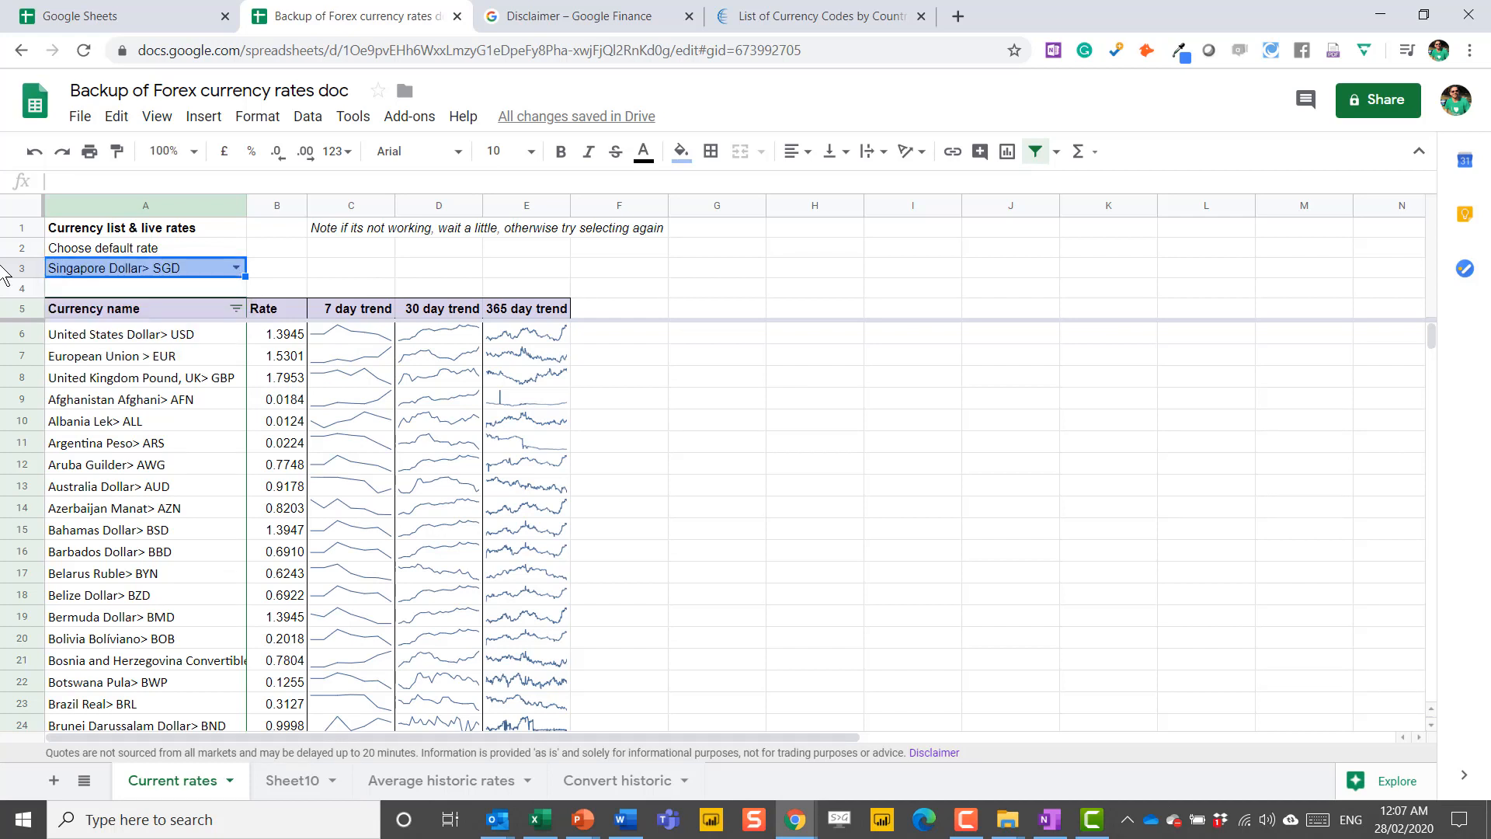
{"action": "mouse_move", "coordinate": [455, 786]}
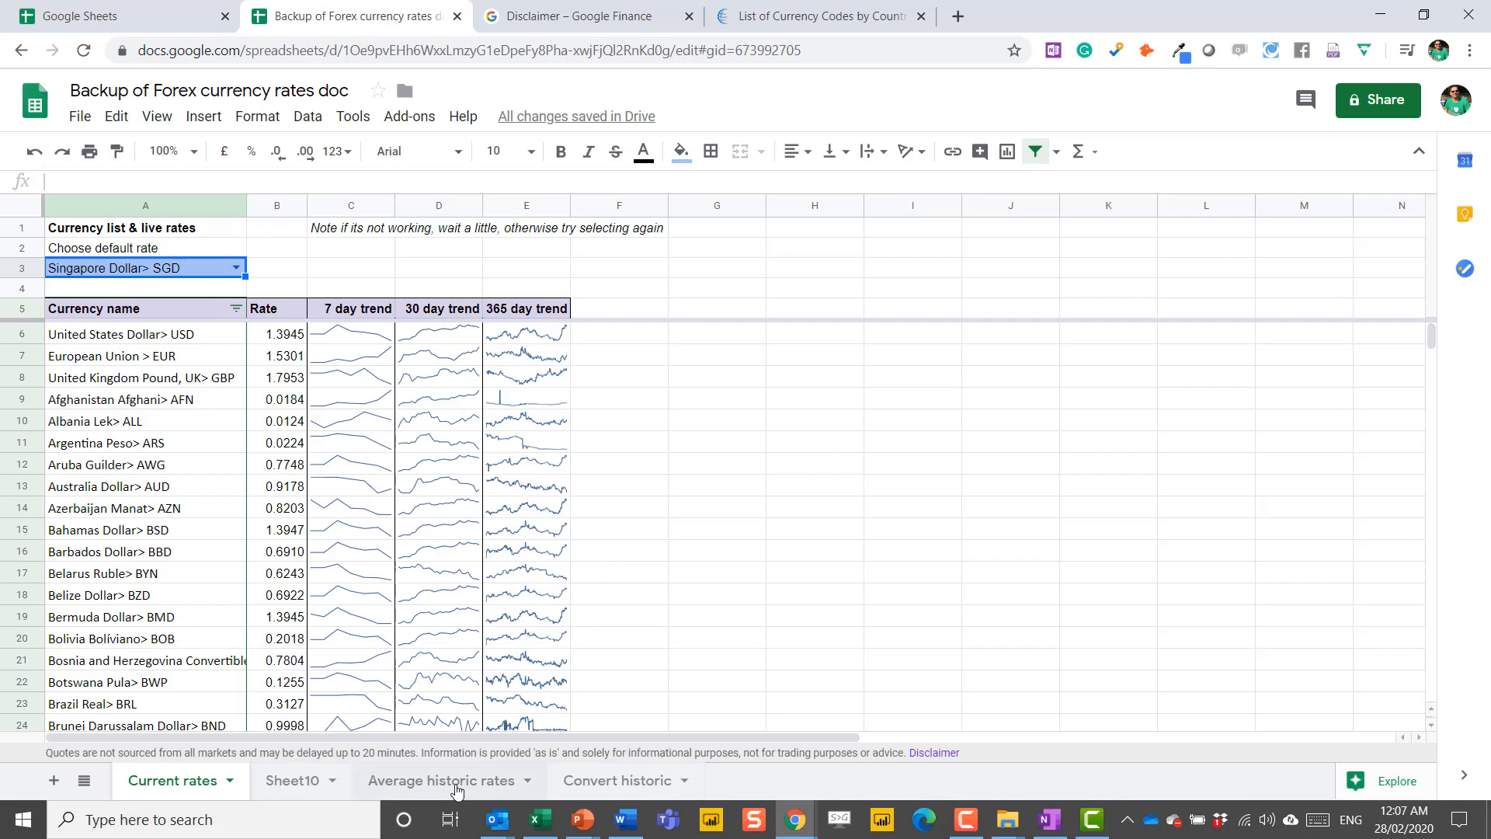
Step: Show and dismiss the date picker for 3-Feb-17 in the Convert historic dates column
{"action": "left_click", "coordinate": [616, 780]}
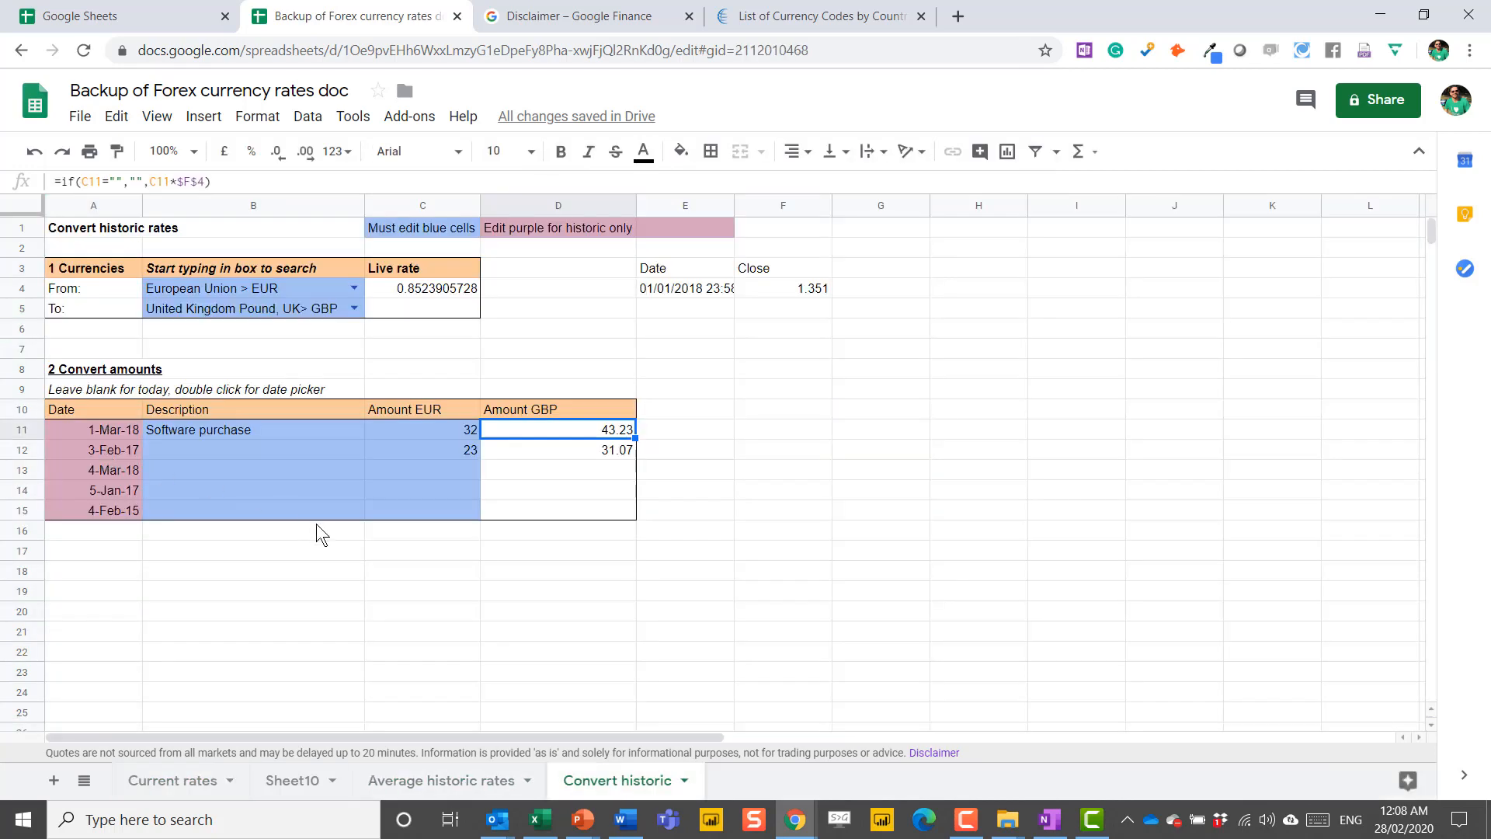
{"action": "mouse_move", "coordinate": [90, 447]}
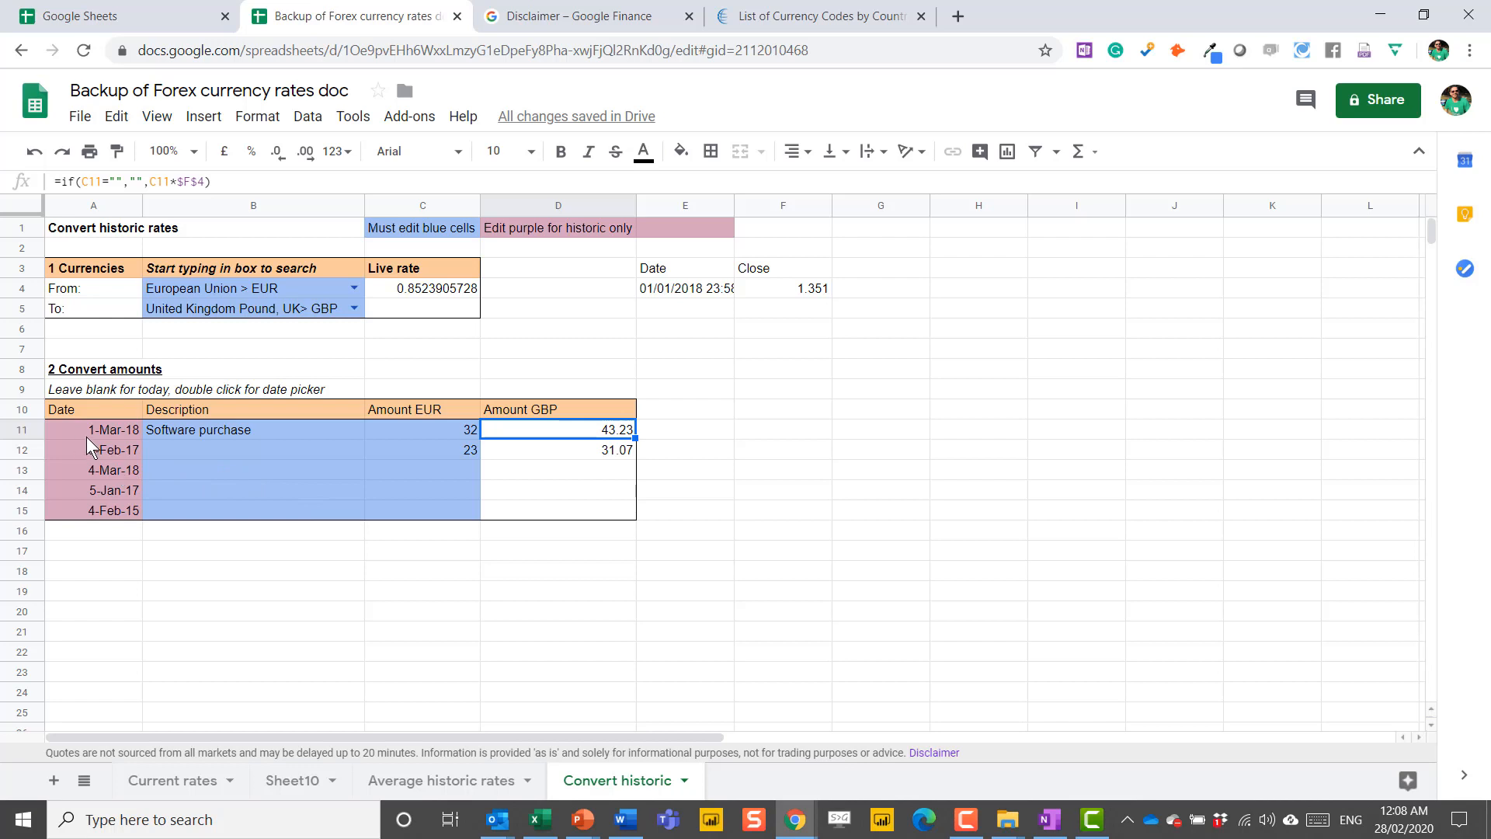
{"action": "double_click", "coordinate": [92, 449]}
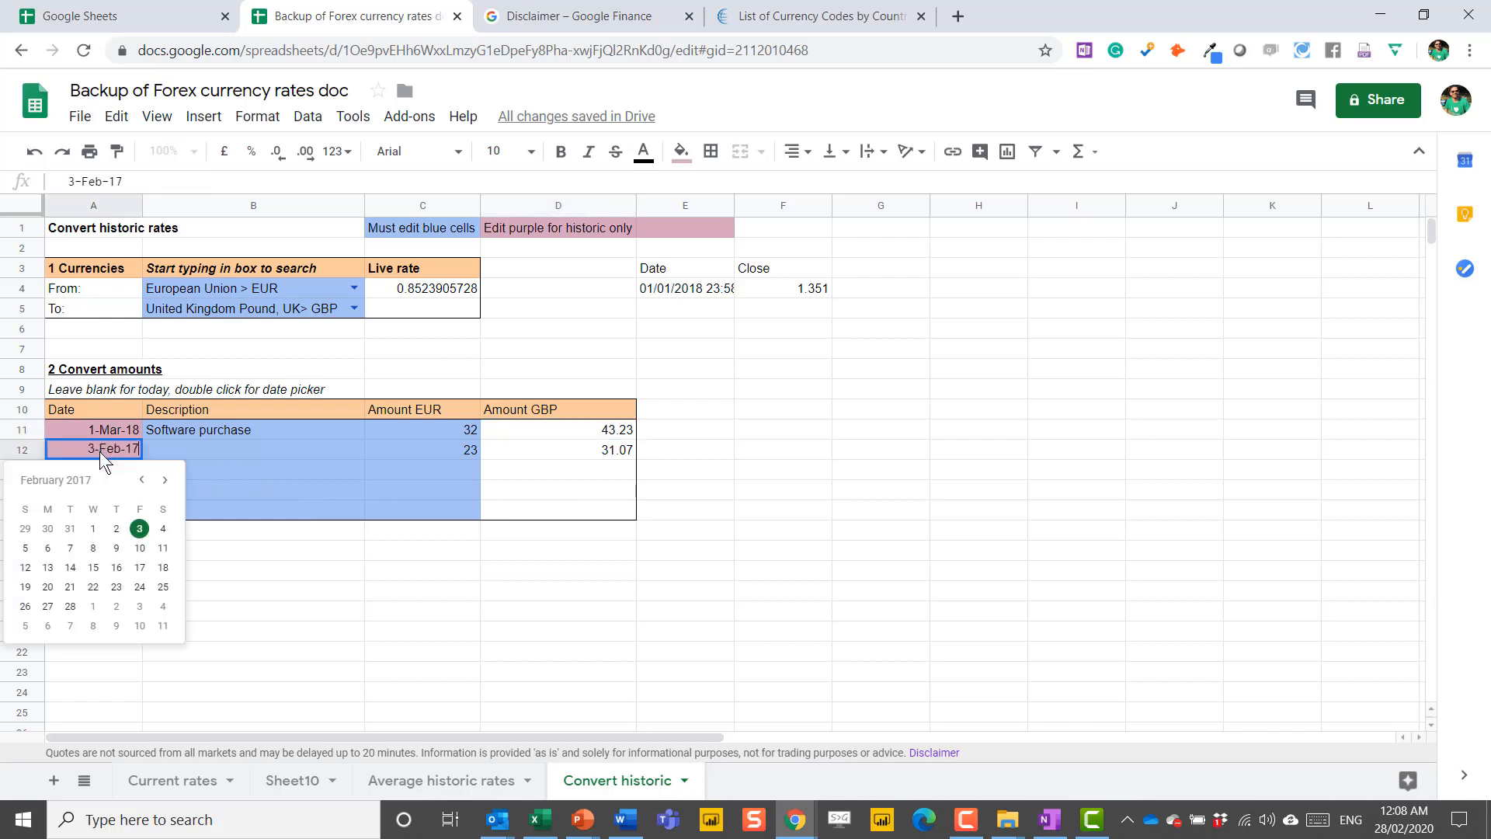
{"action": "mouse_move", "coordinate": [89, 503]}
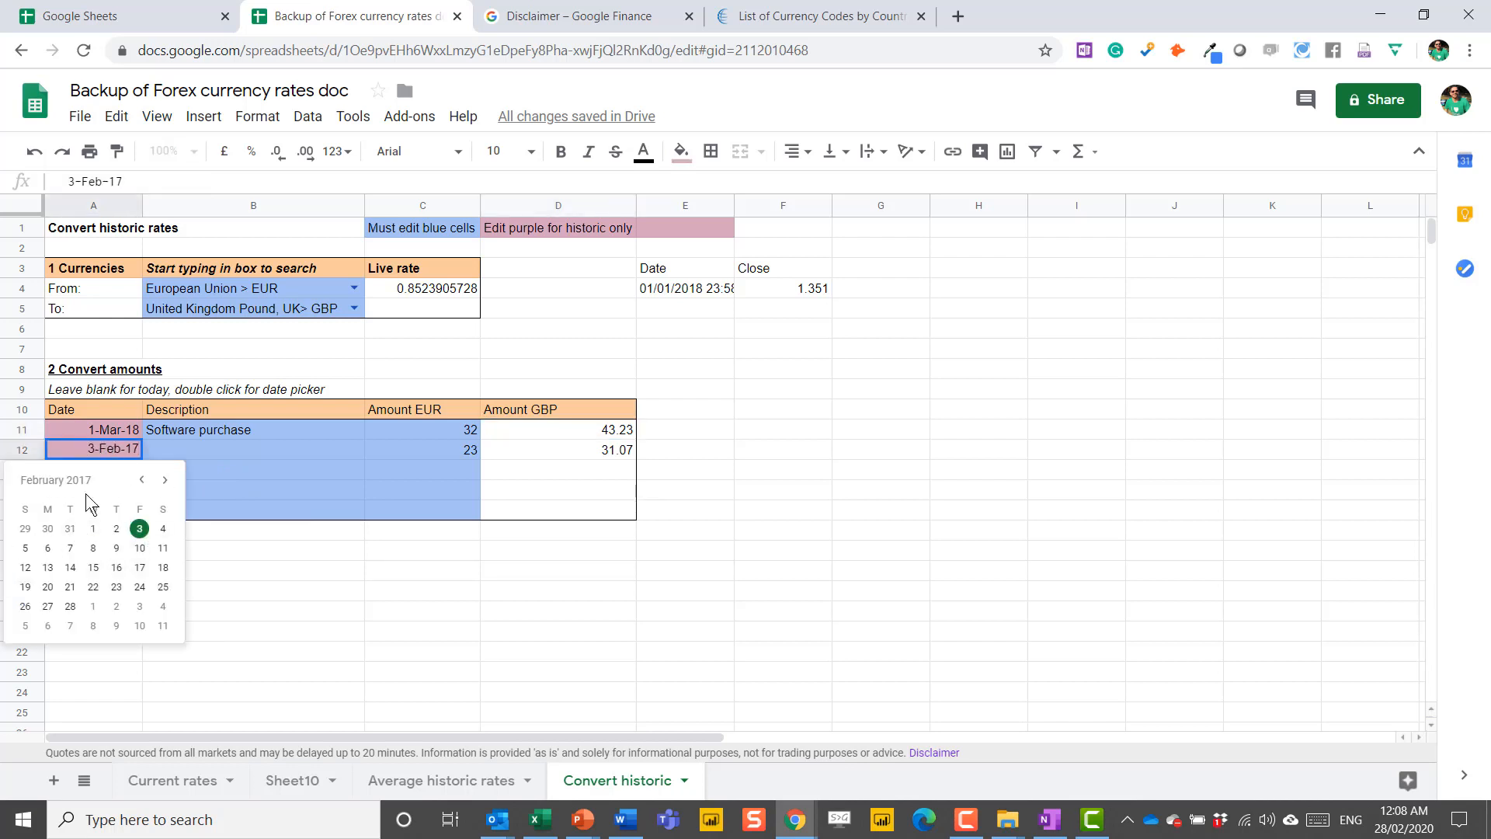
{"action": "left_click", "coordinate": [142, 480]}
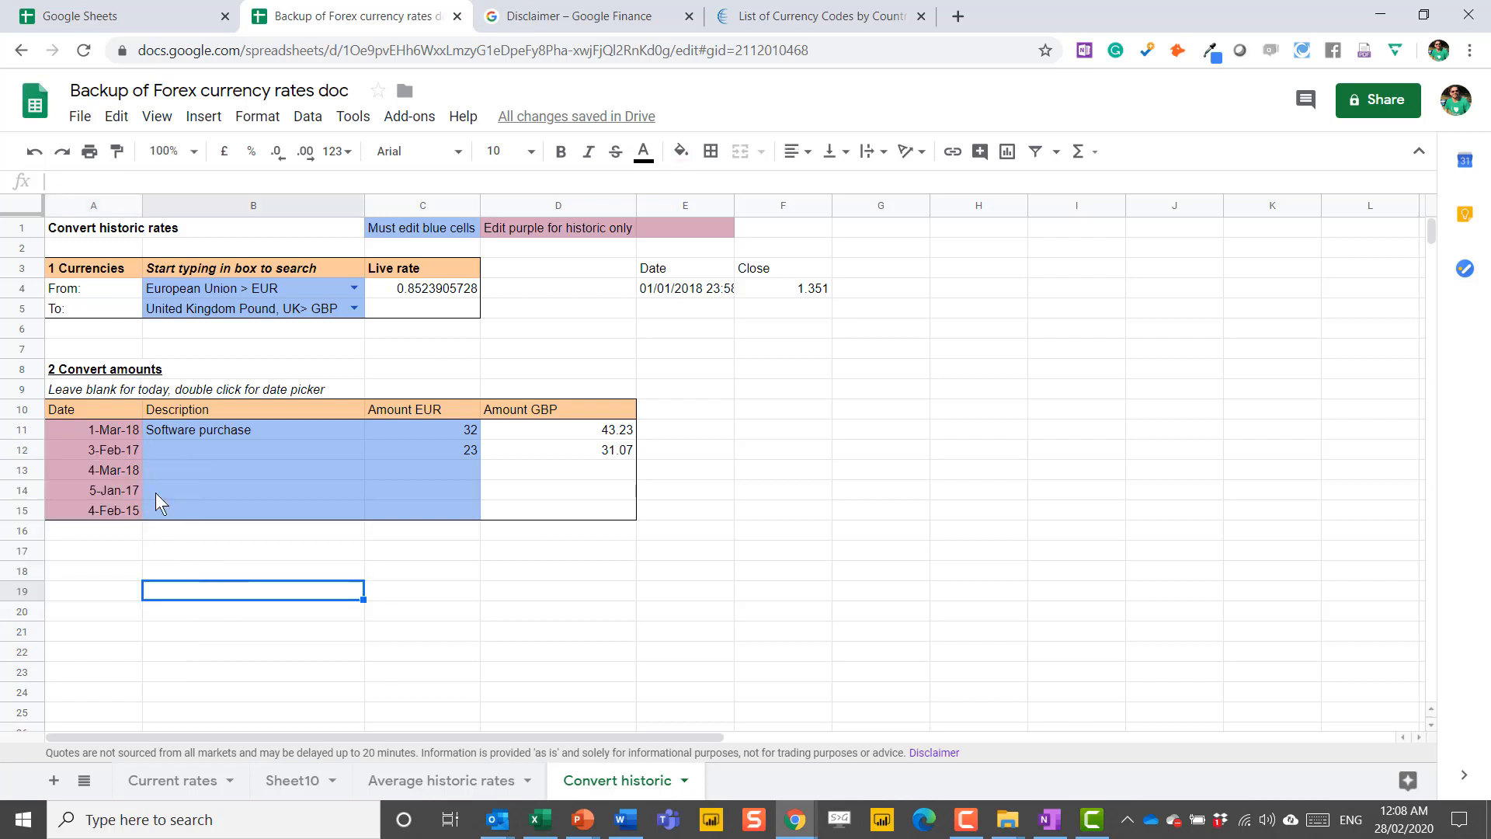
{"action": "mouse_move", "coordinate": [202, 516]}
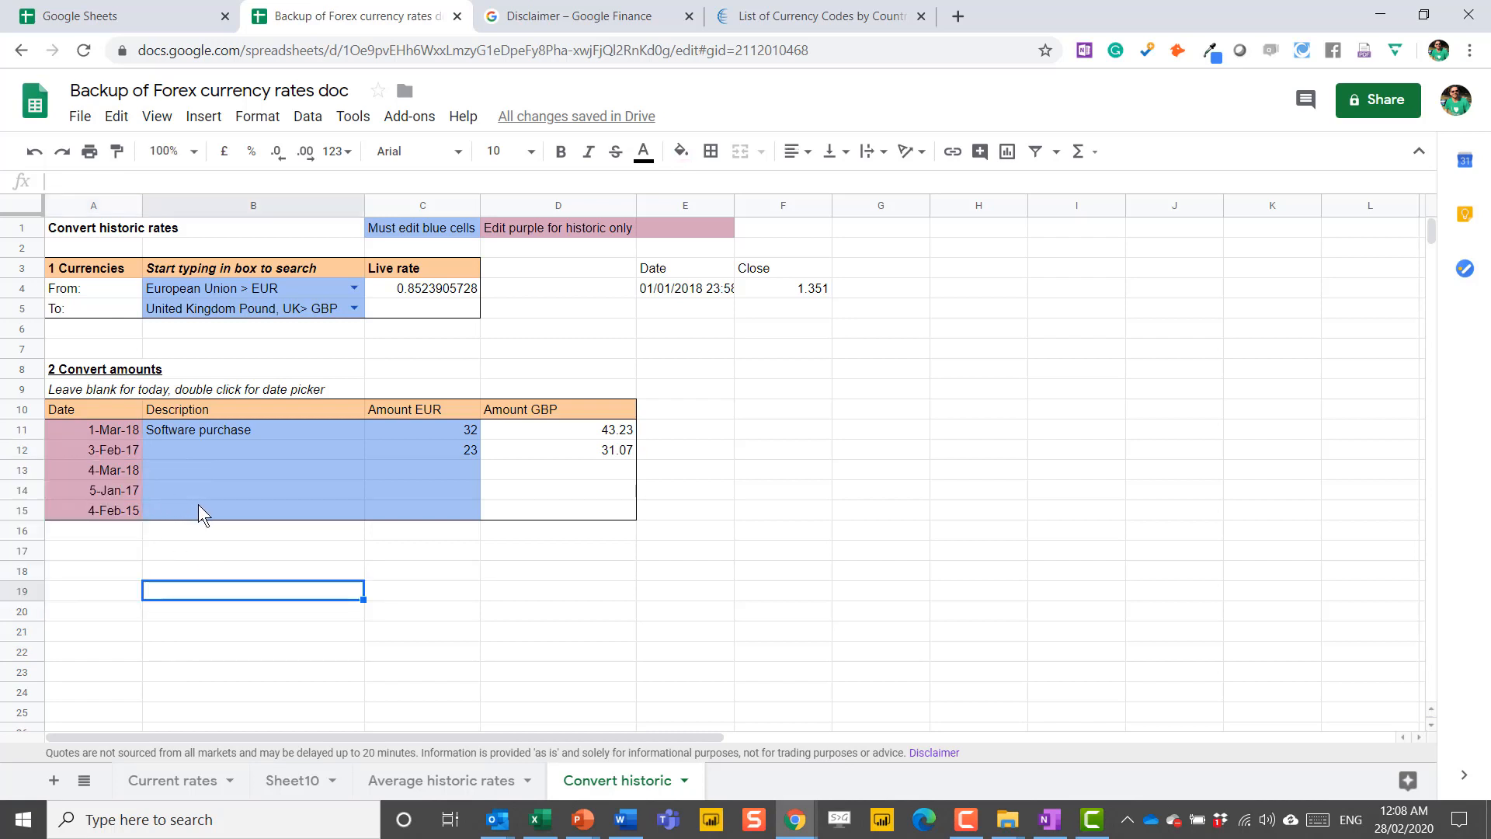
{"action": "mouse_move", "coordinate": [397, 581]}
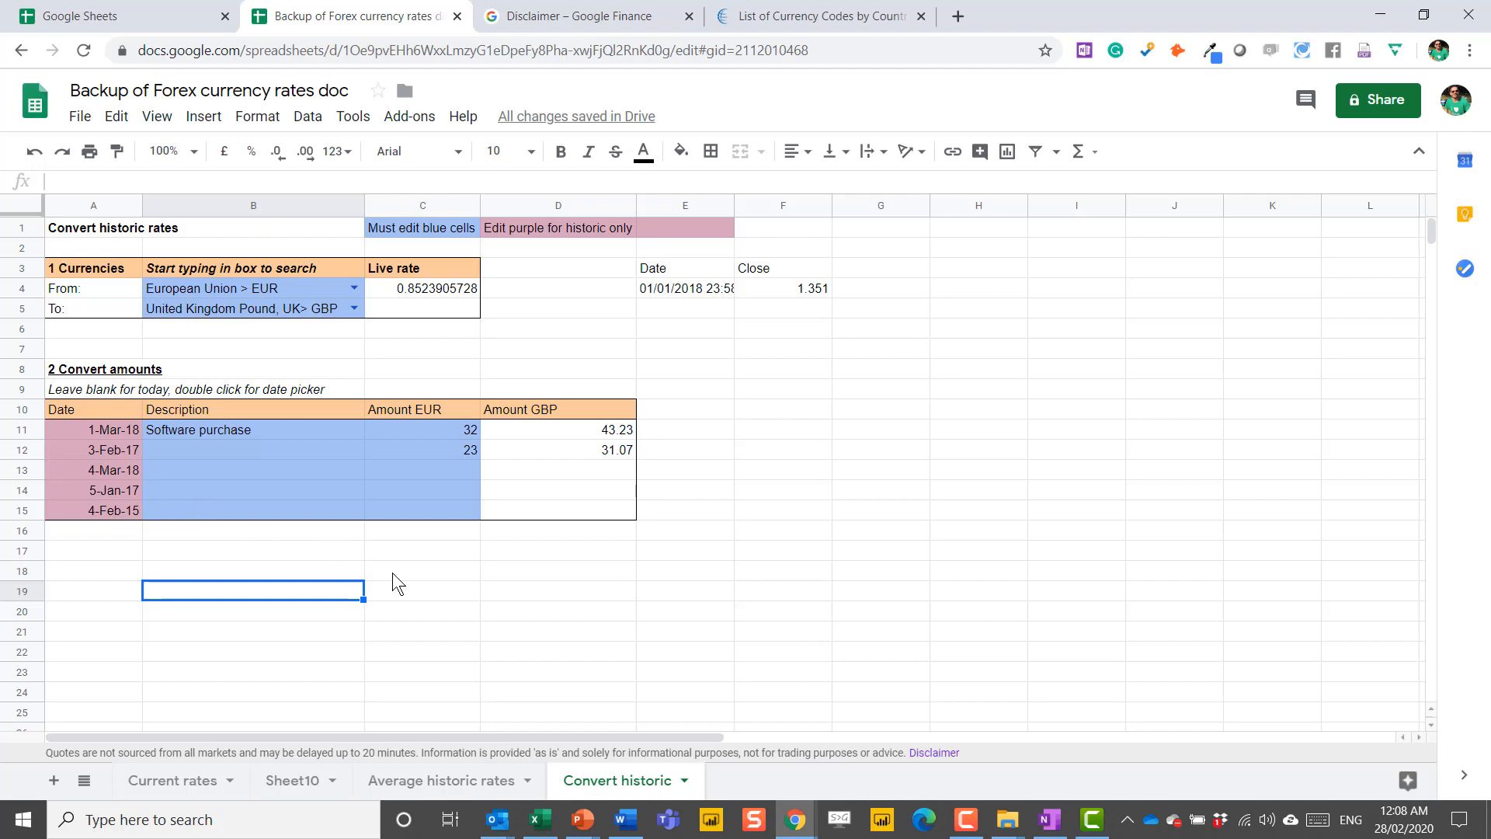